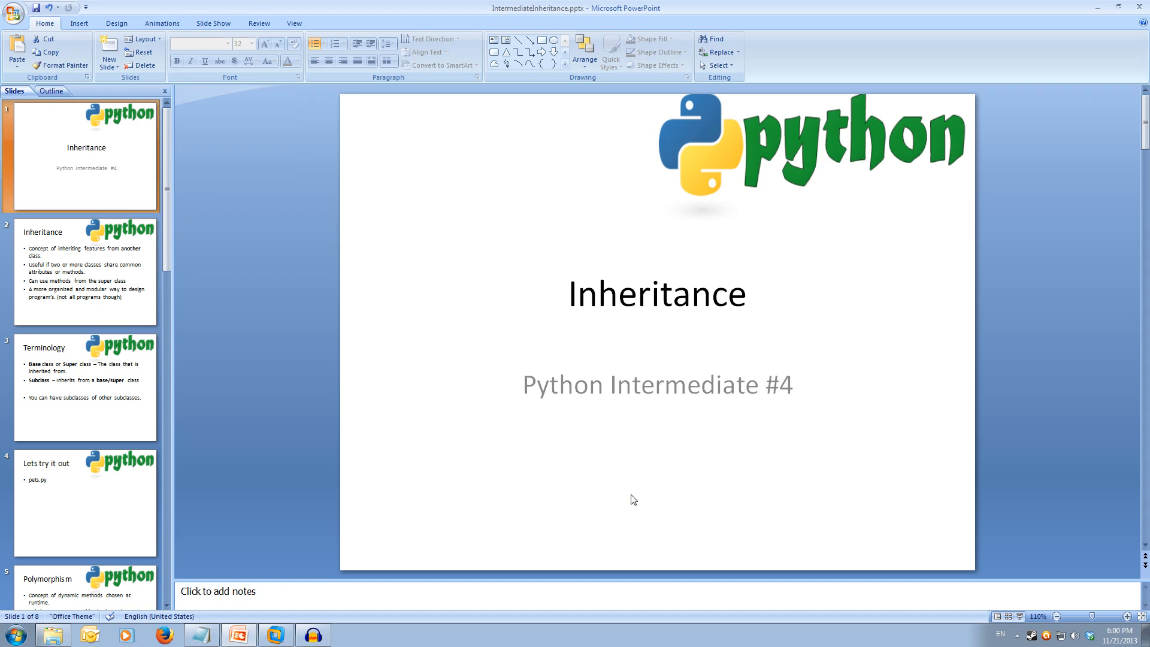
Step: Advance from the Inheritance title slide to the slide defining inheritance and its benefits
{"action": "left_click", "coordinate": [84, 273]}
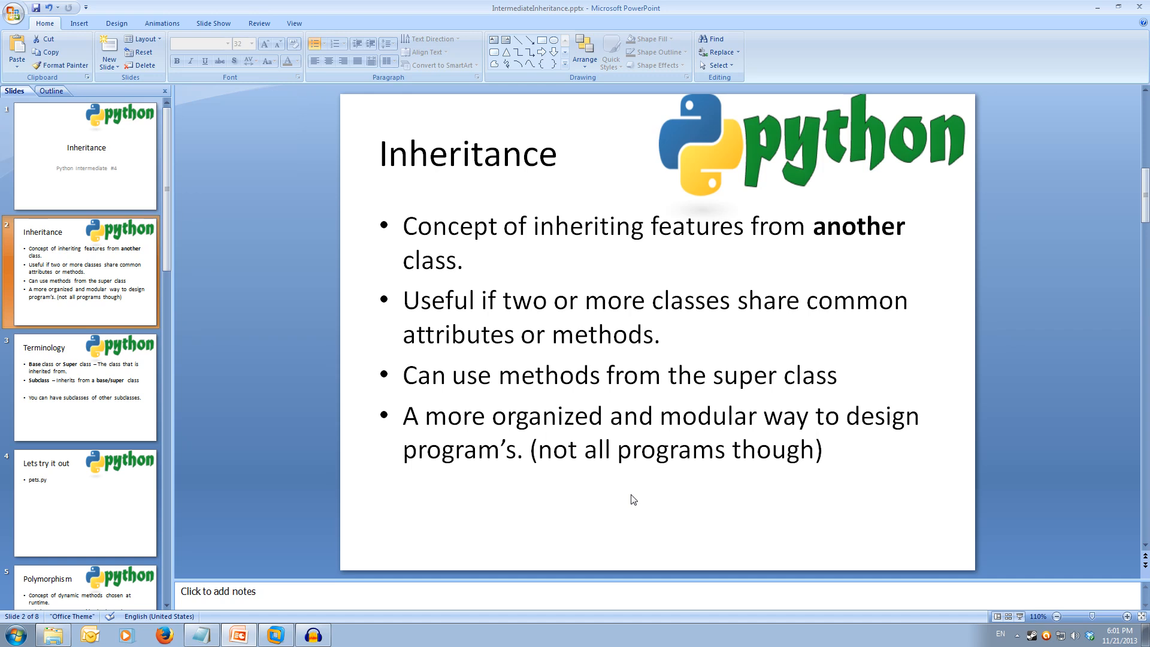
Step: Advance through the Terminology slide to the 'Lets try it out' slide pointing to pets.py
{"action": "left_click", "coordinate": [84, 387]}
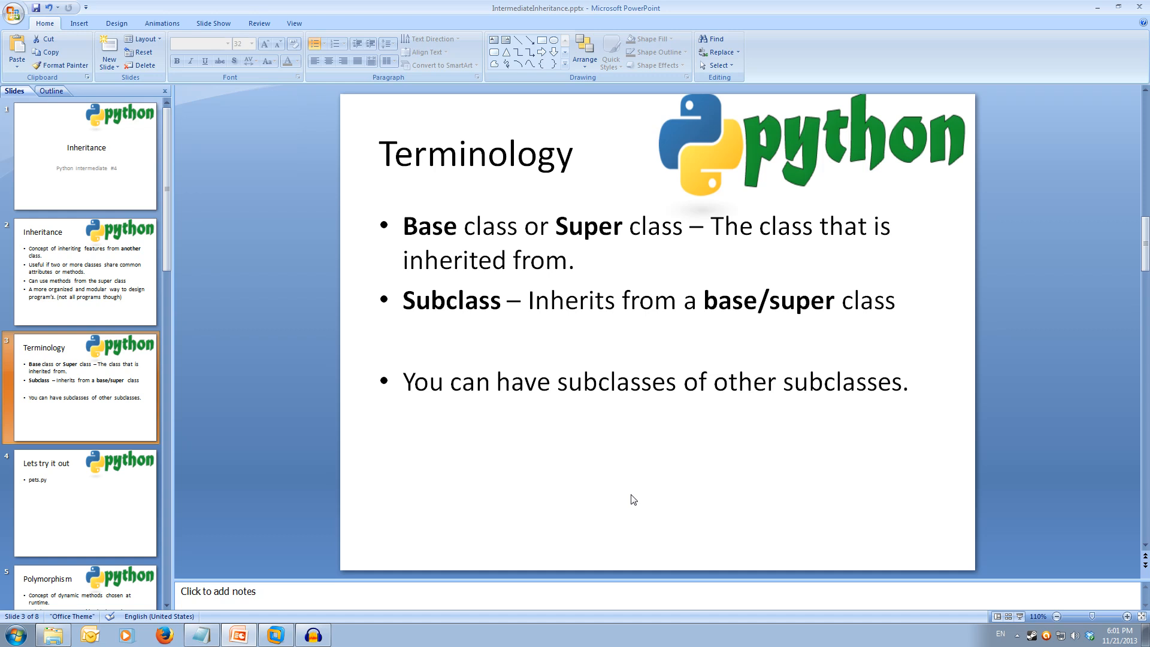
{"action": "left_click", "coordinate": [83, 503]}
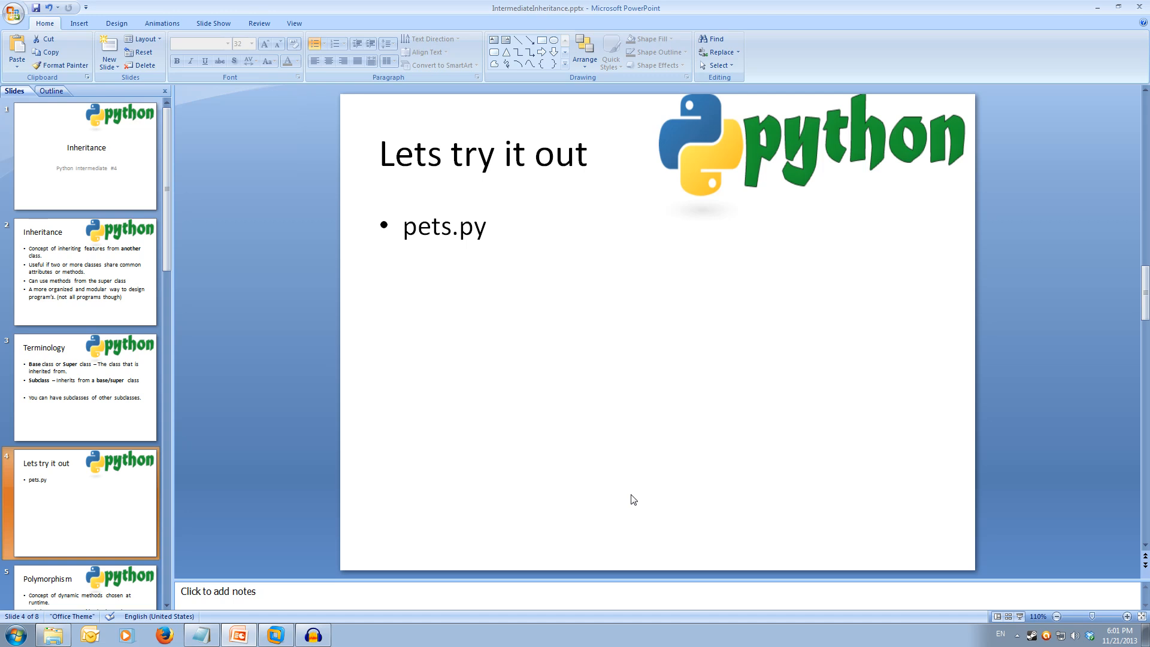
{"action": "mouse_move", "coordinate": [276, 634]}
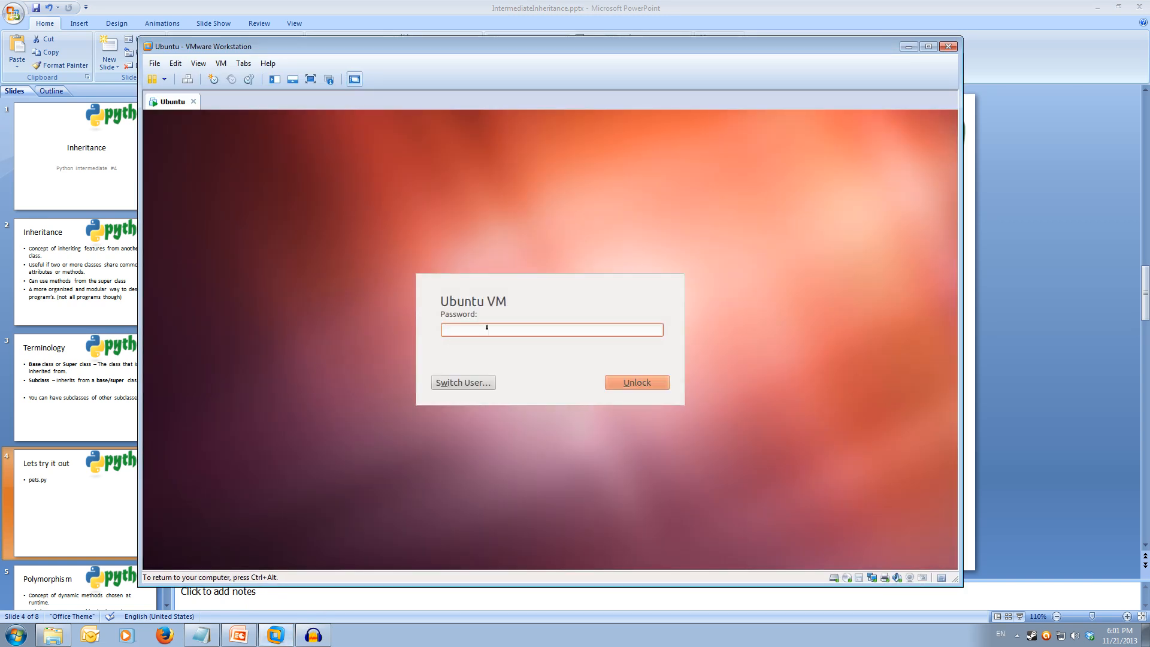
Step: Focus the Ubuntu VM and start editing a new pets.py with vim in the interPy folder
{"action": "left_click", "coordinate": [635, 382]}
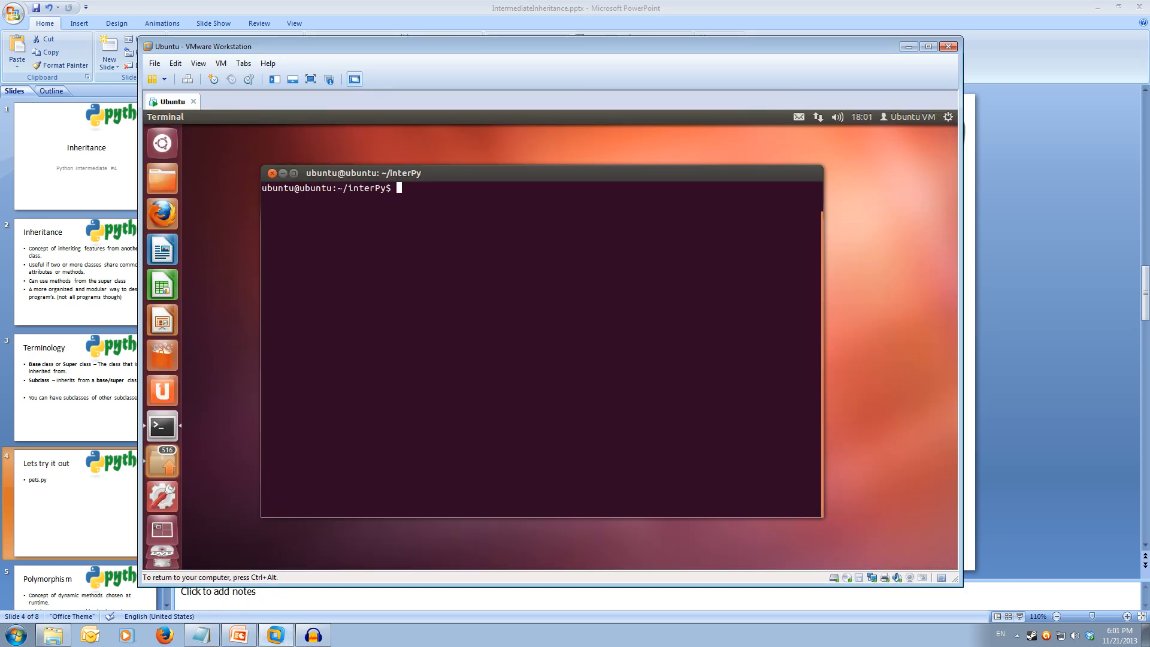
{"action": "type", "text": "v"}
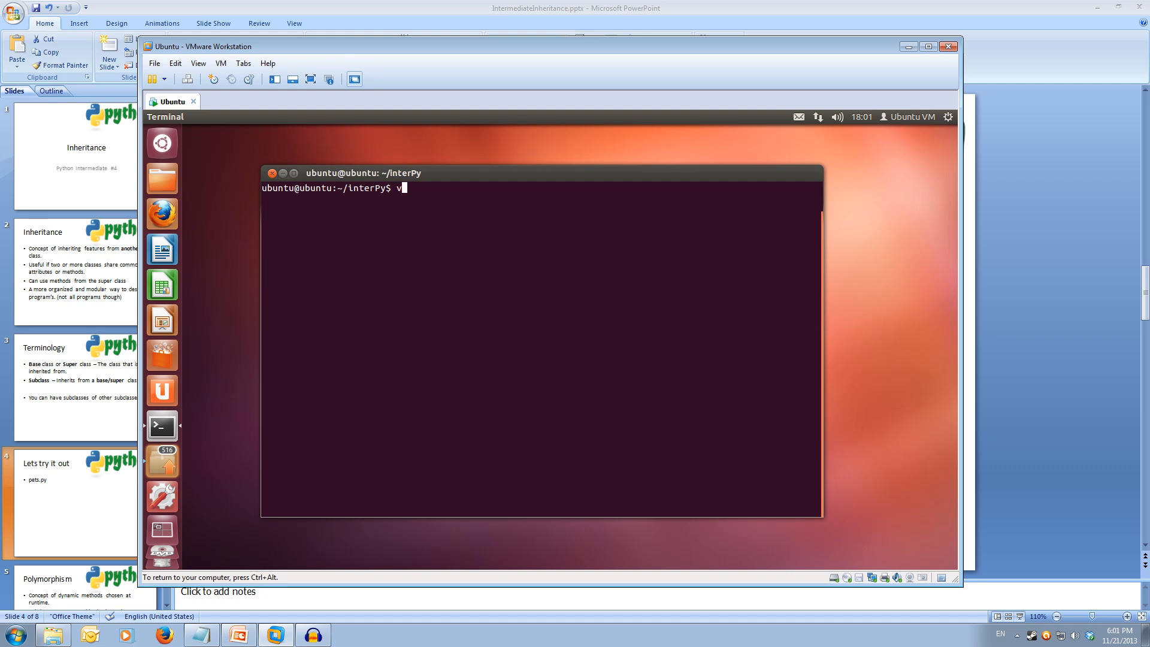
{"action": "type", "text": "im pets."}
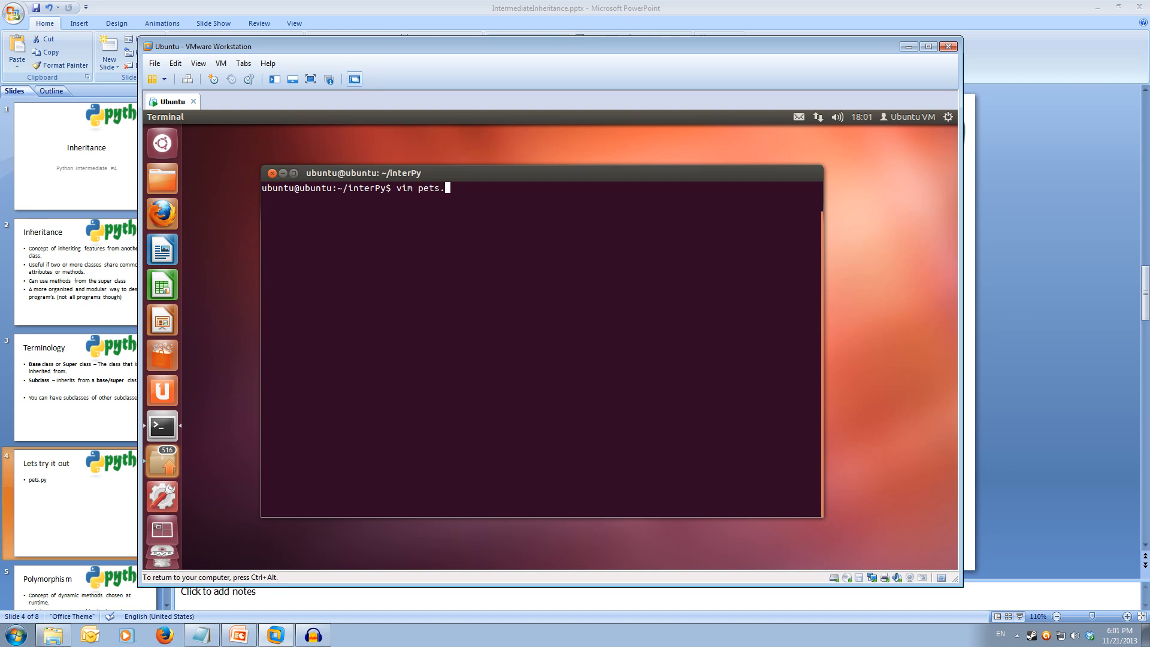
{"action": "key", "text": "Return"}
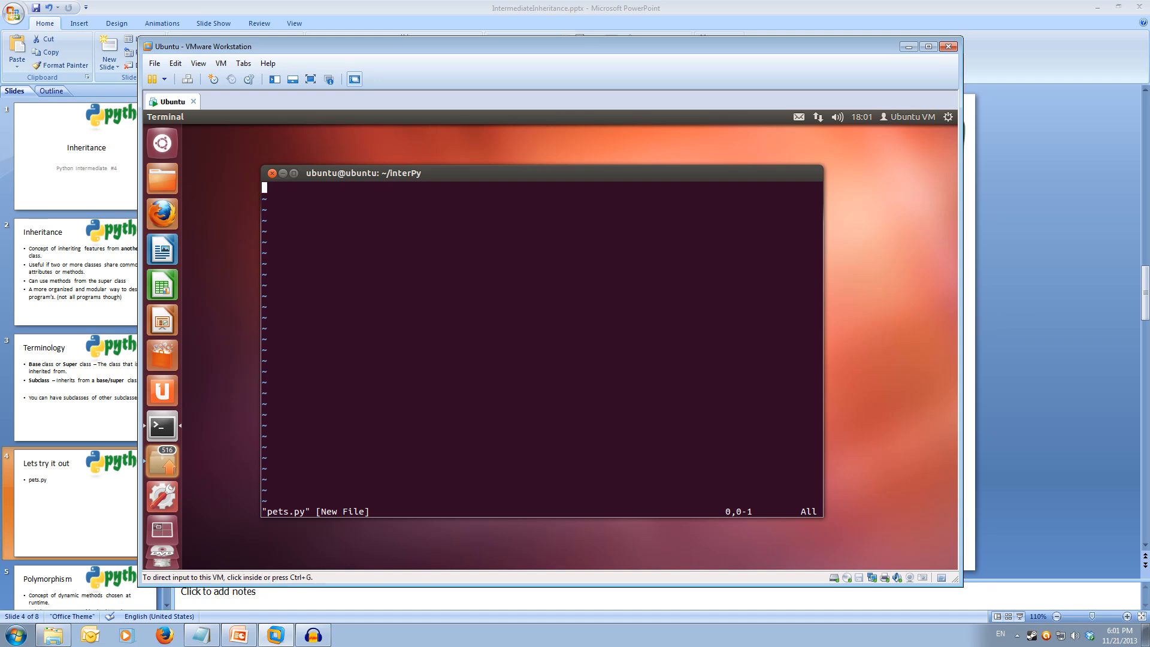
{"action": "mouse_move", "coordinate": [434, 333]}
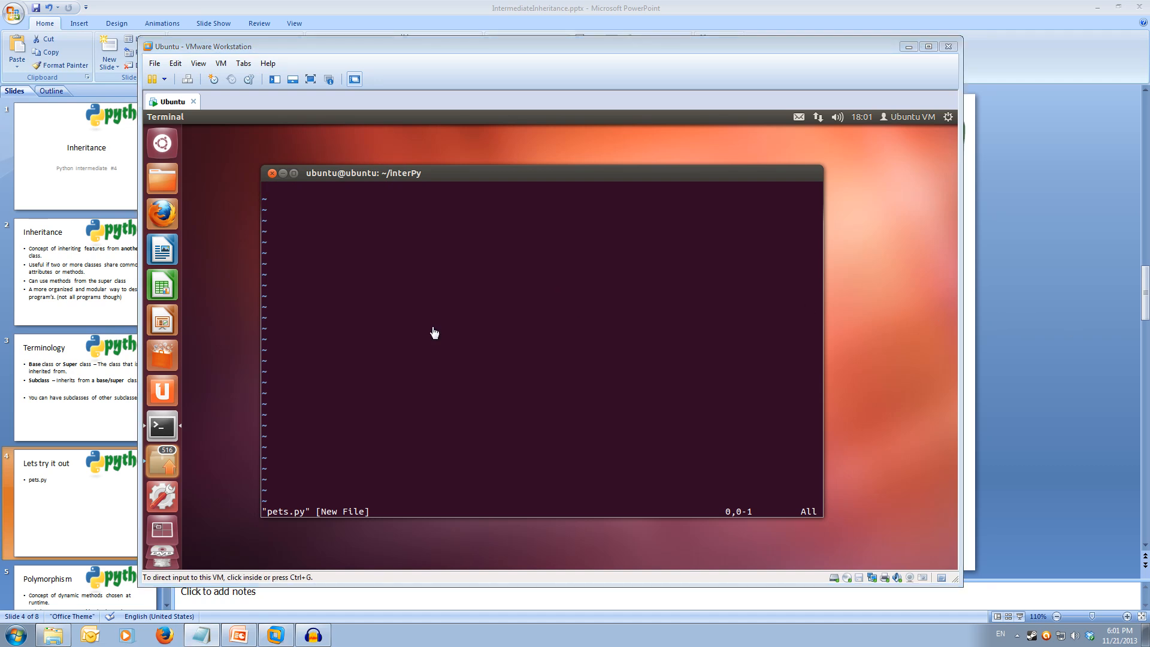
{"action": "left_click", "coordinate": [434, 332]}
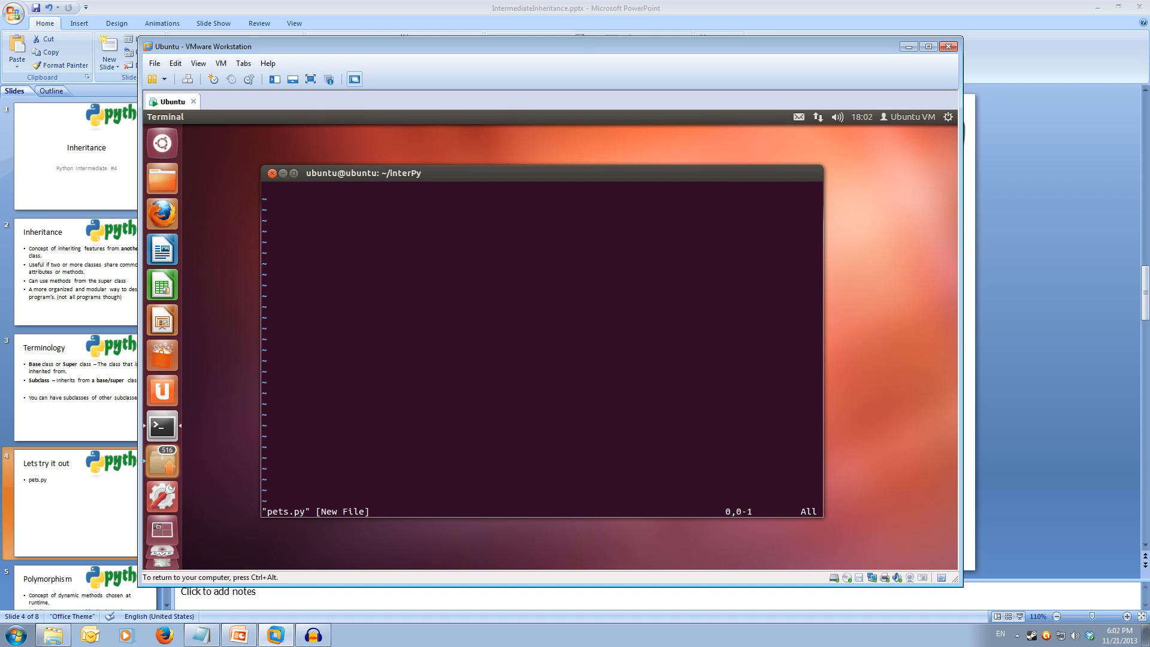
Step: Write class Pet: with a def __init__(self, name, age): header
{"action": "type", "text": "c"}
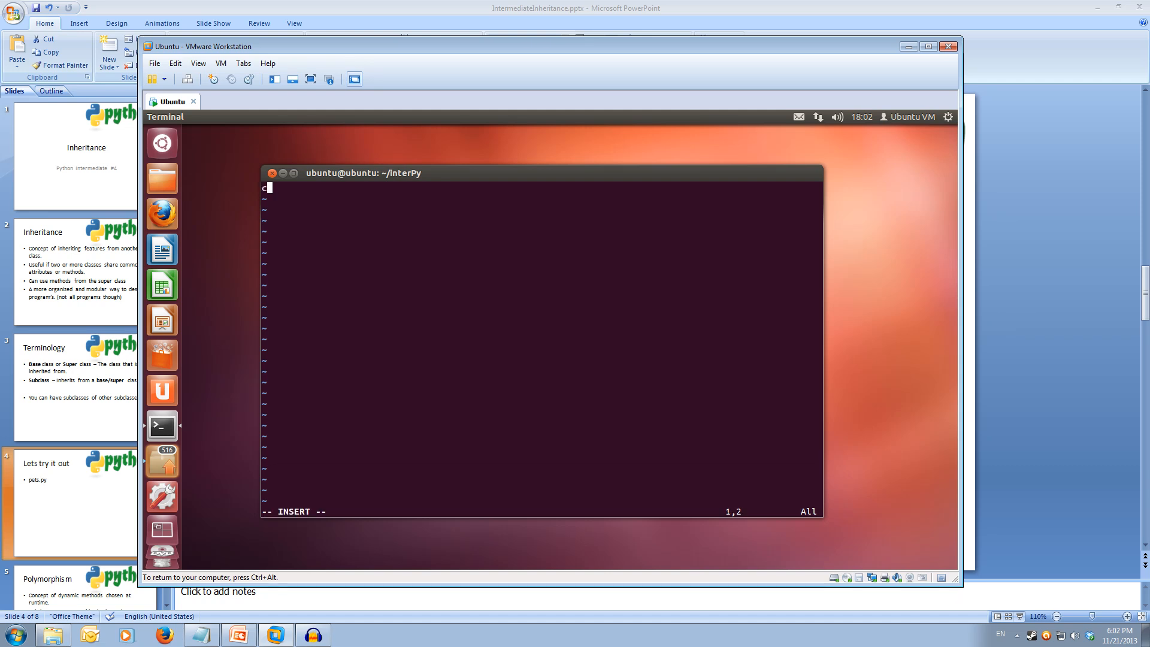
{"action": "type", "text": "lass"}
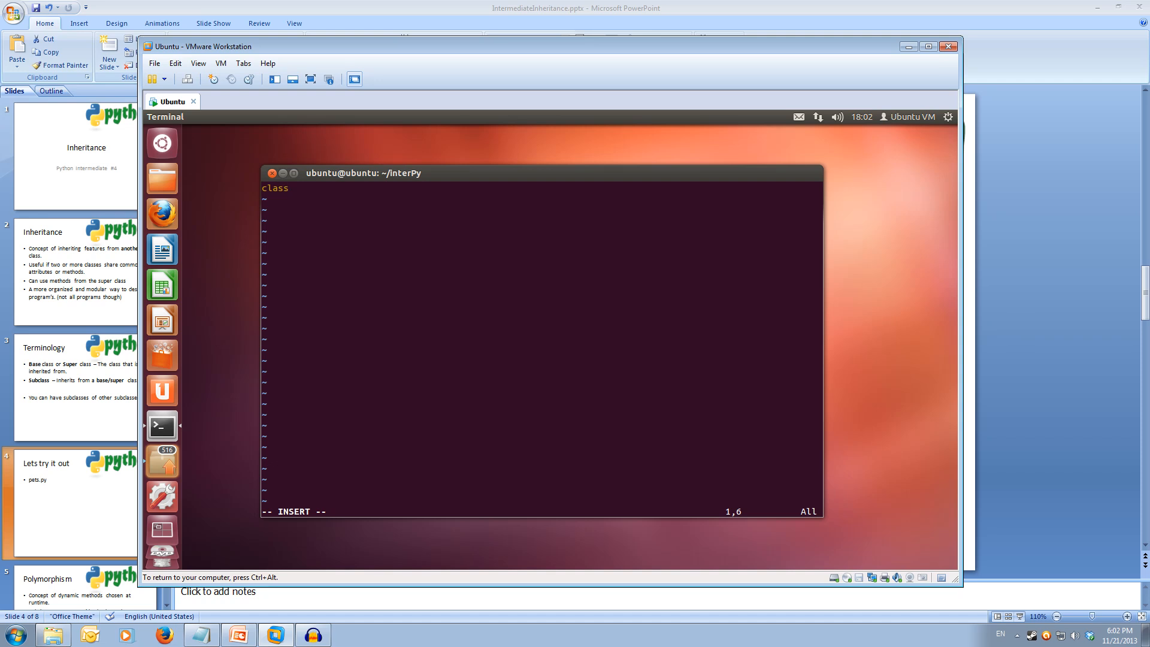
{"action": "type", "text": "Pe"}
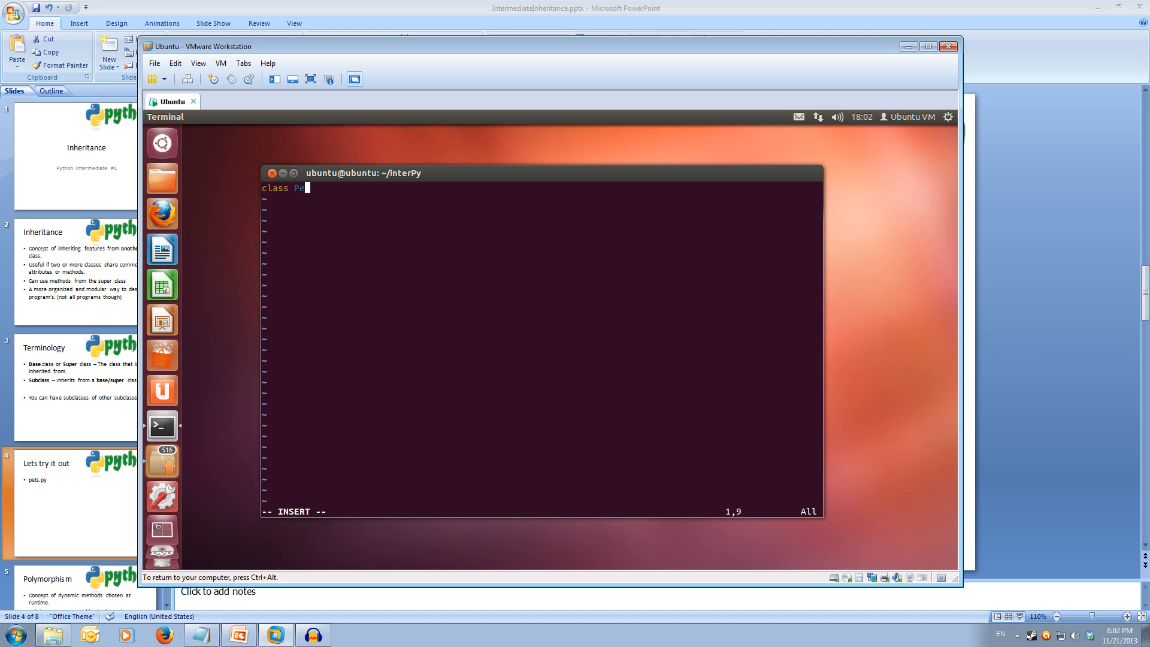
{"action": "type", "text": "t:"}
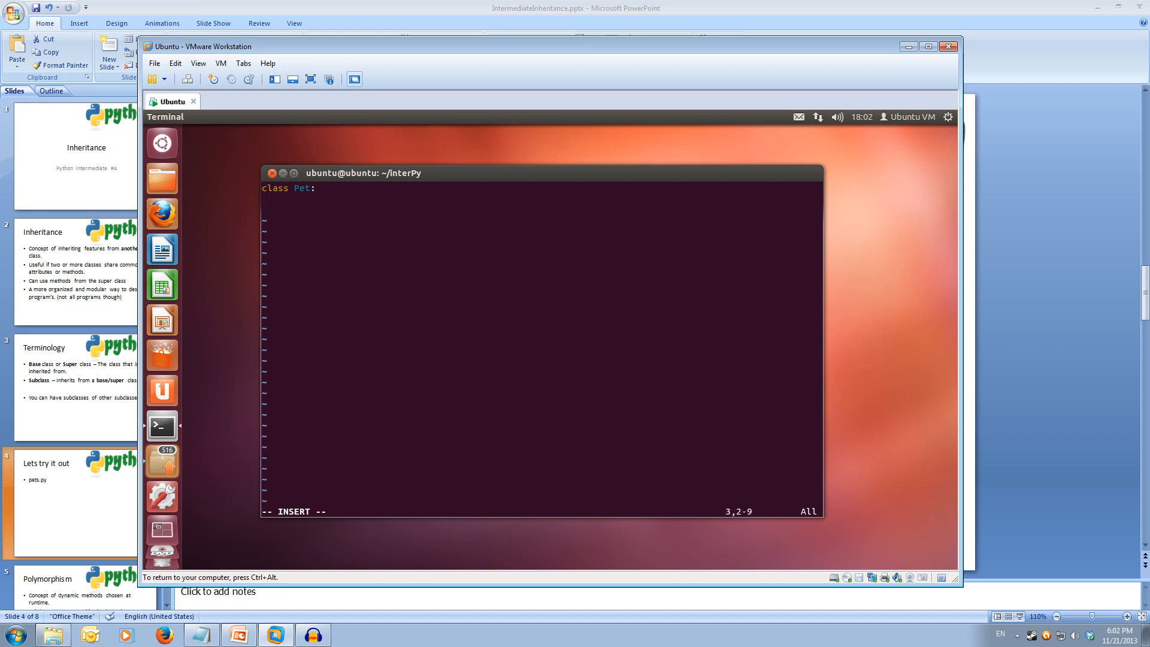
{"action": "type", "text": "def __"}
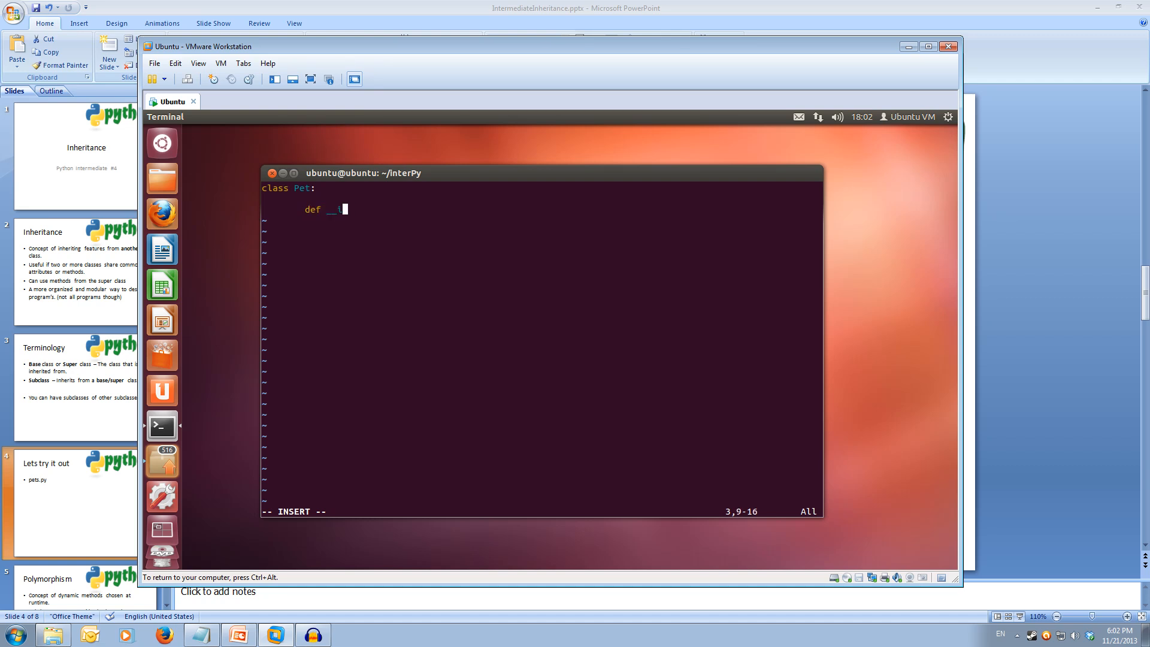
{"action": "type", "text": "init__"}
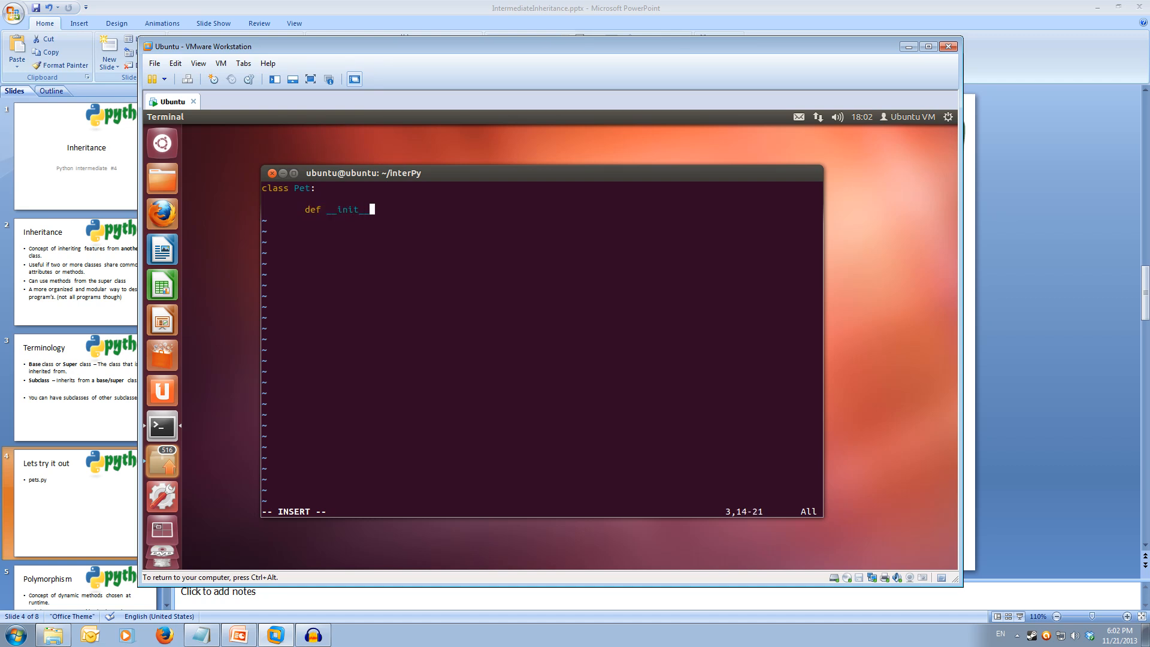
{"action": "type", "text": "("}
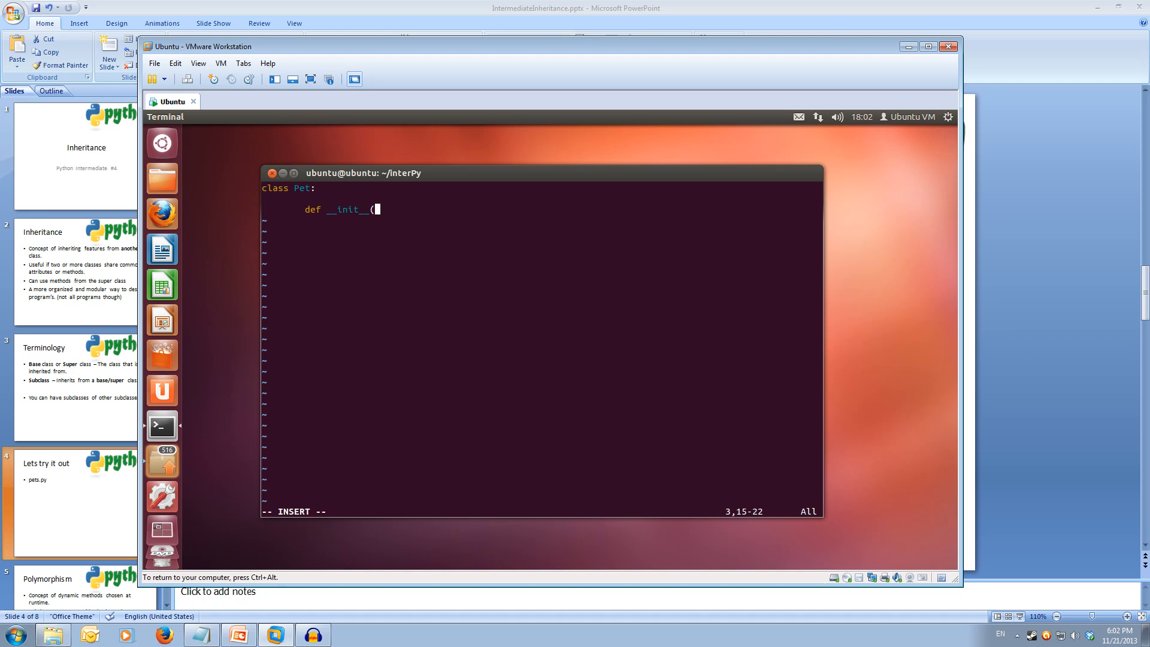
{"action": "type", "text": "self,"}
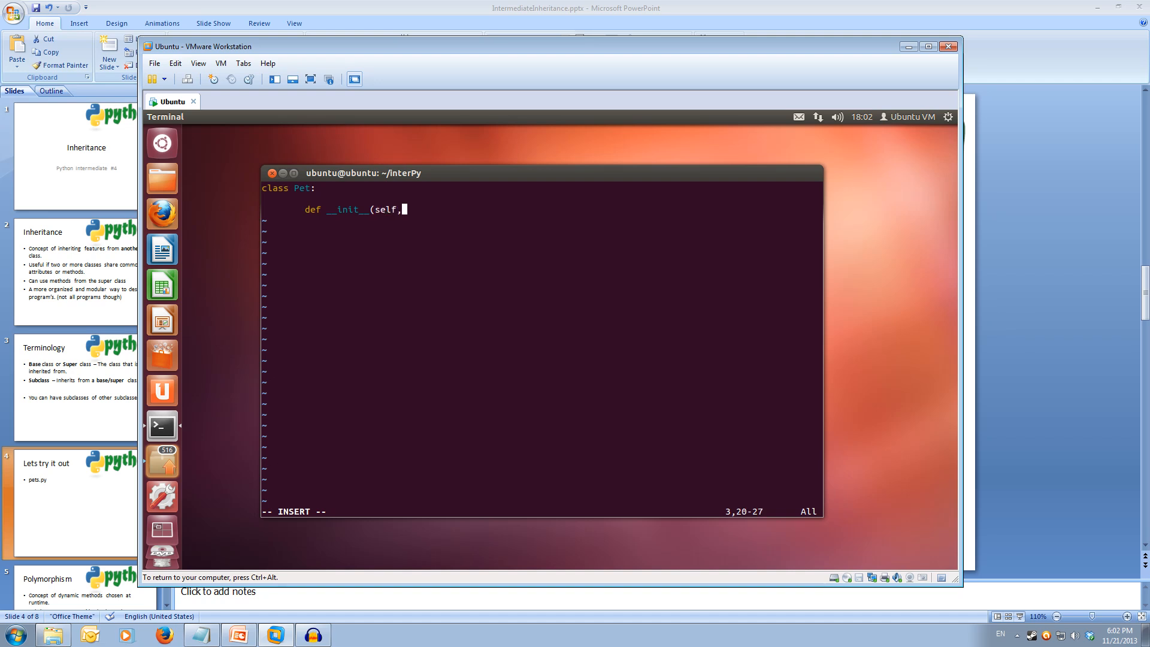
{"action": "type", "text": "name"}
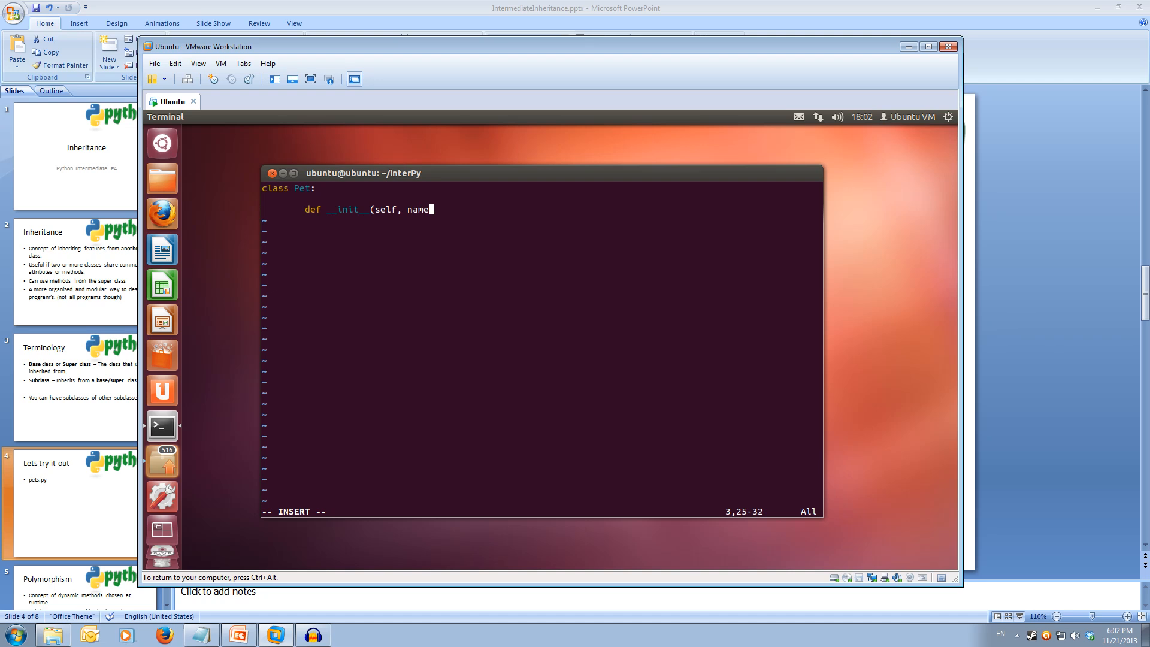
{"action": "type", "text": ", age)"}
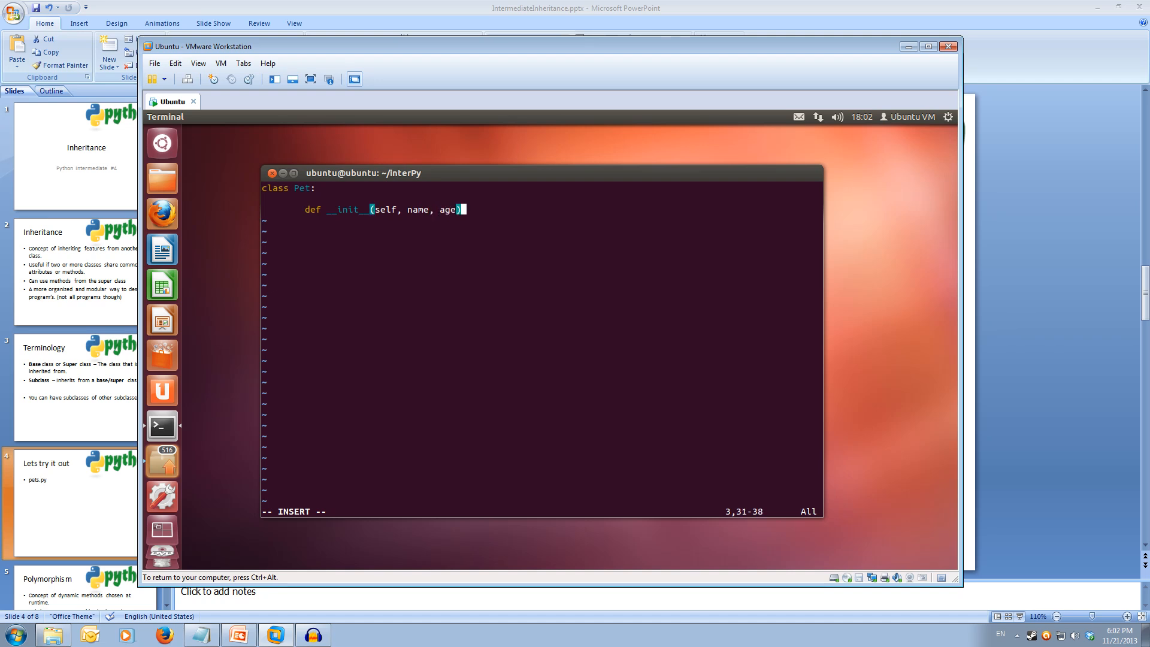
{"action": "key", "text": "Return"}
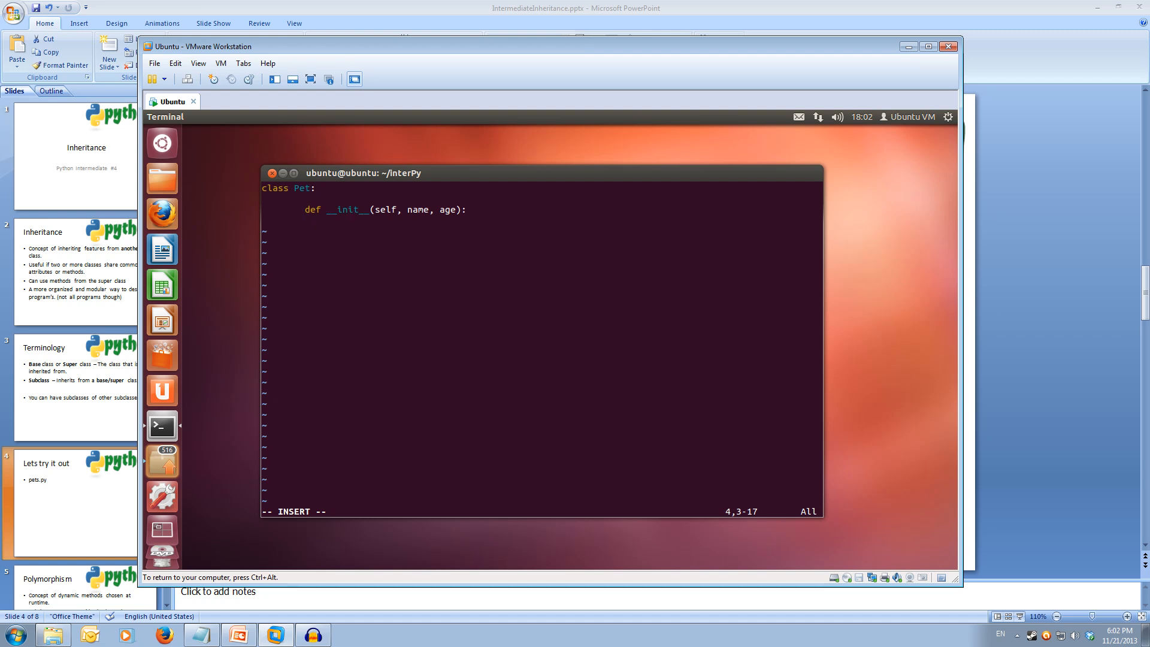
Step: Store the arguments in the constructor body as self.name = name and self.age = age
{"action": "type", "text": "self."}
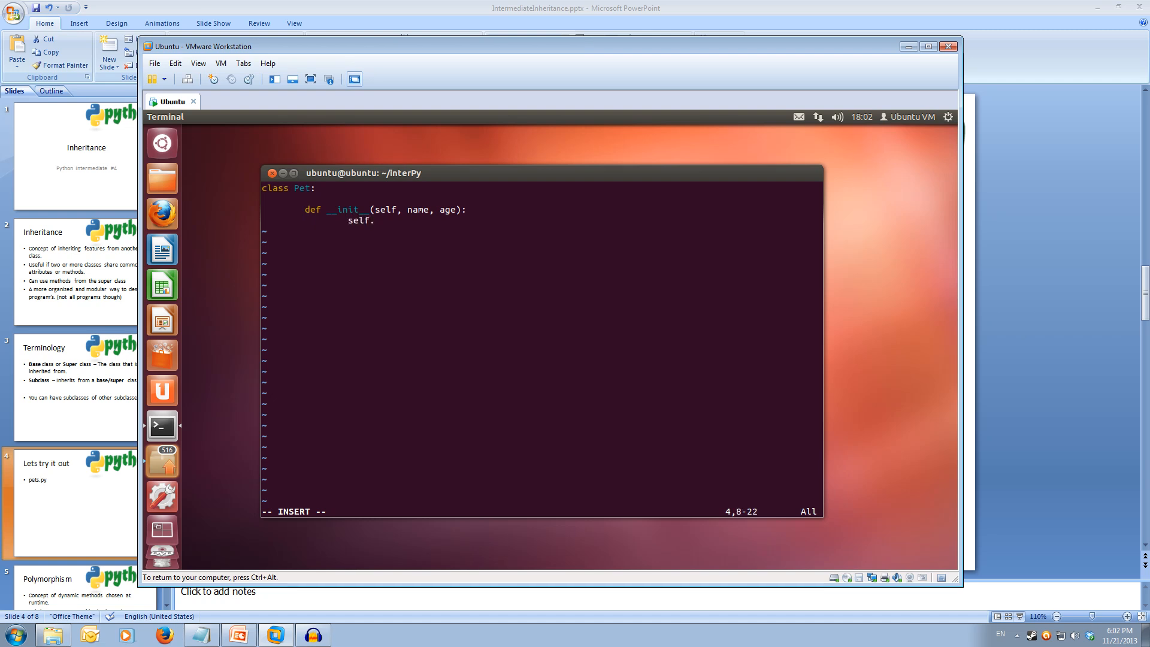
{"action": "type", "text": "name = name"}
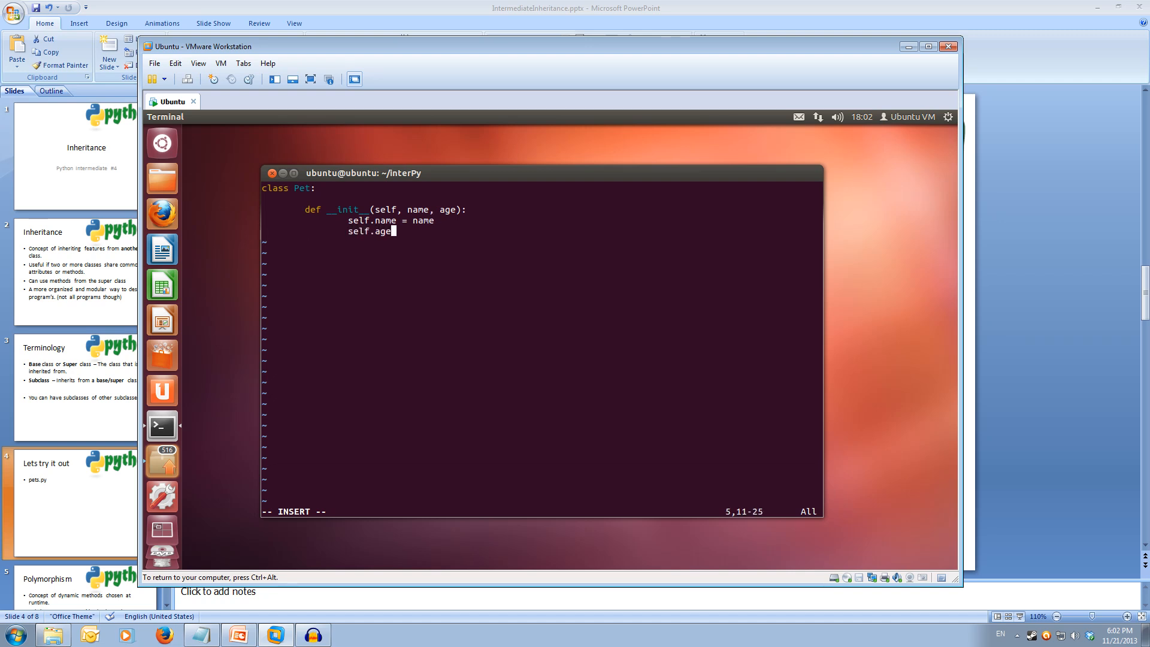
{"action": "type", "text": "= age"}
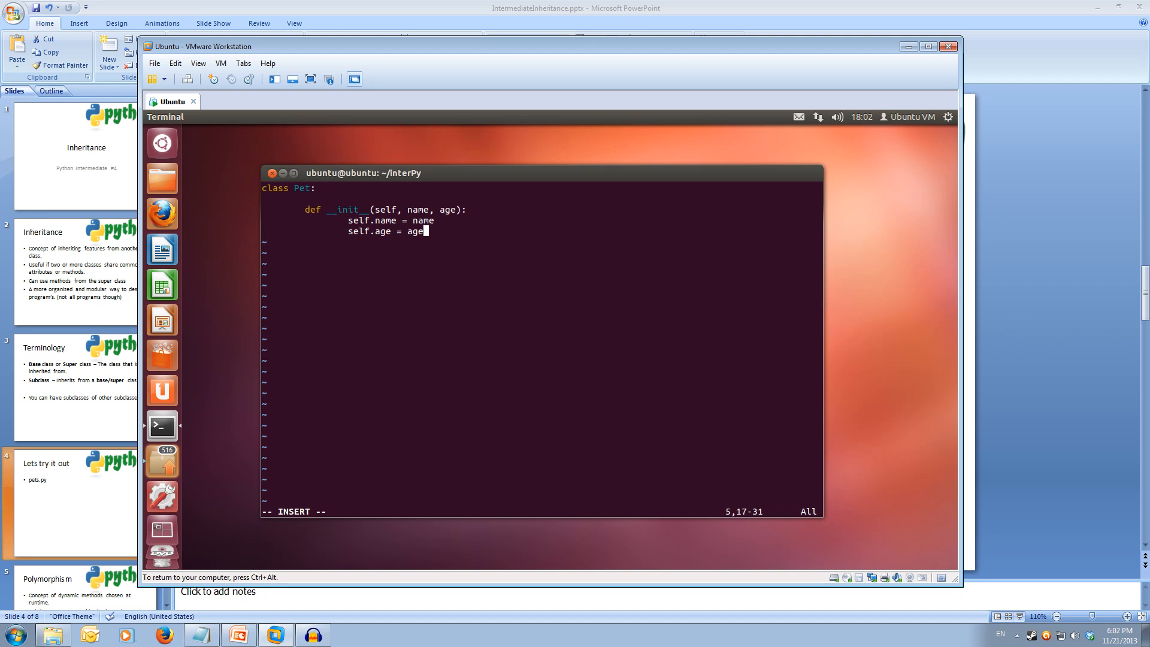
{"action": "key", "text": "Return"}
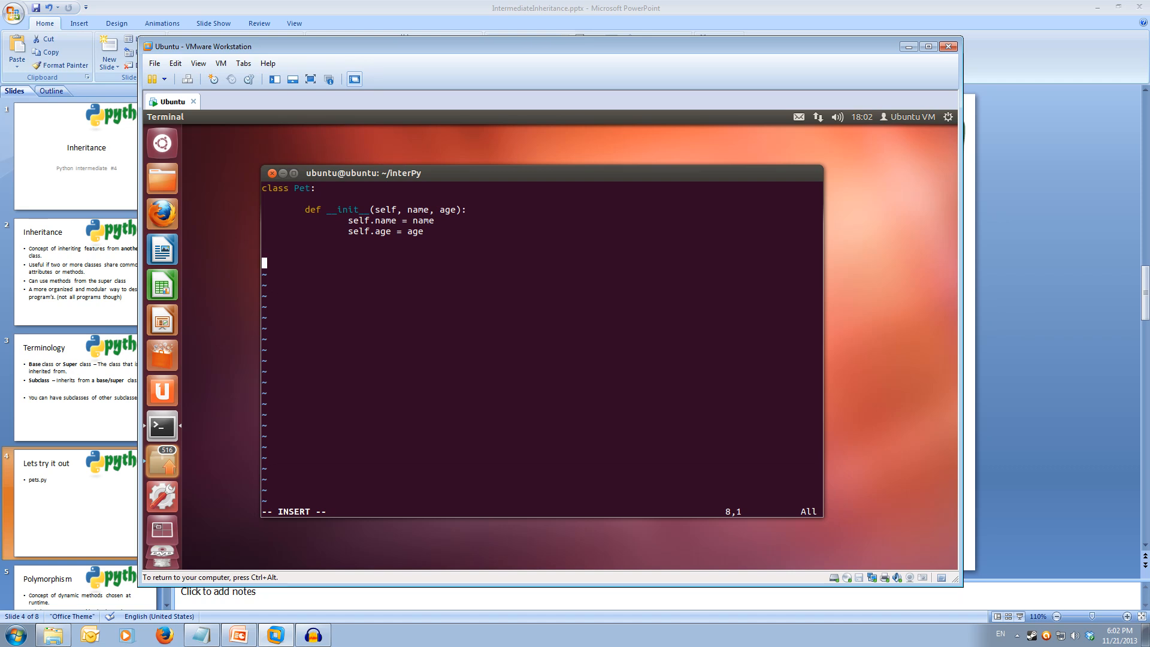
Step: Declare class Cat(Pet): inheriting from Pet and start its body
{"action": "type", "text": "class"}
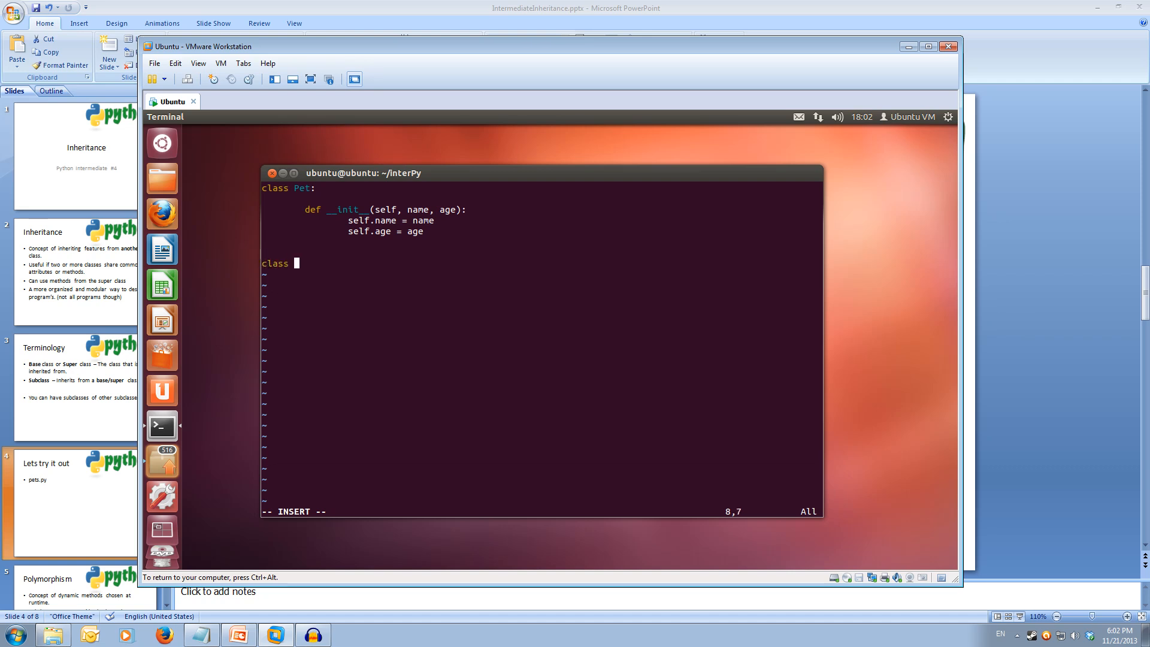
{"action": "type", "text": "Cat"}
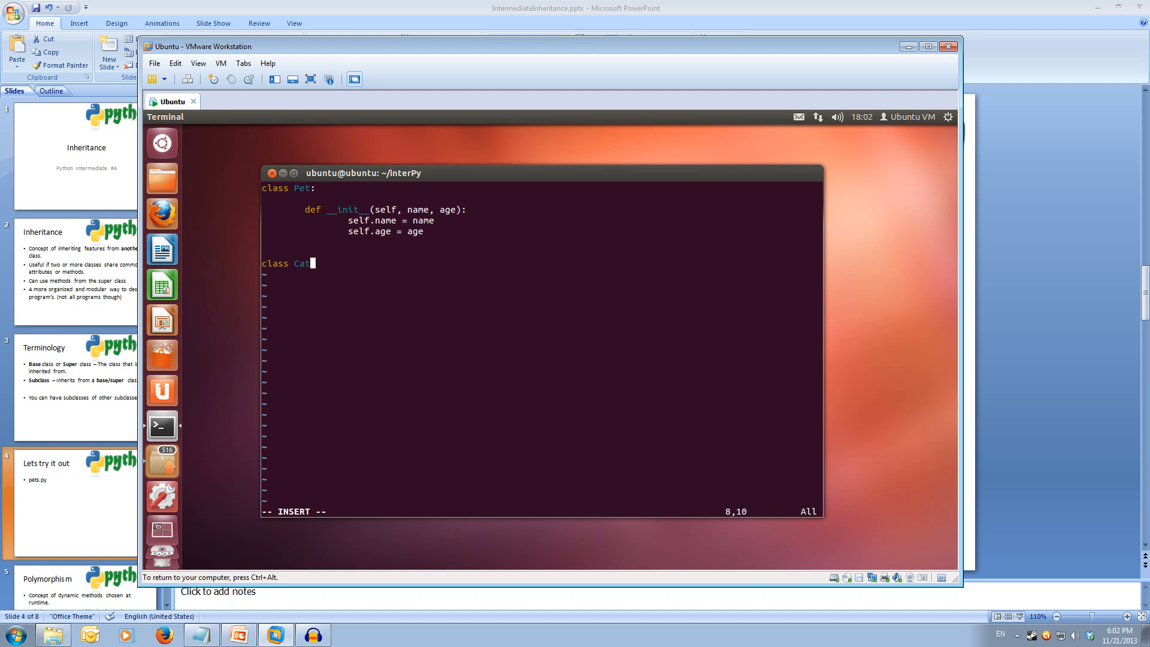
{"action": "type", "text": "("}
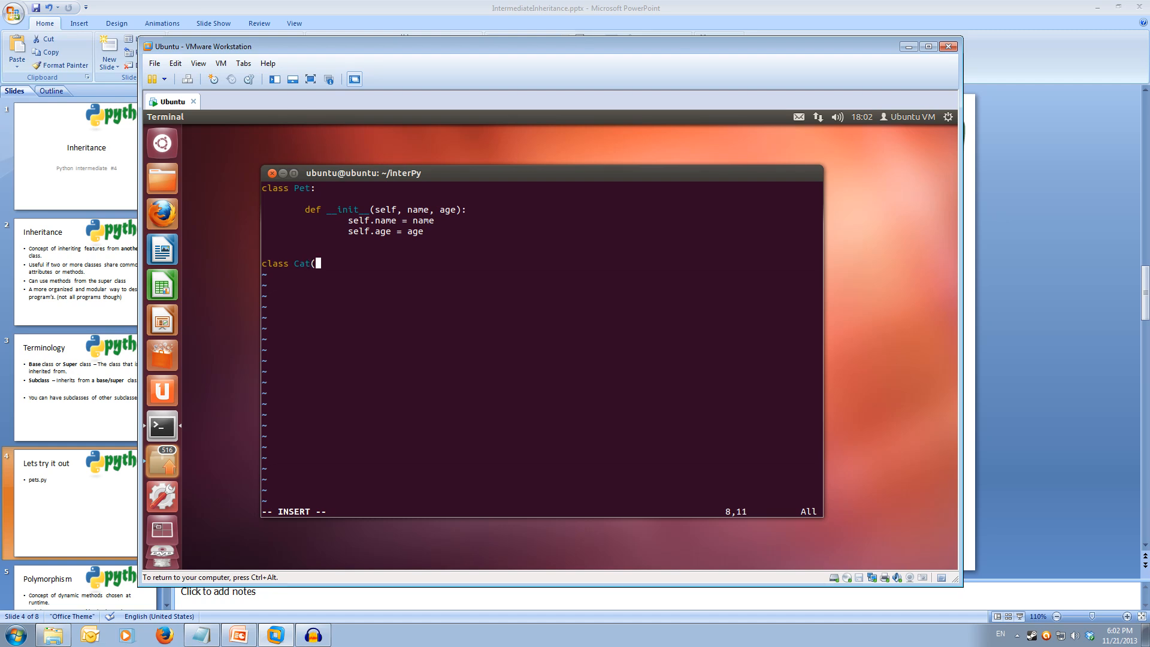
{"action": "type", "text": "Pet)"}
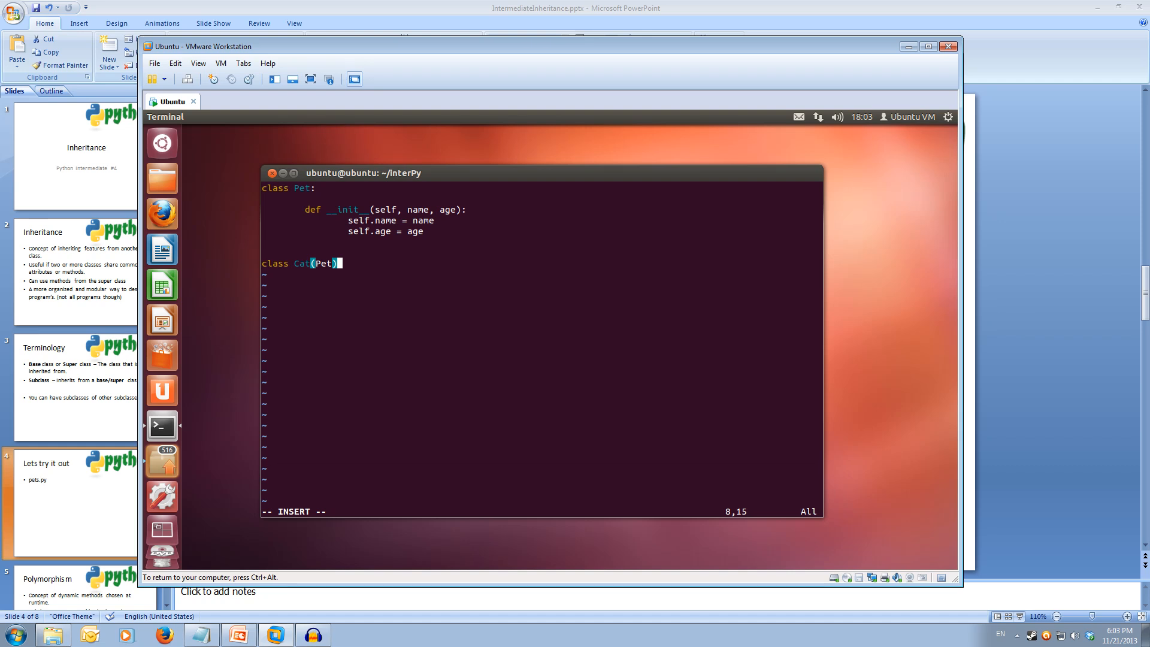
{"action": "key", "text": "Return"}
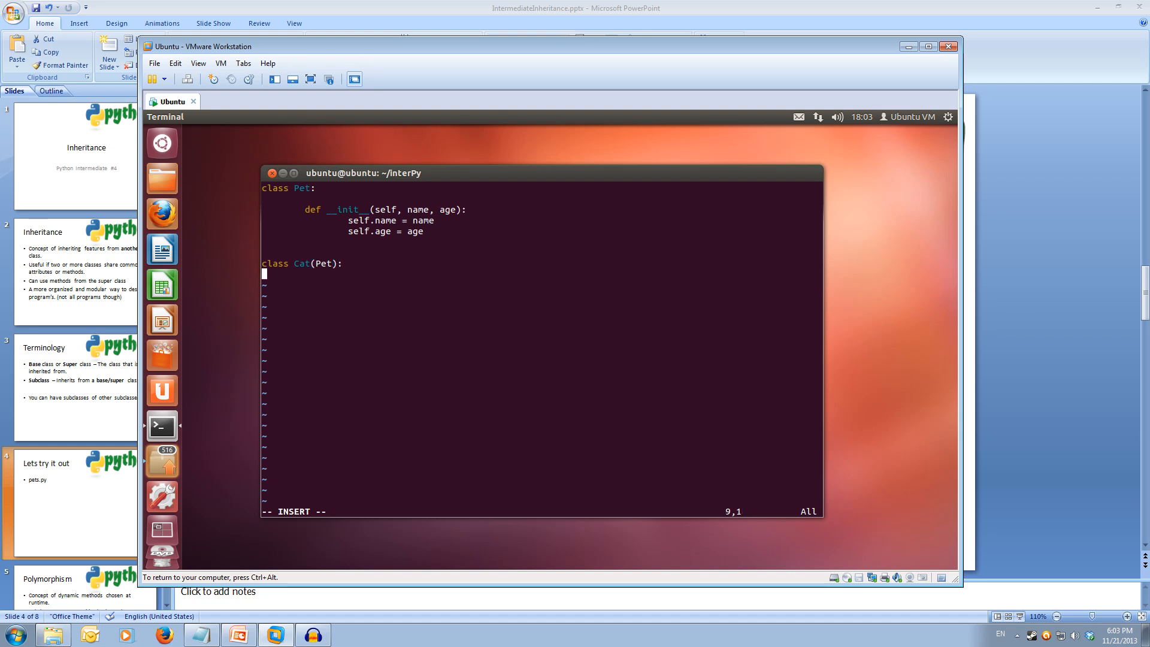
{"action": "key", "text": "Return"}
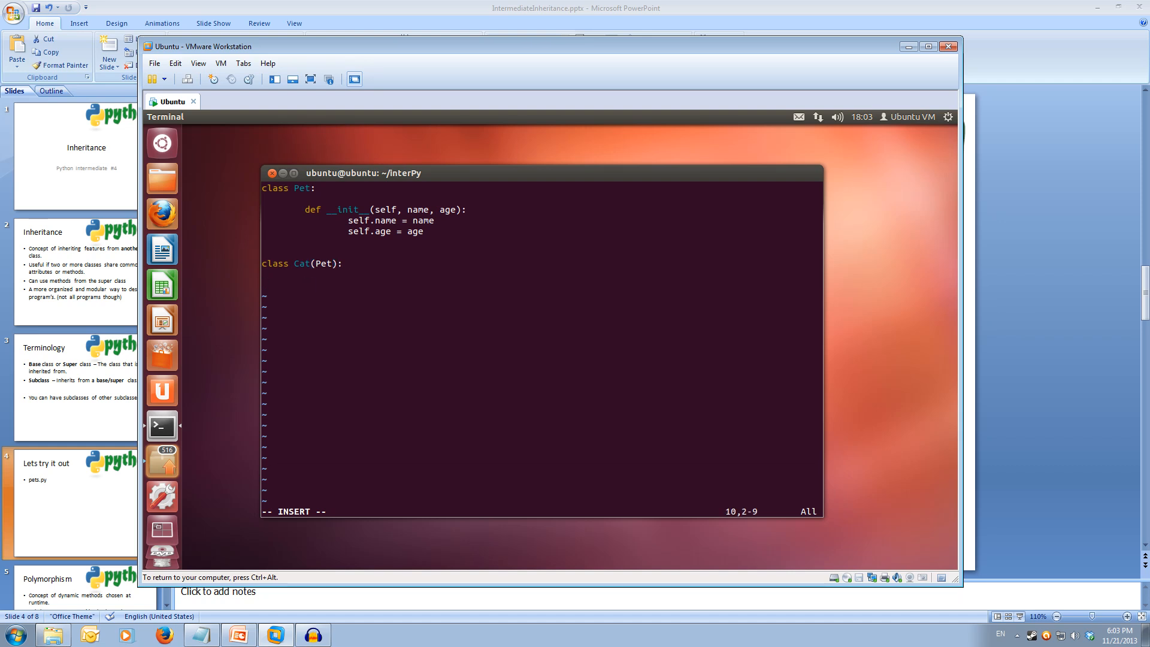
Step: Give Cat its own def __init__(self, name, age): header
{"action": "type", "text": "def"}
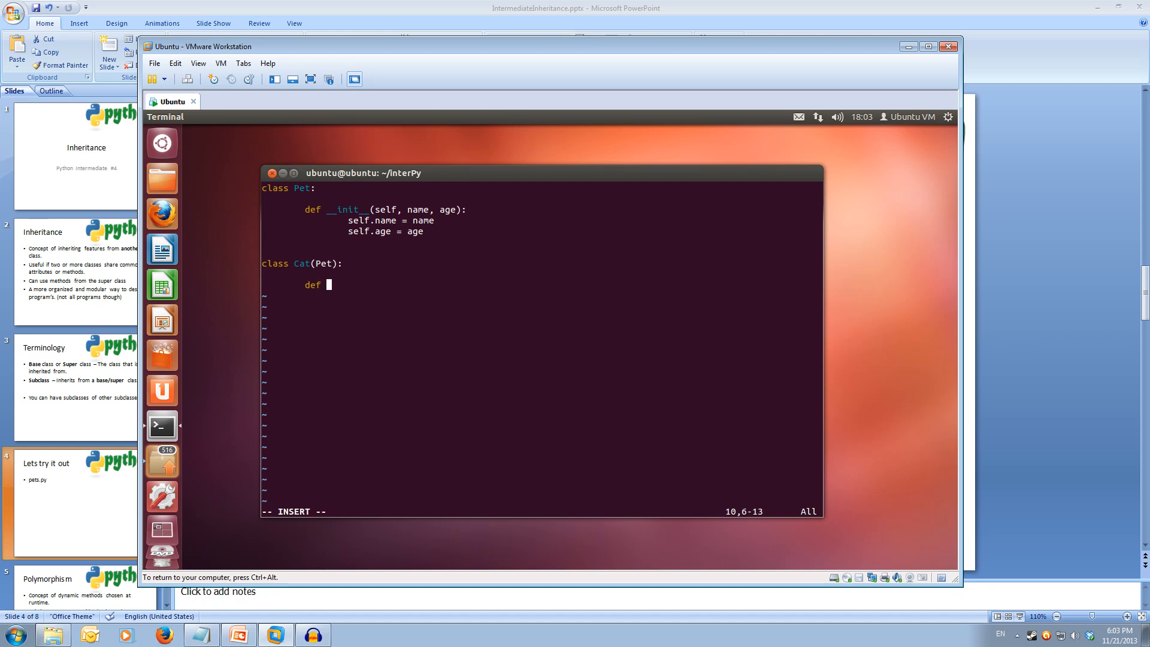
{"action": "type", "text": "__"}
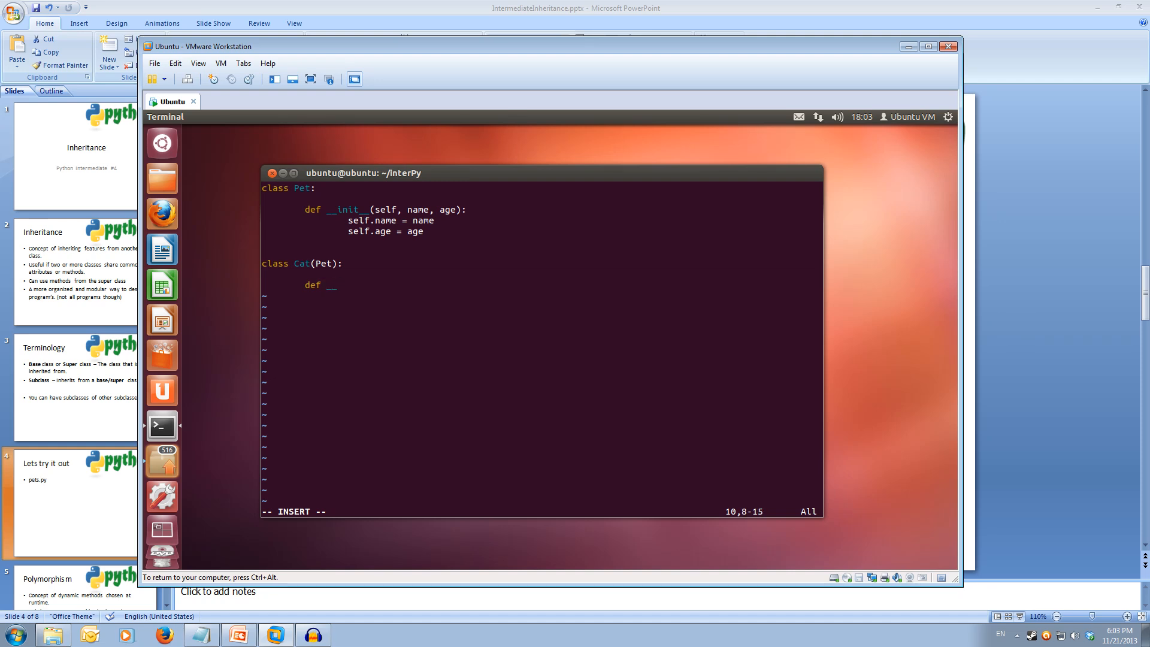
{"action": "type", "text": "__init"}
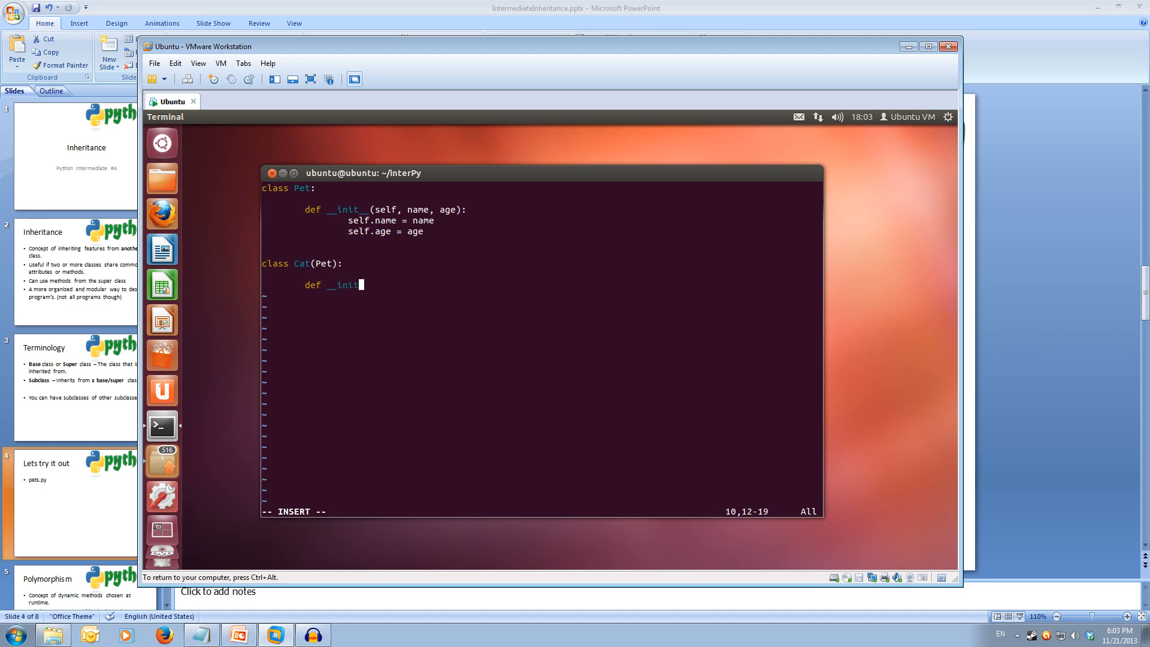
{"action": "type", "text": "_"}
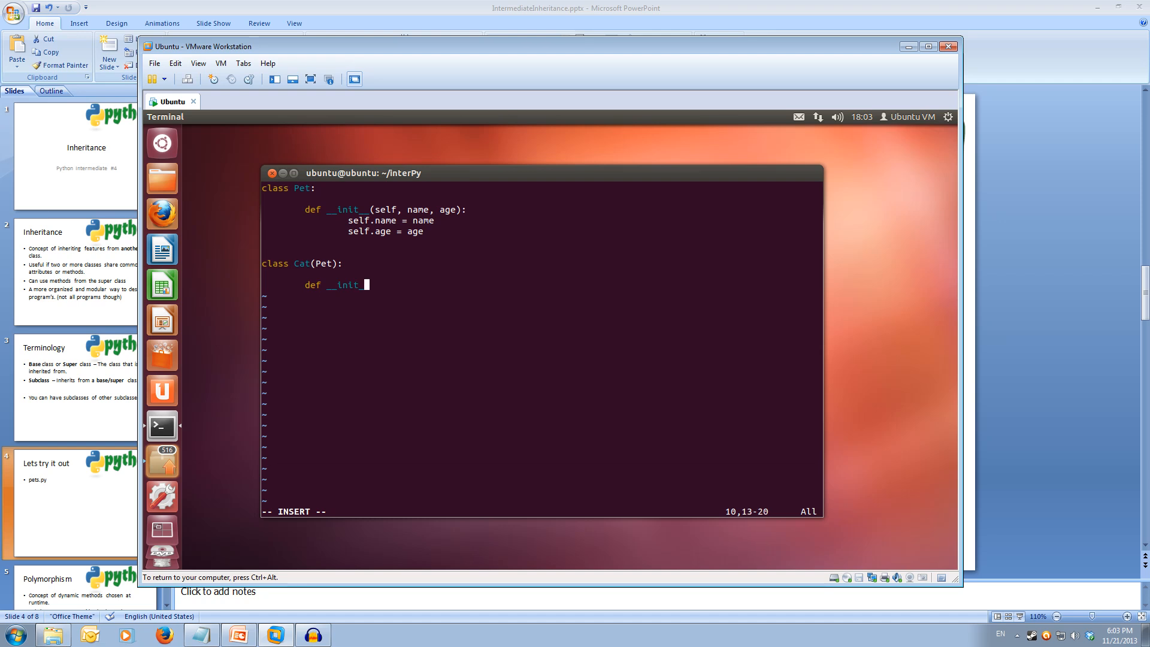
{"action": "type", "text": "(self, name, age"}
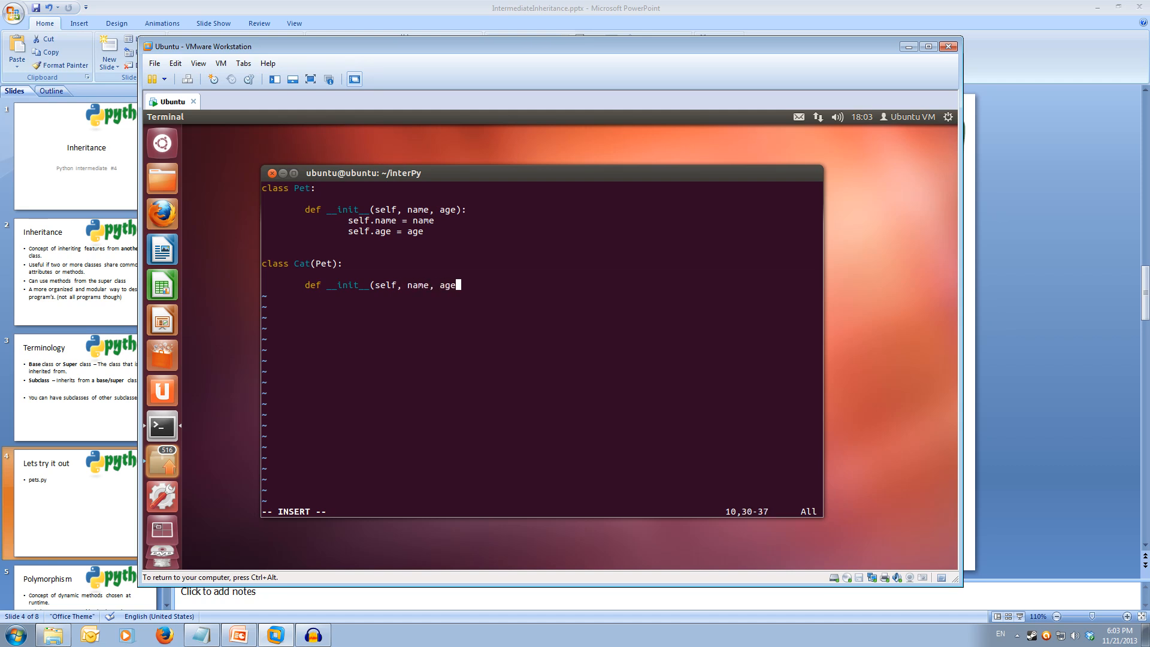
{"action": "type", "text": "):"}
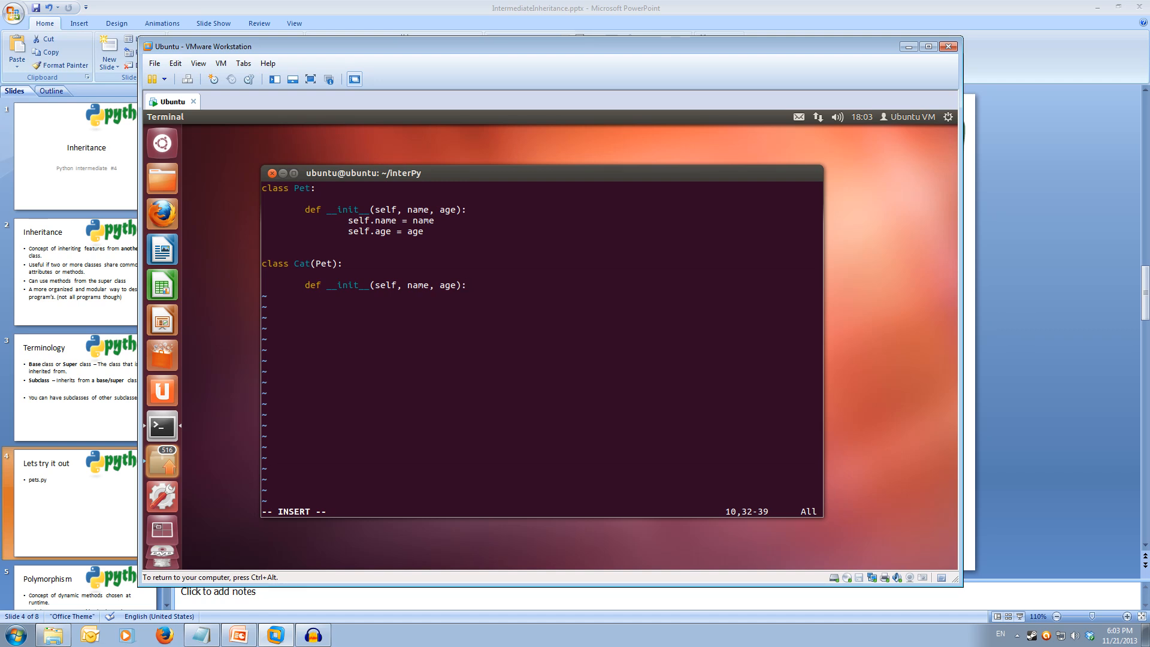
{"action": "key", "text": "Return"}
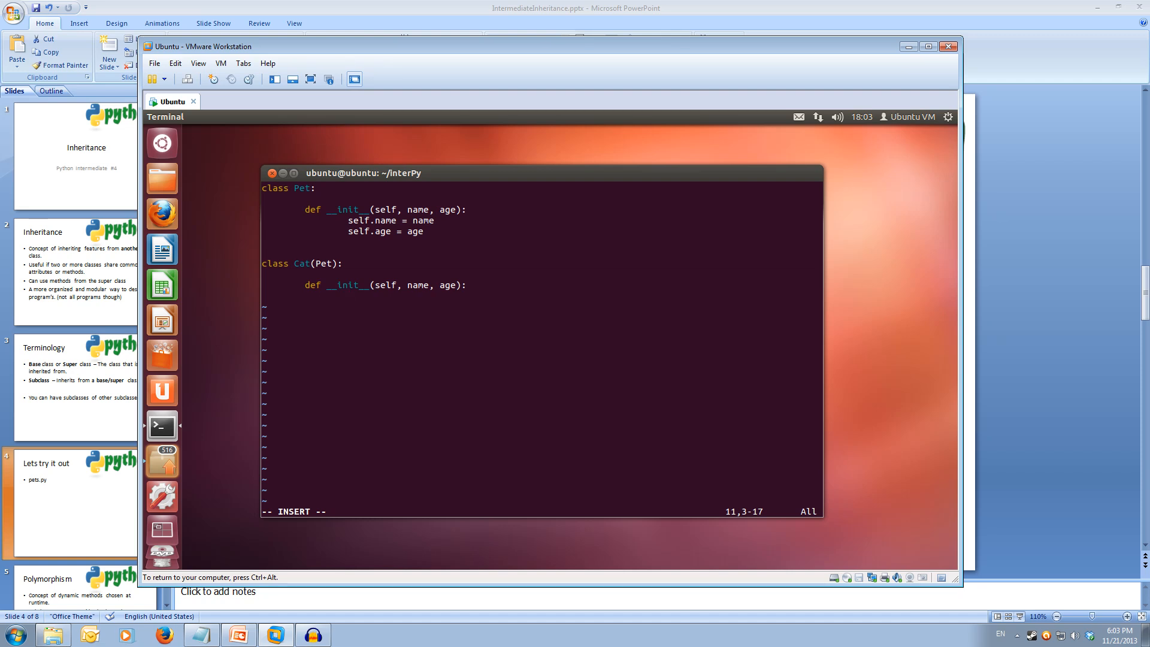
Step: Have Cat's constructor call Pet.__init__(self, name, age), leaving blank lines after the class
{"action": "type", "text": "P"}
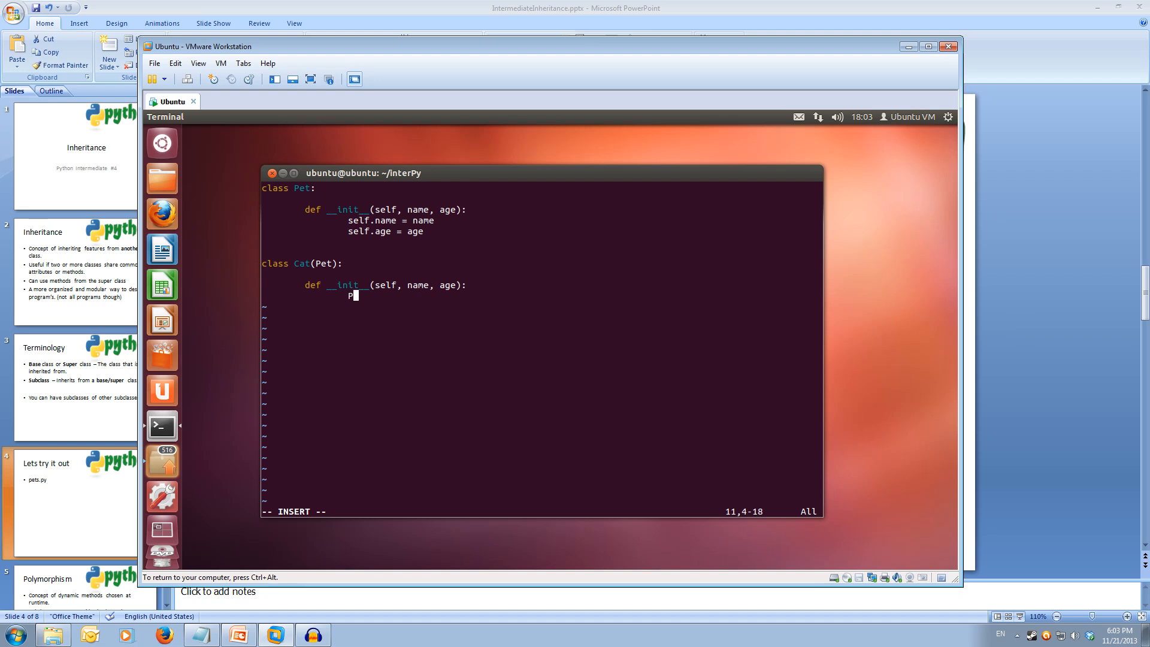
{"action": "type", "text": "et."}
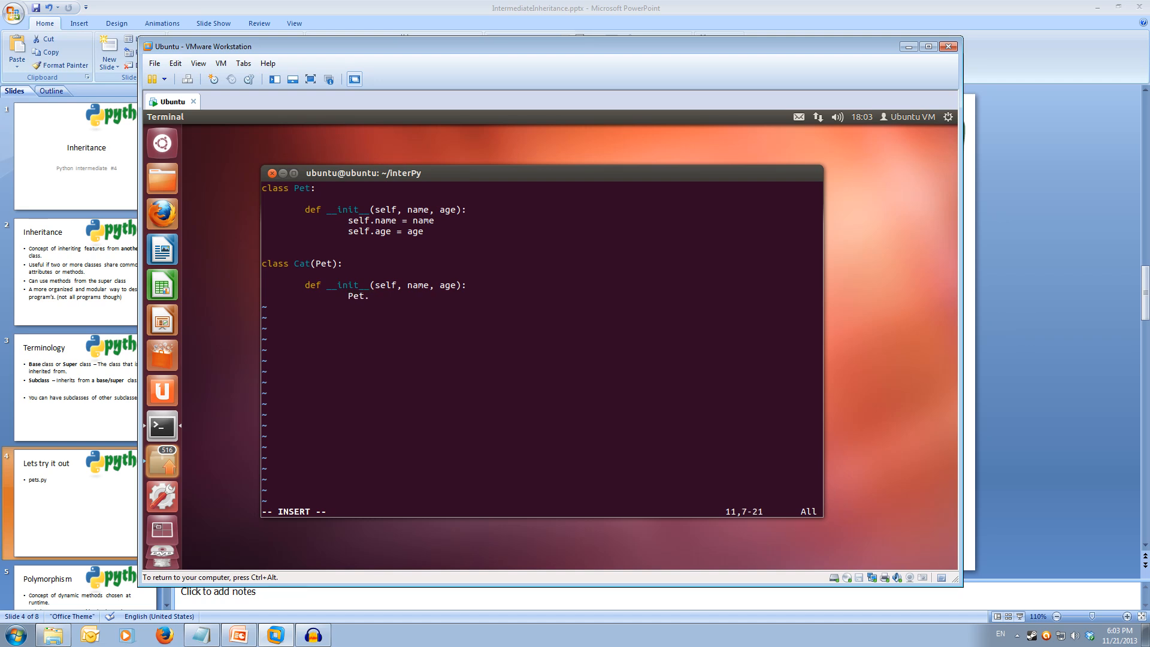
{"action": "type", "text": "__init"}
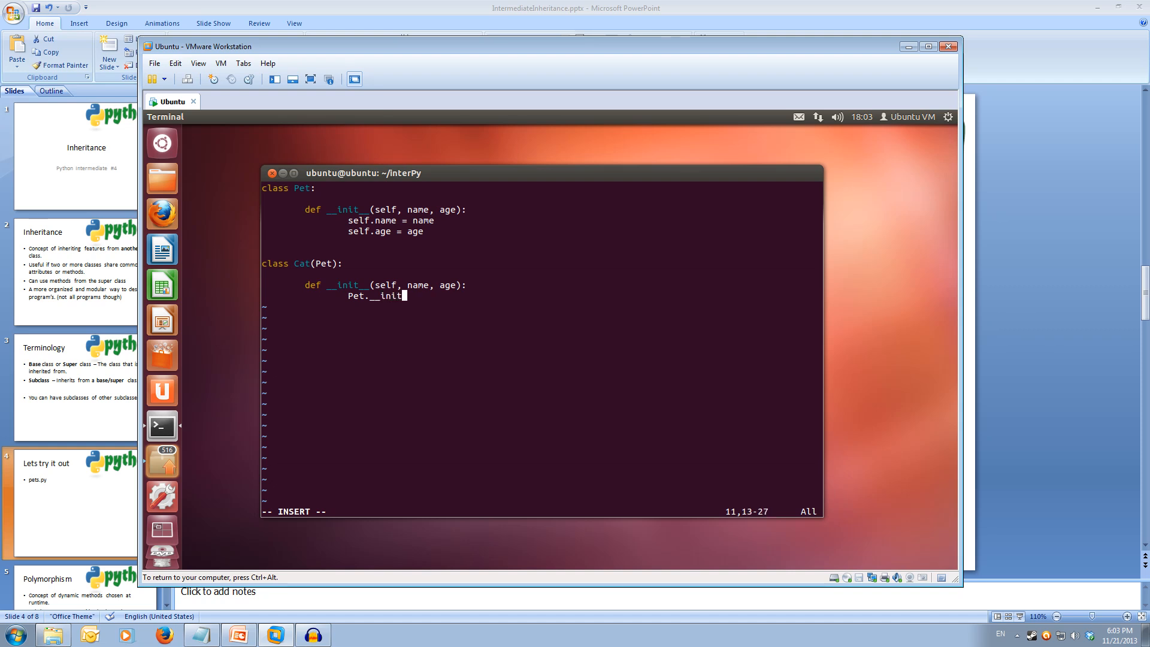
{"action": "type", "text": "__"}
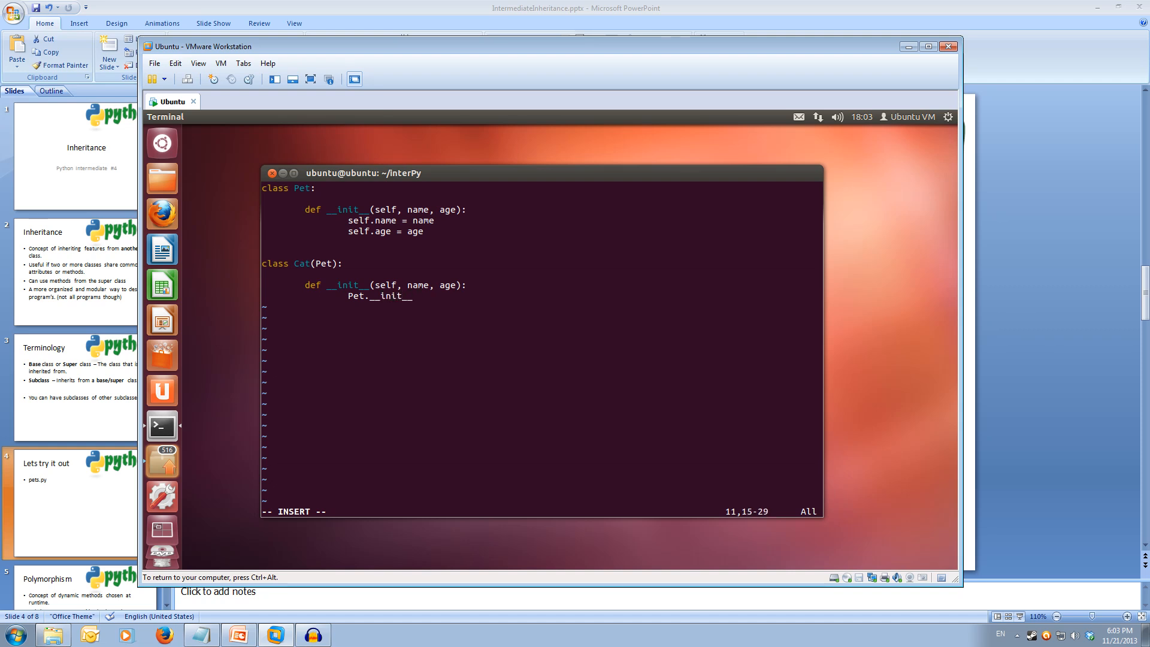
{"action": "type", "text": "(self, name,"}
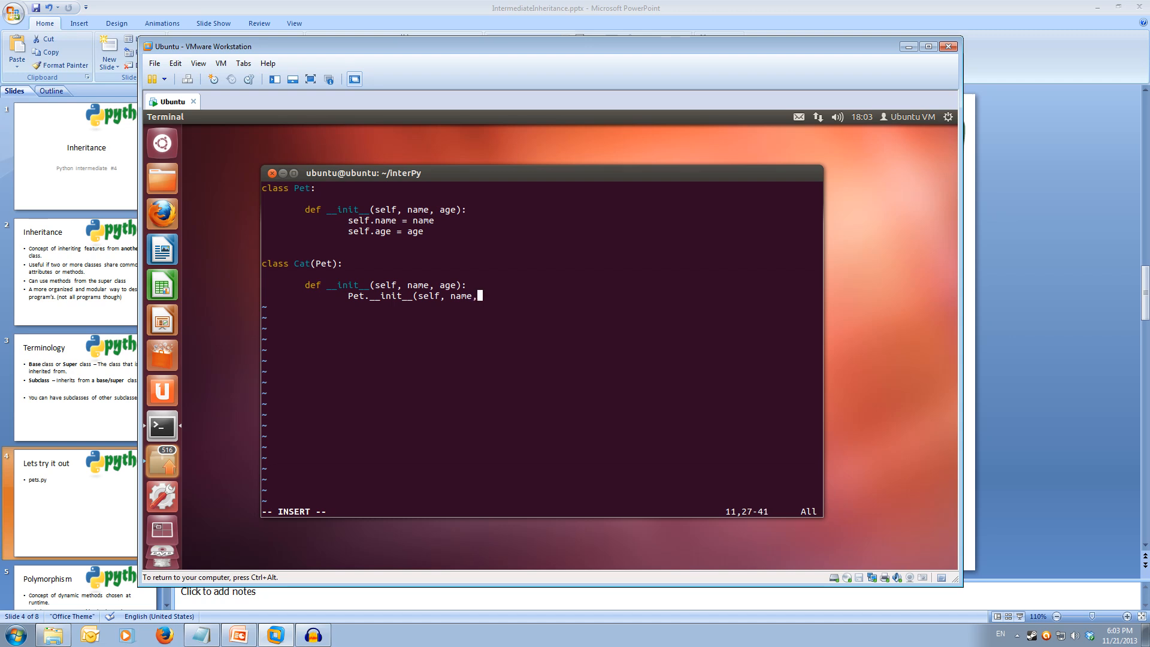
{"action": "type", "text": "age)"}
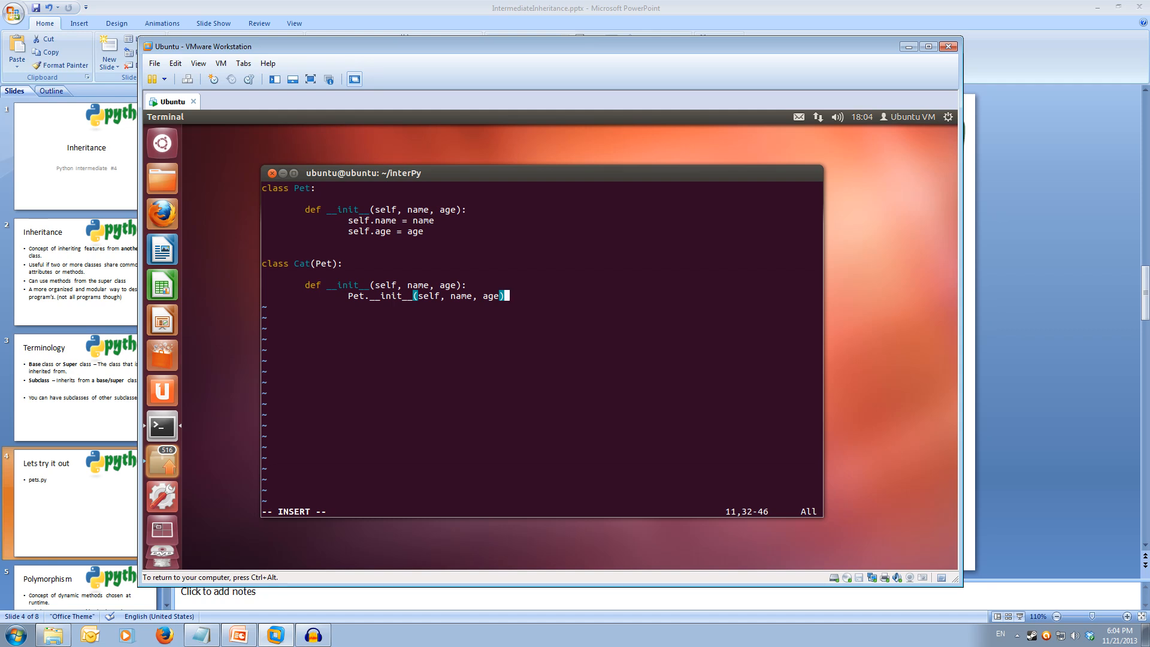
{"action": "key", "text": "Return"}
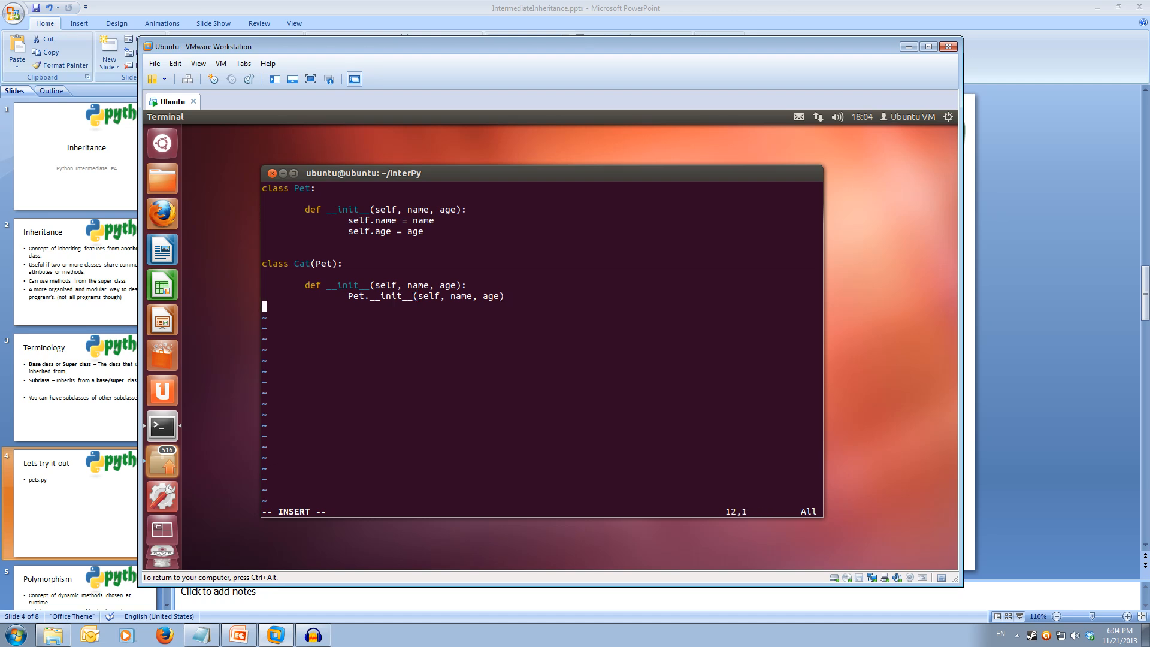
{"action": "key", "text": "Return"}
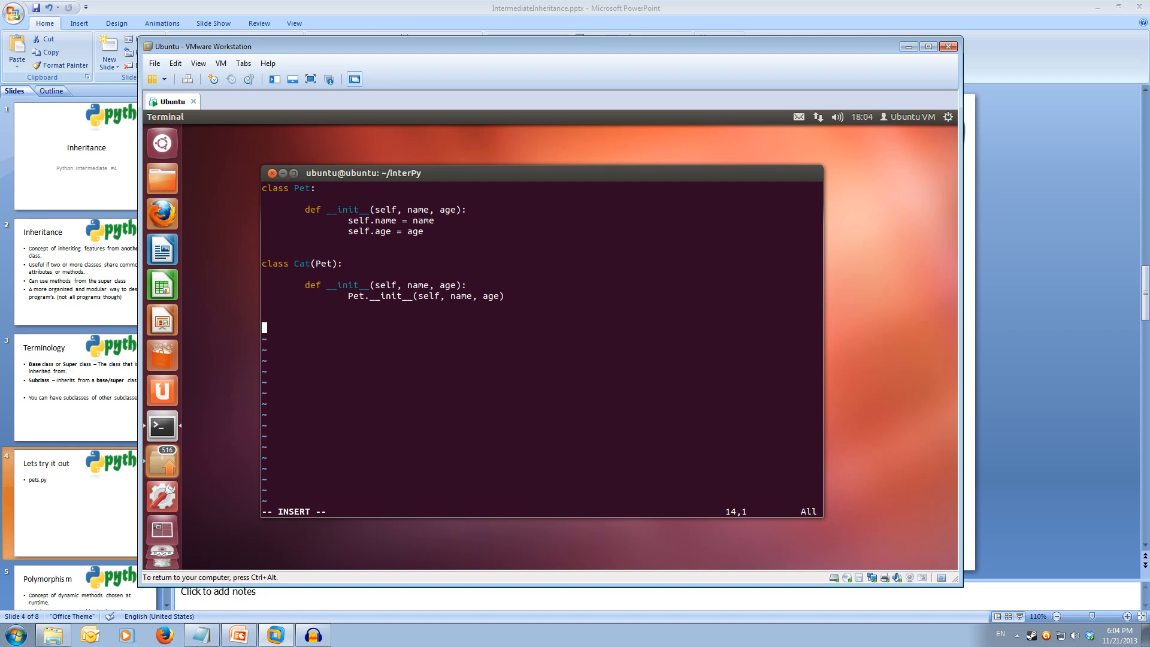
Step: Define Main() and create thePet = Pet("Pet", ...) inside it
{"action": "type", "text": "def"}
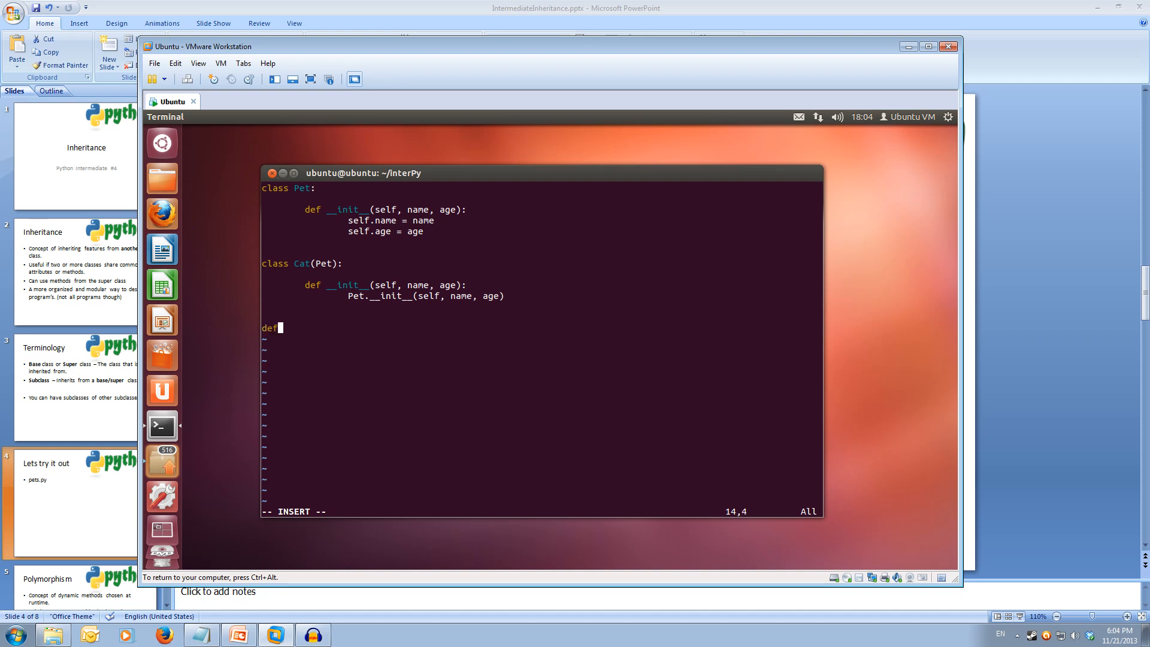
{"action": "type", "text": "Main():"}
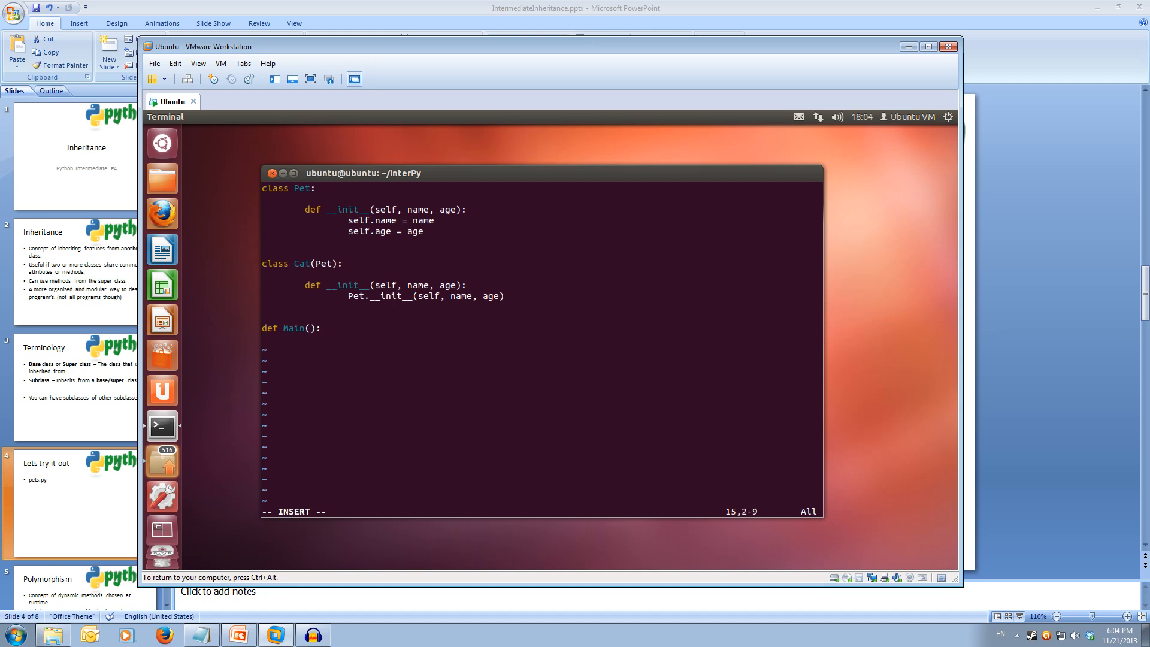
{"action": "key", "text": "Return"}
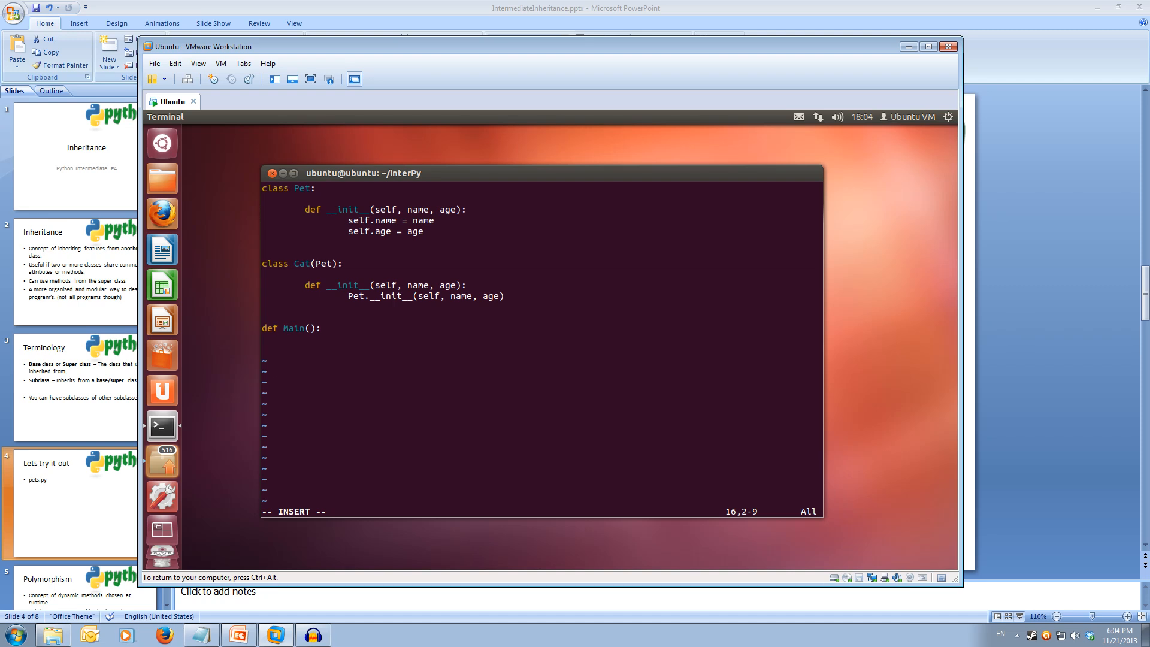
{"action": "type", "text": "the"}
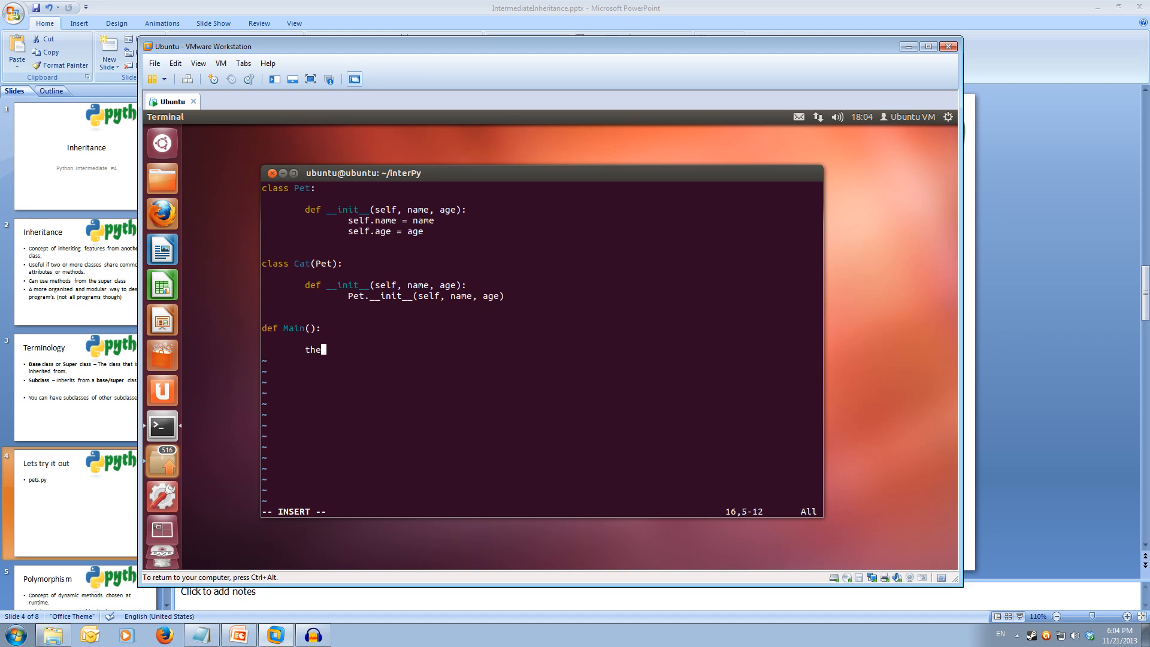
{"action": "type", "text": "Pet"}
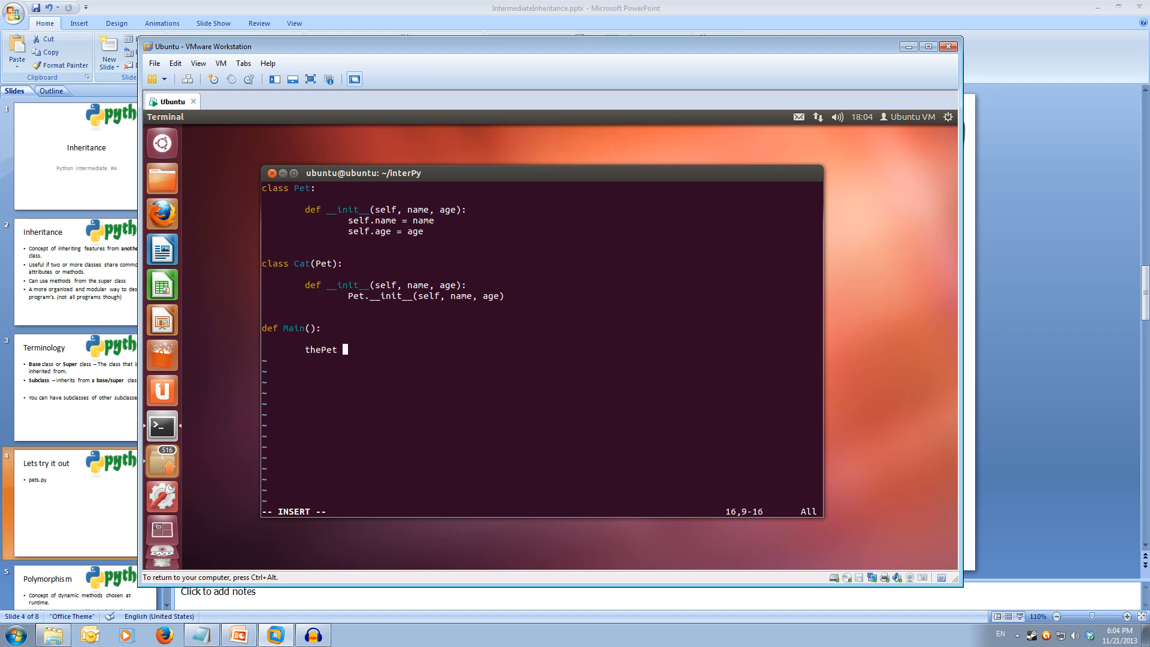
{"action": "type", "text": "= Pet"}
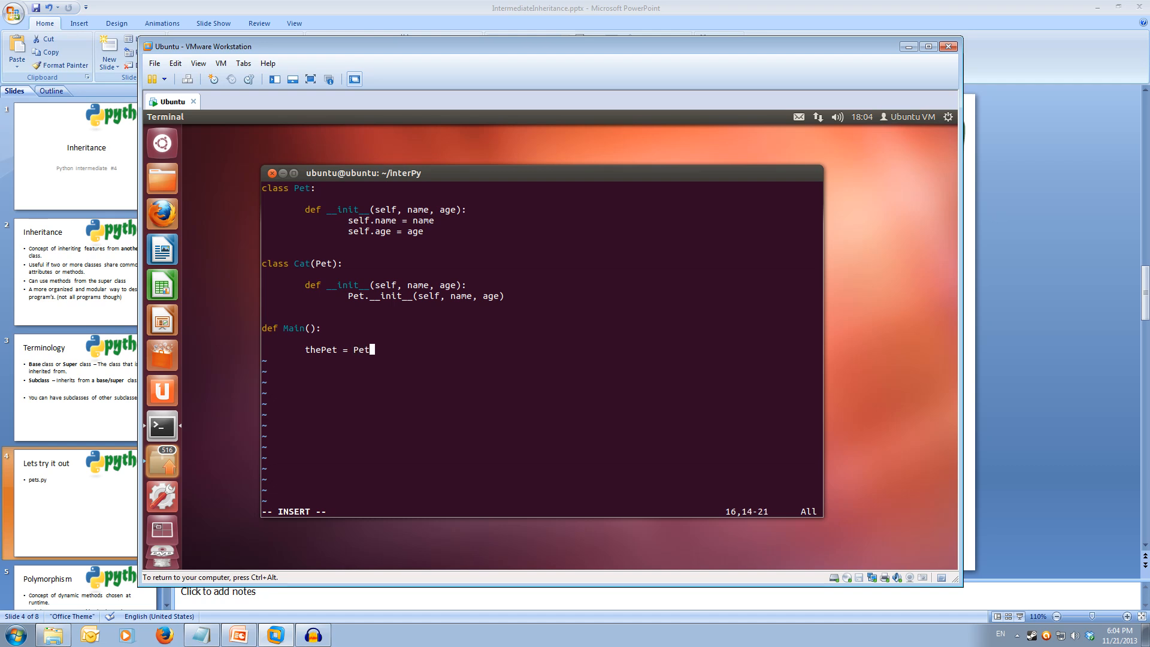
{"action": "type", "text": "(\""}
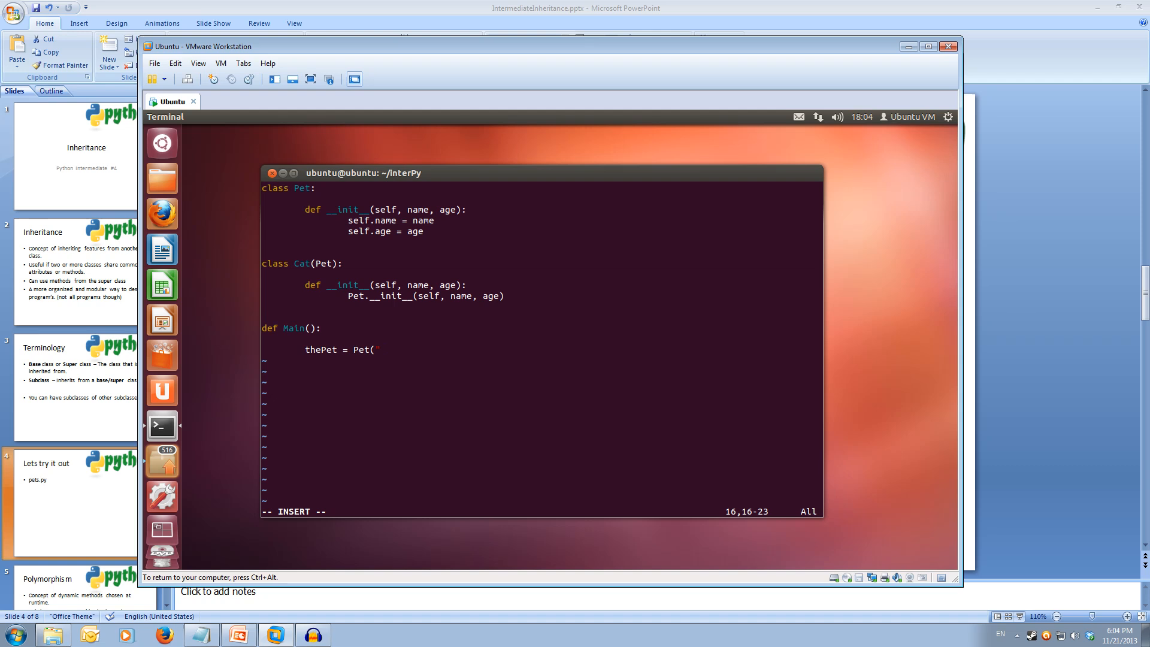
{"action": "type", "text": "Pet\", 1"}
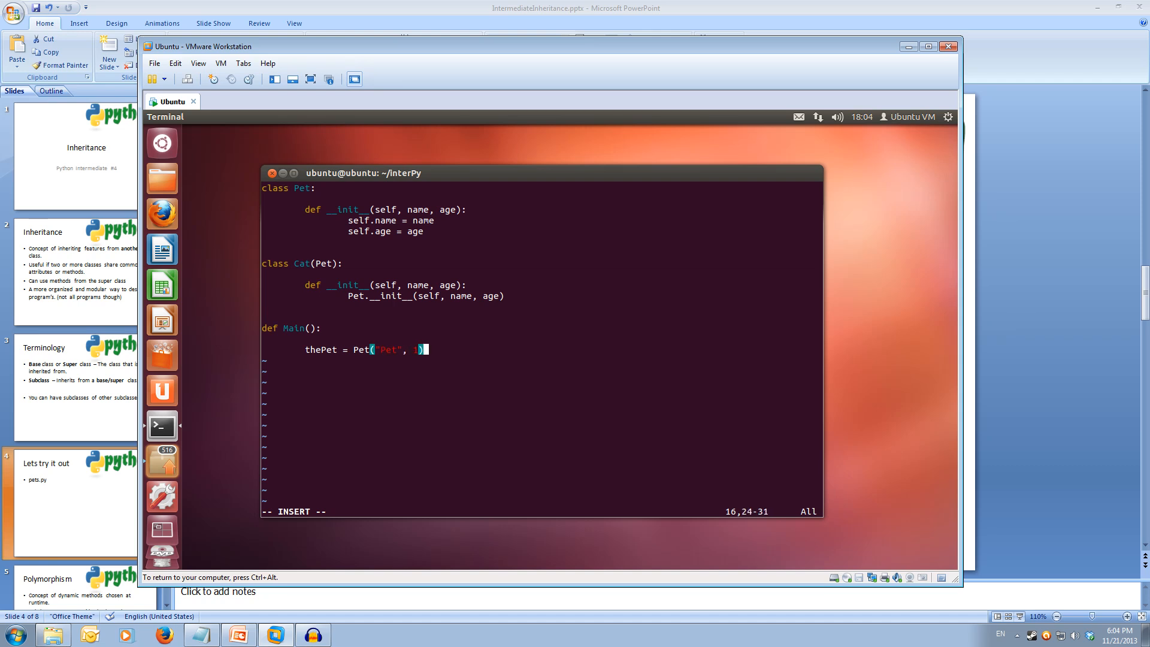
{"action": "key", "text": "Return"}
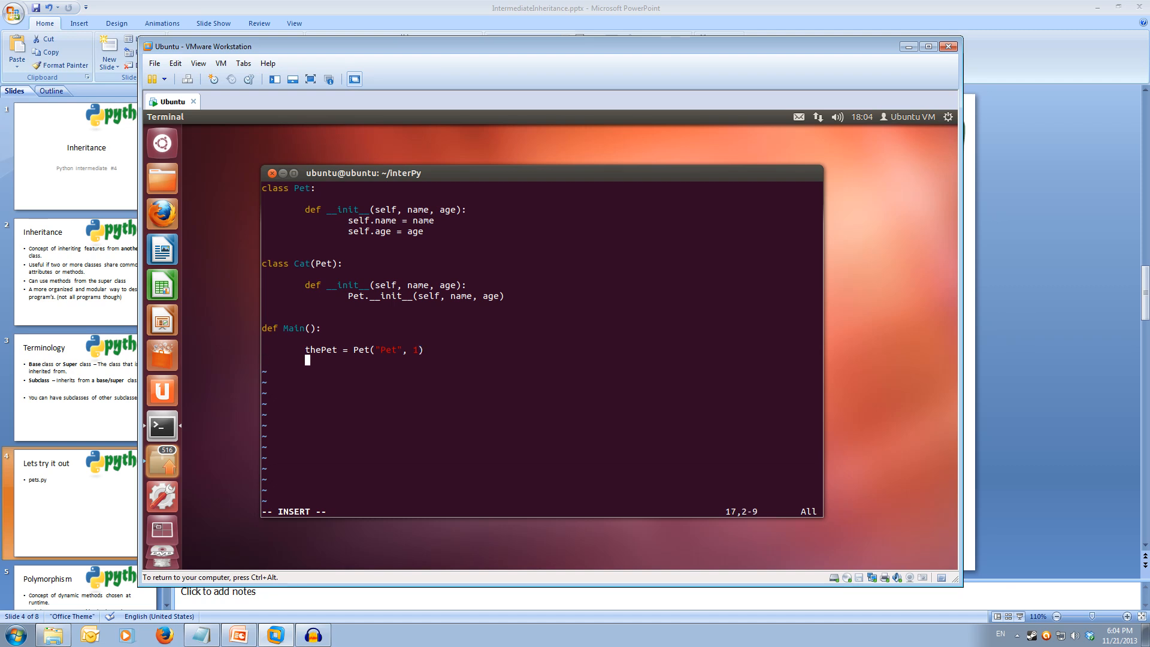
Step: Create jess = Cat("jess", ...) as the second object in Main
{"action": "type", "text": "jess ="}
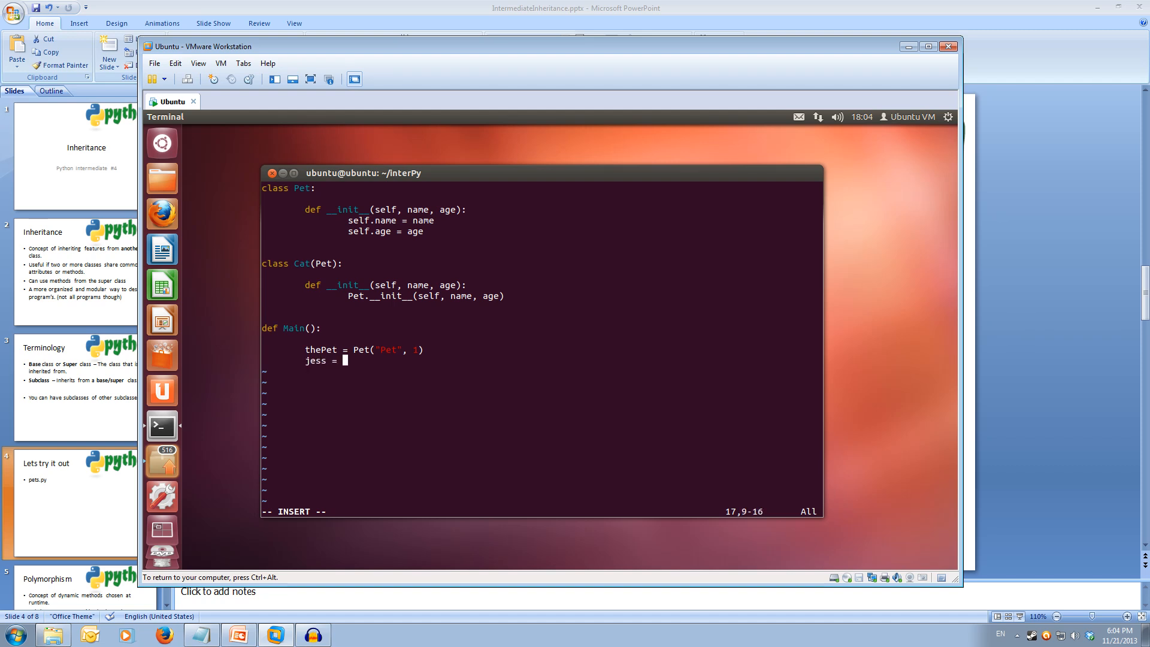
{"action": "type", "text": "Cat("}
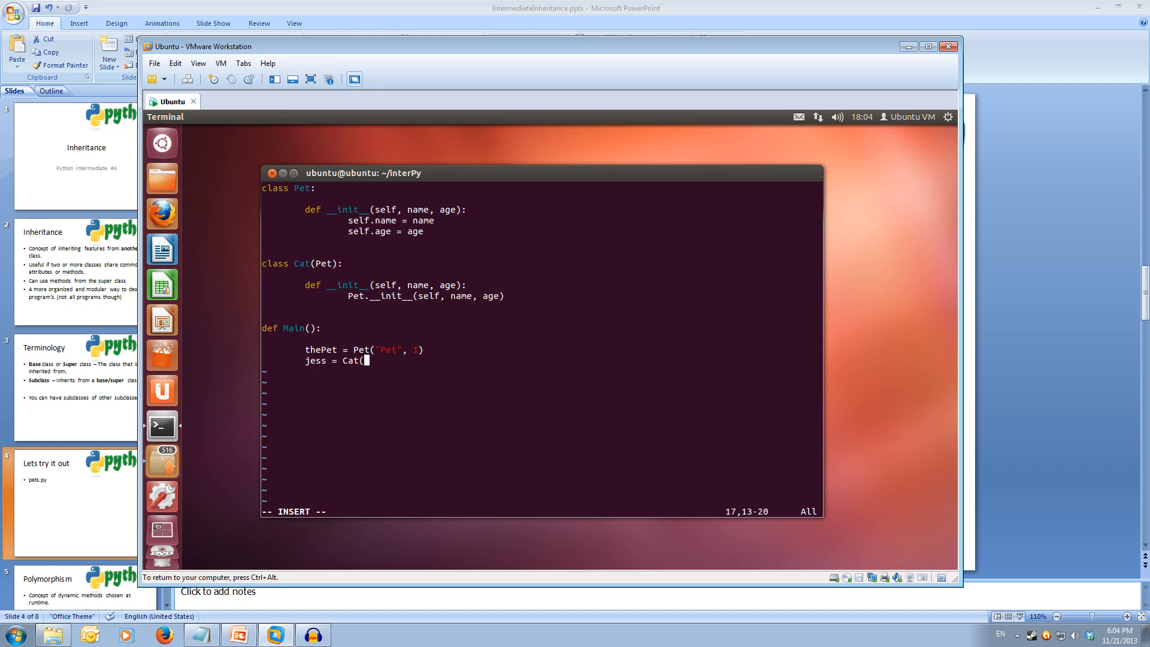
{"action": "type", "text": "\"jess\", 3"}
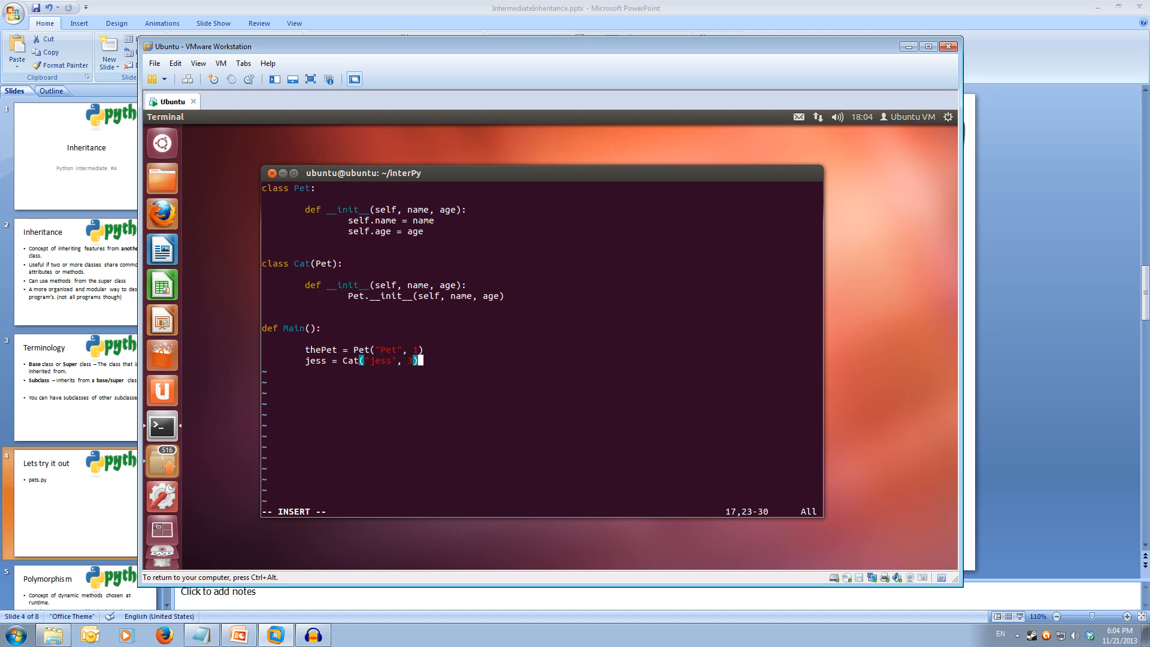
{"action": "key", "text": "Return"}
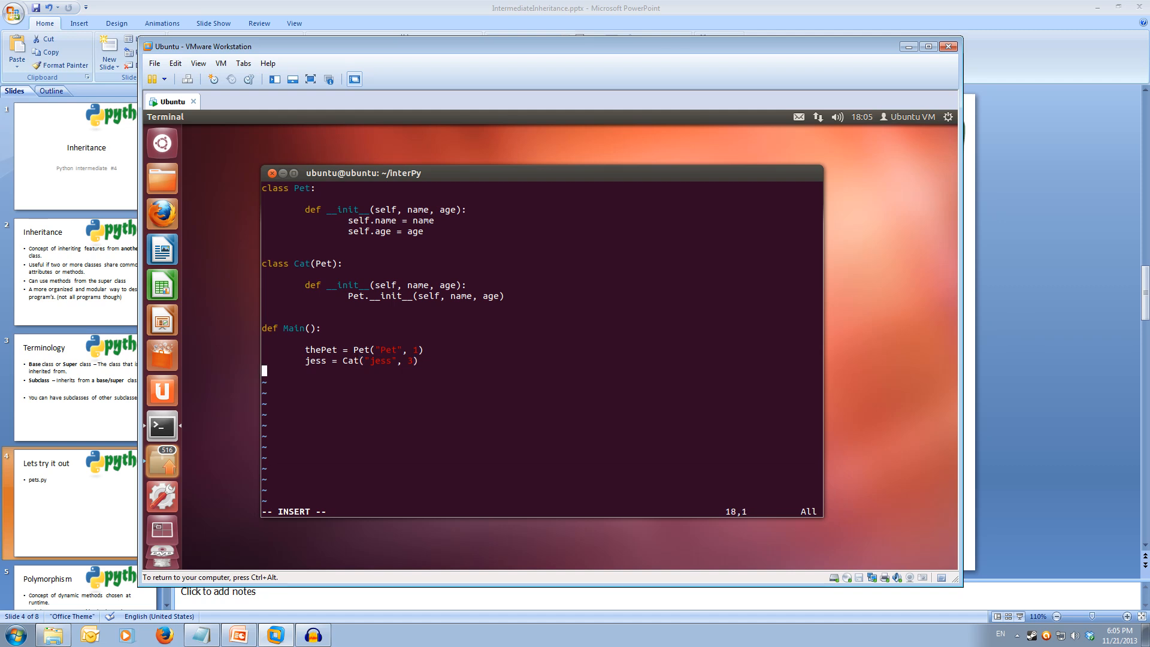
Step: Print "Is jess a Cat?" + str(isinstance(jess, Cat)) after a blank line in Main
{"action": "key", "text": "Return"}
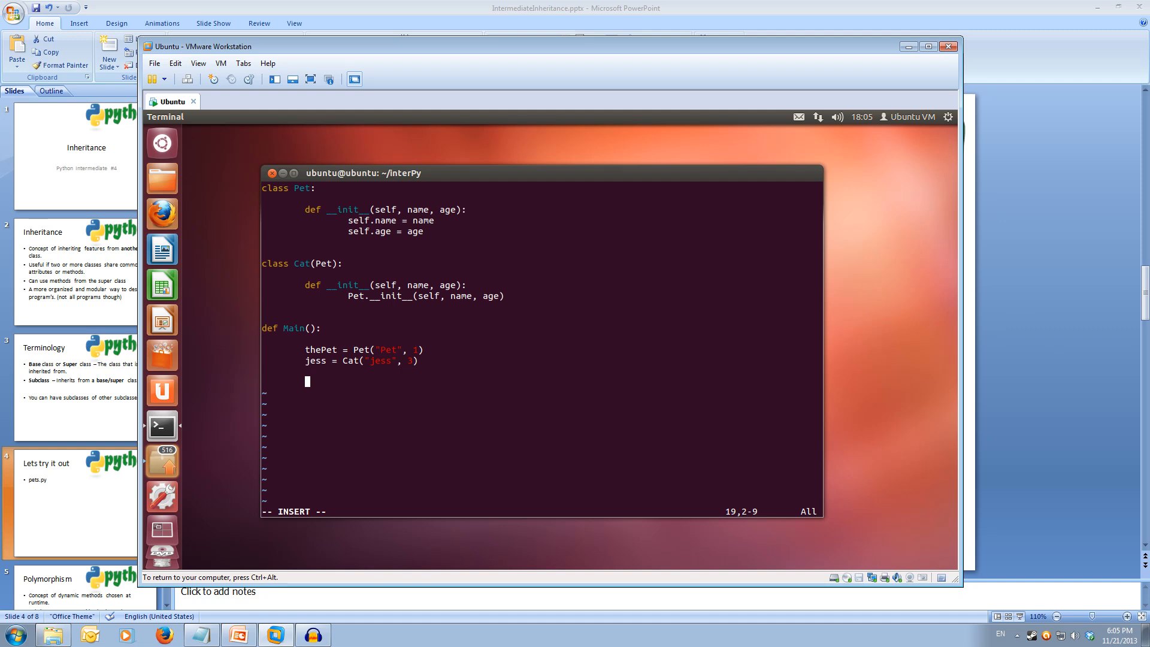
{"action": "type", "text": "print"}
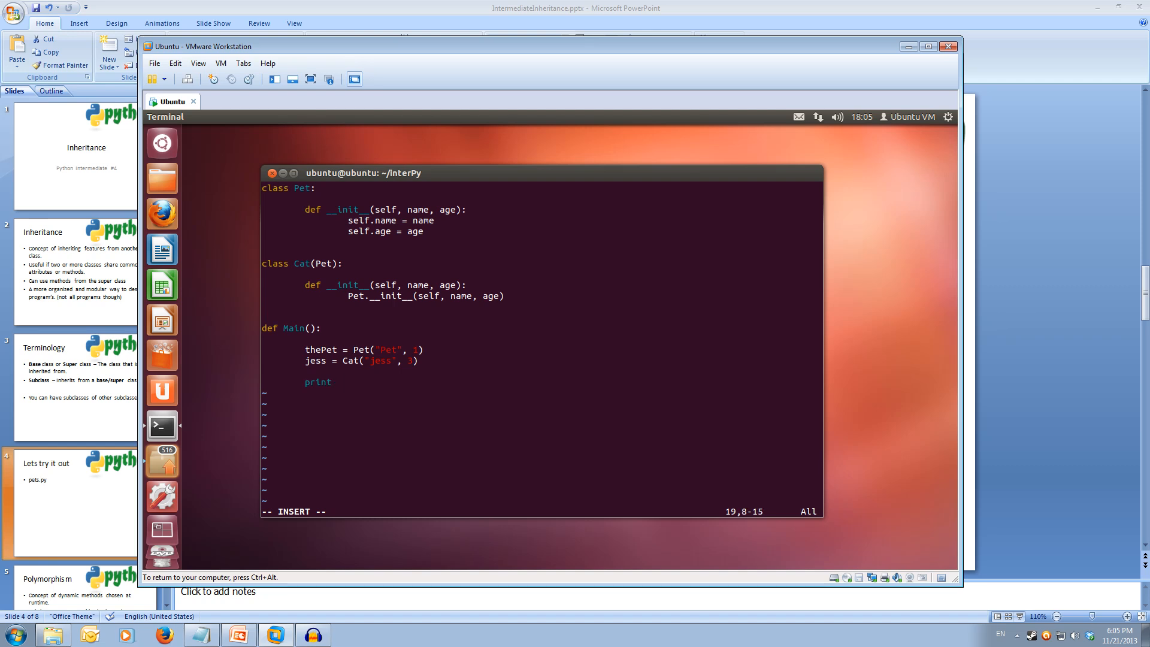
{"action": "type", "text": "\"Is jess a Cat?\" + s"}
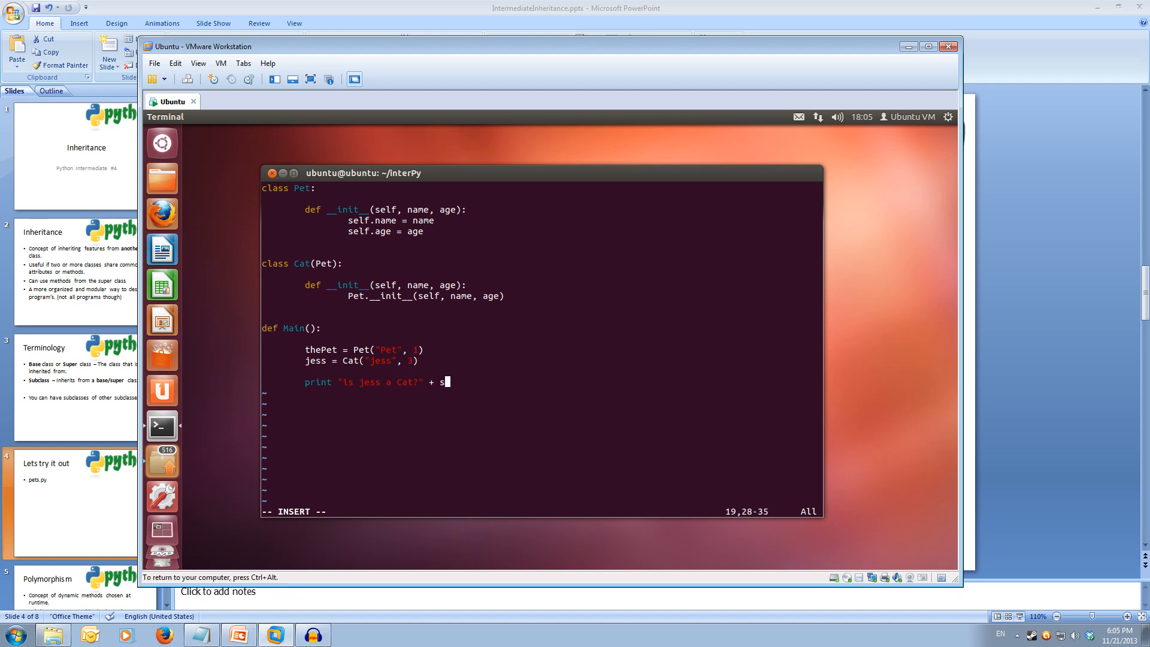
{"action": "type", "text": "tr("}
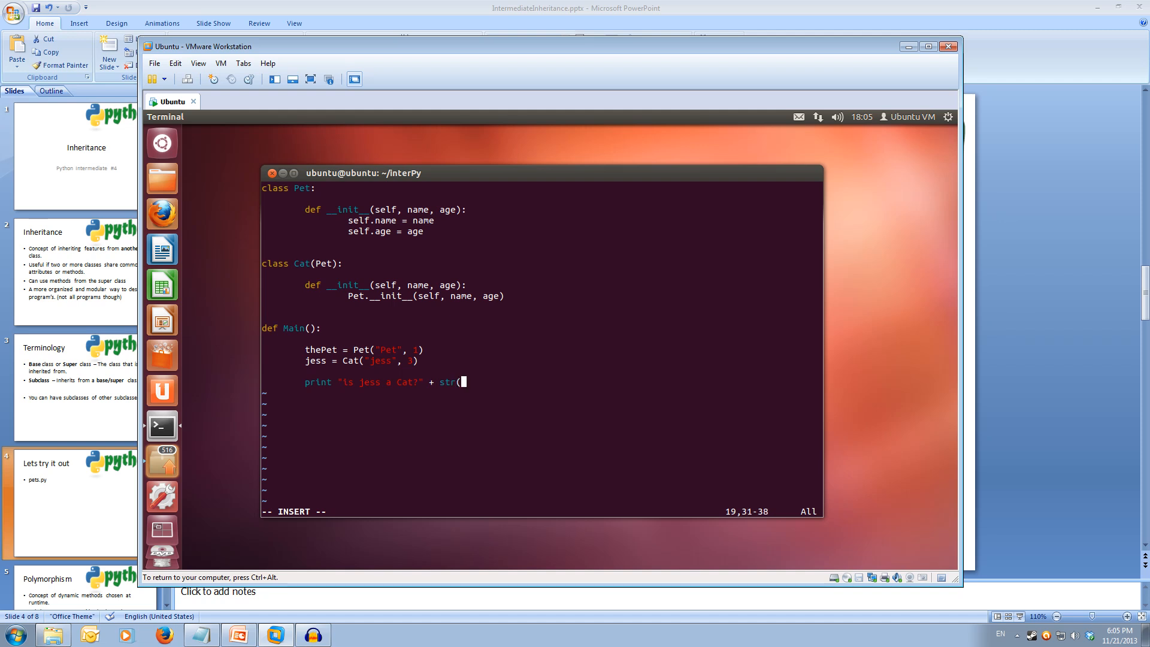
{"action": "type", "text": "isinstance("}
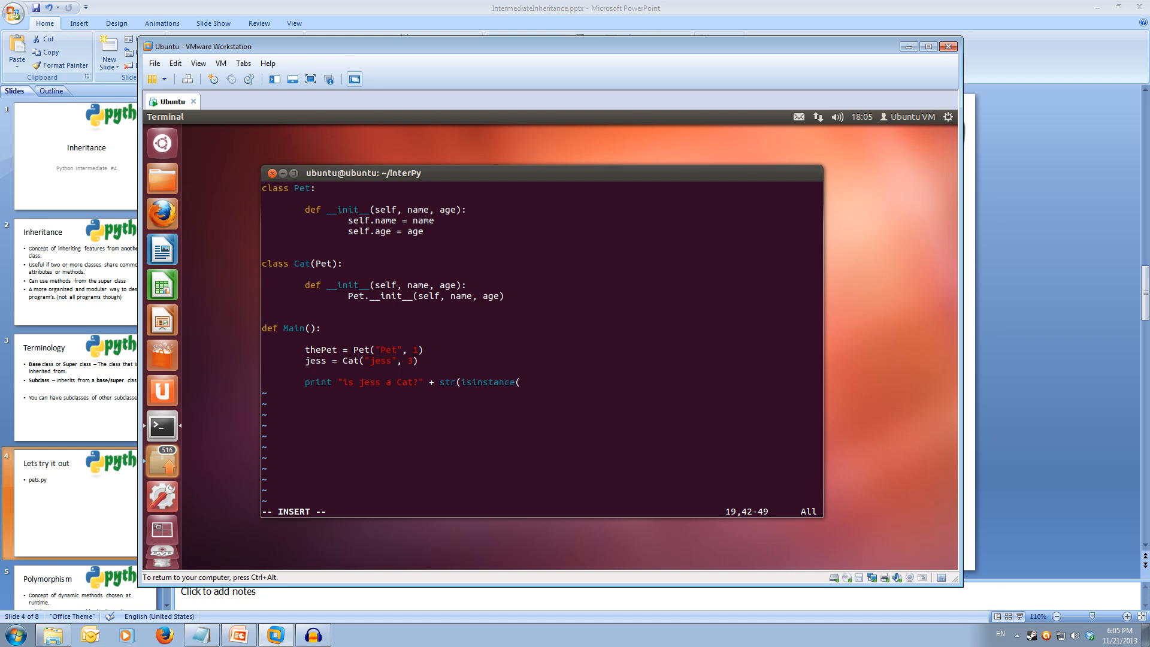
{"action": "type", "text": "jess, Cat"}
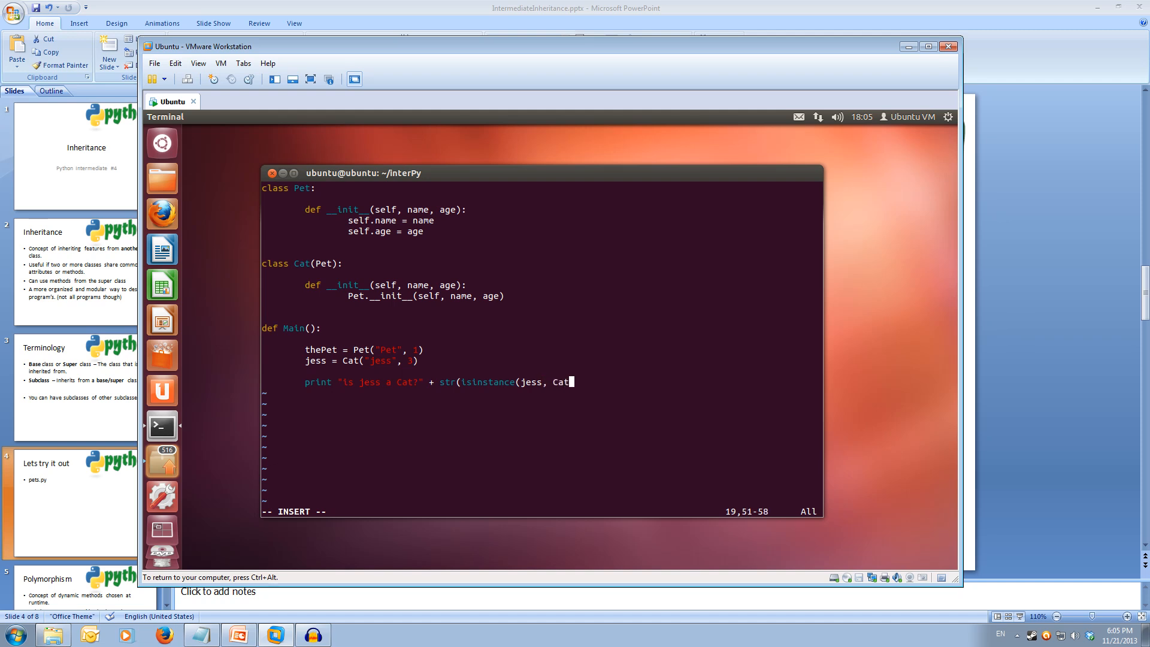
{"action": "type", "text": ")"}
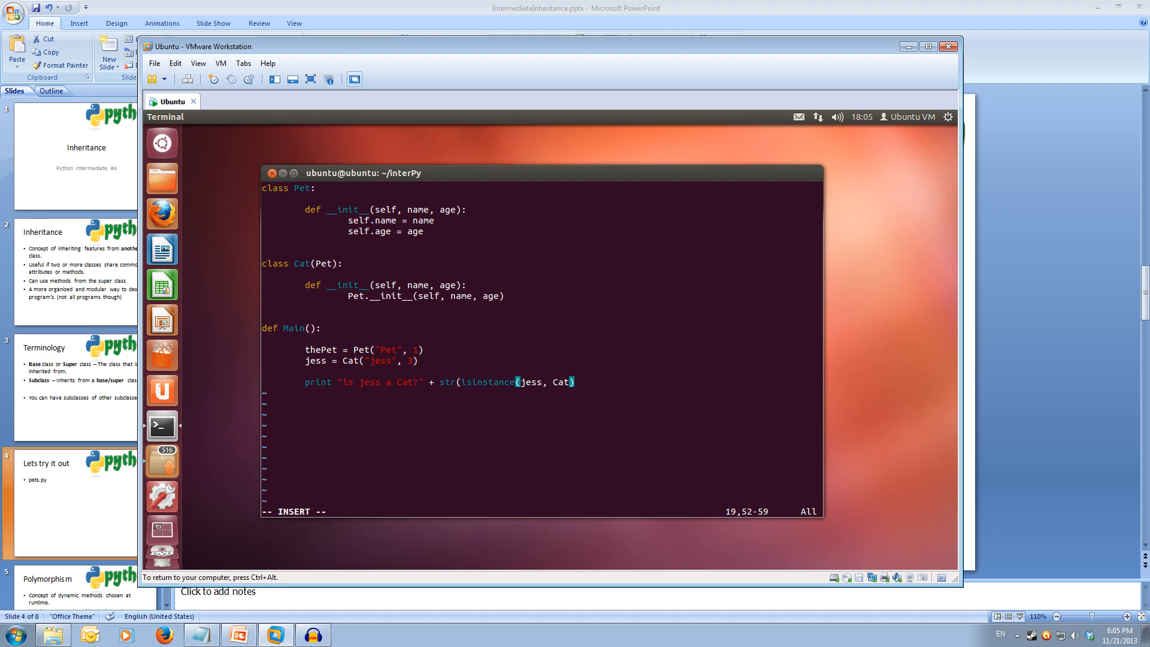
{"action": "key", "text": "Return"}
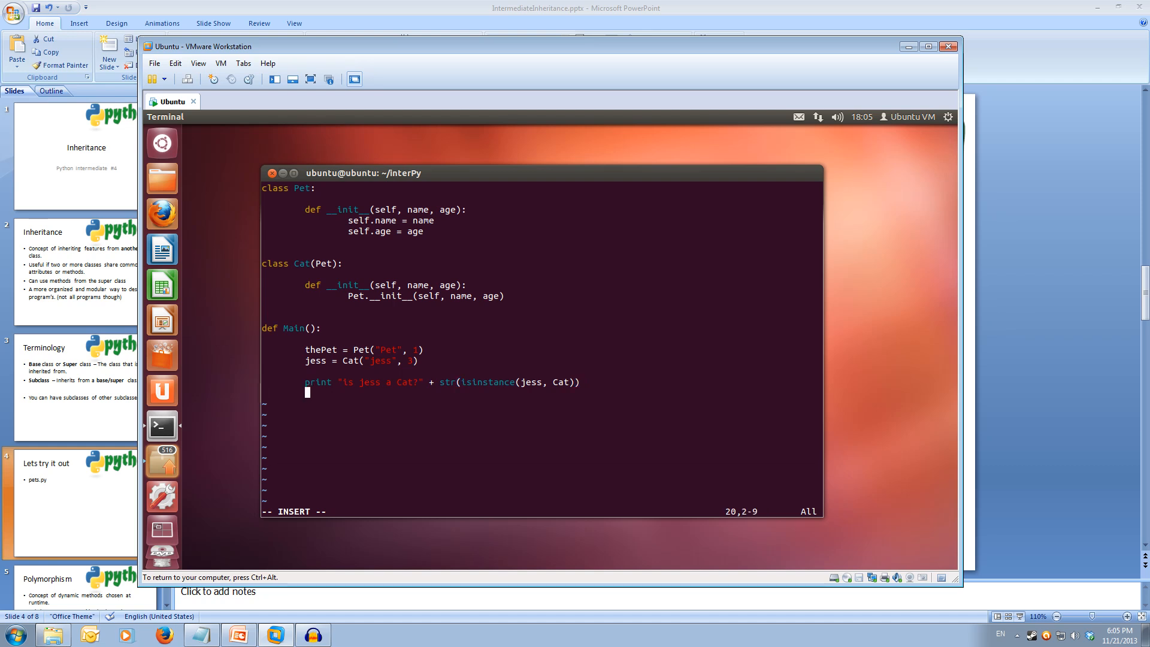
Step: Print whether jess is a Pet using str(isinstance(jess, Pet))
{"action": "type", "text": "print \"is"}
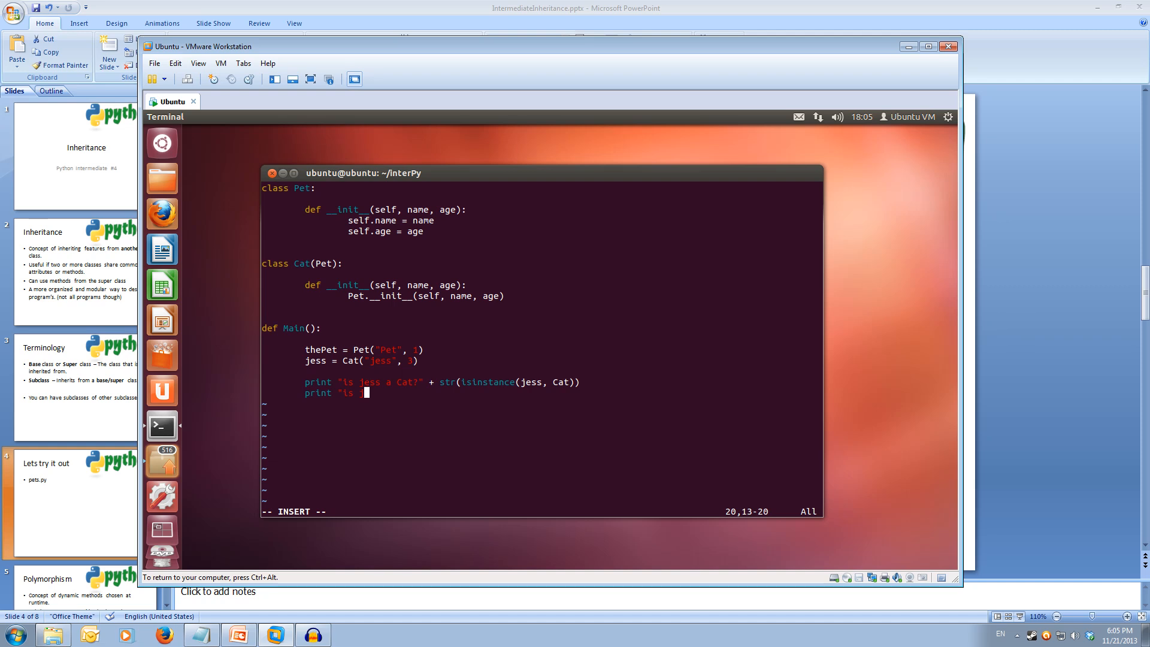
{"action": "type", "text": "jess a"}
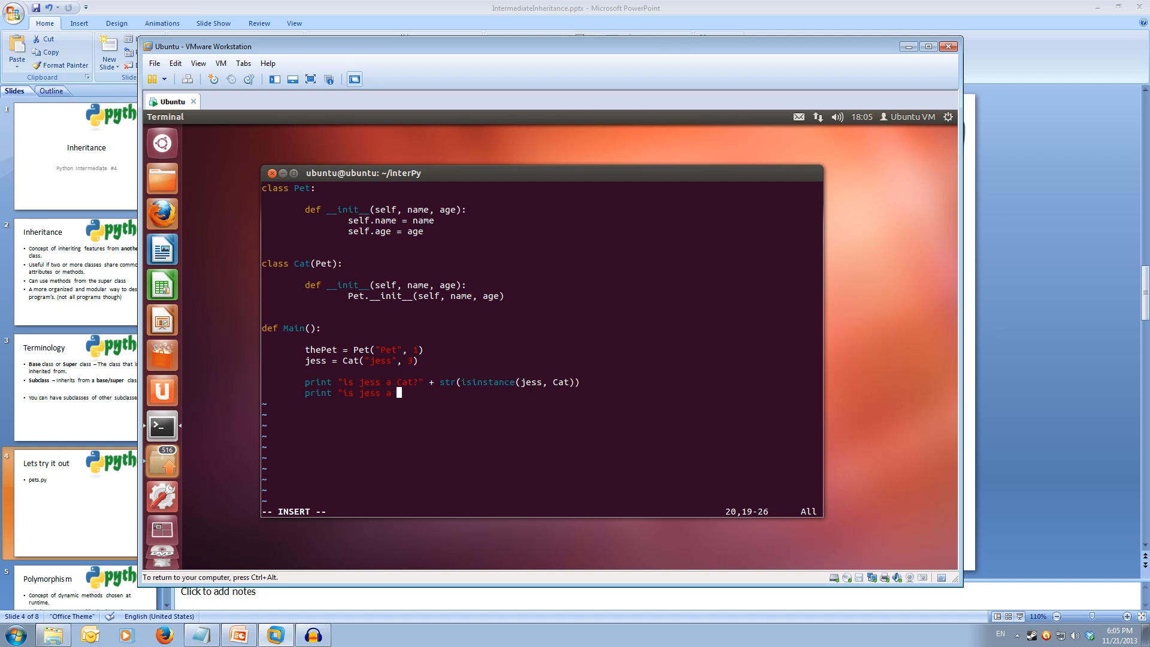
{"action": "type", "text": "Pet?\" +"}
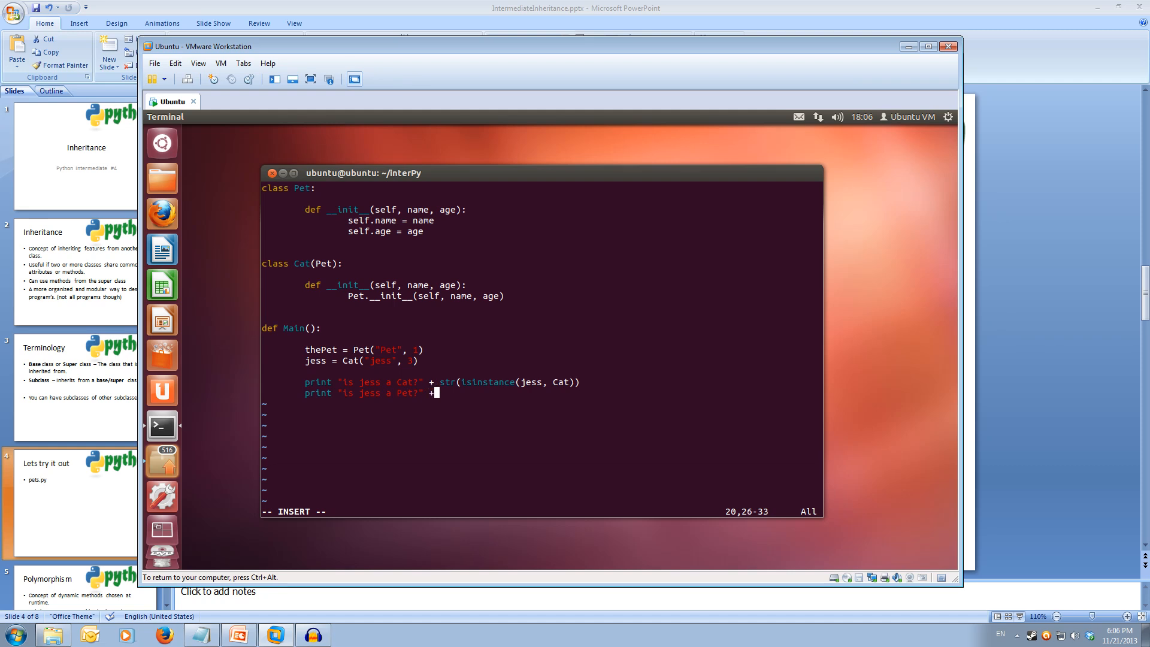
{"action": "type", "text": "str("}
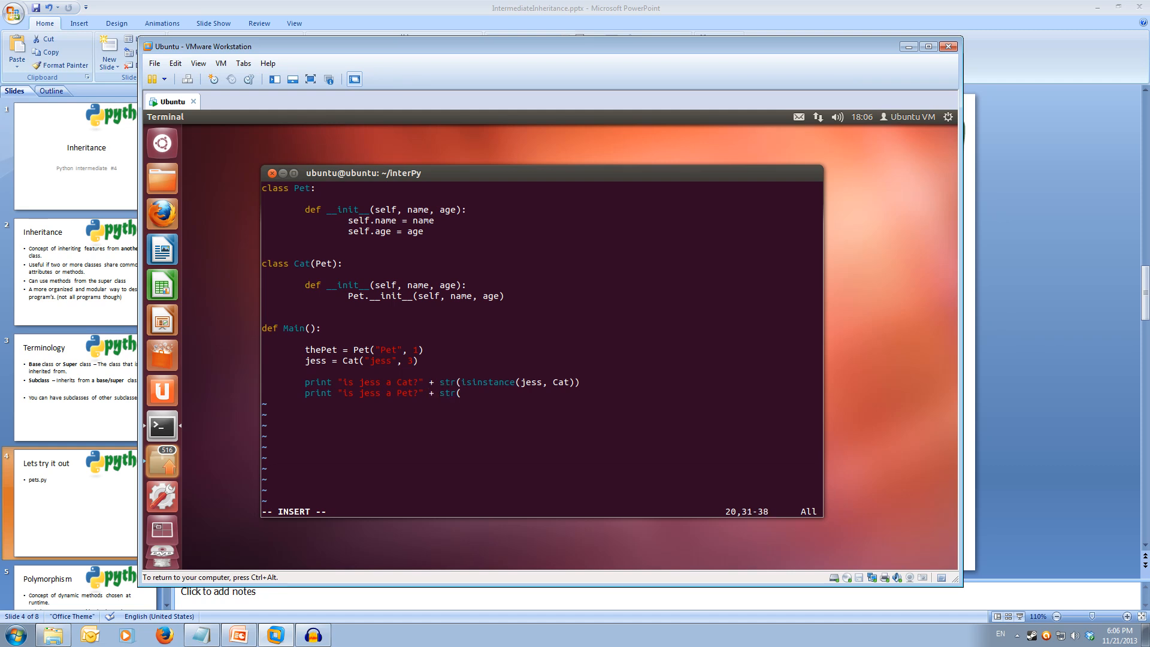
{"action": "type", "text": "isinstance"}
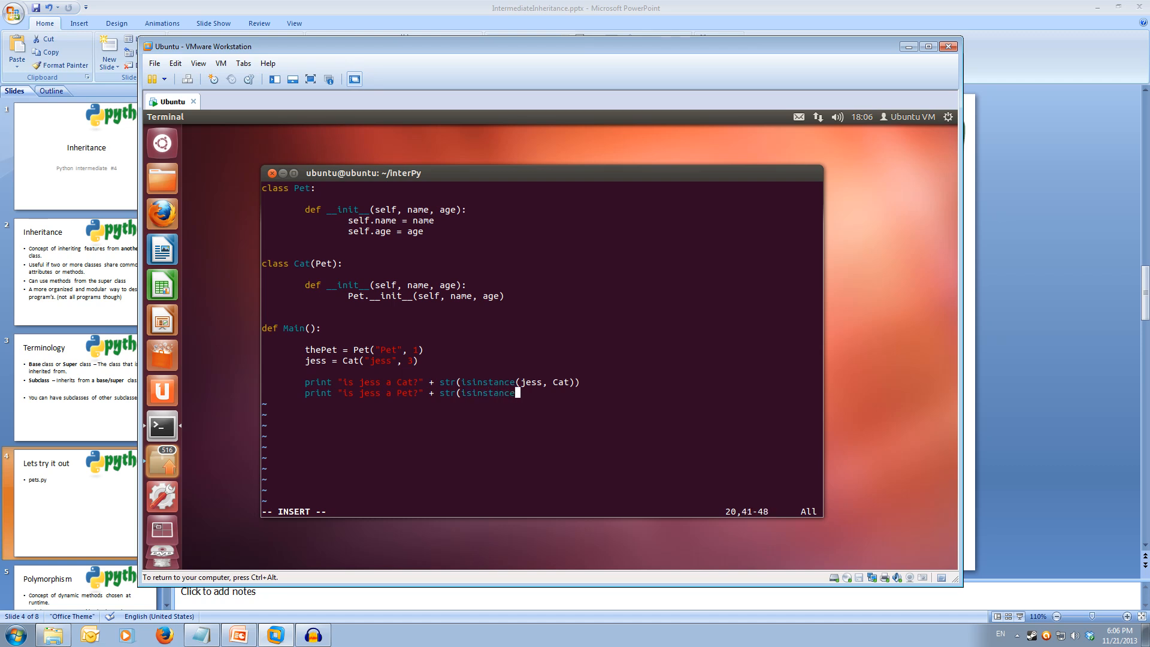
{"action": "type", "text": "jes"}
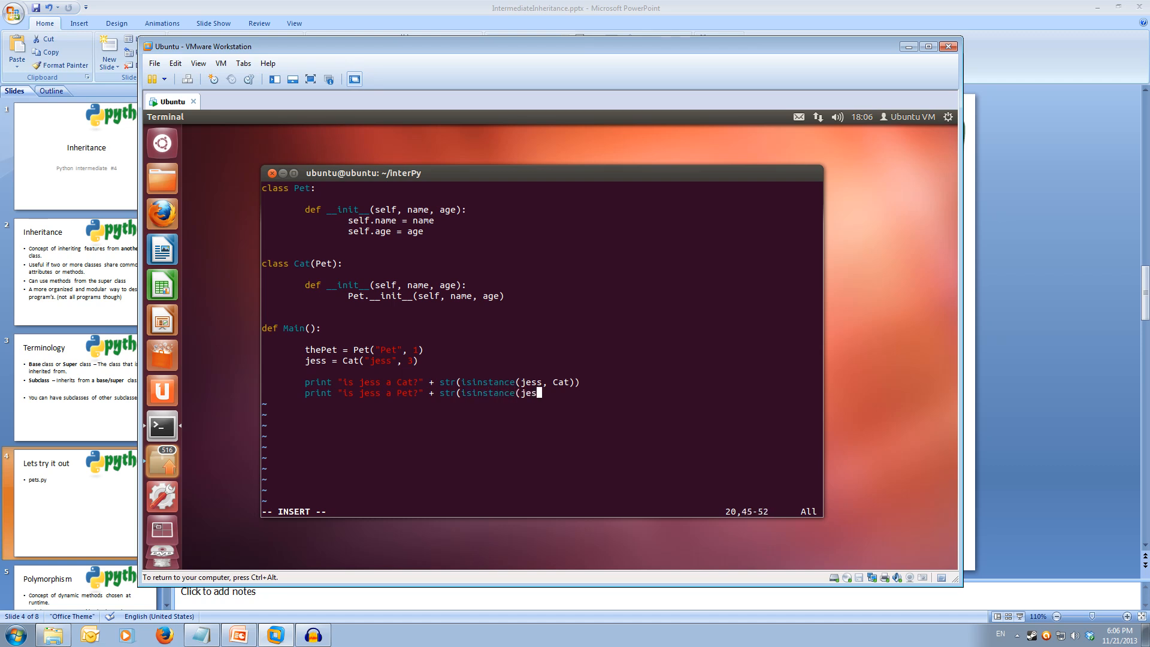
{"action": "type", "text": ", Pet))"}
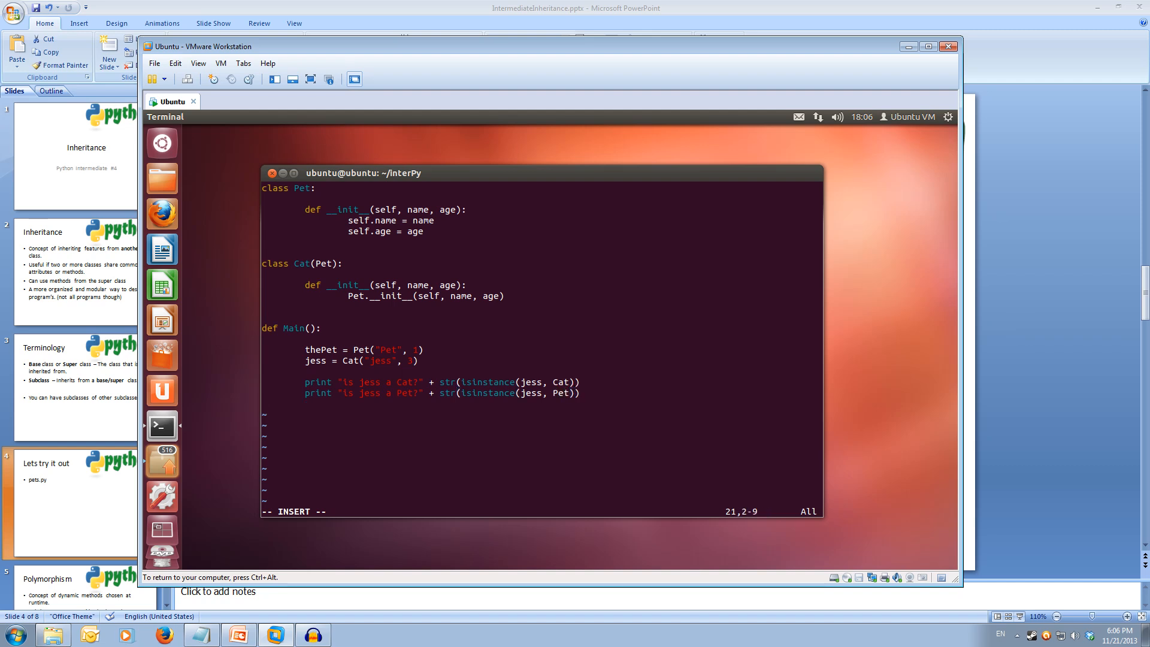
Step: Print whether thePet is a Cat using str(isinstance(thePet, Cat))
{"action": "type", "text": "print"}
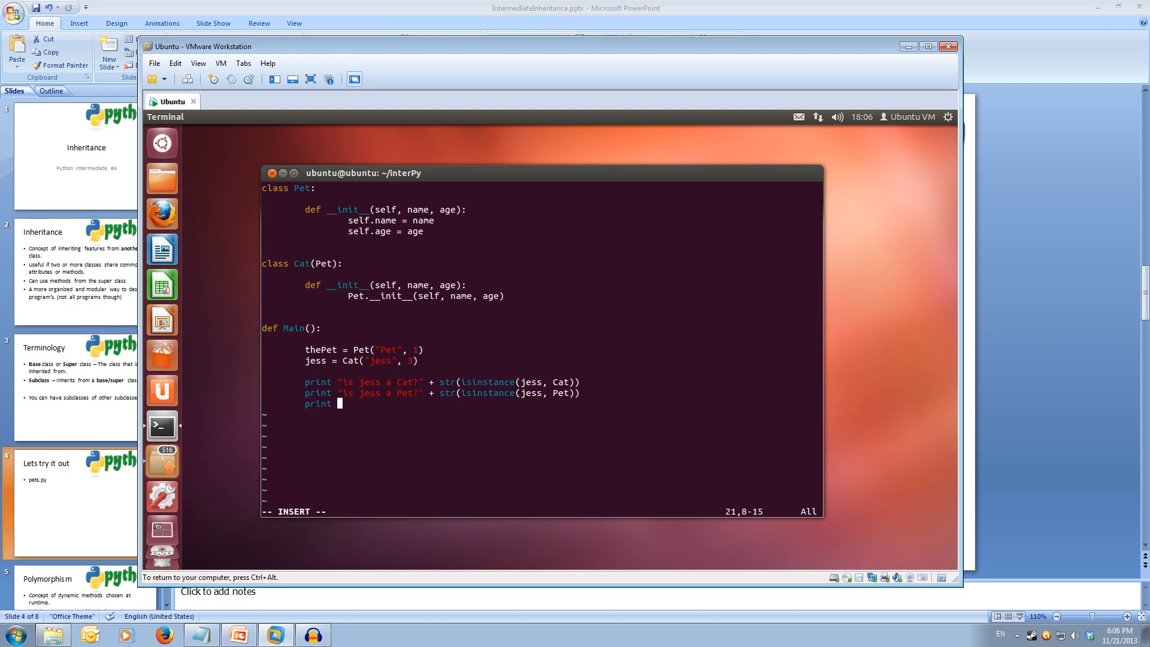
{"action": "type", "text": "is thePet"}
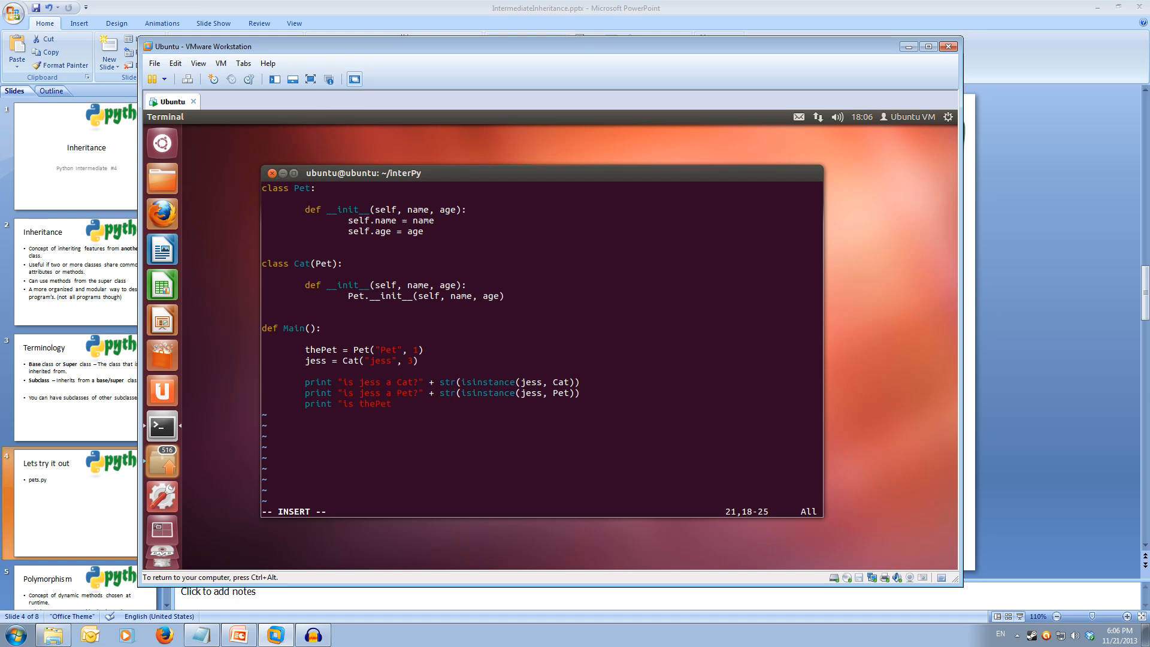
{"action": "type", "text": "a Cat?\""}
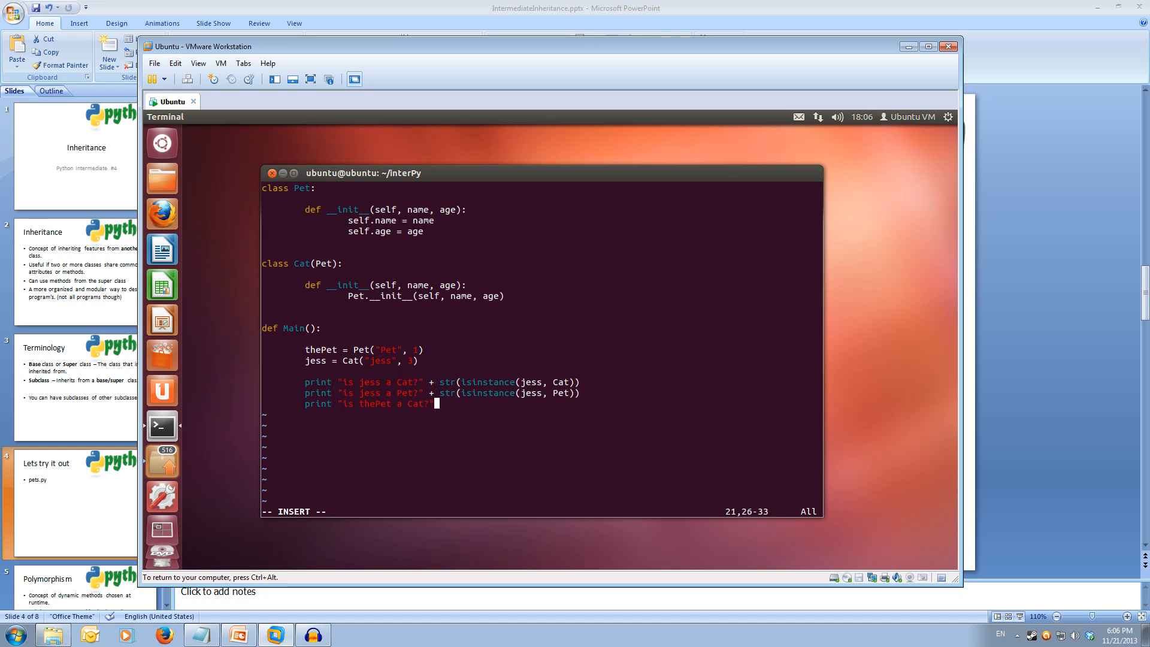
{"action": "type", "text": "+ s"}
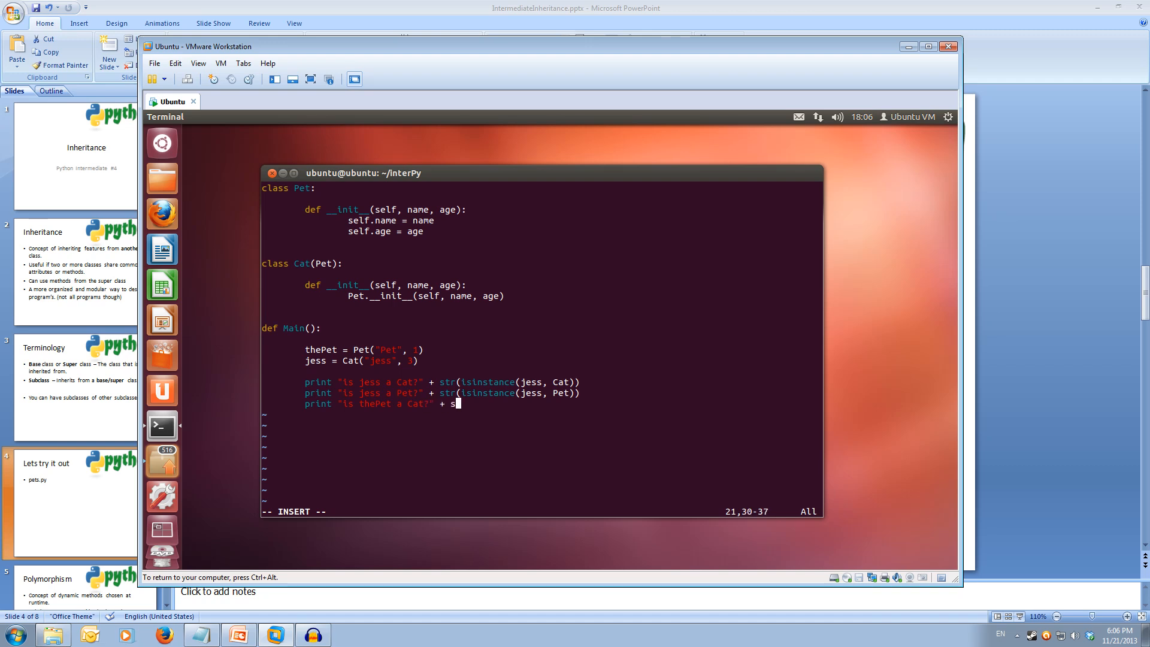
{"action": "type", "text": "tr(isinstance("}
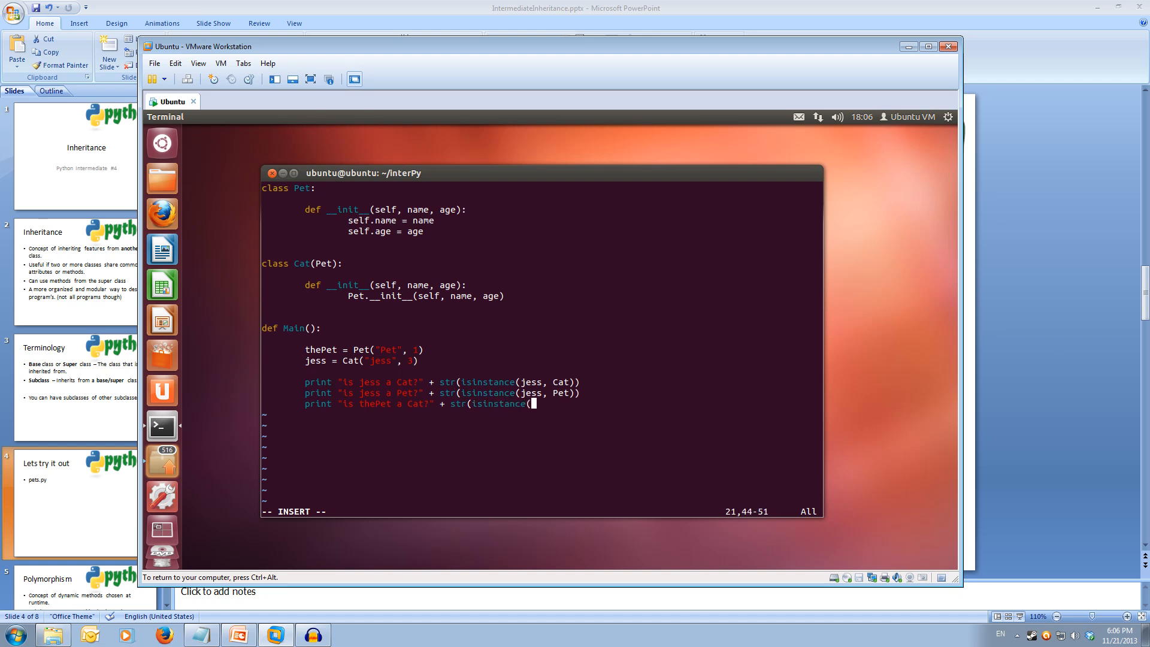
{"action": "type", "text": "the"}
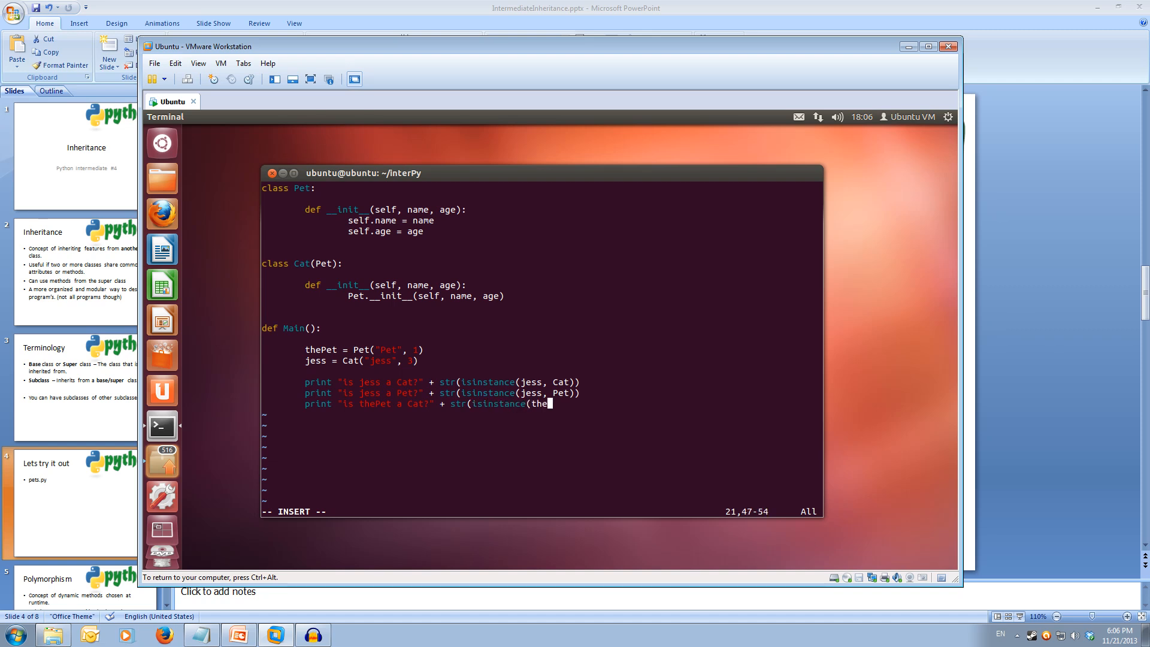
{"action": "type", "text": "Pet,"}
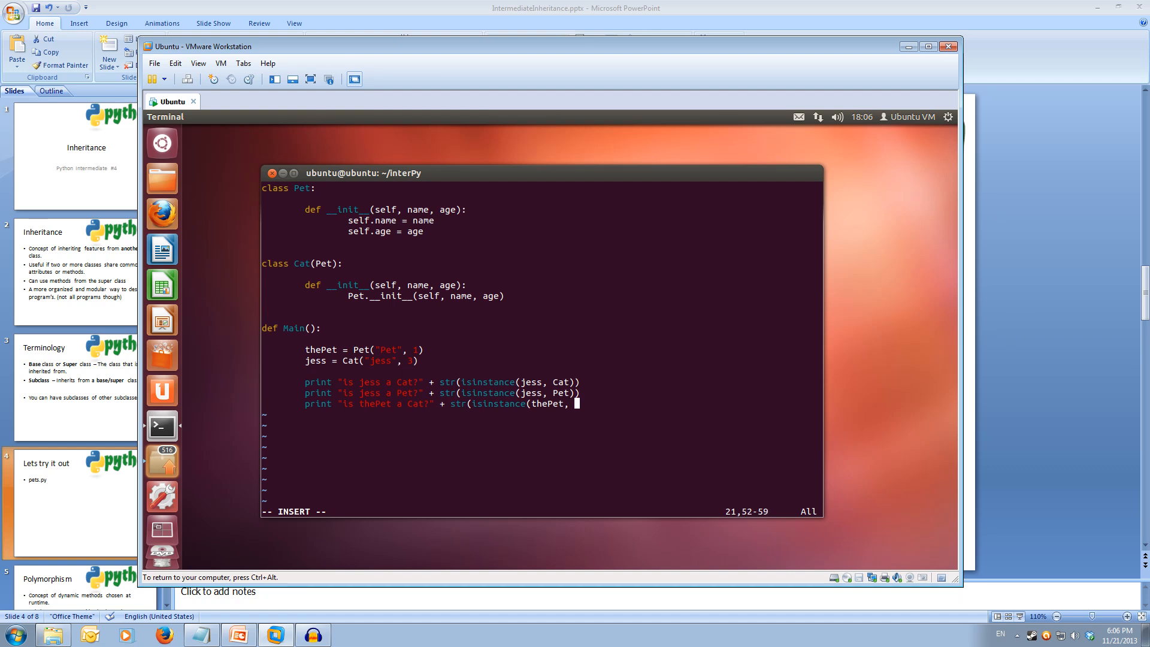
{"action": "type", "text": "Cat"}
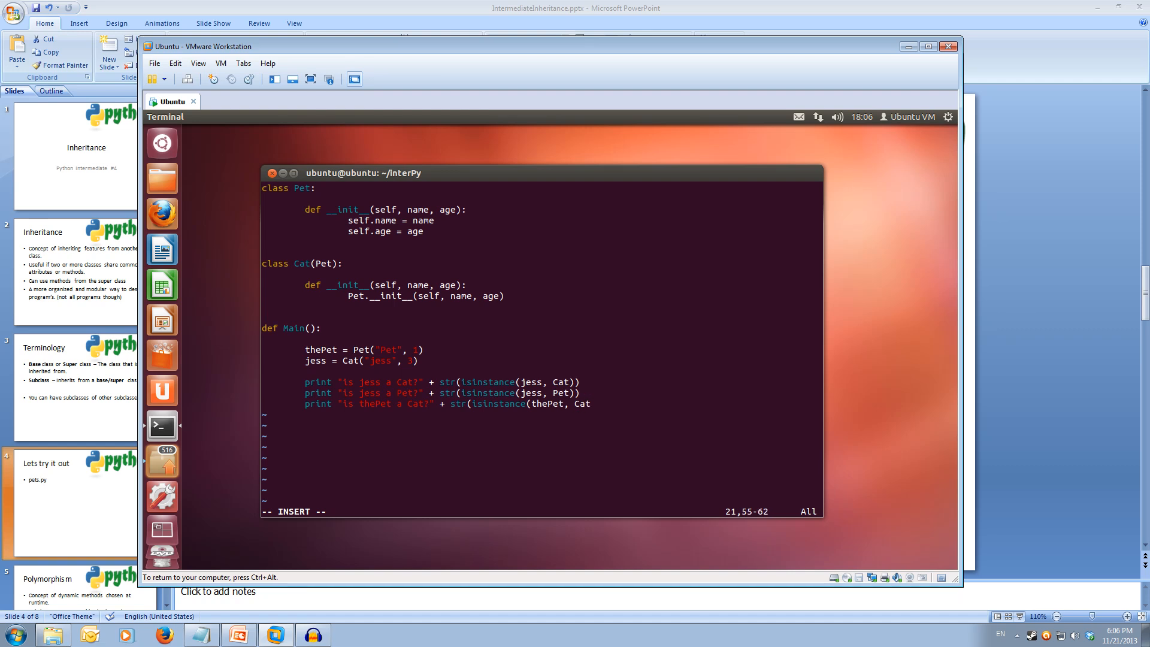
{"action": "key", "text": "Return"}
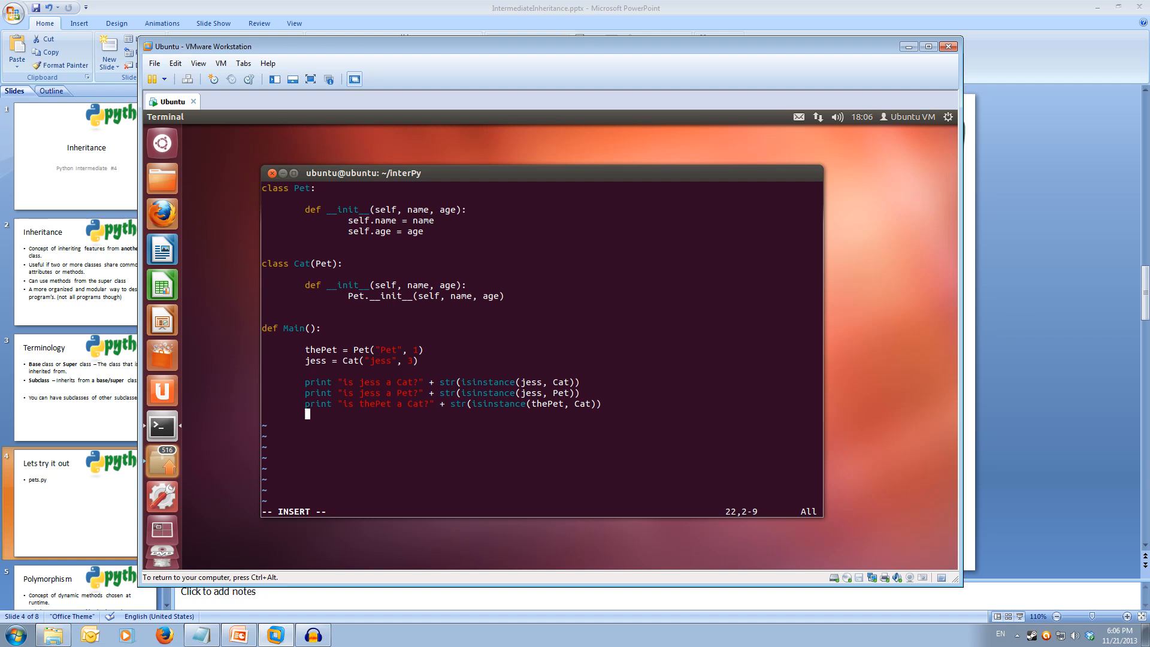
Step: Print whether thePet is a Pet via isinstance, then print jess.name
{"action": "type", "text": "print"}
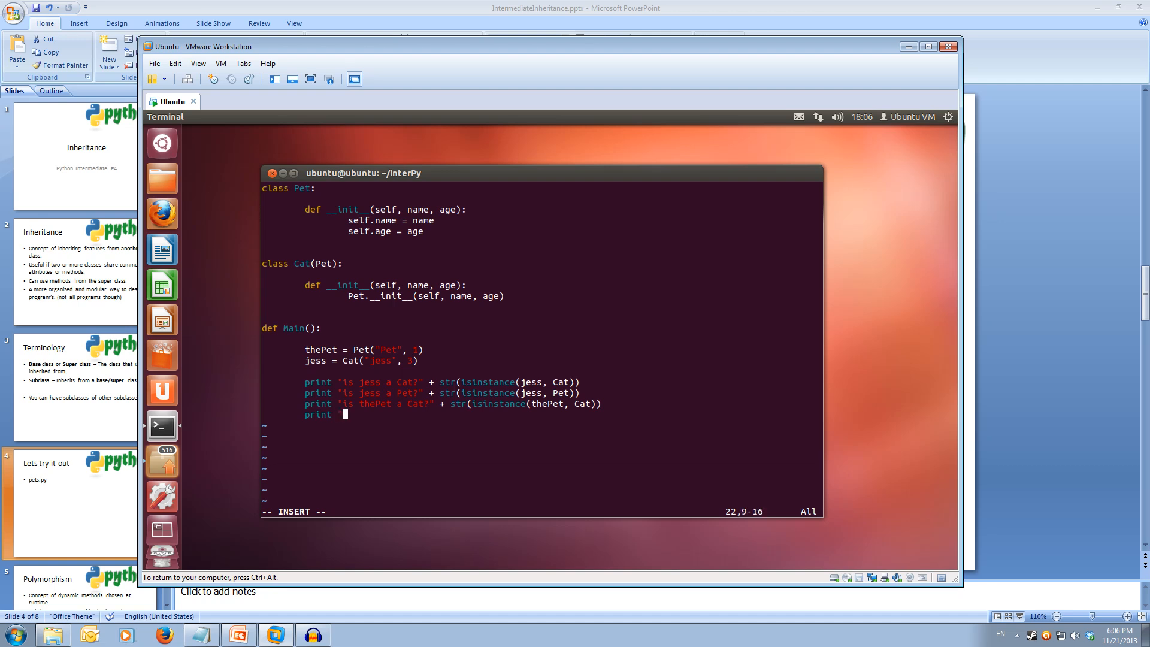
{"action": "type", "text": "\"is thePet a"}
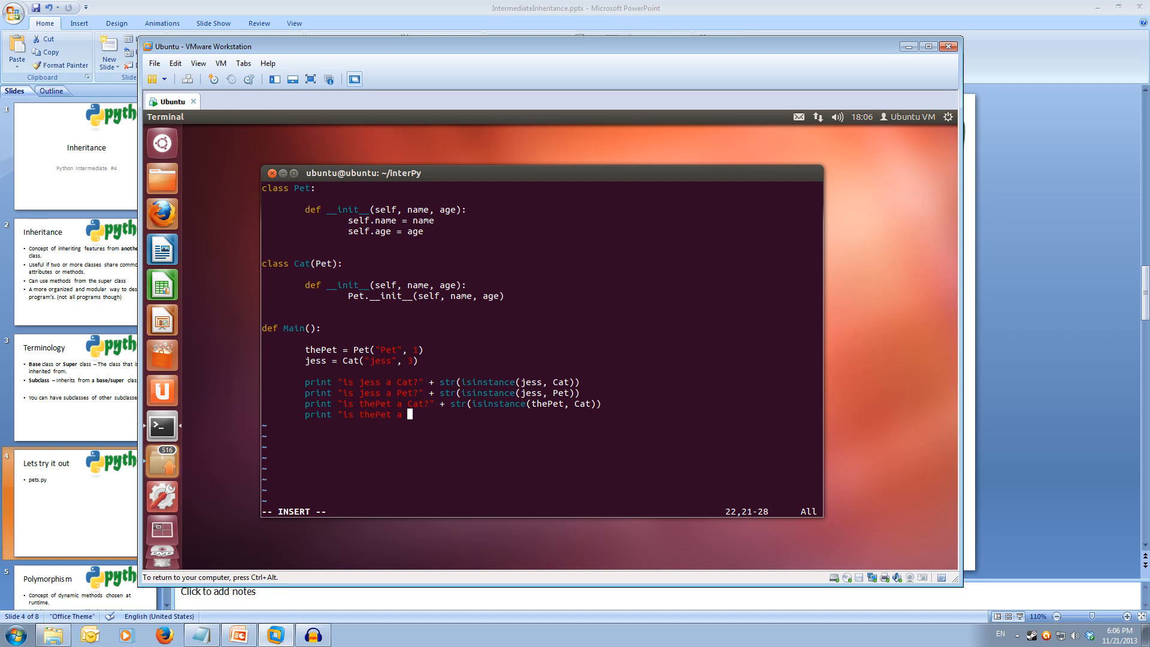
{"action": "type", "text": "Pet?"}
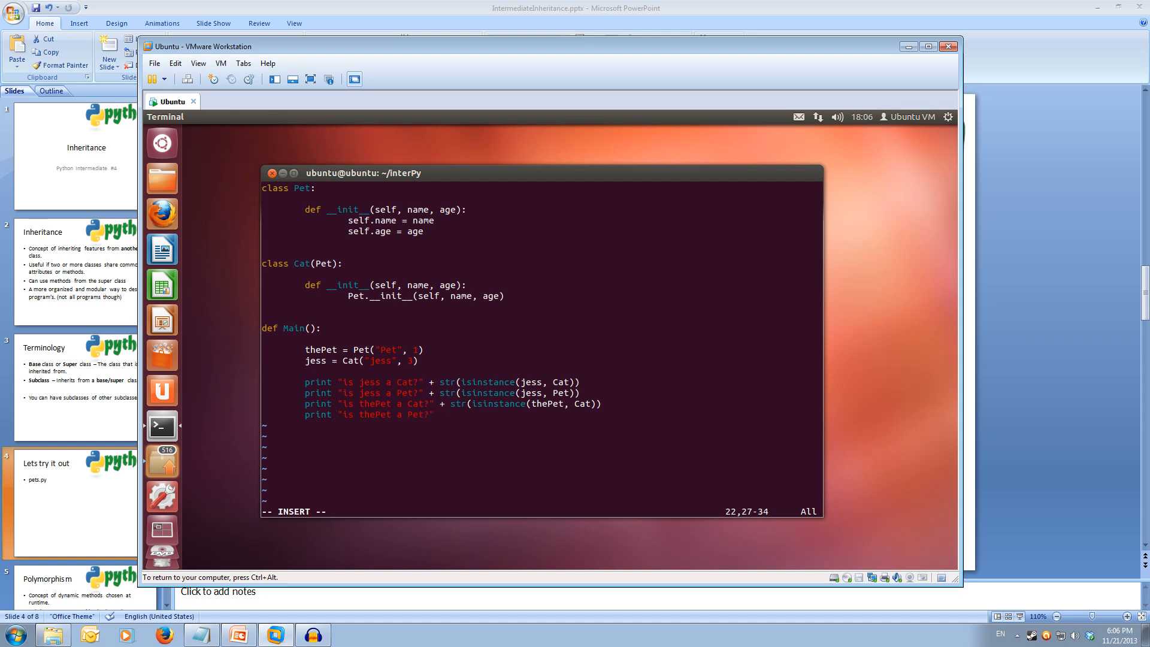
{"action": "type", "text": "+ str"}
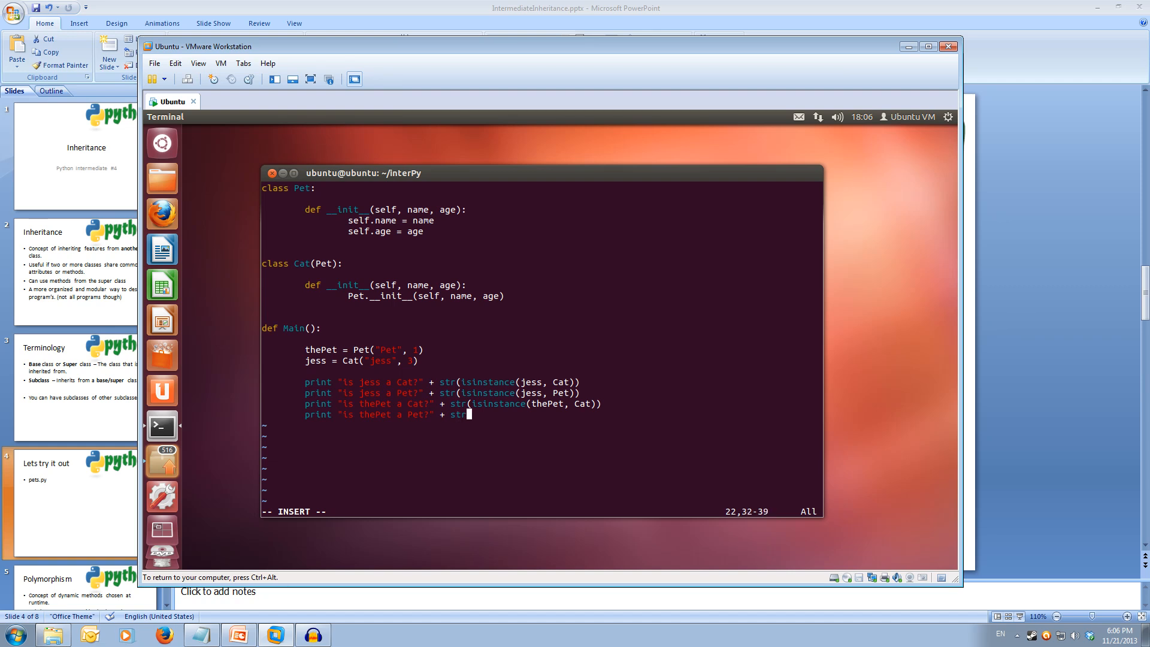
{"action": "type", "text": "isinst"}
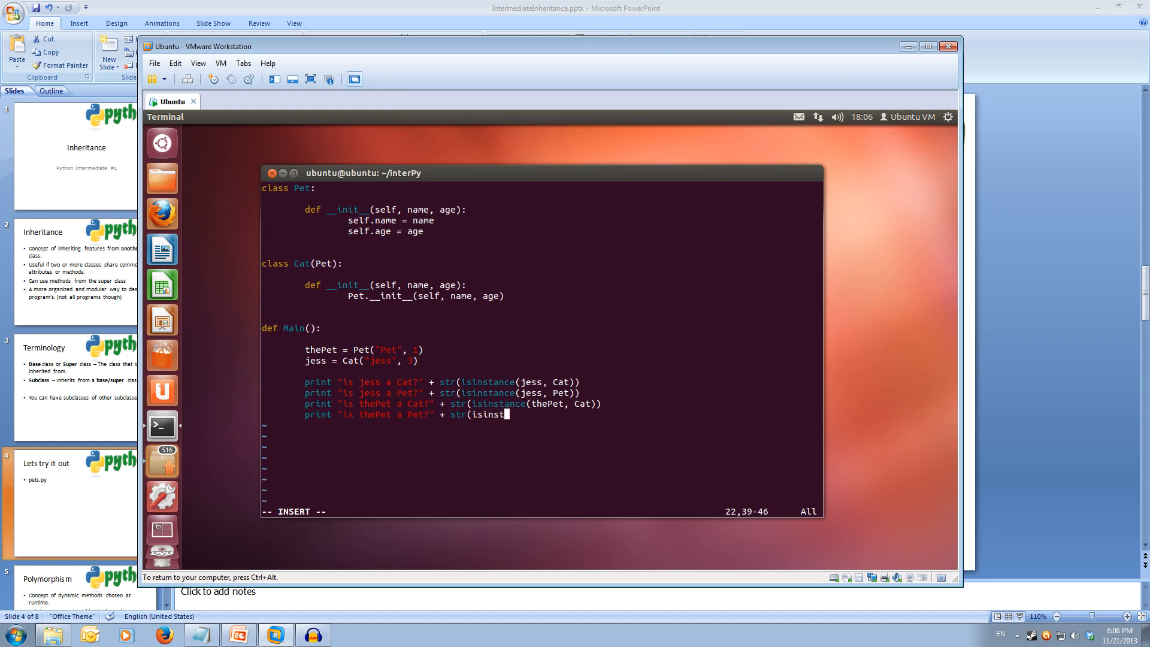
{"action": "type", "text": "ance("}
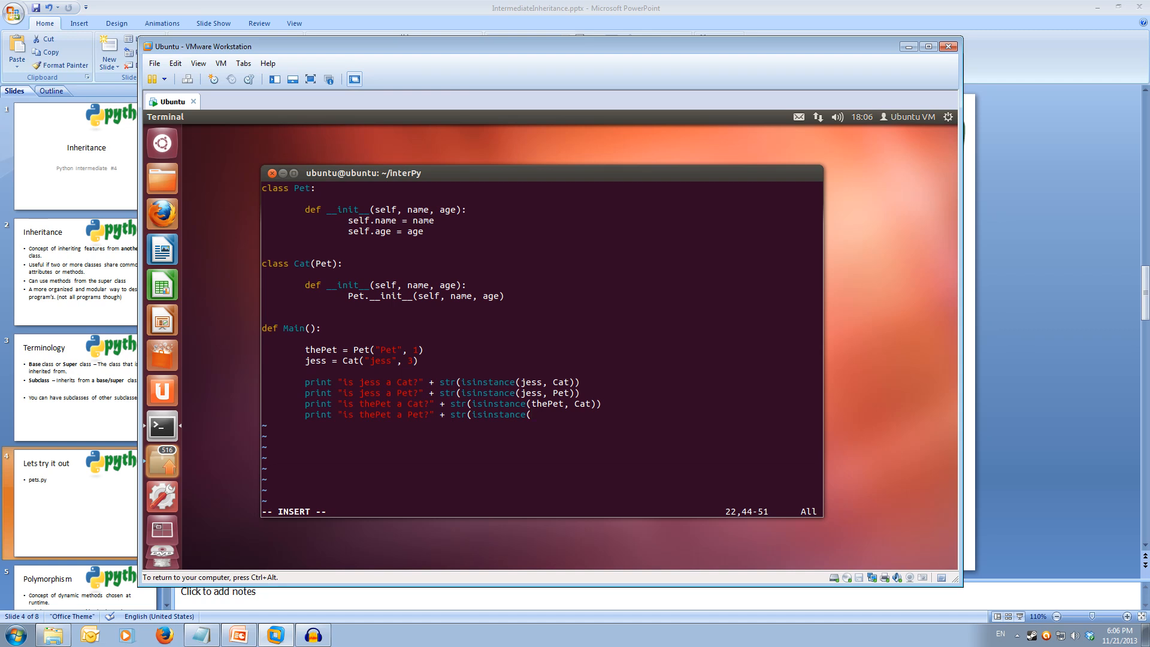
{"action": "type", "text": "thePet, Pet"}
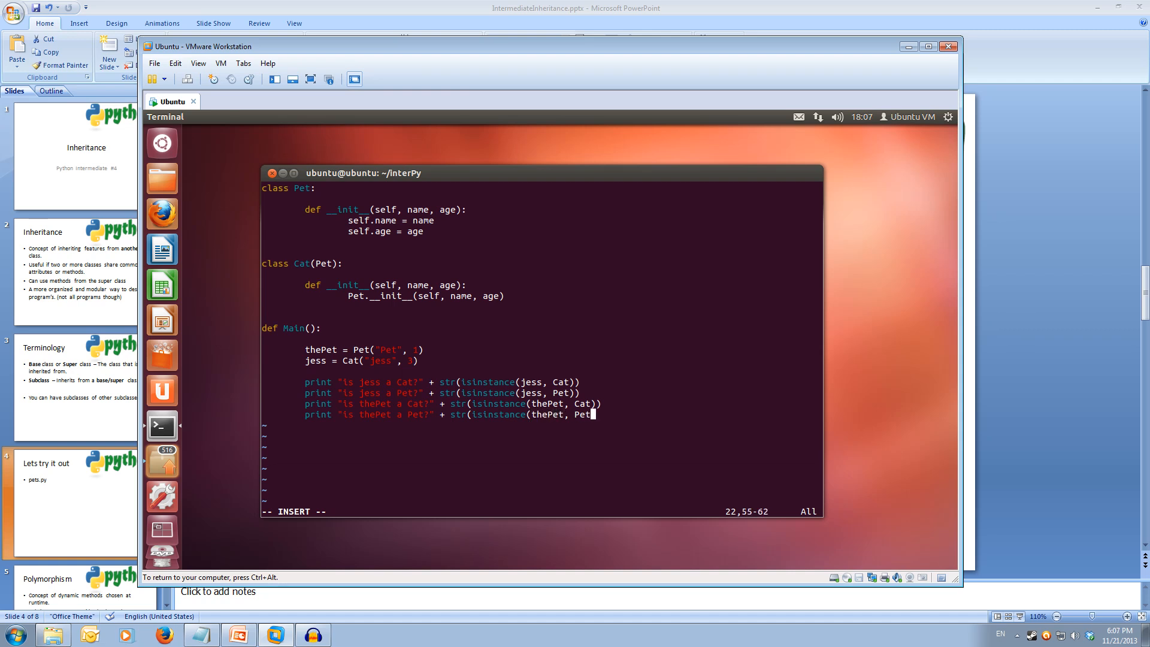
{"action": "key", "text": "Return"}
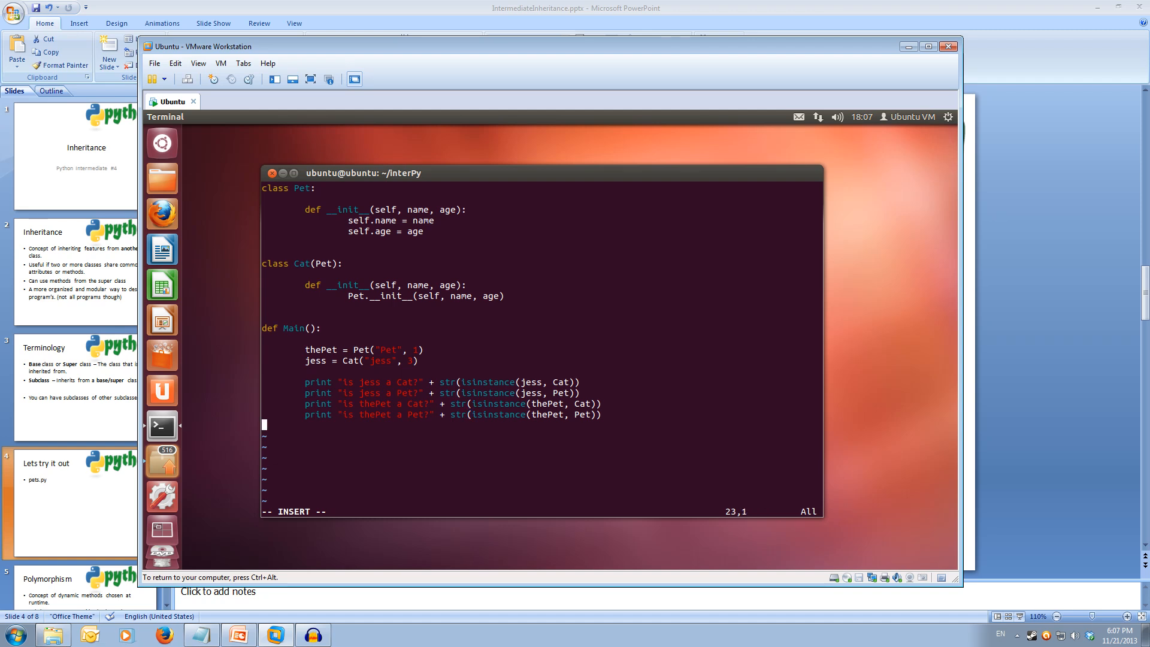
{"action": "type", "text": "print jess.name"}
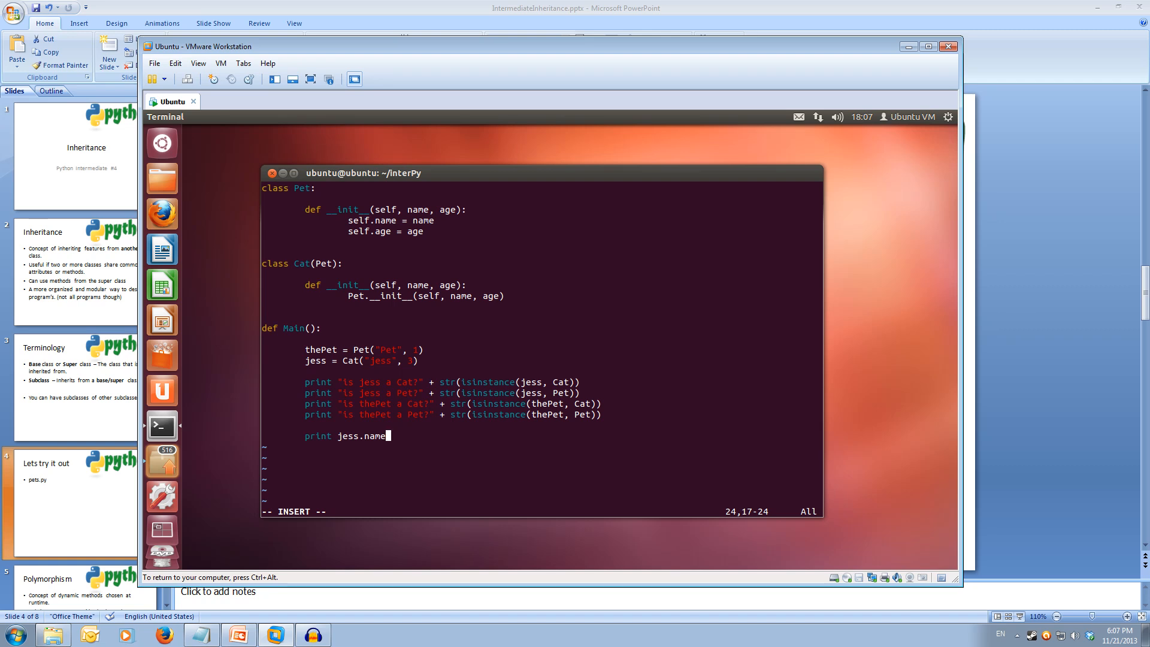
{"action": "key", "text": "Return"}
{"action": "type", "text": "if "}
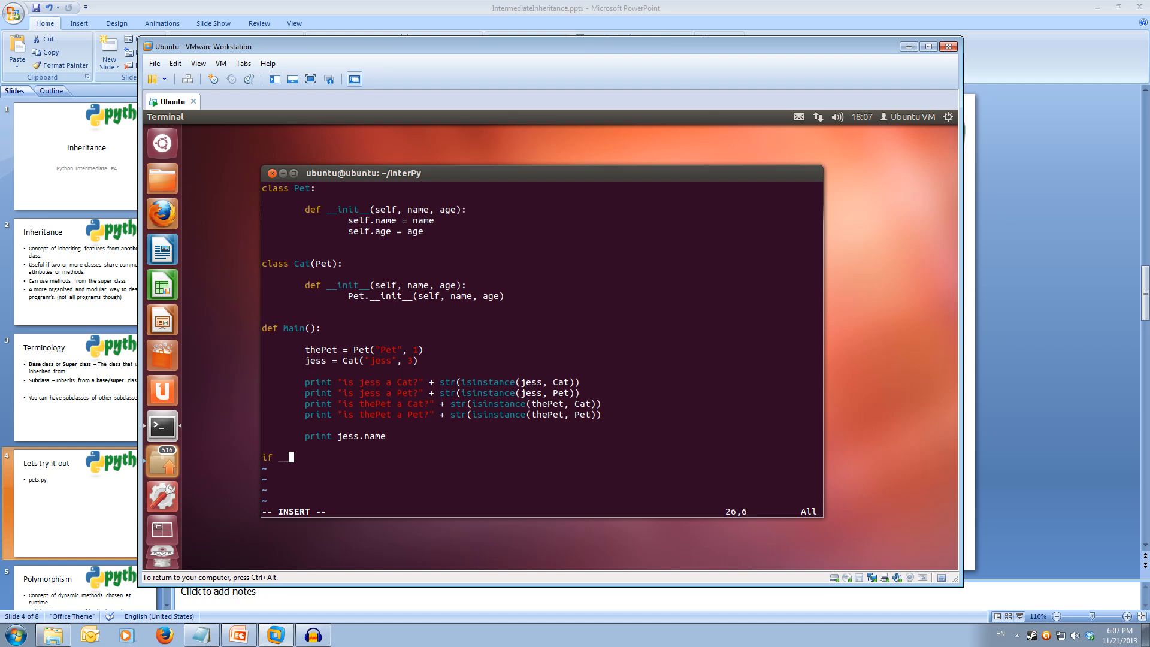
Step: Add the if __name__ == '__main__': guard calling Main() and leave insert mode
{"action": "type", "text": "__name__ =="}
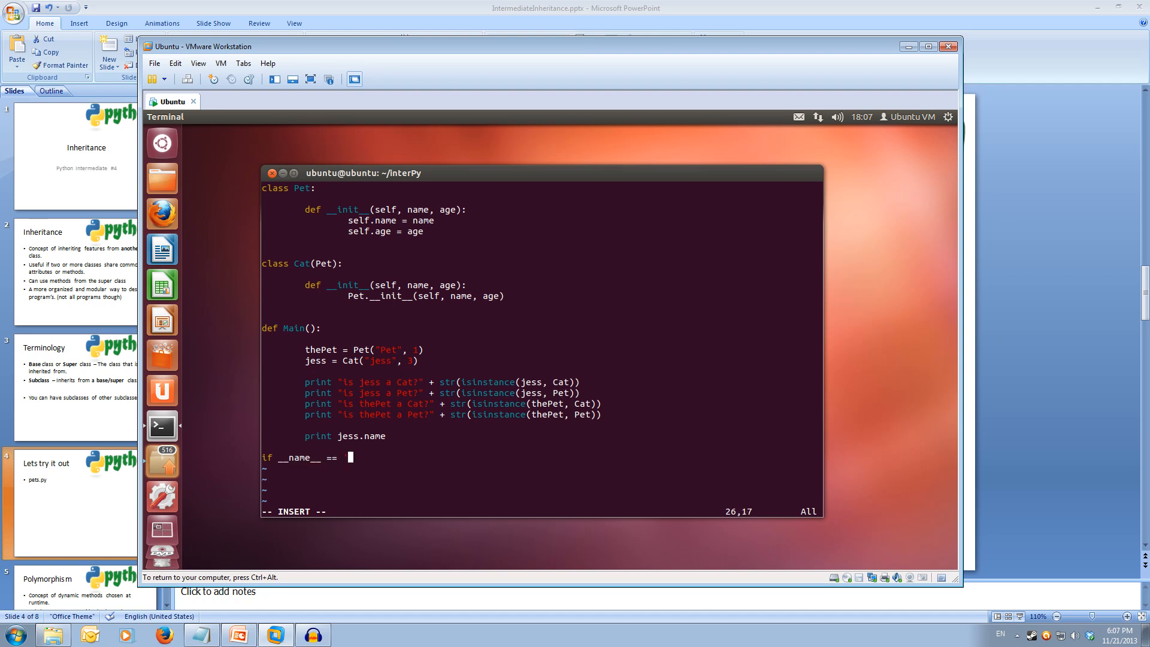
{"action": "type", "text": "'__main'"}
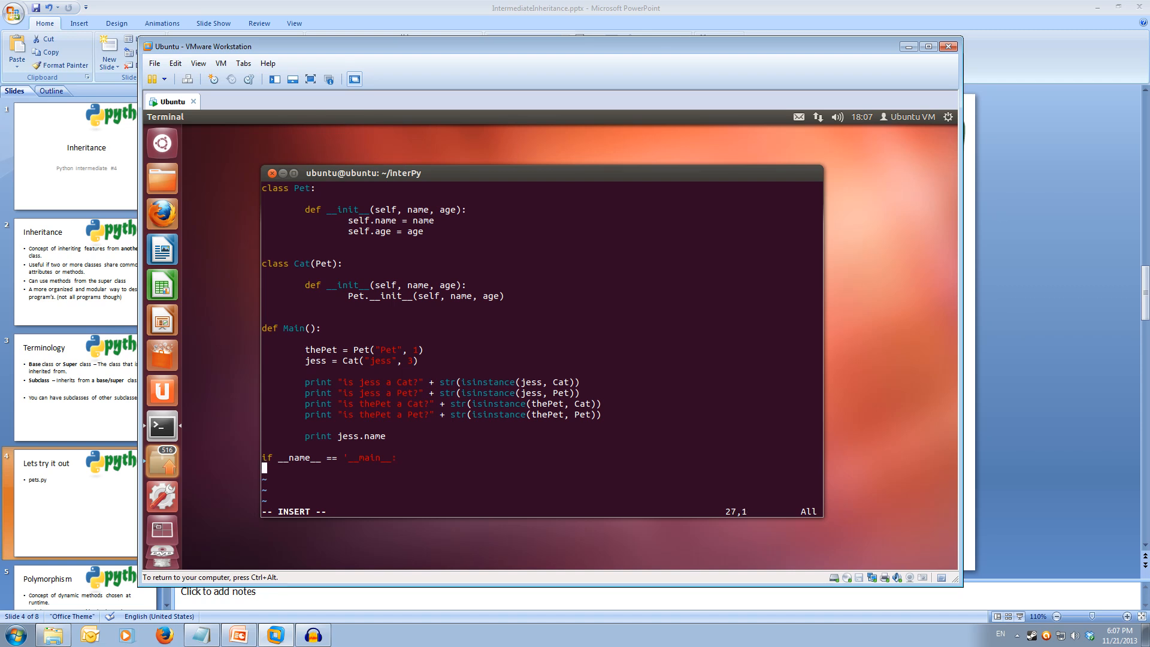
{"action": "type", "text": "Main("}
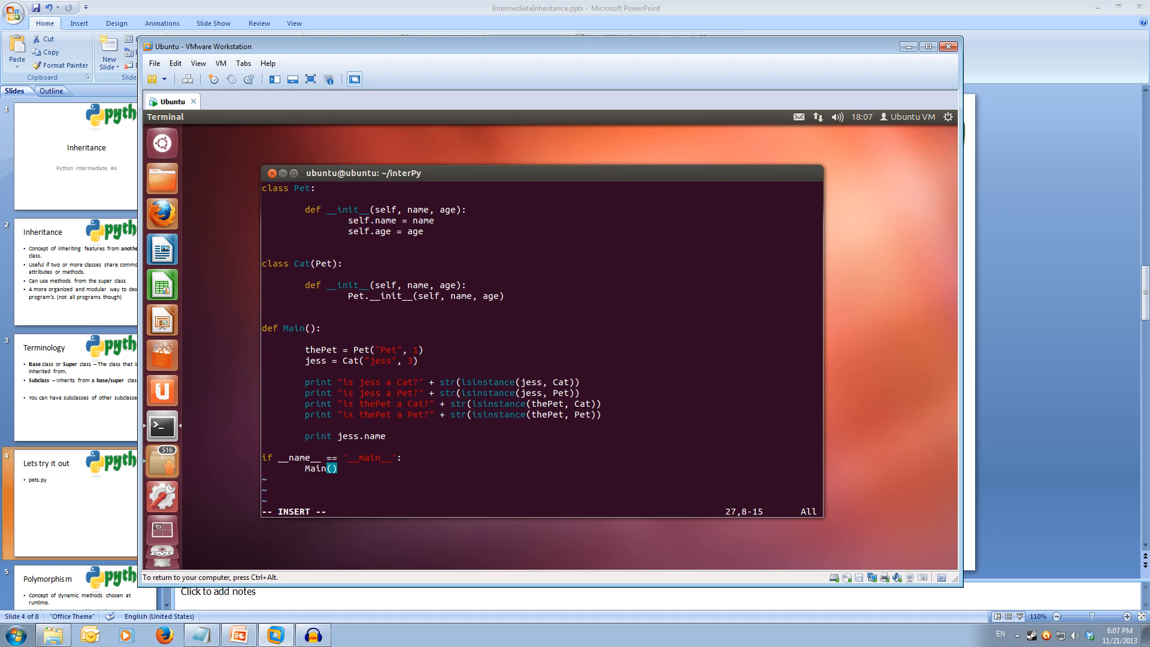
{"action": "key", "text": "Escape"}
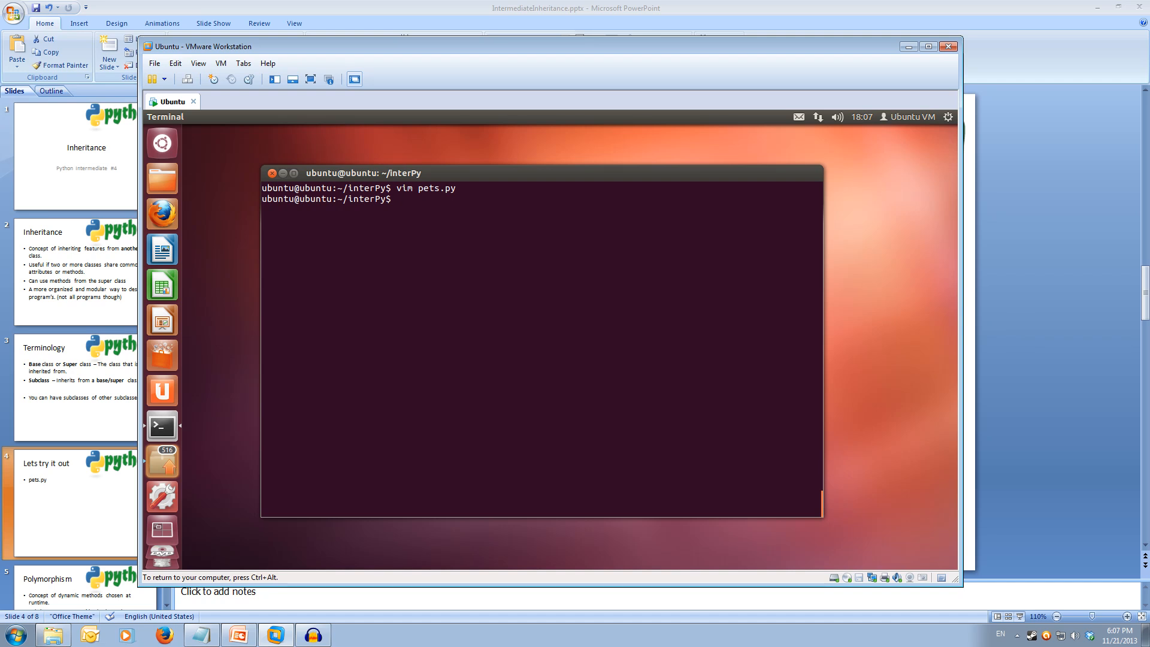
Step: Run the pets.py script with Python from the Ubuntu terminal
{"action": "type", "text": "python p"}
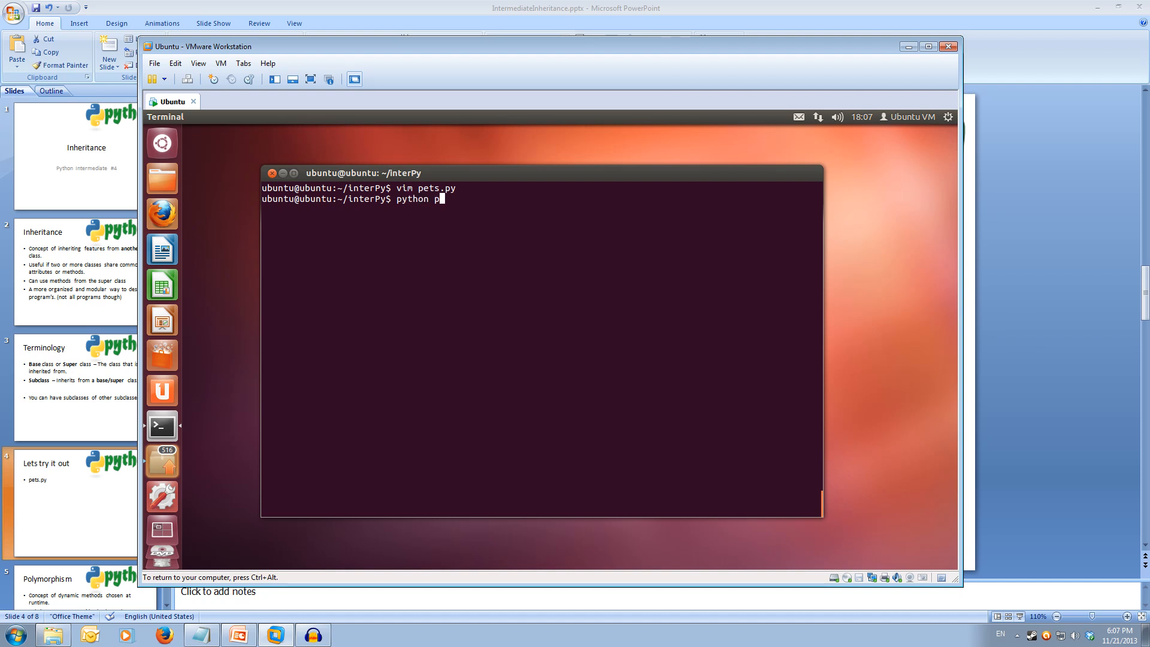
{"action": "key", "text": "Return"}
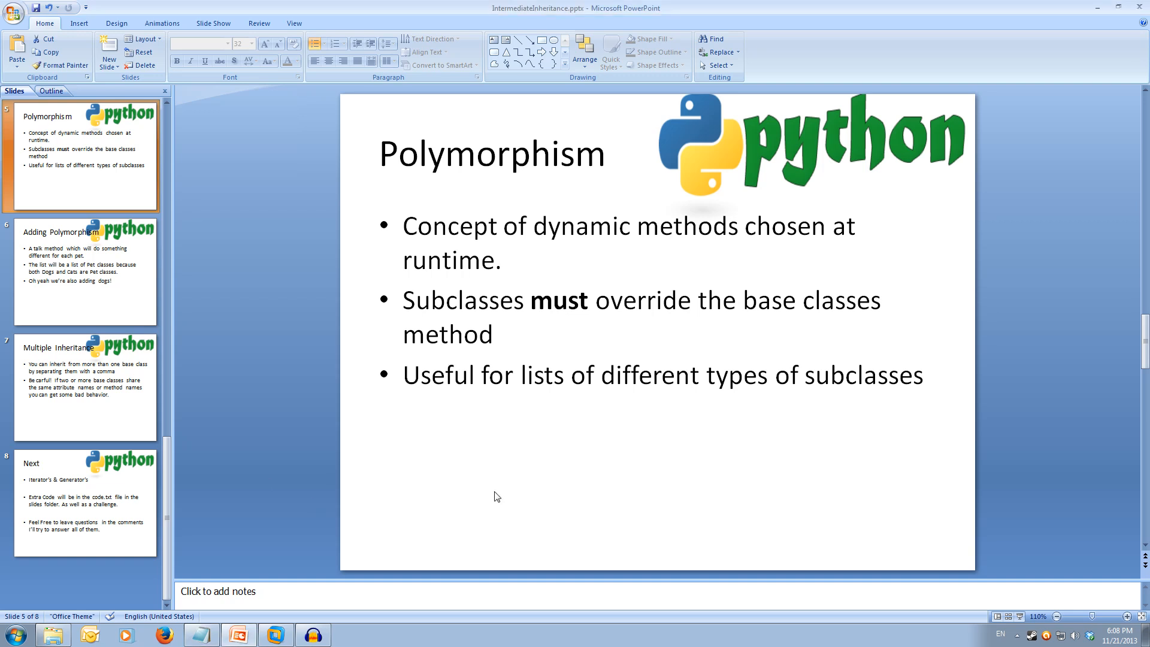
Step: Advance to slide 6, Adding Polymorphism, then bring the Ubuntu virtual machine back to front
{"action": "left_click", "coordinate": [84, 272]}
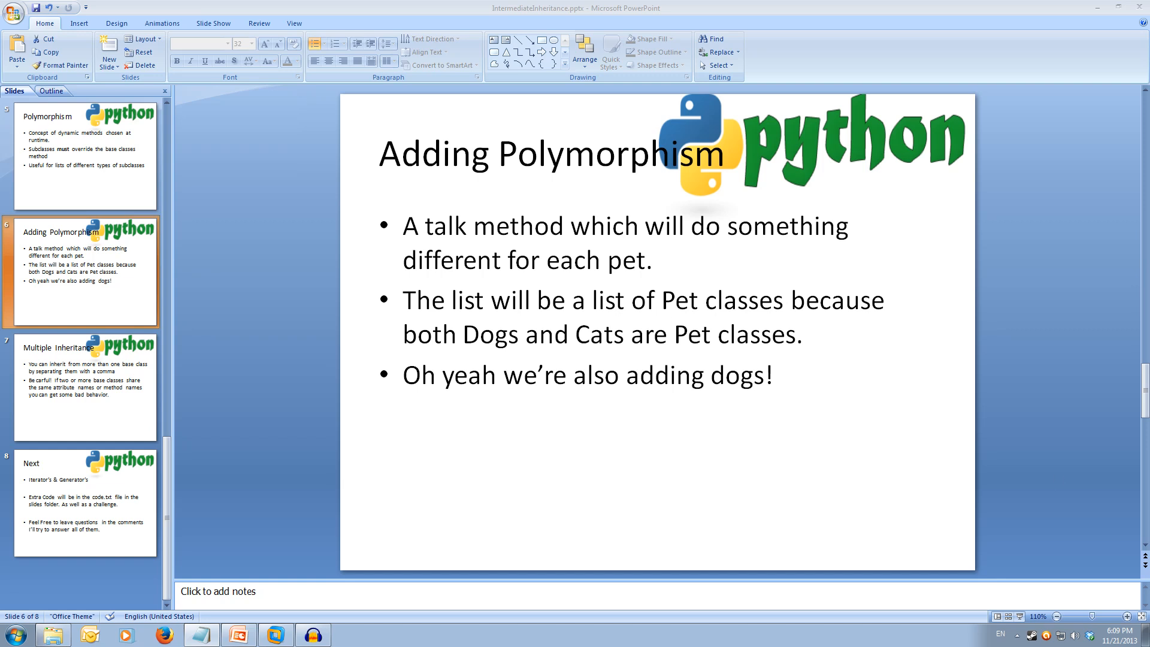
{"action": "mouse_move", "coordinate": [577, 510]}
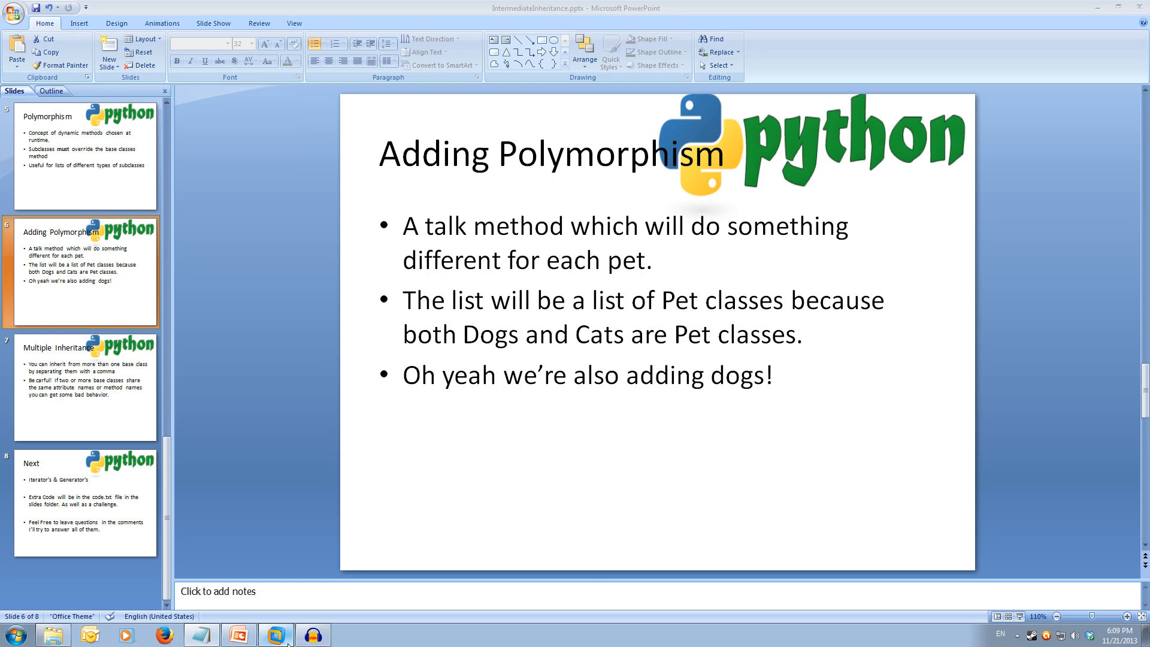
{"action": "left_click", "coordinate": [275, 634]}
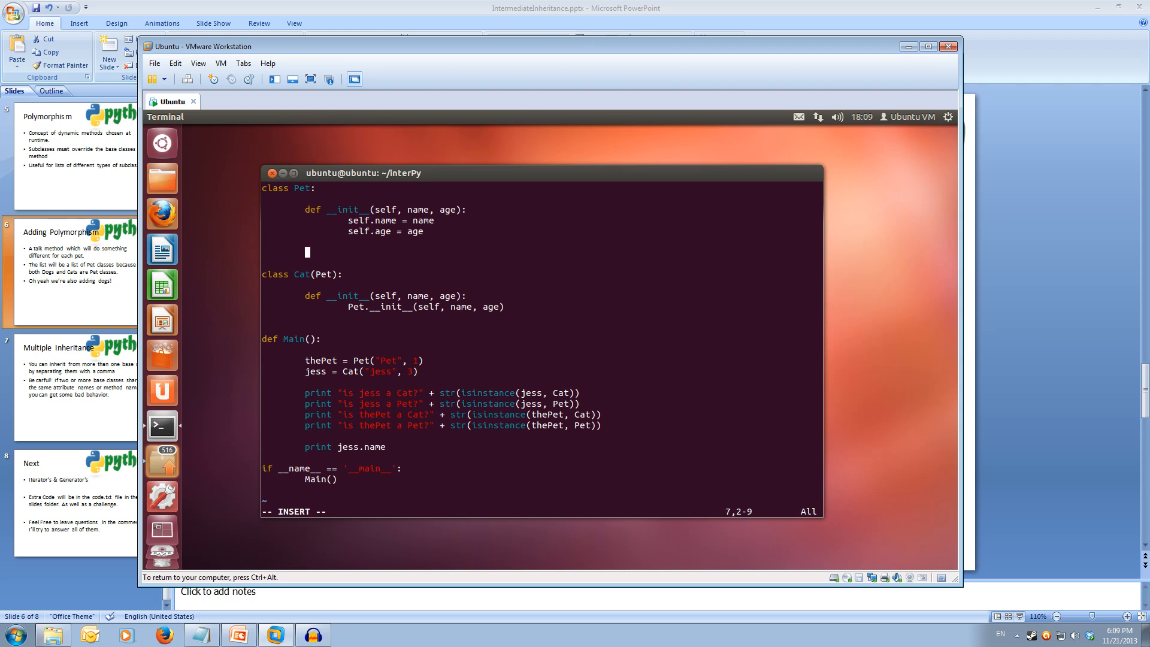
Step: Add Pet.talk(self) raising NotImplementedError("Subclass must implement abstract method")
{"action": "type", "text": "def"}
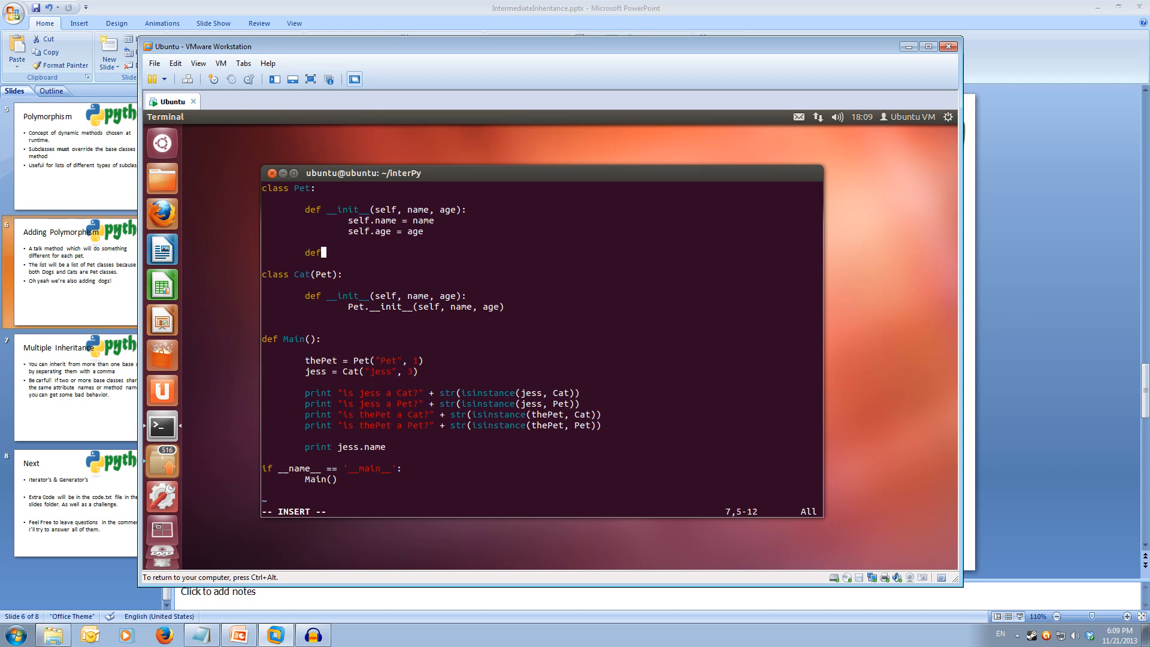
{"action": "type", "text": "talk("}
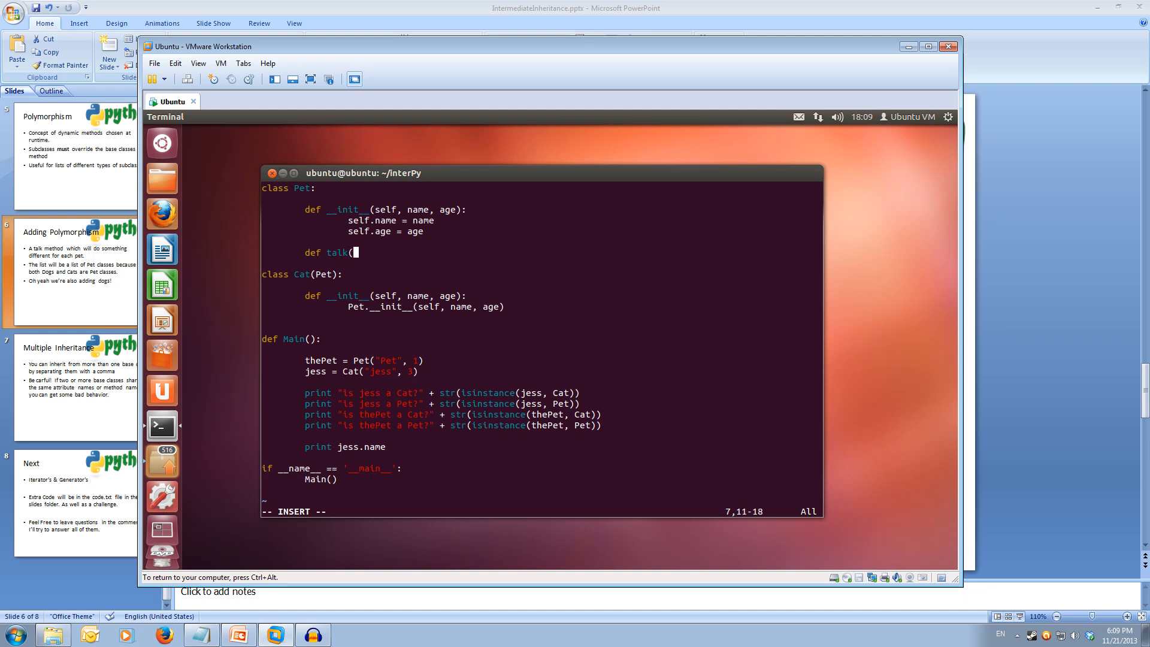
{"action": "type", "text": "self):"}
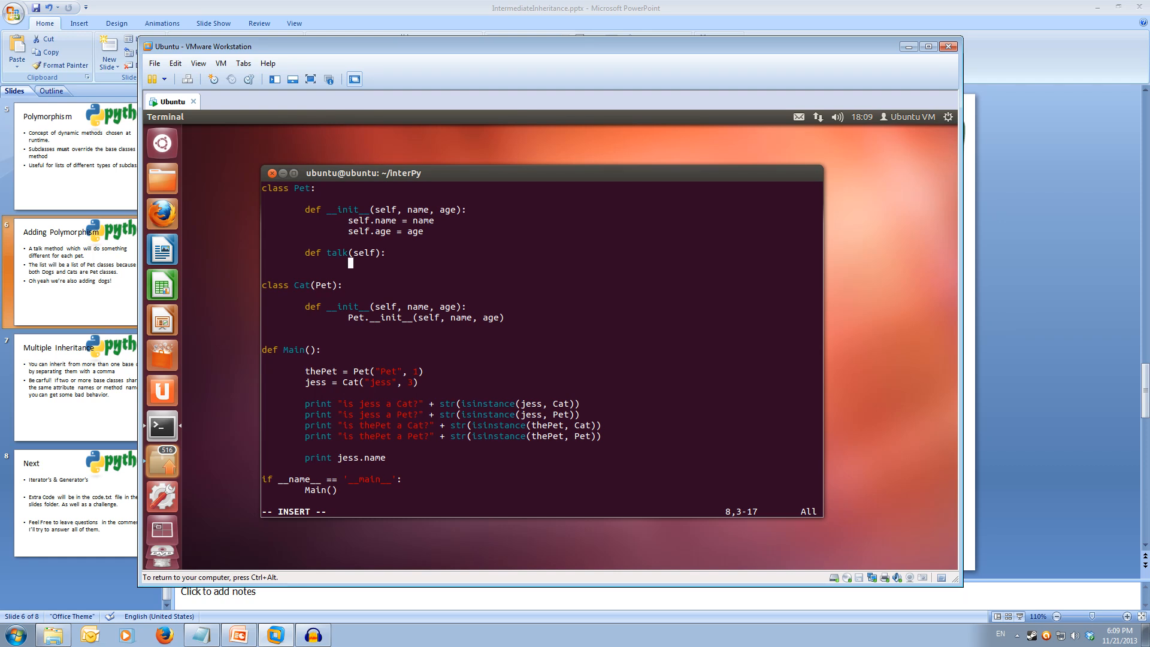
{"action": "type", "text": "ra"}
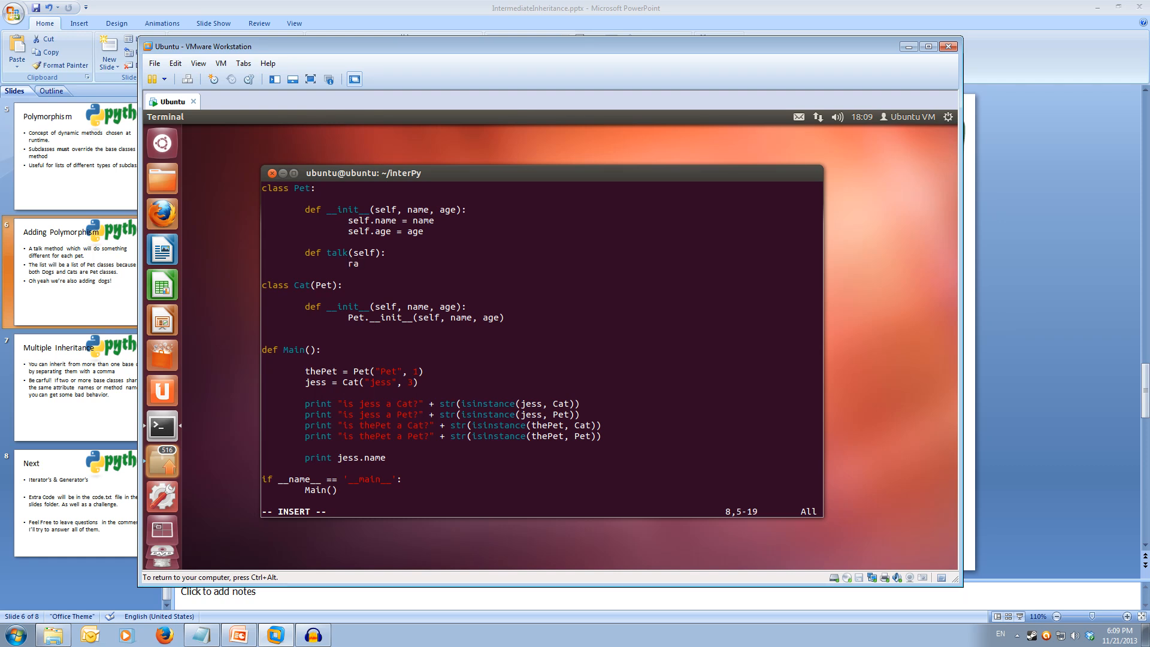
{"action": "type", "text": "ise"}
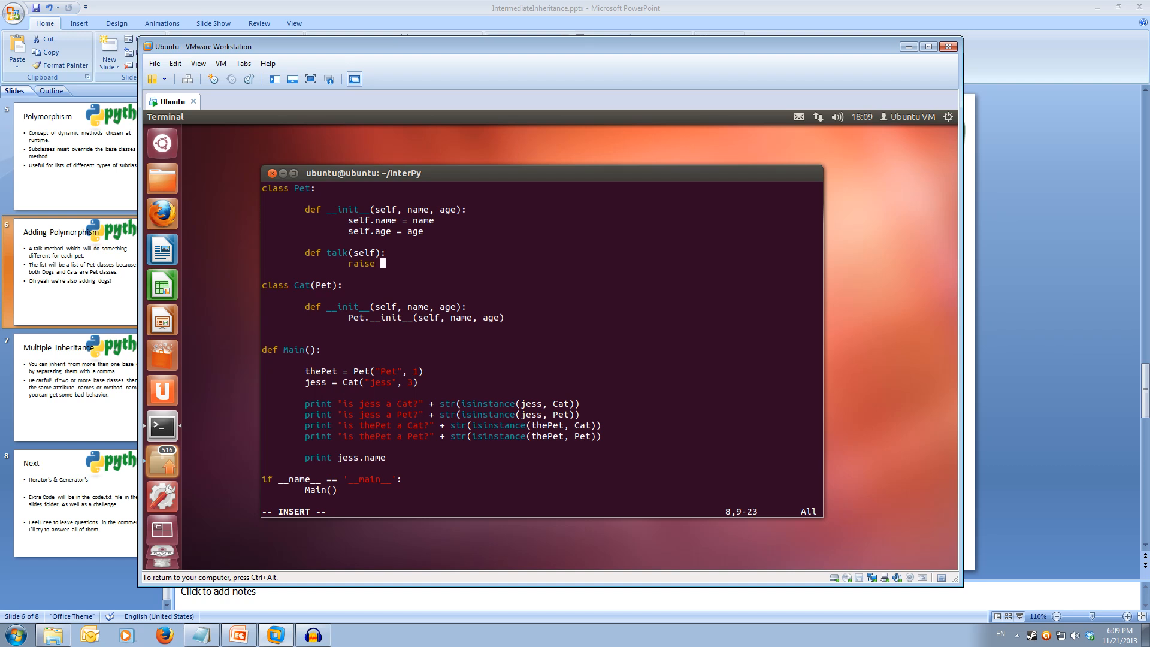
{"action": "type", "text": "NotI"}
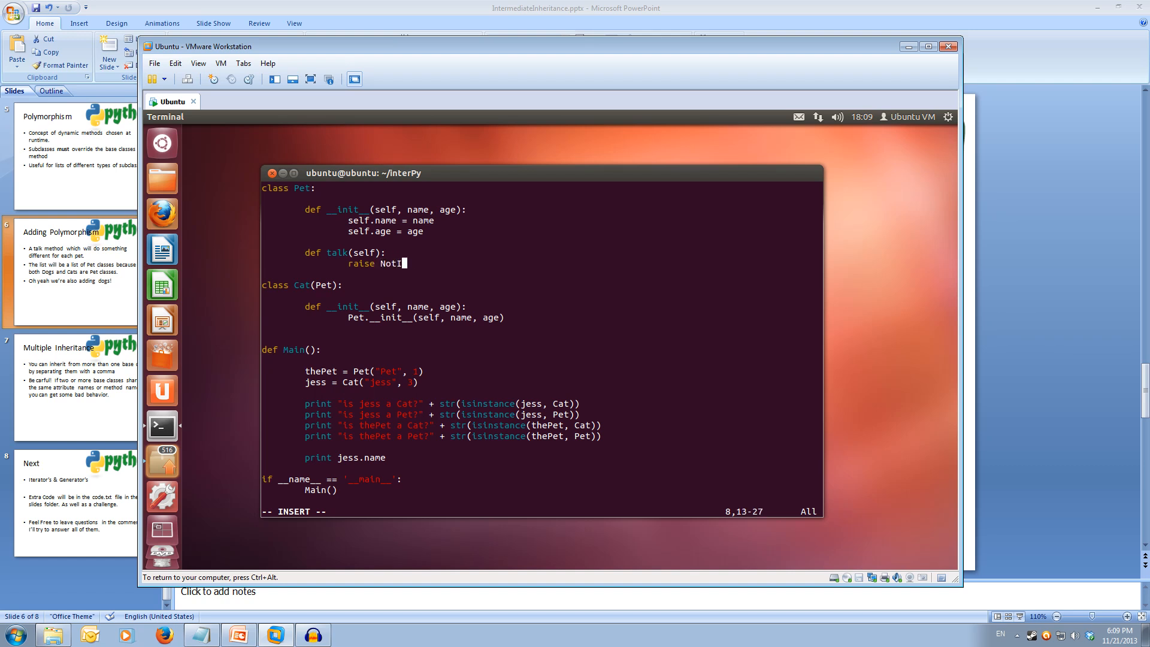
{"action": "type", "text": "mple"}
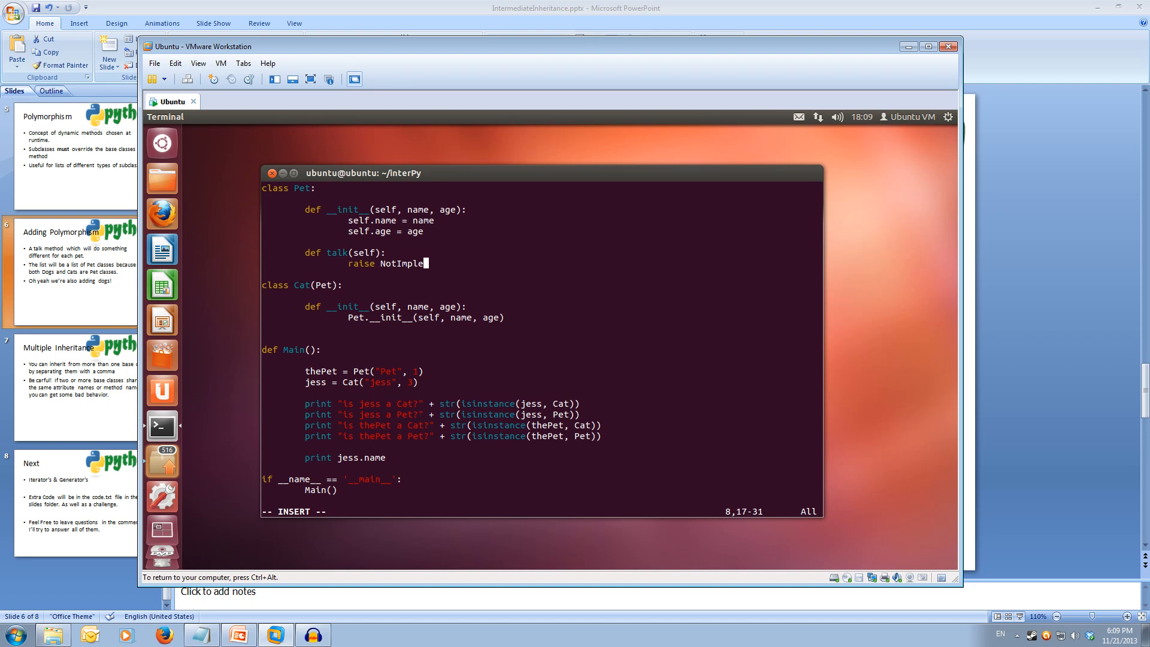
{"action": "type", "text": "ente"}
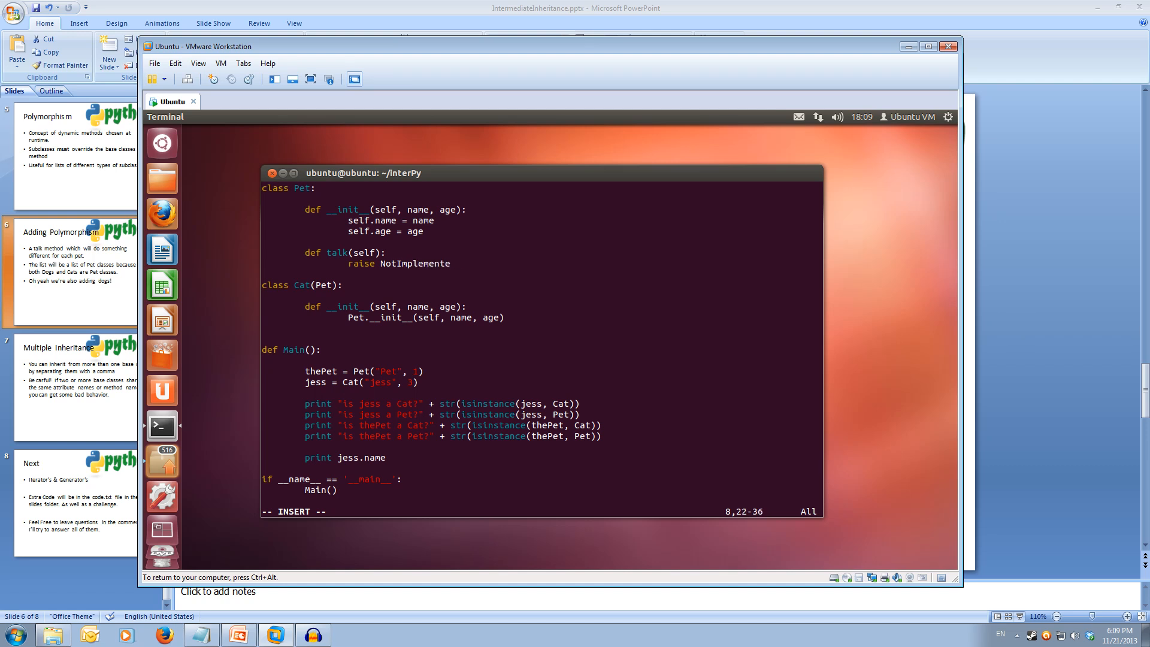
{"action": "type", "text": "dError"}
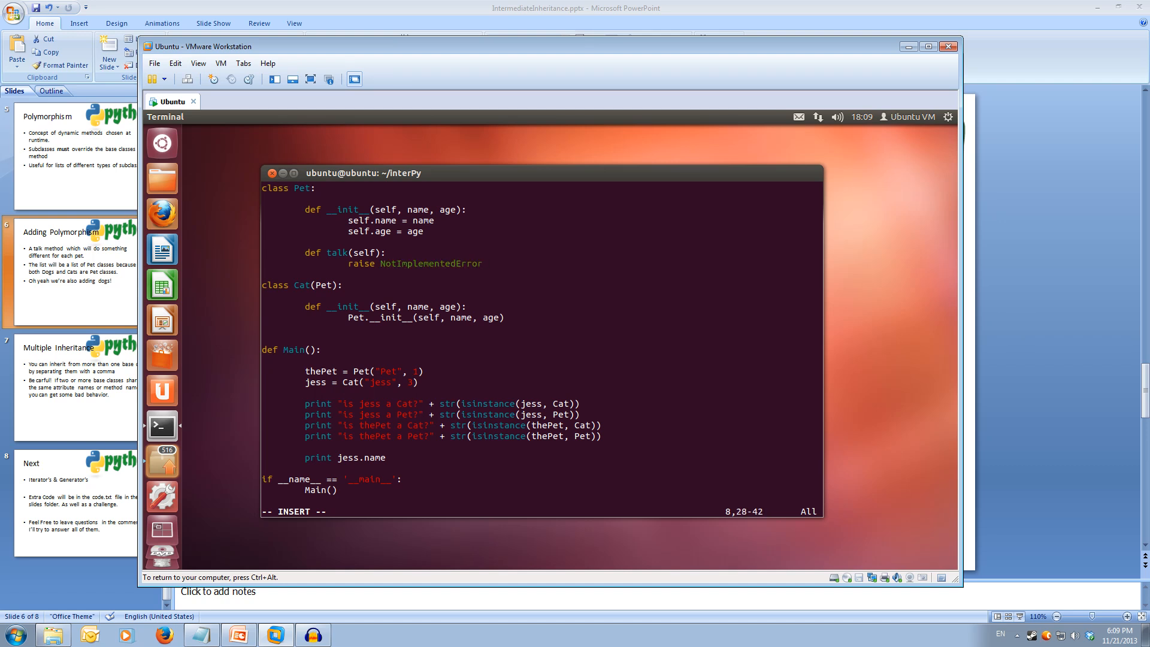
{"action": "type", "text": "(\"Subclass"}
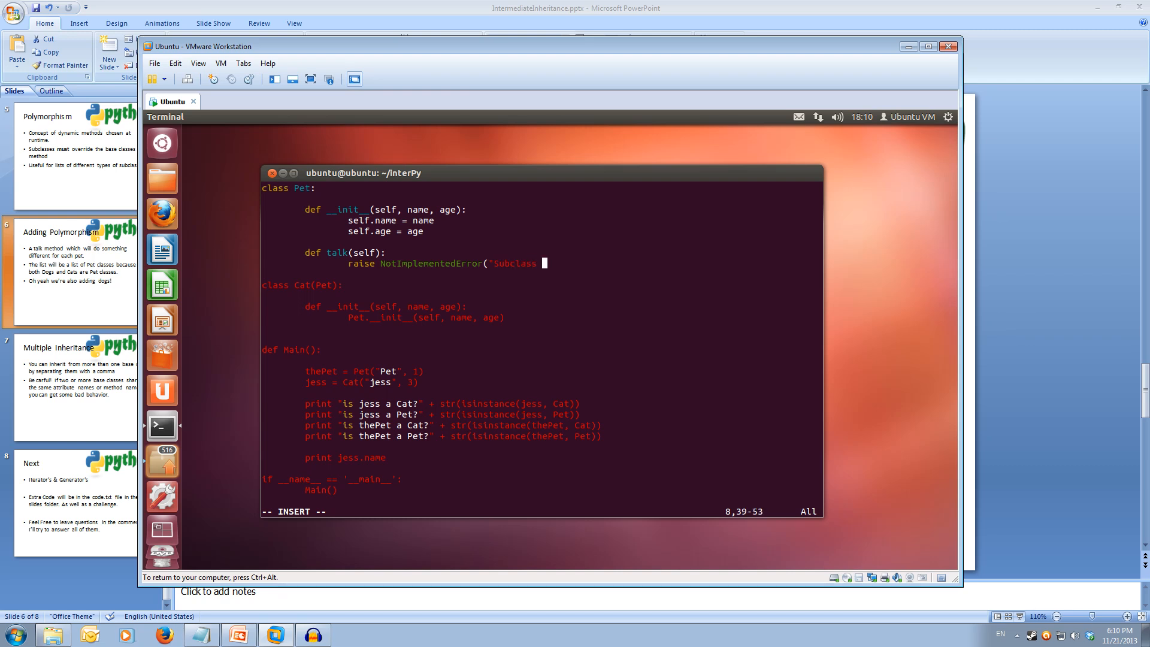
{"action": "type", "text": "must implement"}
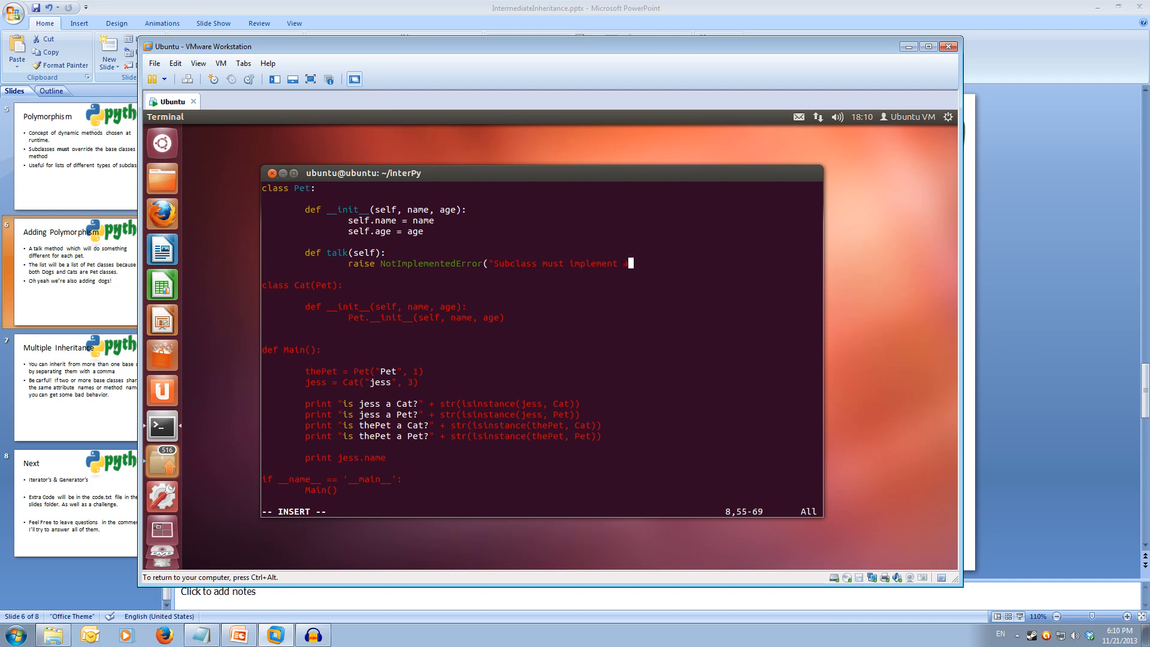
{"action": "type", "text": "abstract method\""}
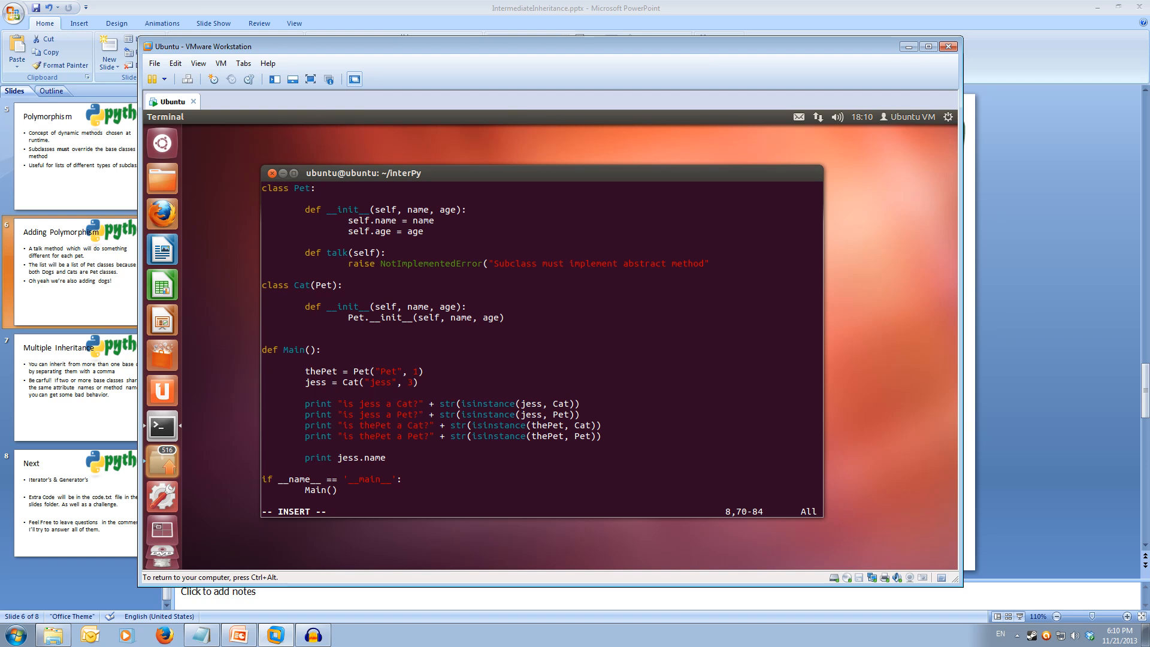
{"action": "key", "text": "Right"}
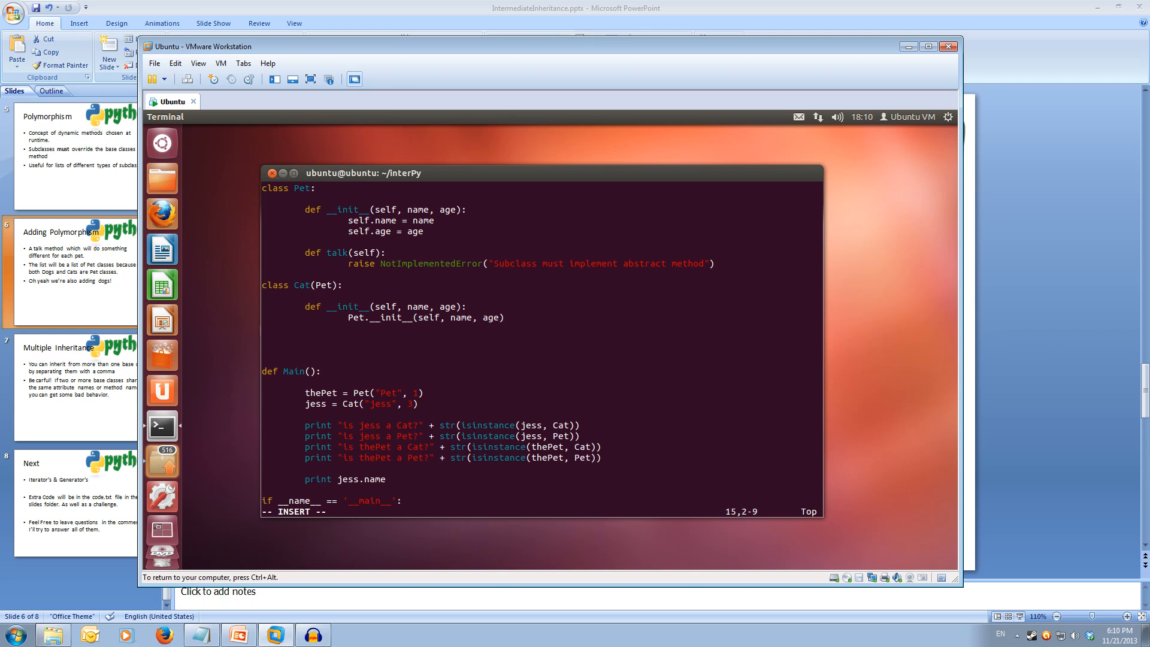
Step: Add Cat.talk(self) returning "Meowww", correcting the misspelled method name
{"action": "type", "text": "def"}
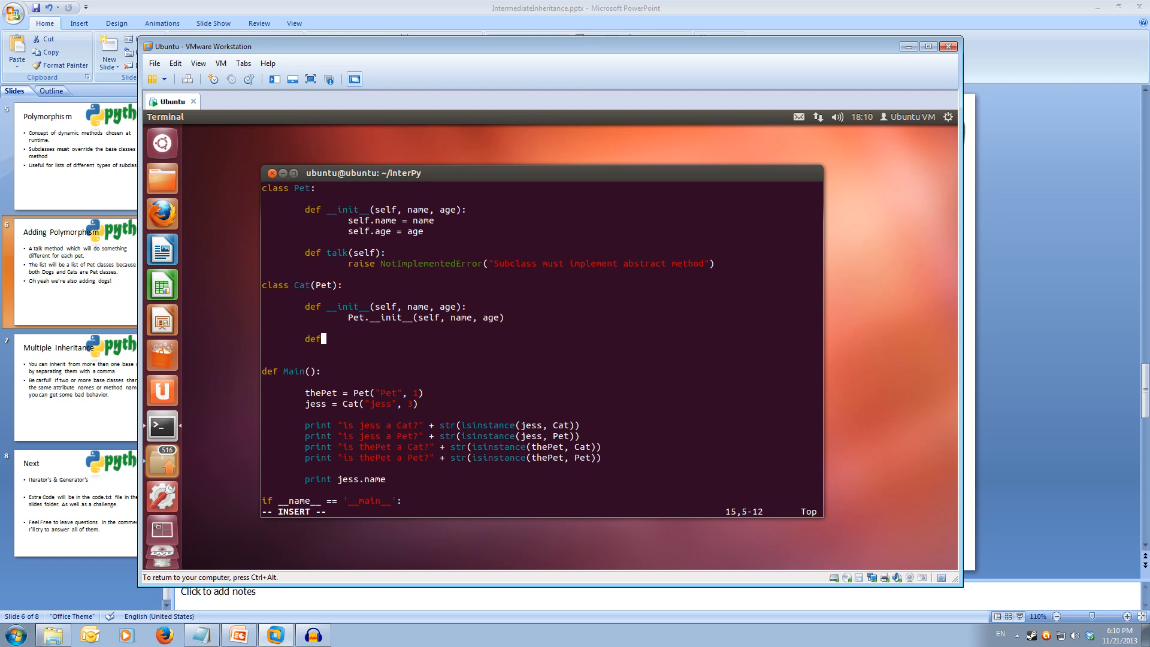
{"action": "type", "text": "tealk"}
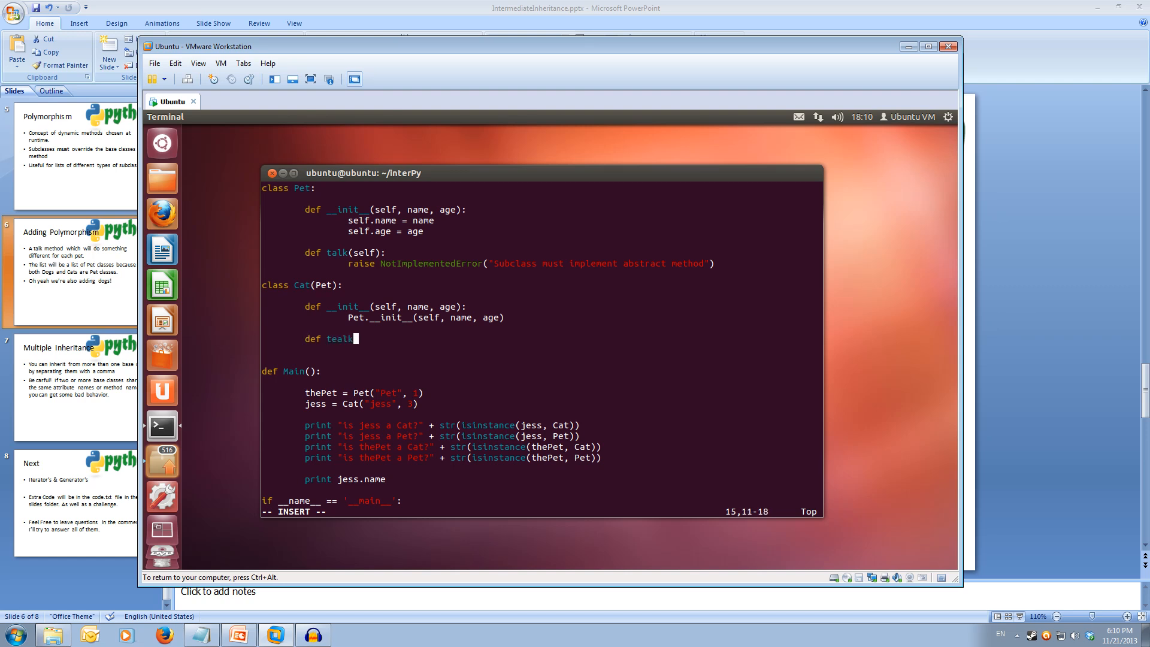
{"action": "key", "text": "BackSpace"}
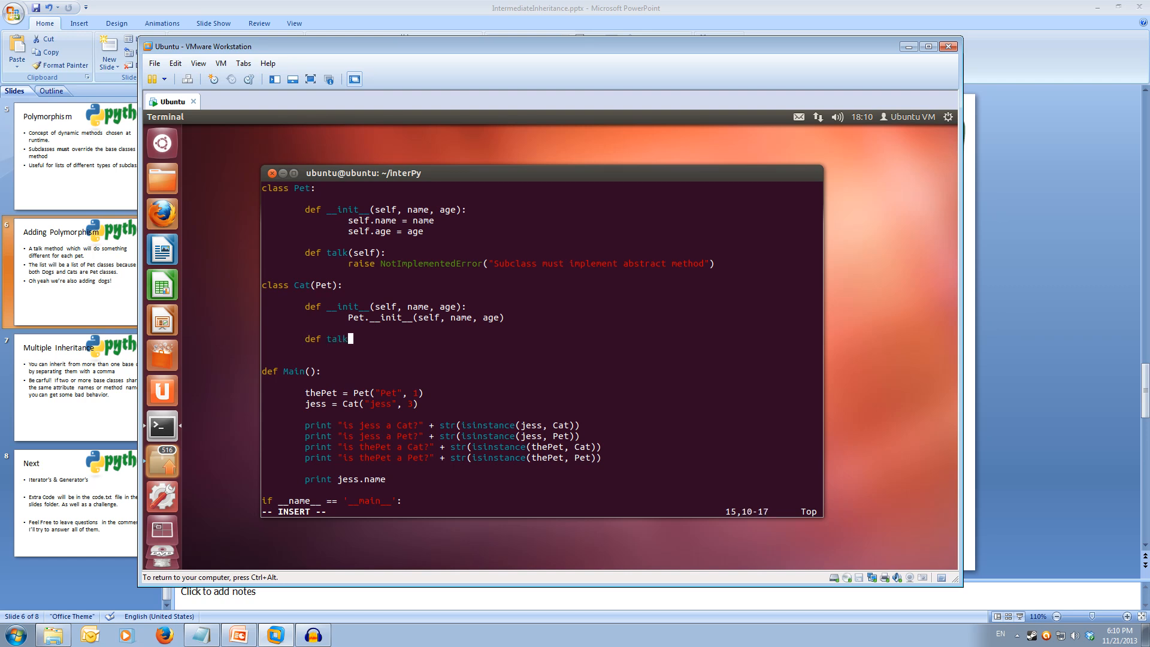
{"action": "type", "text": "(sel"}
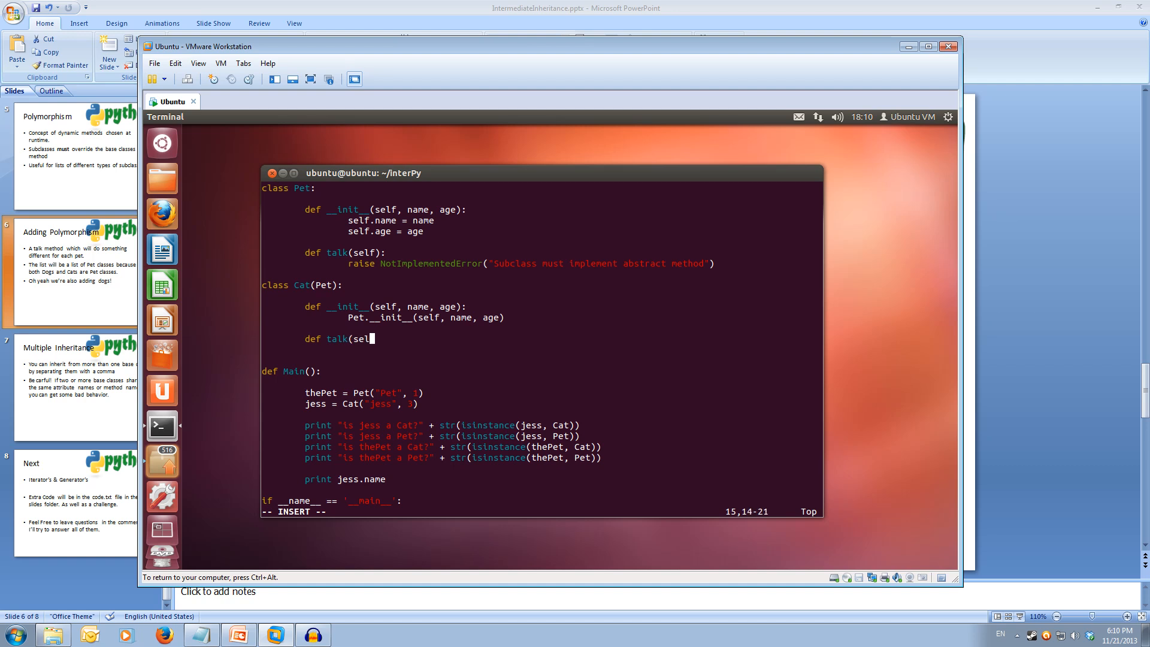
{"action": "type", "text": "f);"}
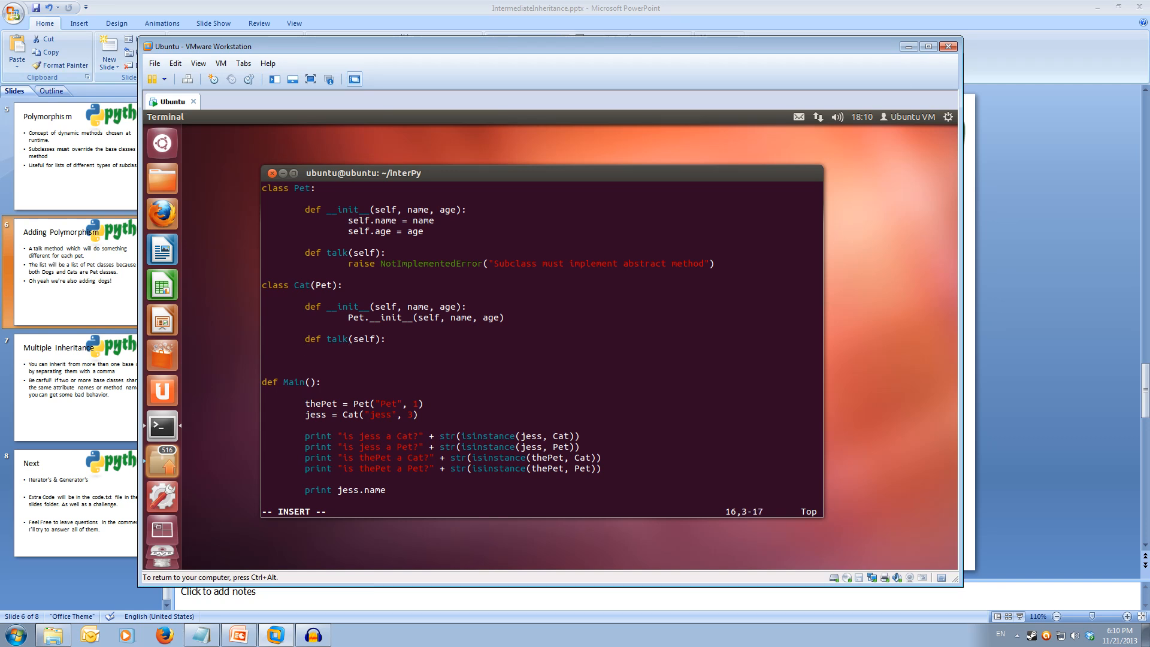
{"action": "type", "text": "return"}
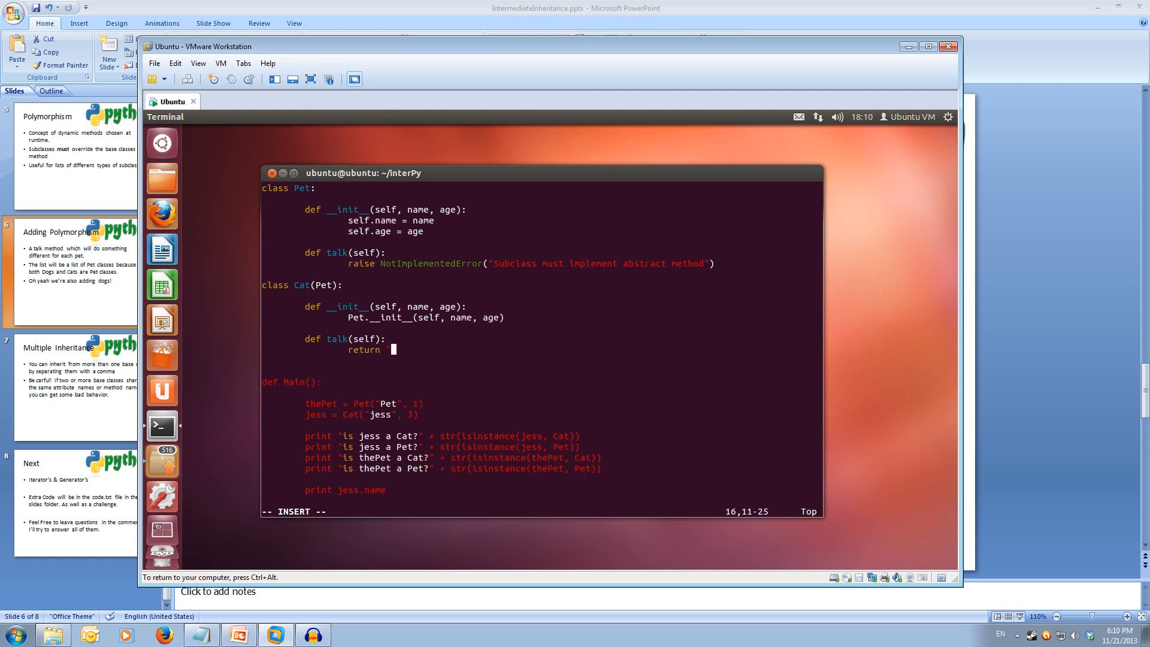
{"action": "type", "text": "\"Meowww"}
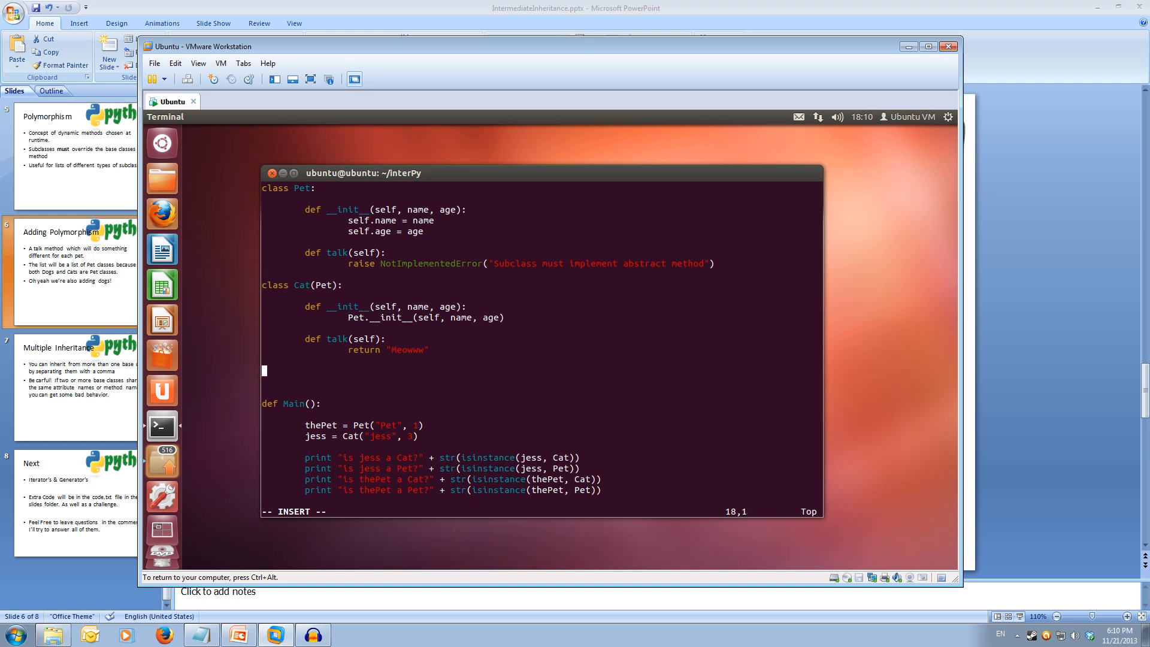
Step: Define class Dog(Pet) with __init__(self, name, age) calling Pet.__init__(self, name, age)
{"action": "type", "text": "cla"}
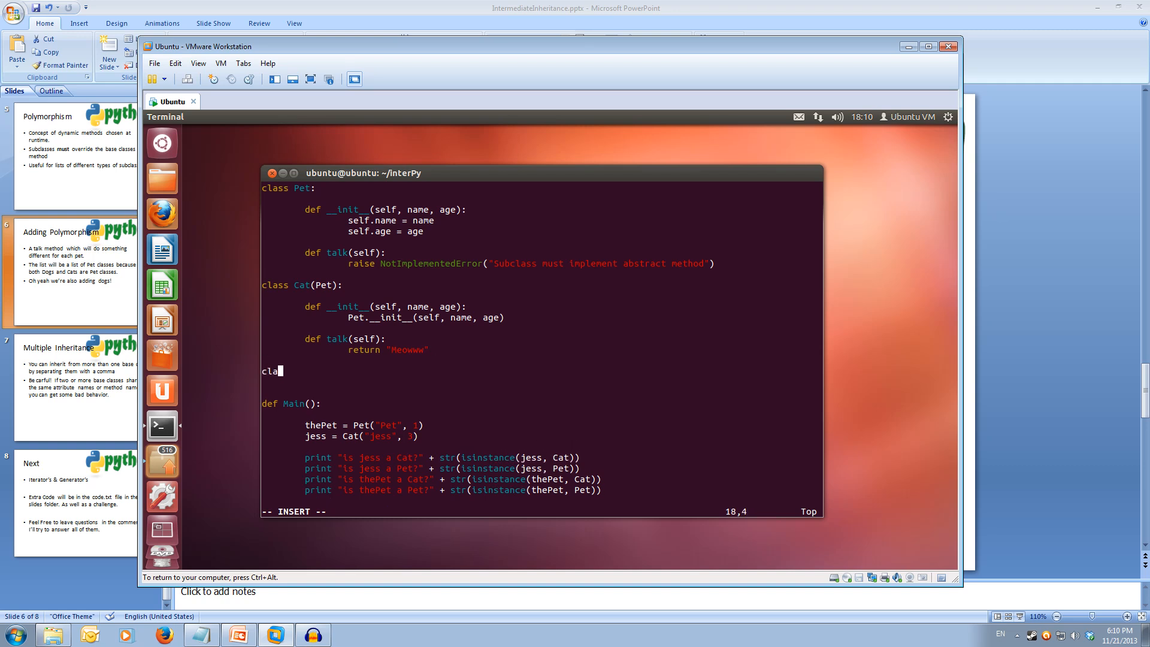
{"action": "type", "text": "ss Dog"}
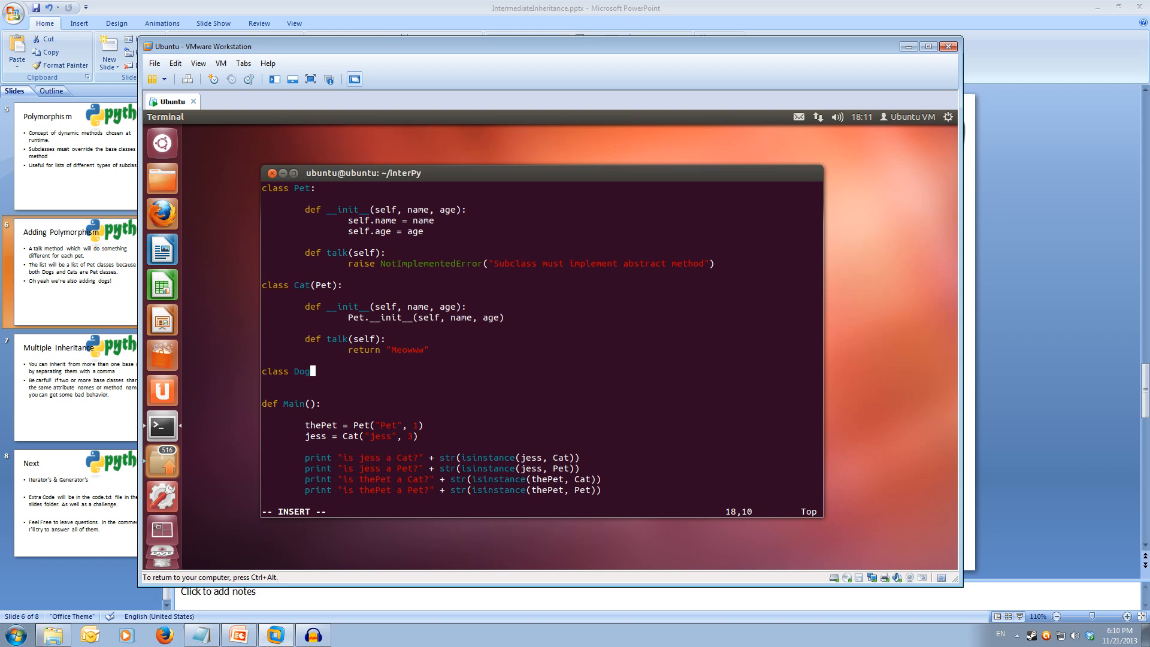
{"action": "type", "text": "(Pet):"}
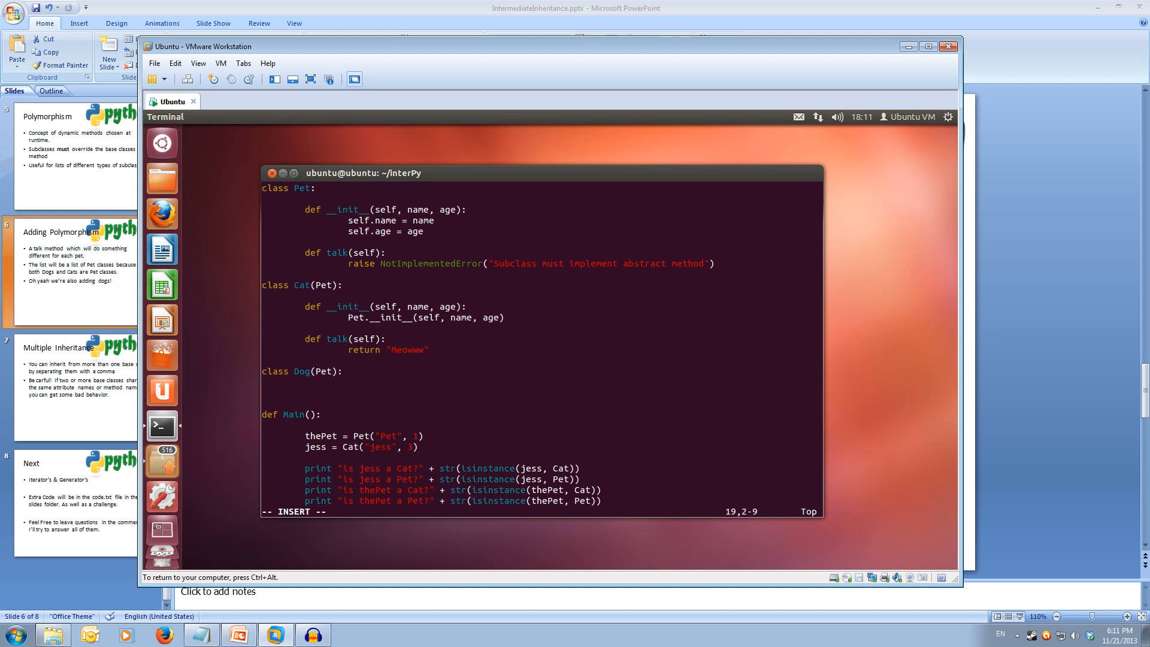
{"action": "type", "text": "def __"}
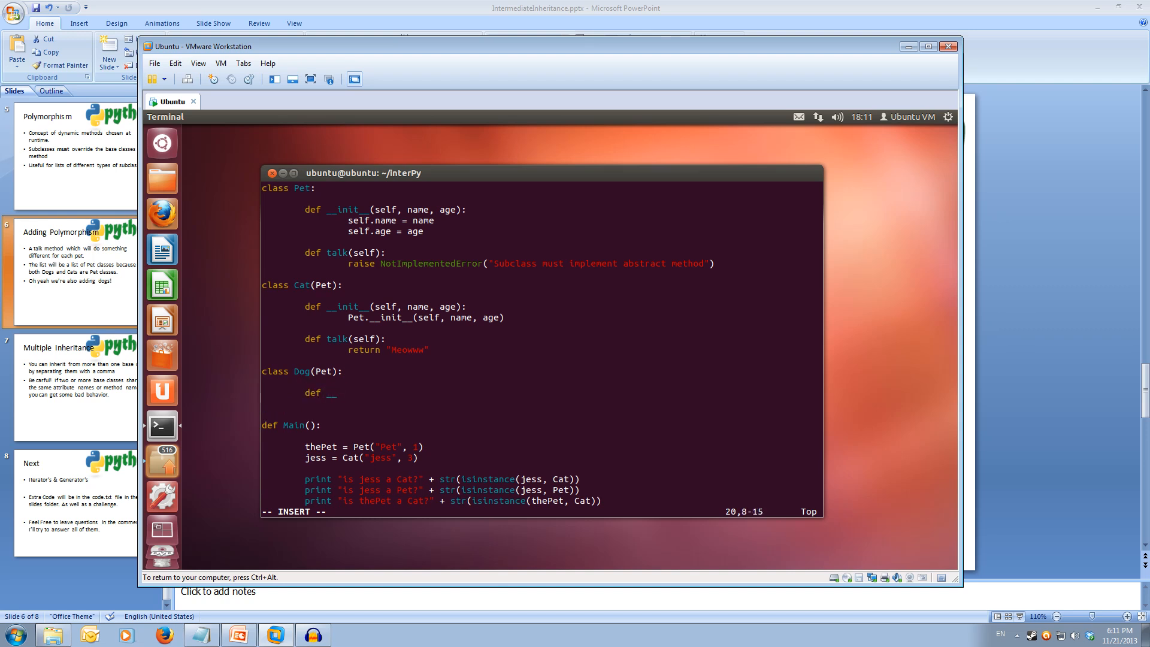
{"action": "type", "text": "init__"}
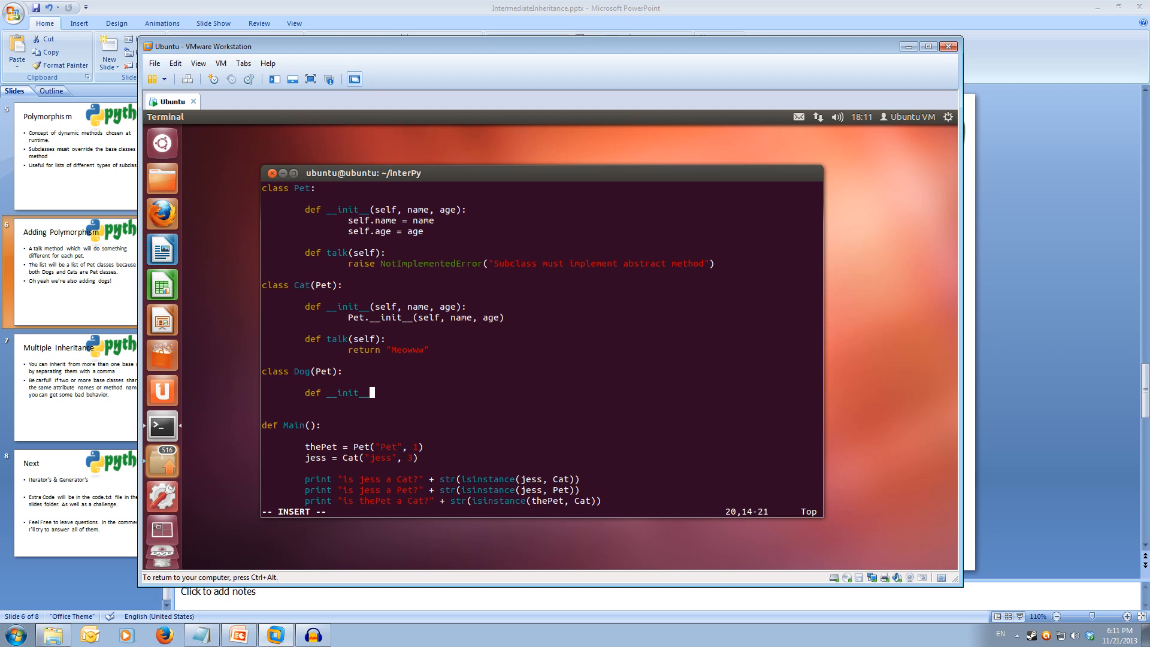
{"action": "type", "text": "se"}
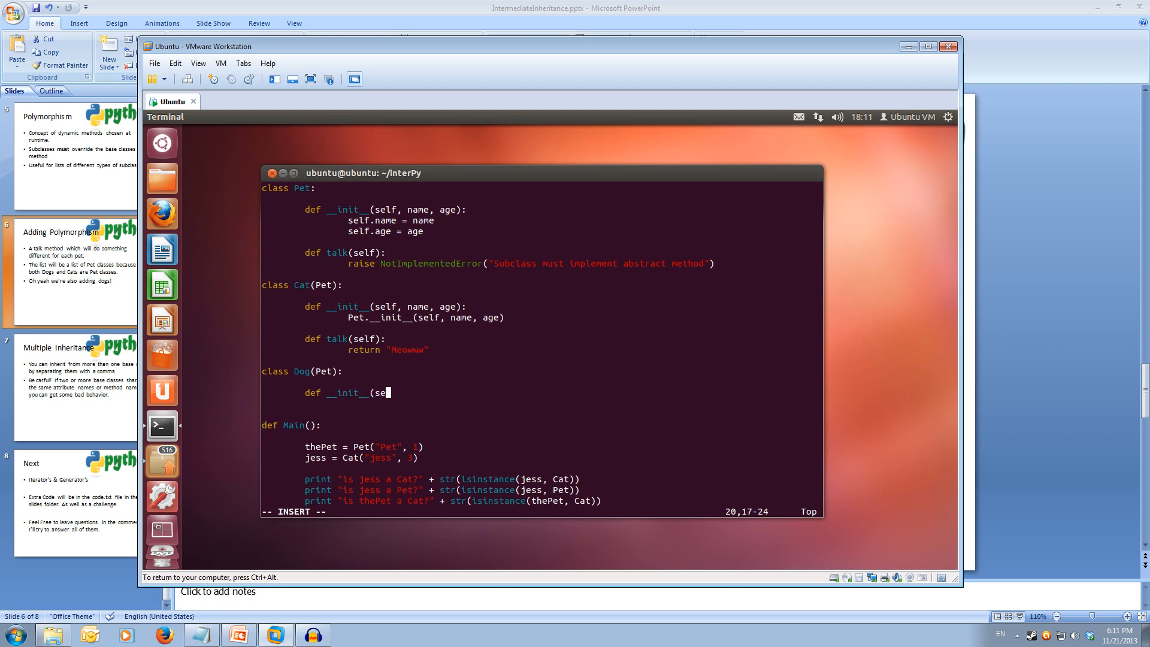
{"action": "type", "text": "lf, name"}
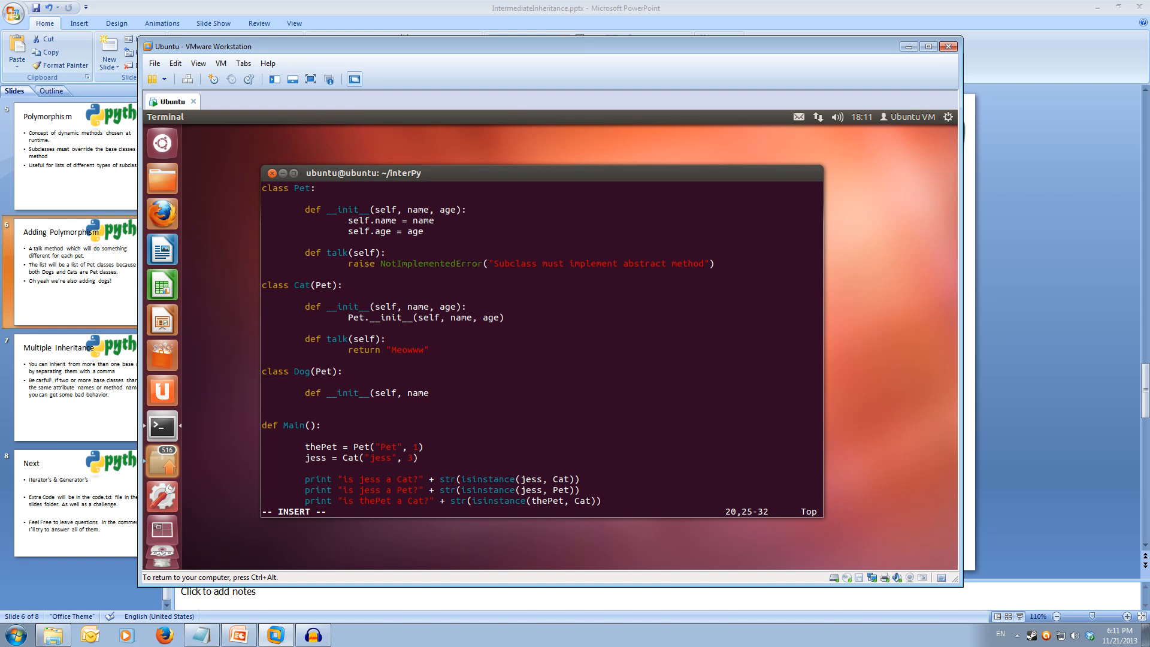
{"action": "type", "text": ", age):"}
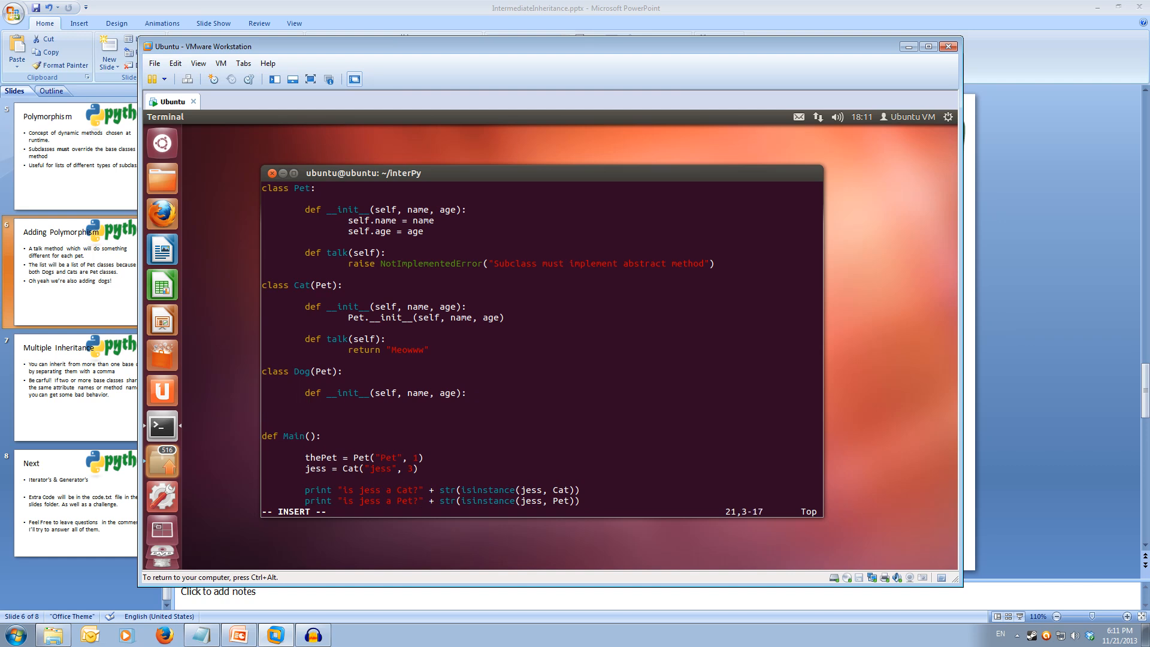
{"action": "type", "text": "Pet."}
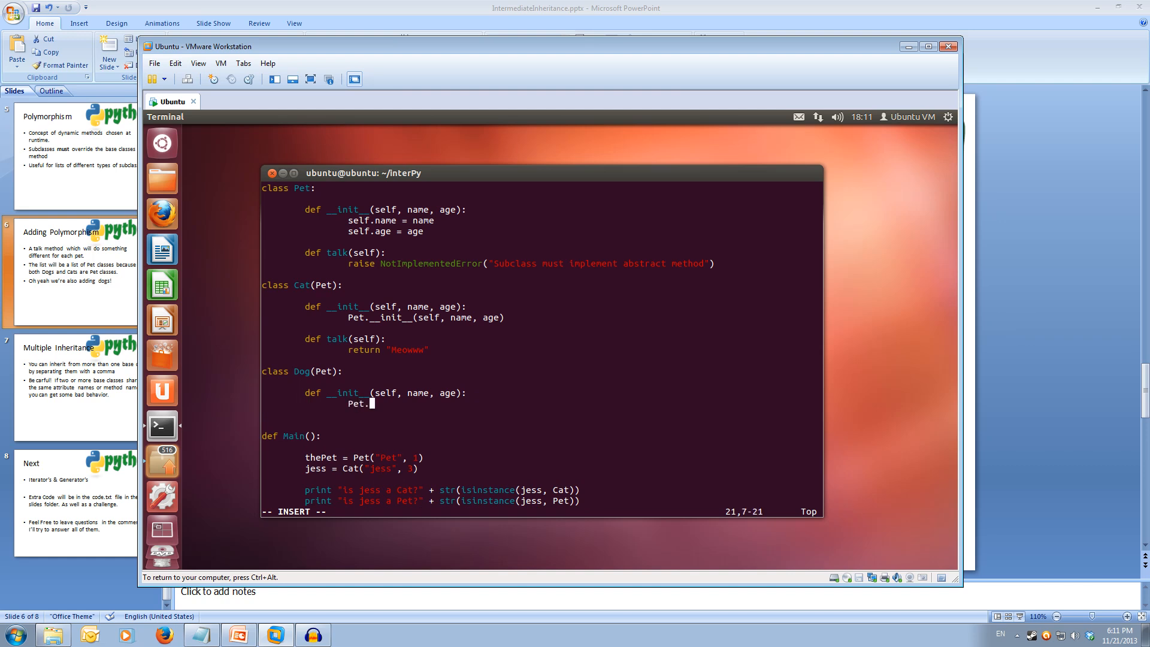
{"action": "type", "text": "_"}
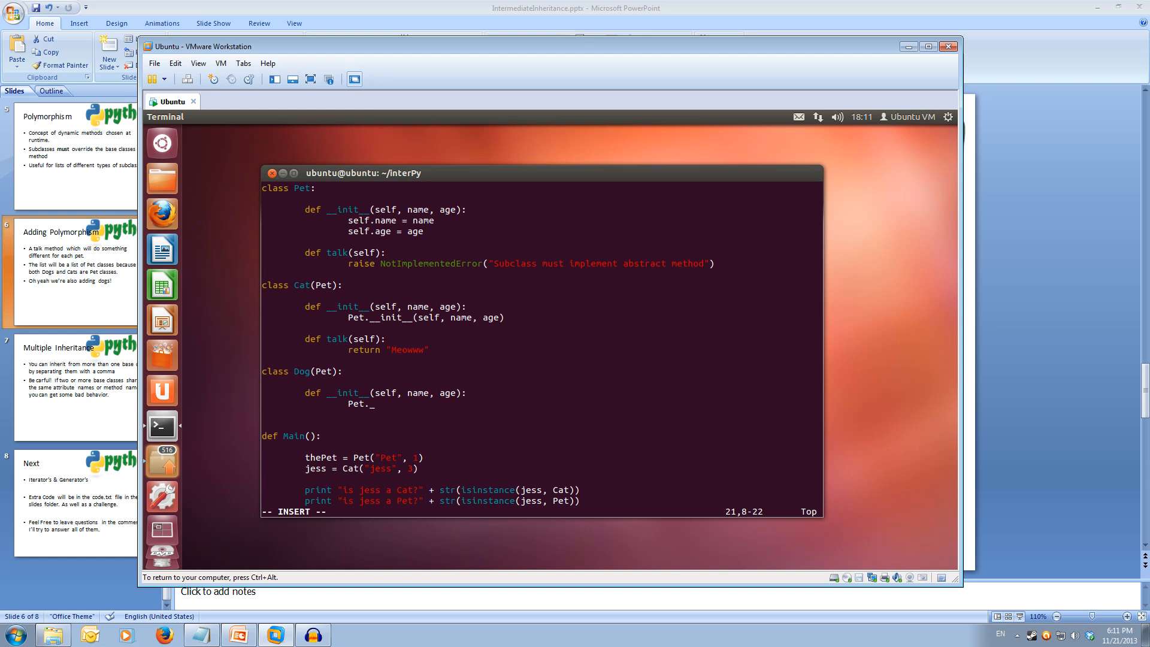
{"action": "type", "text": "_init"}
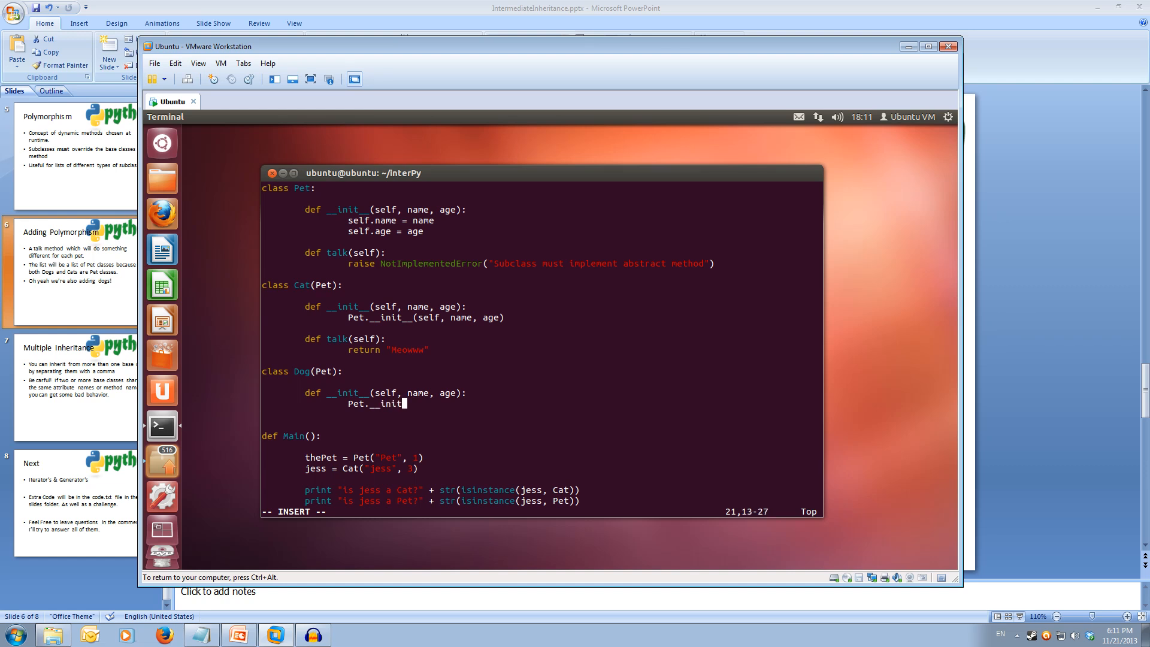
{"action": "type", "text": "("}
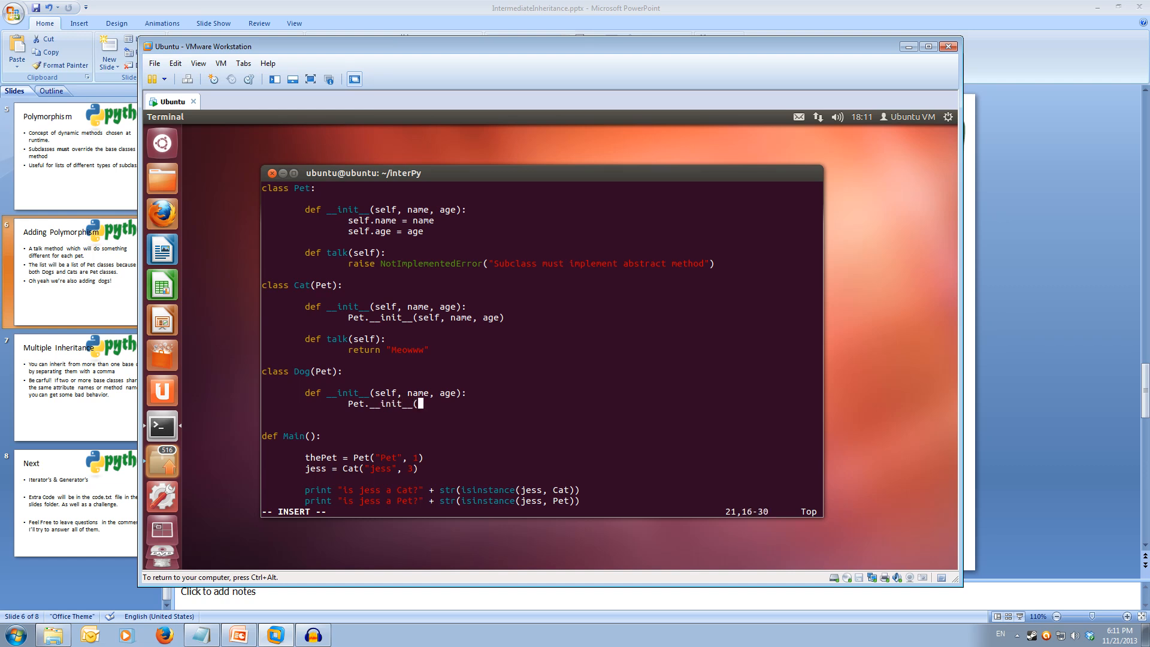
{"action": "type", "text": "self, name, age"}
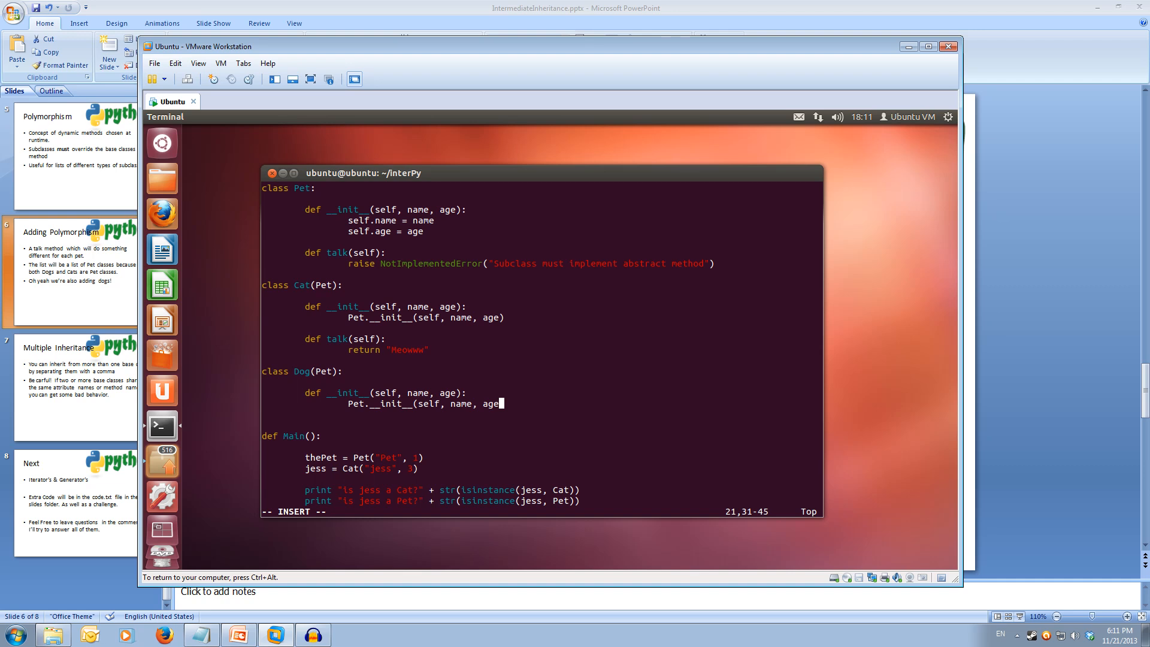
{"action": "key", "text": "Return"}
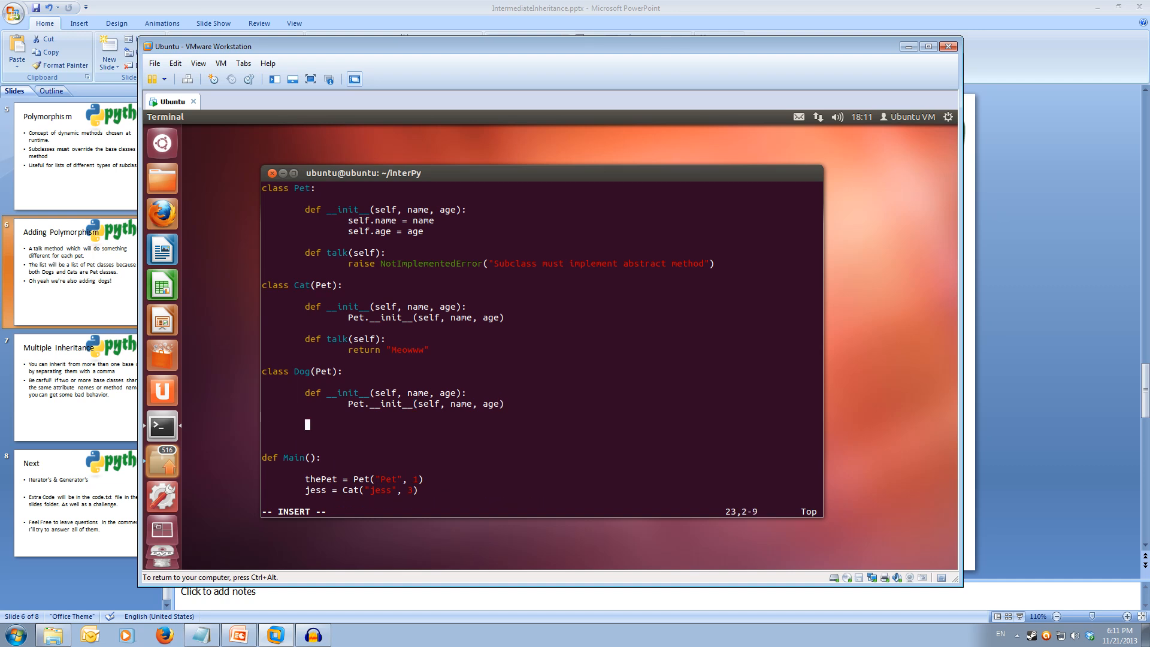
Step: Give Dog a talk(self) method returning "Wooof"
{"action": "type", "text": "def"}
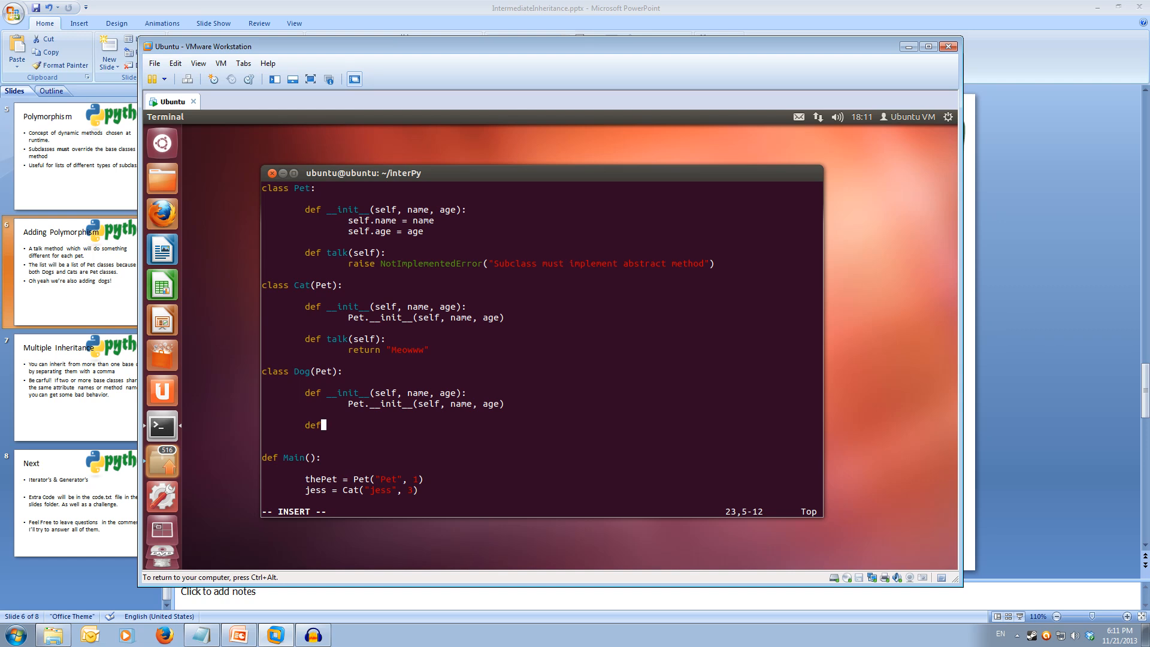
{"action": "type", "text": "talk"}
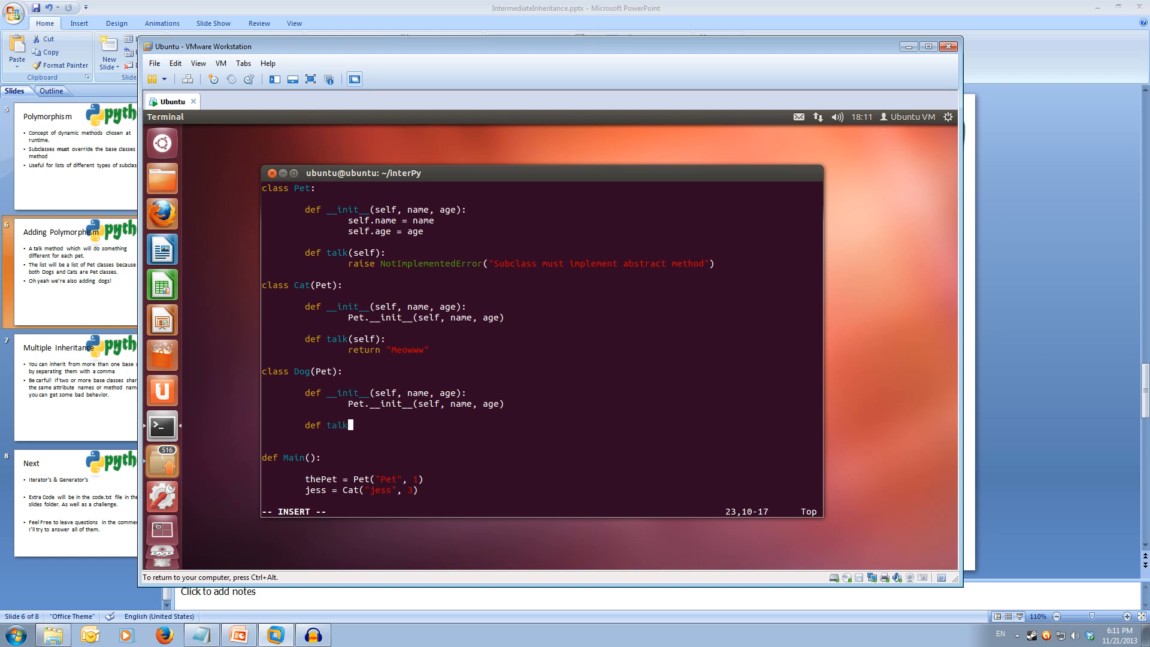
{"action": "type", "text": "(self"}
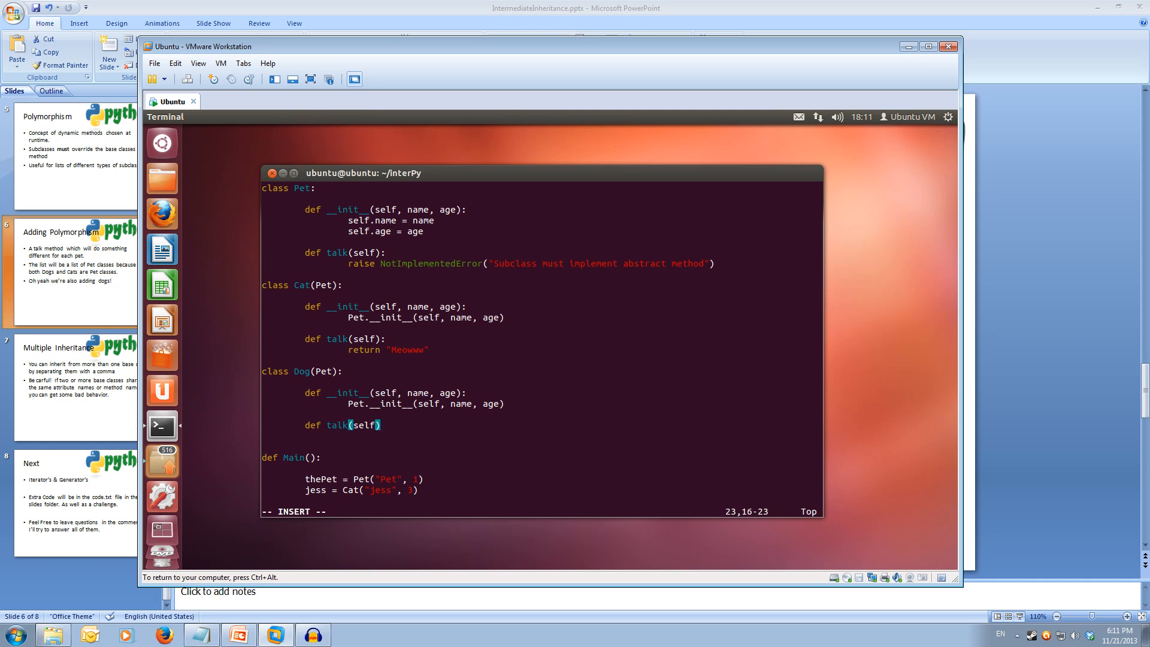
{"action": "key", "text": "Return"}
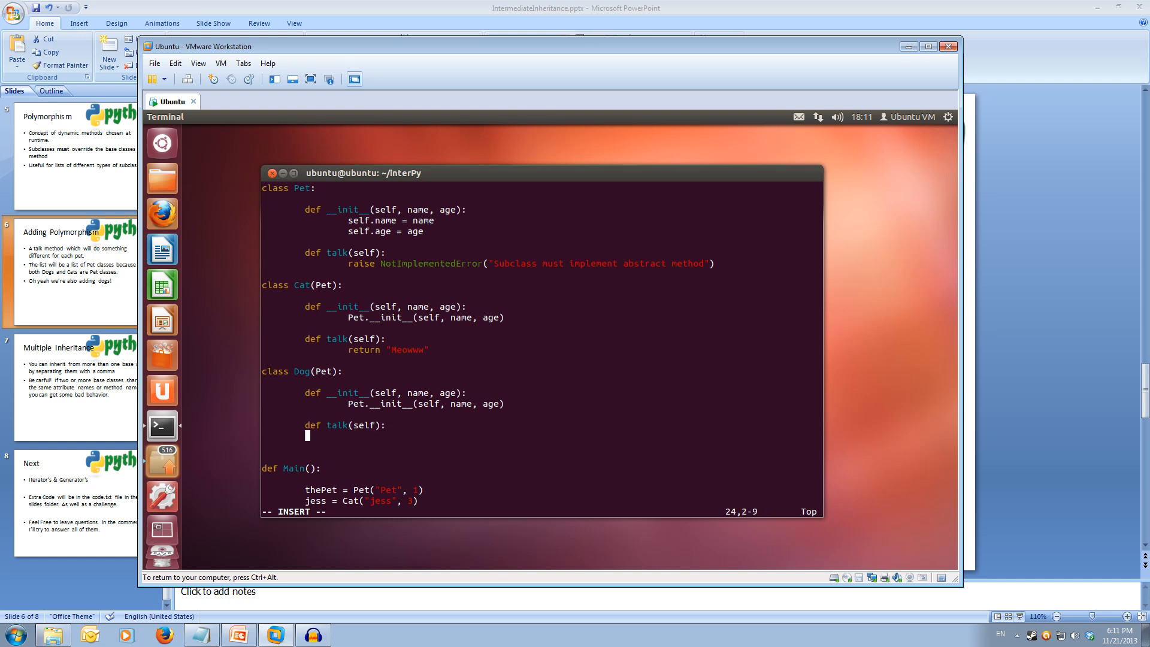
{"action": "type", "text": "ret"}
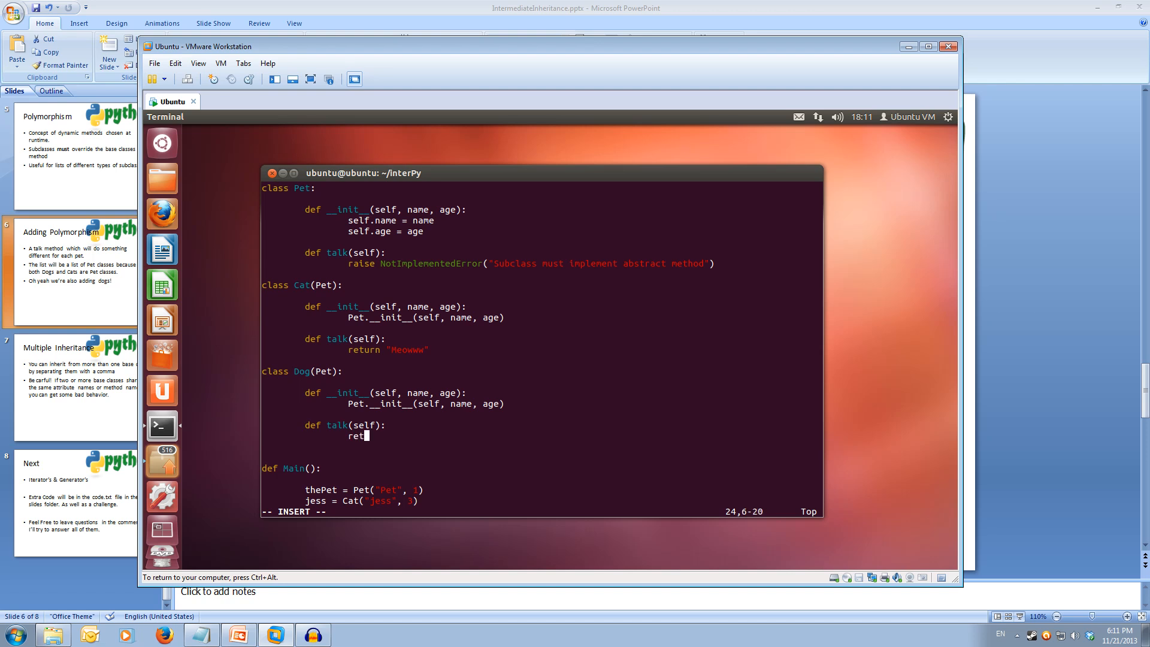
{"action": "type", "text": "urn \"Woff"}
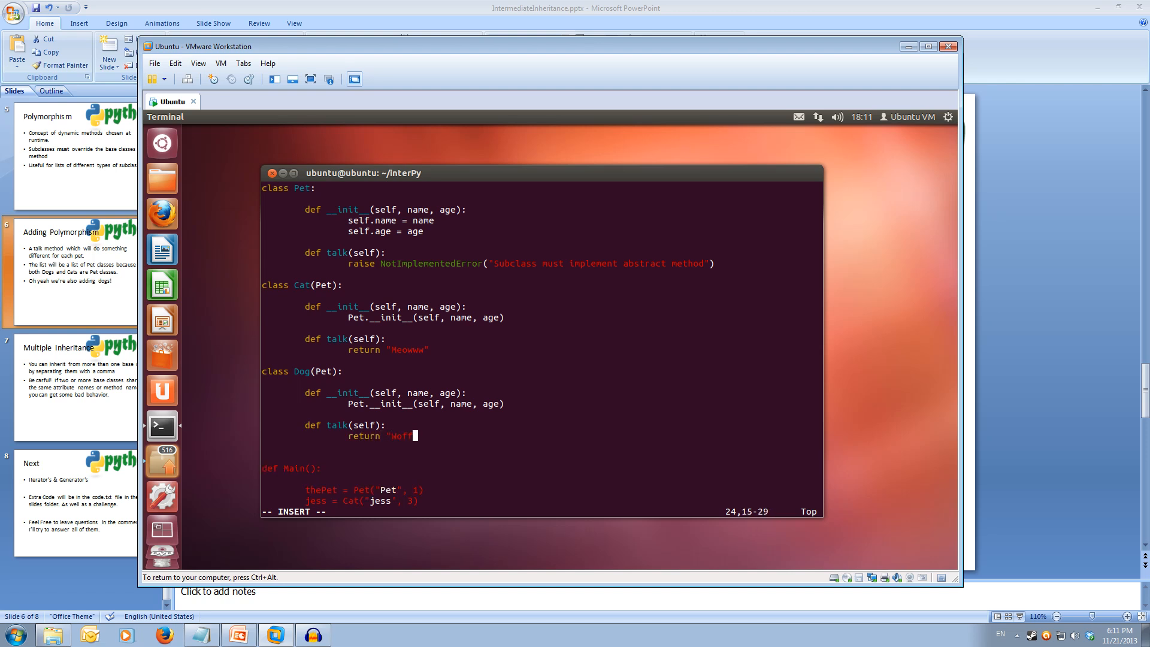
{"action": "type", "text": "of\""}
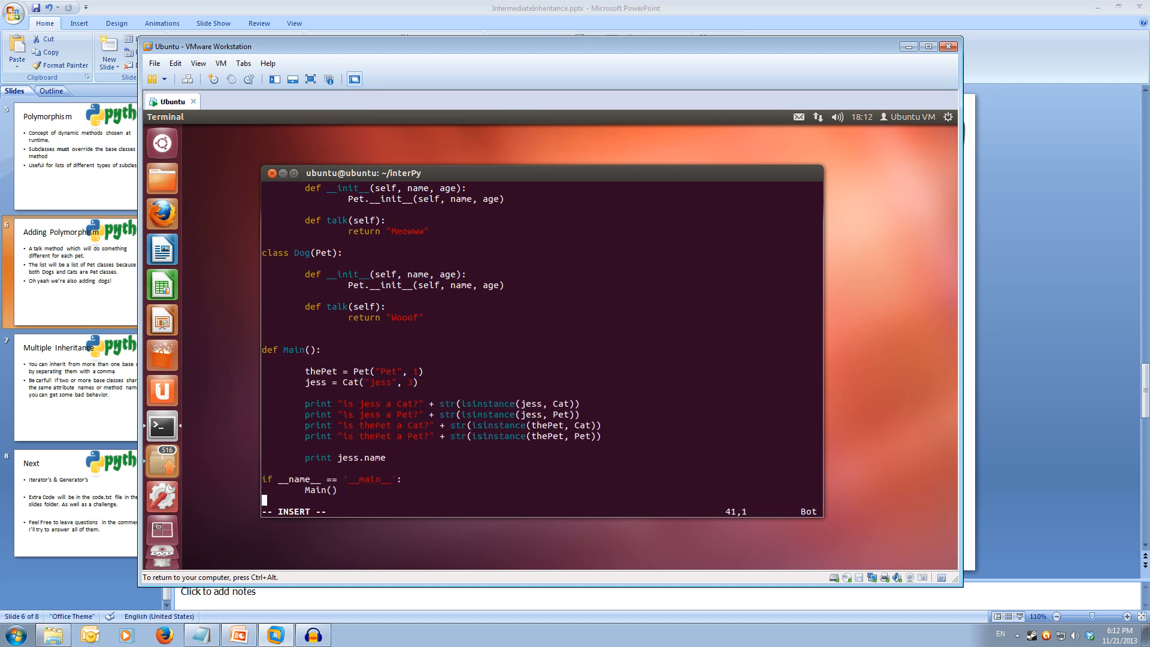
Step: Replace Main's old test code with a pets list starting Cat "jess" and Dog "jack" aged 2
{"action": "key", "text": "Up"}
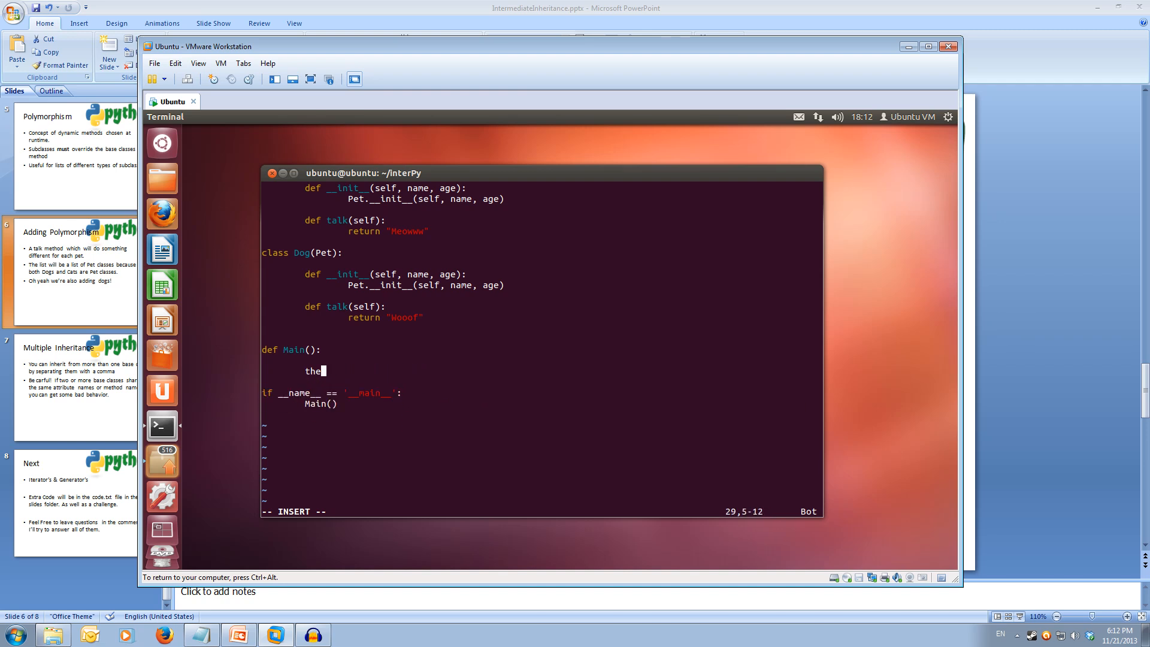
{"action": "key", "text": "BackSpace"}
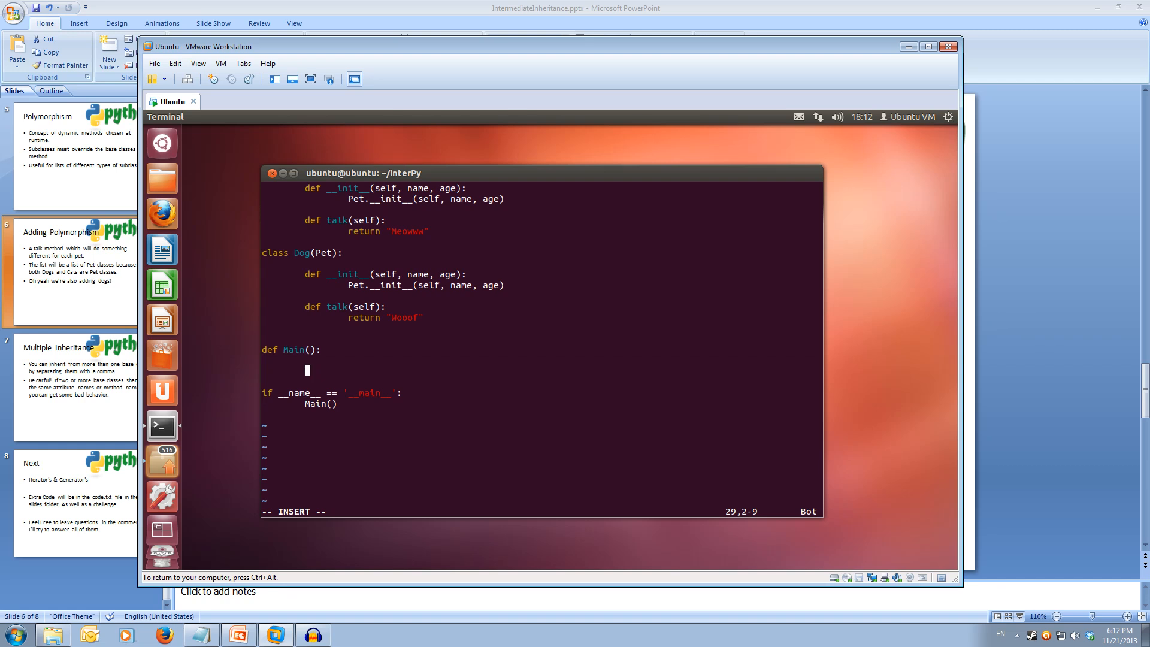
{"action": "type", "text": "pets = ["}
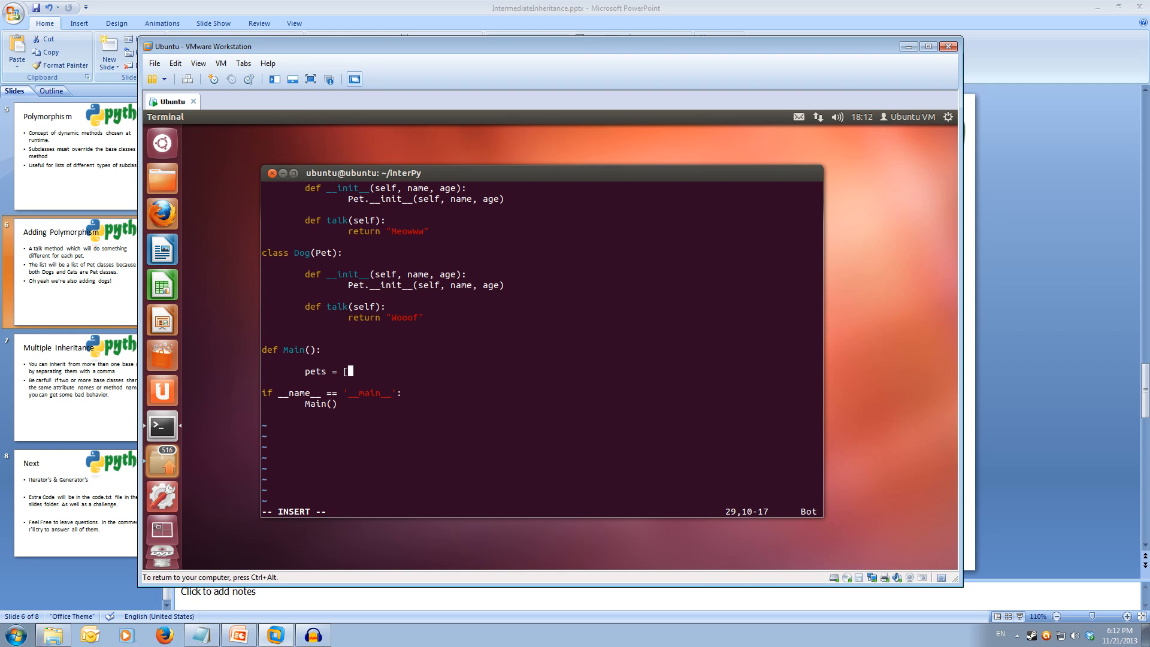
{"action": "type", "text": "Cat(\"j"}
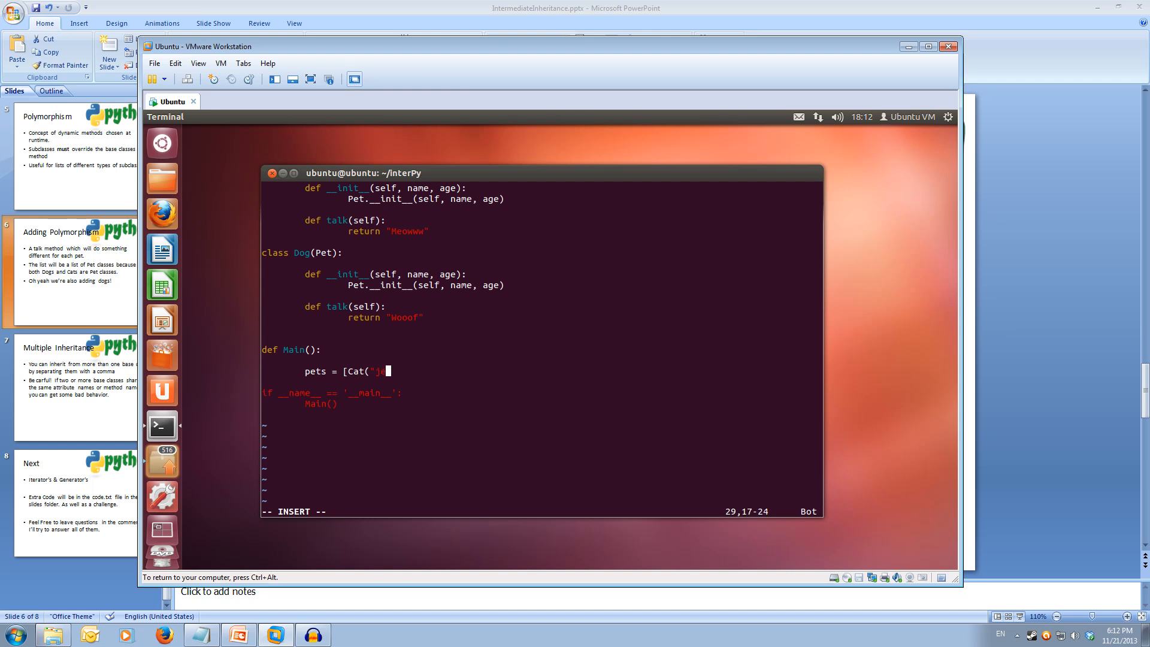
{"action": "type", "text": "ess\",3),"}
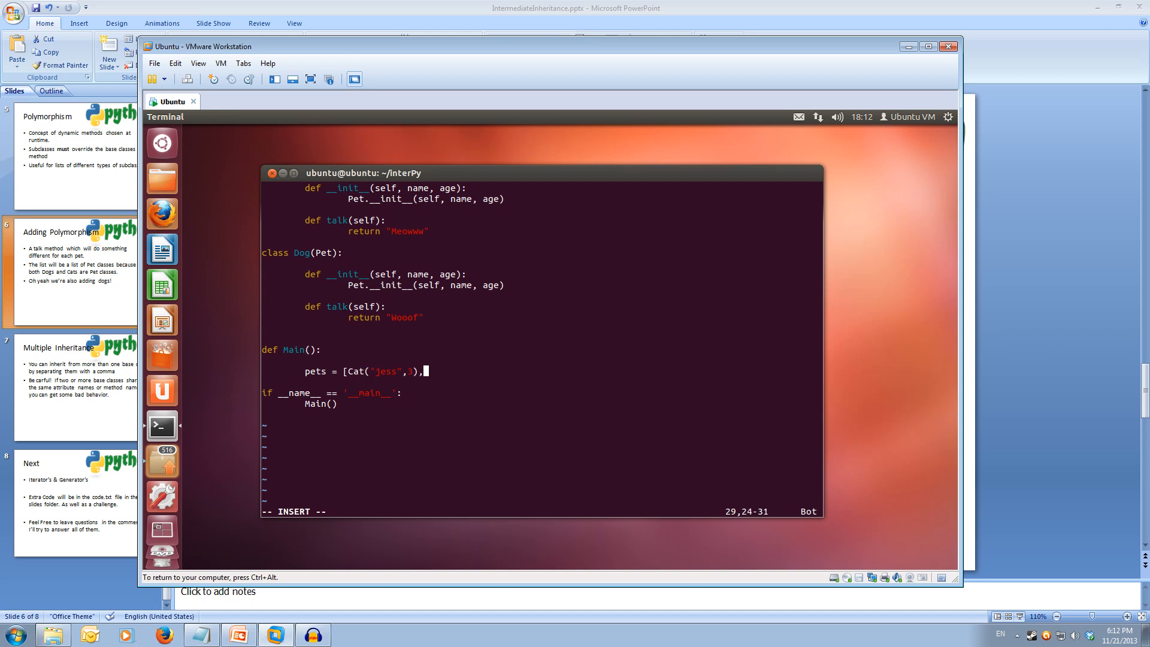
{"action": "type", "text": "D"}
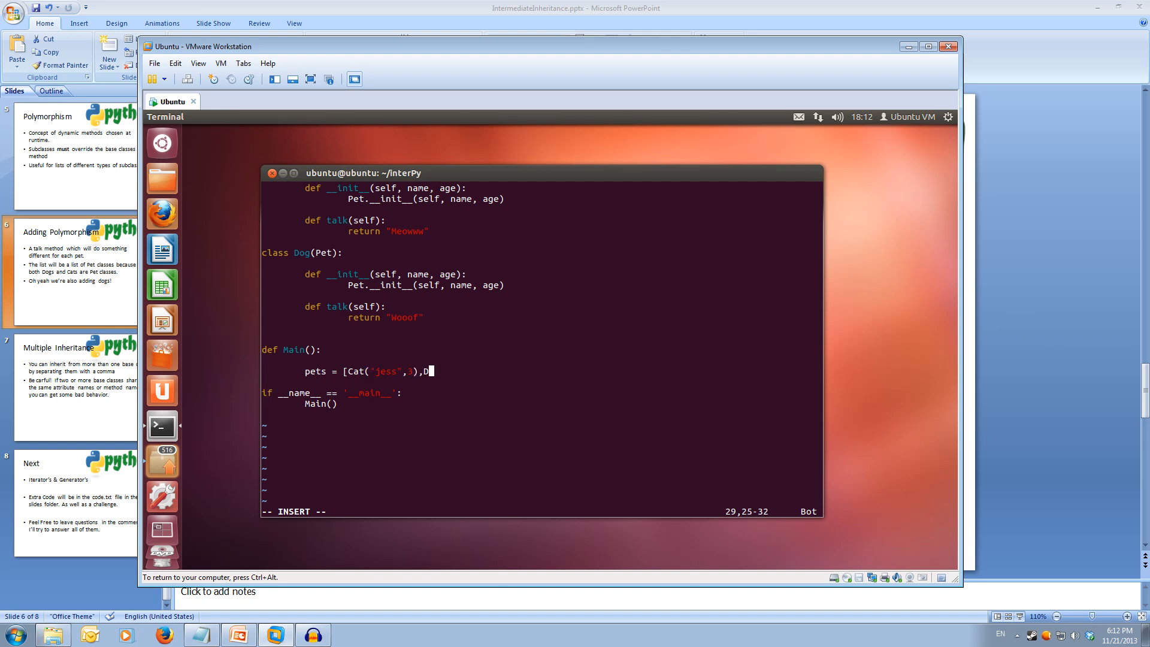
{"action": "type", "text": "og(\"jack\","}
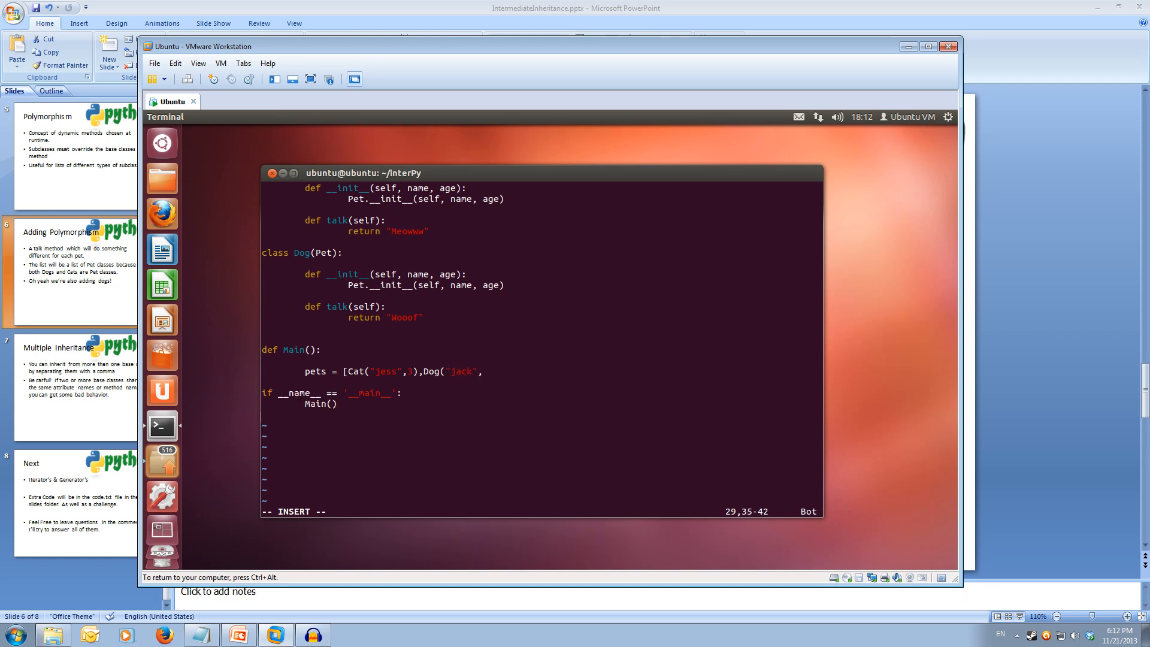
{"action": "type", "text": "2)"}
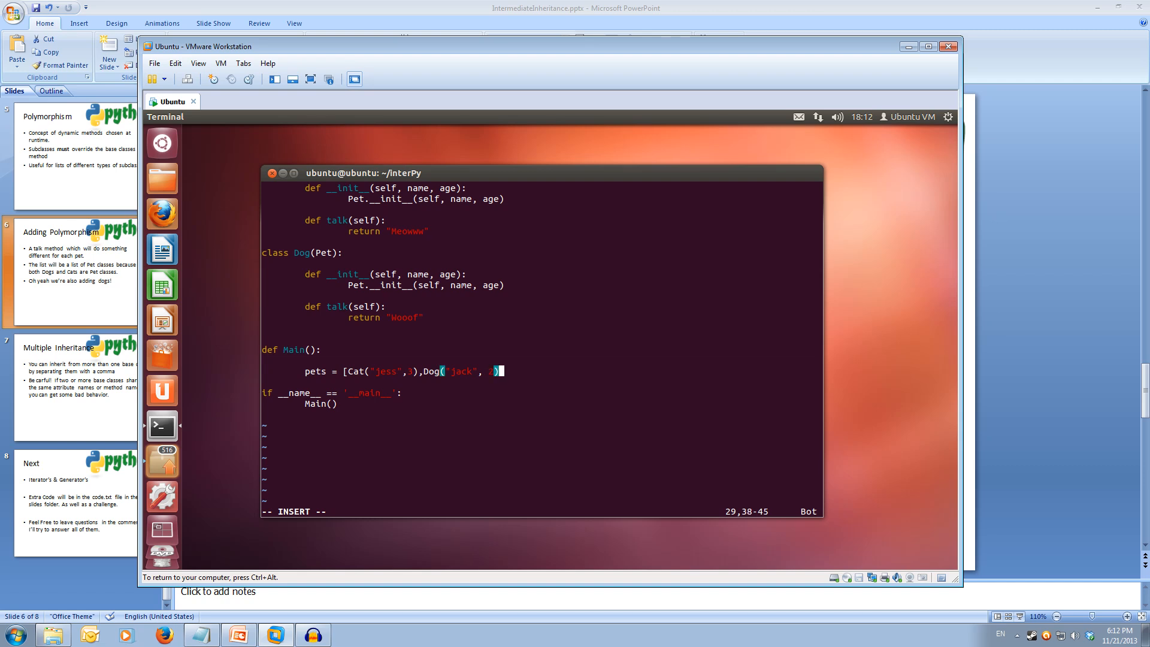
{"action": "type", "text": ","}
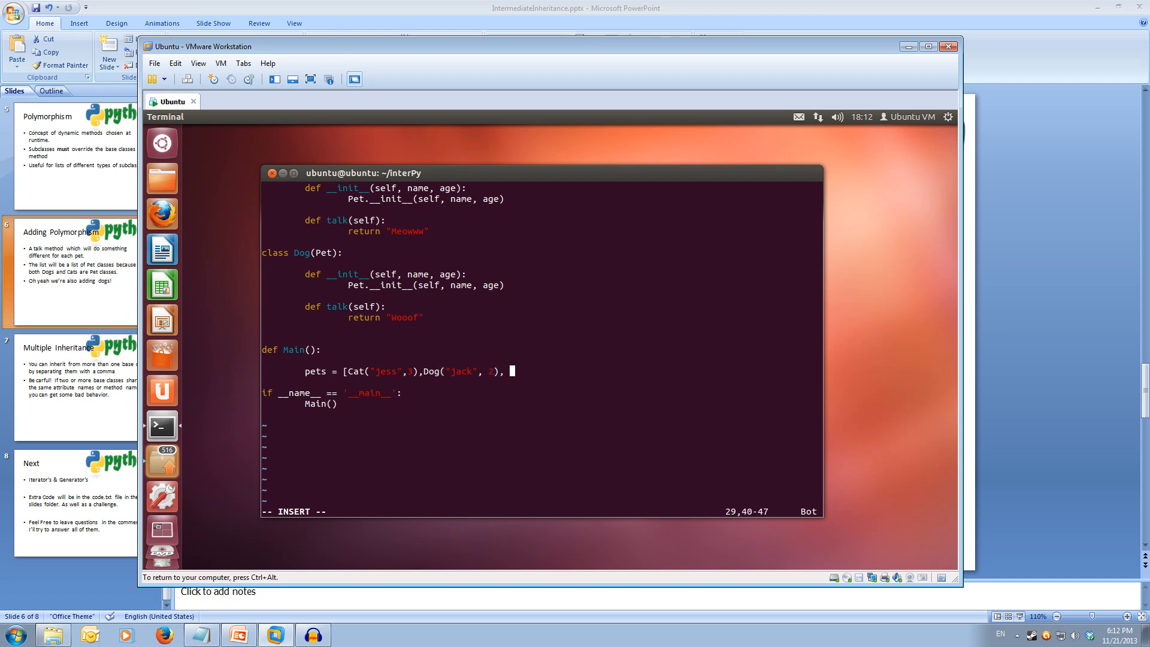
Step: Finish the pets list with Cat "fred" aged 7 and Pet "thePet" aged 5
{"action": "type", "text": "C"}
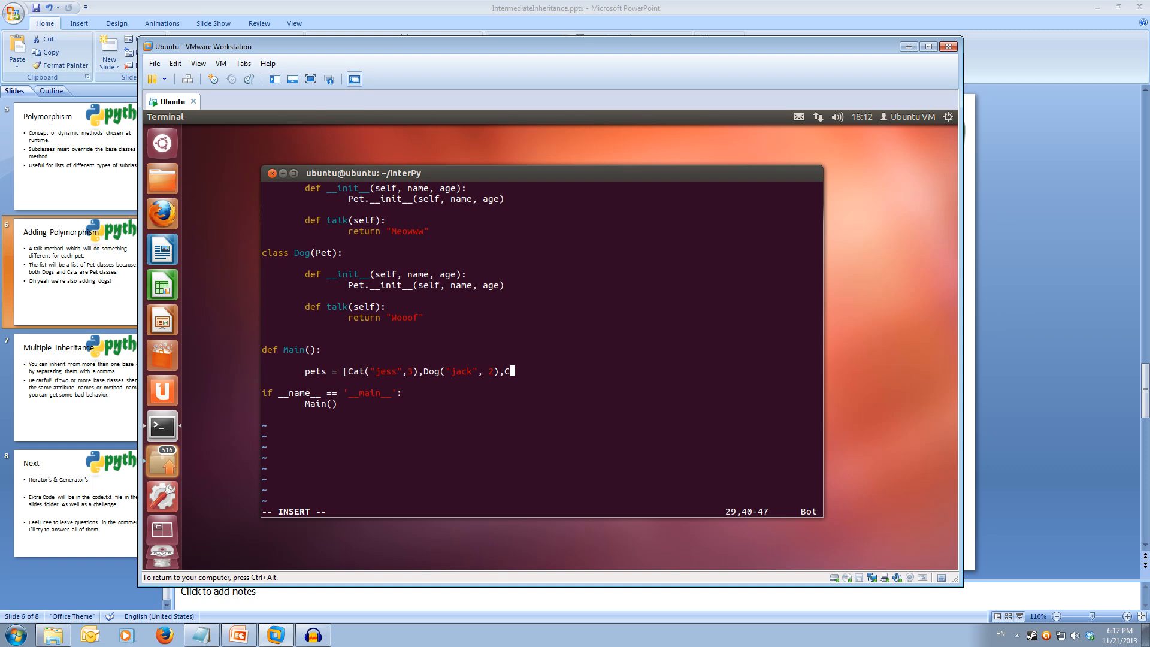
{"action": "type", "text": "at(\"fred\","}
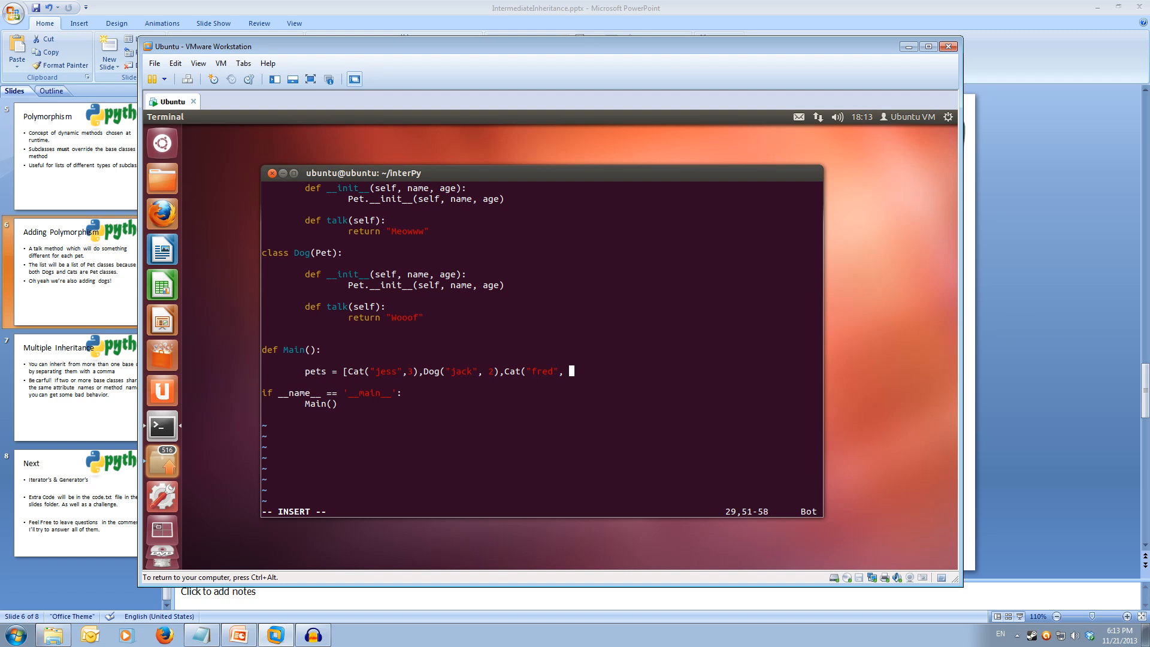
{"action": "type", "text": "7), Pet"}
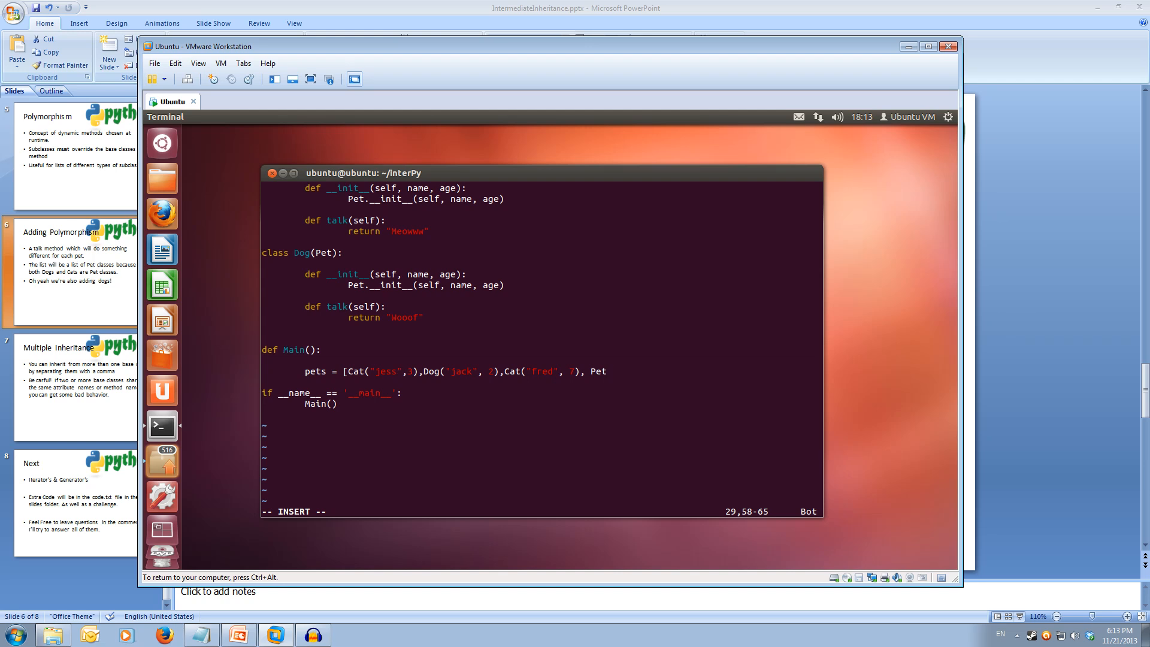
{"action": "type", "text": "("}
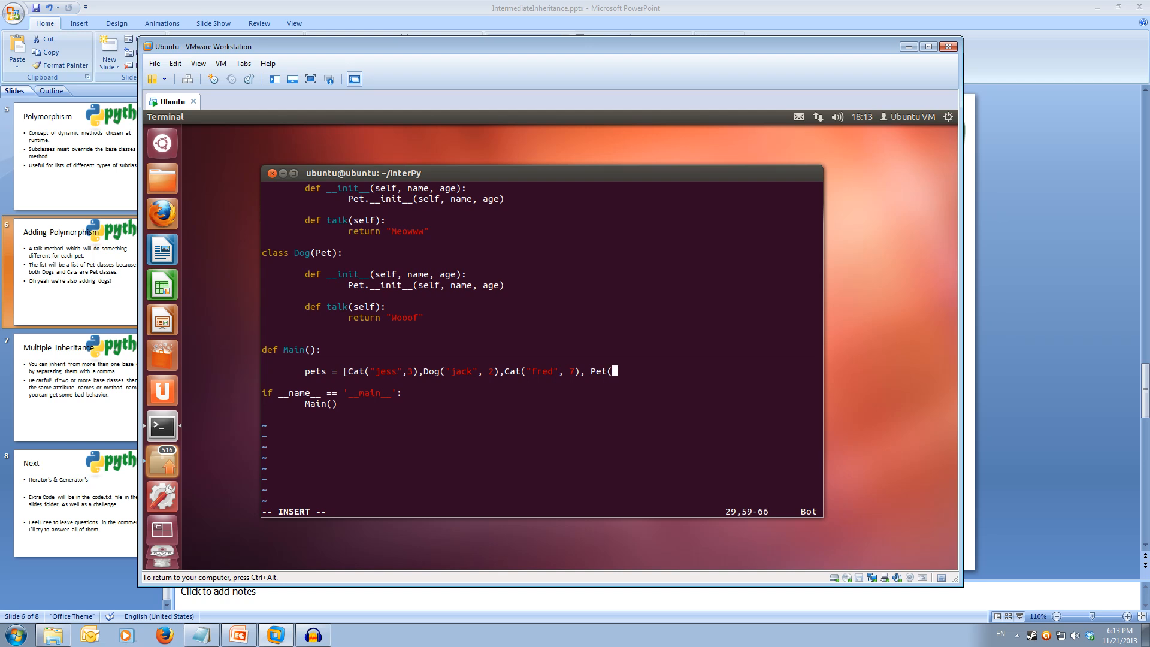
{"action": "type", "text": "thePet\""}
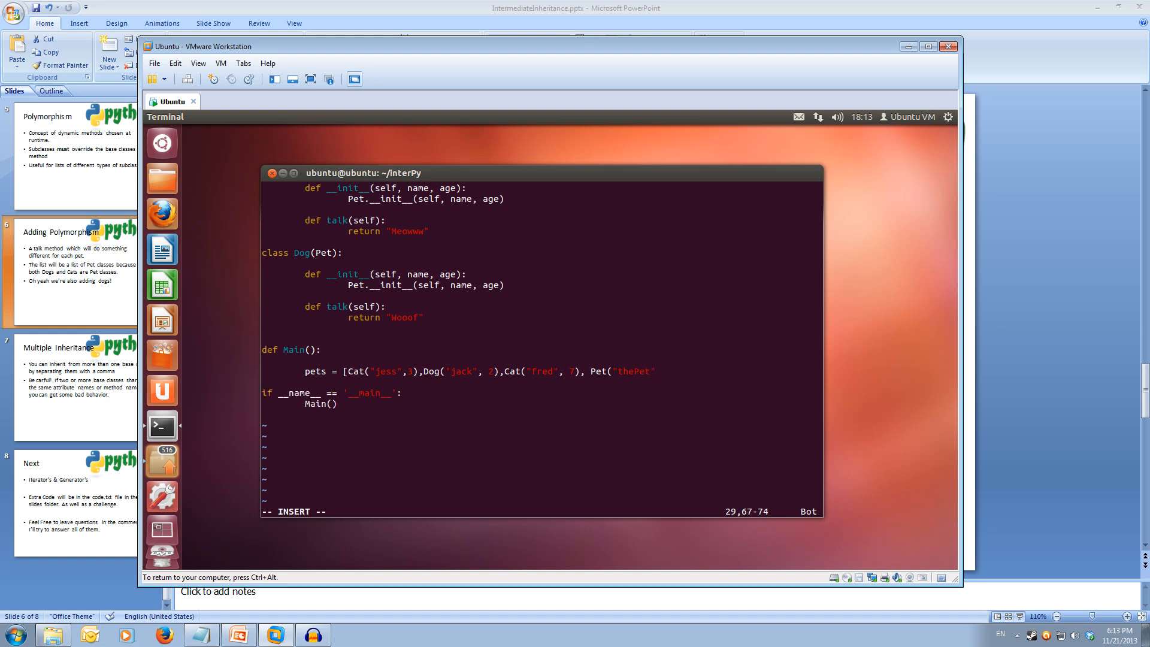
{"action": "type", "text": ", 5)]"}
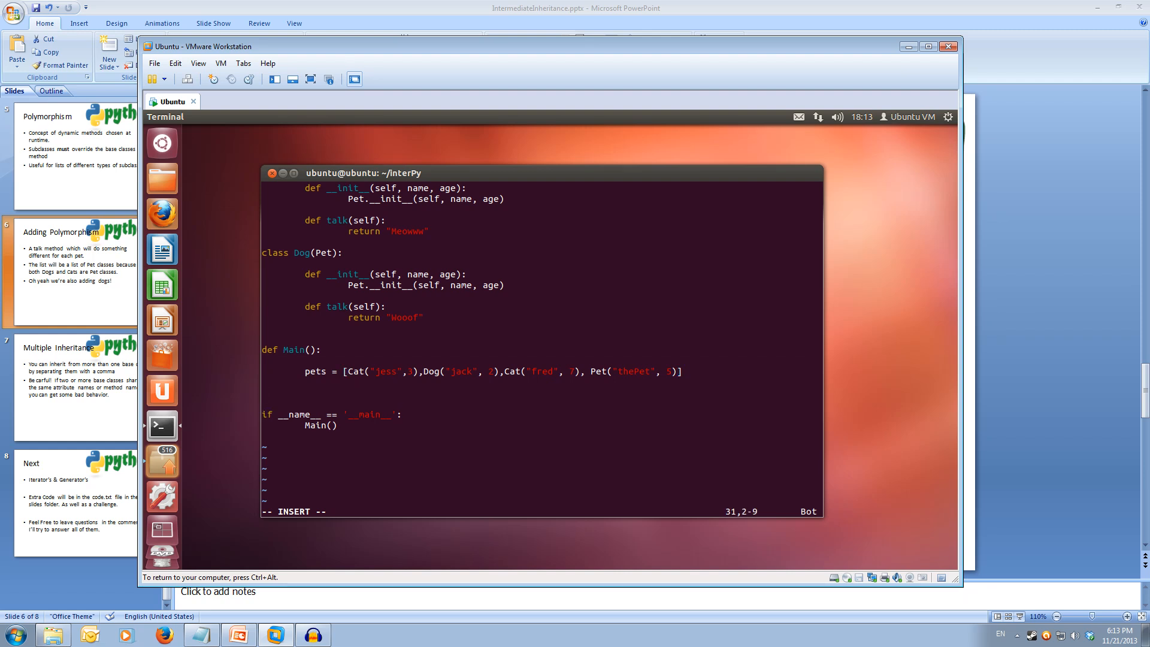
Step: Start a for pet in pets: loop in Main
{"action": "type", "text": "for"}
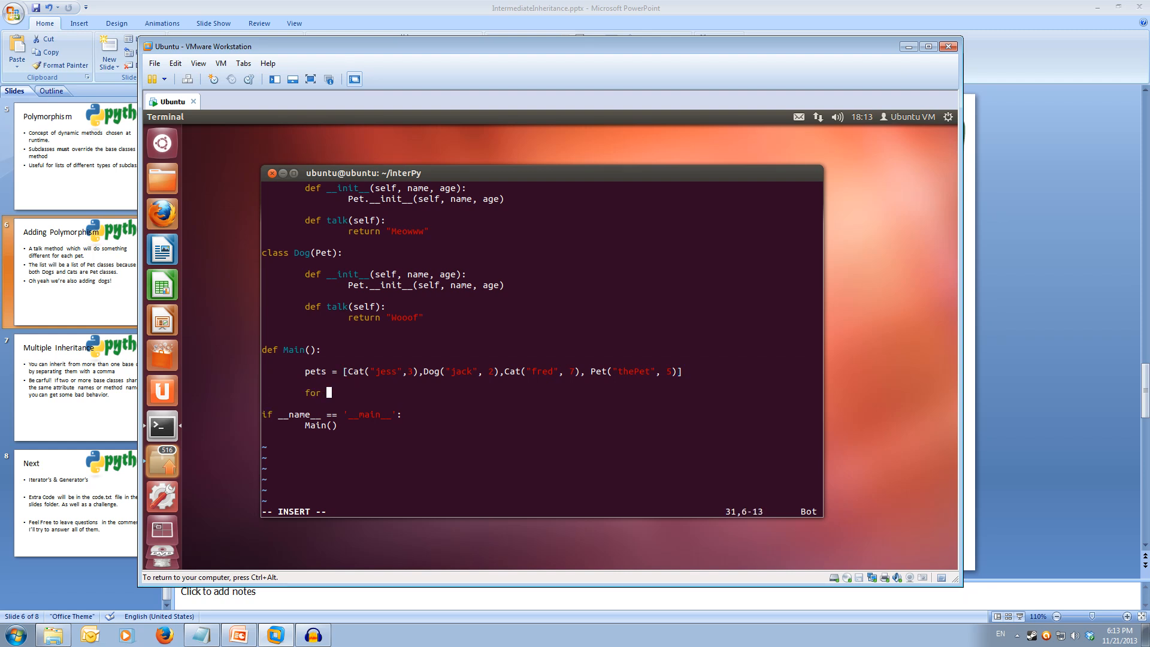
{"action": "type", "text": "pet"}
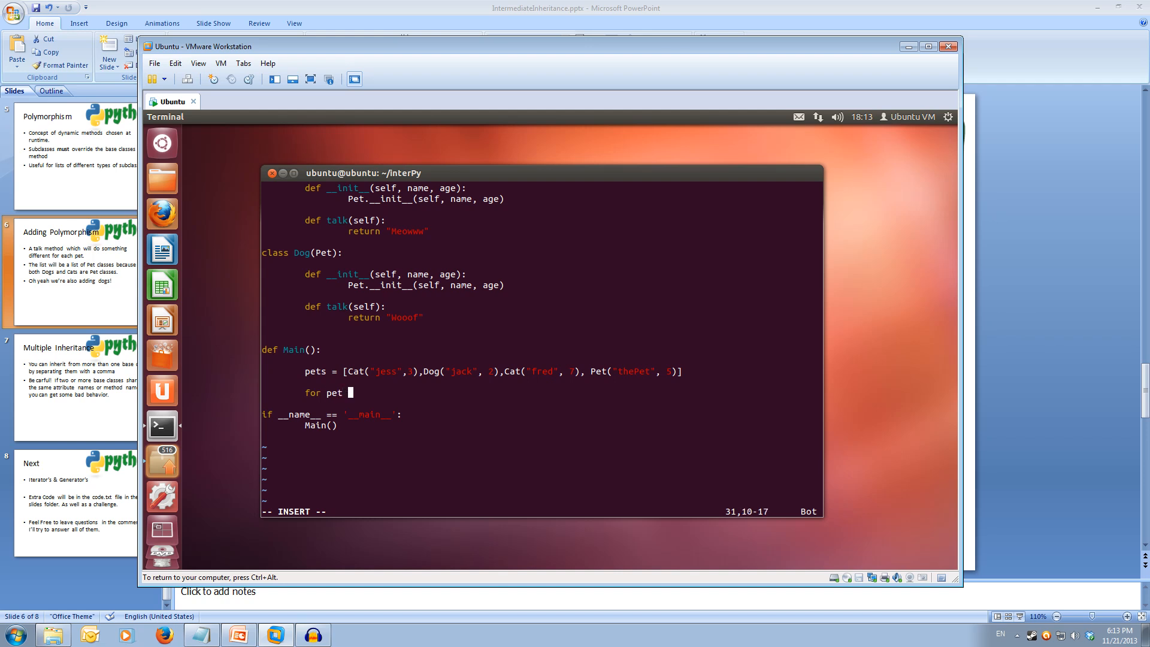
{"action": "type", "text": "in pets"}
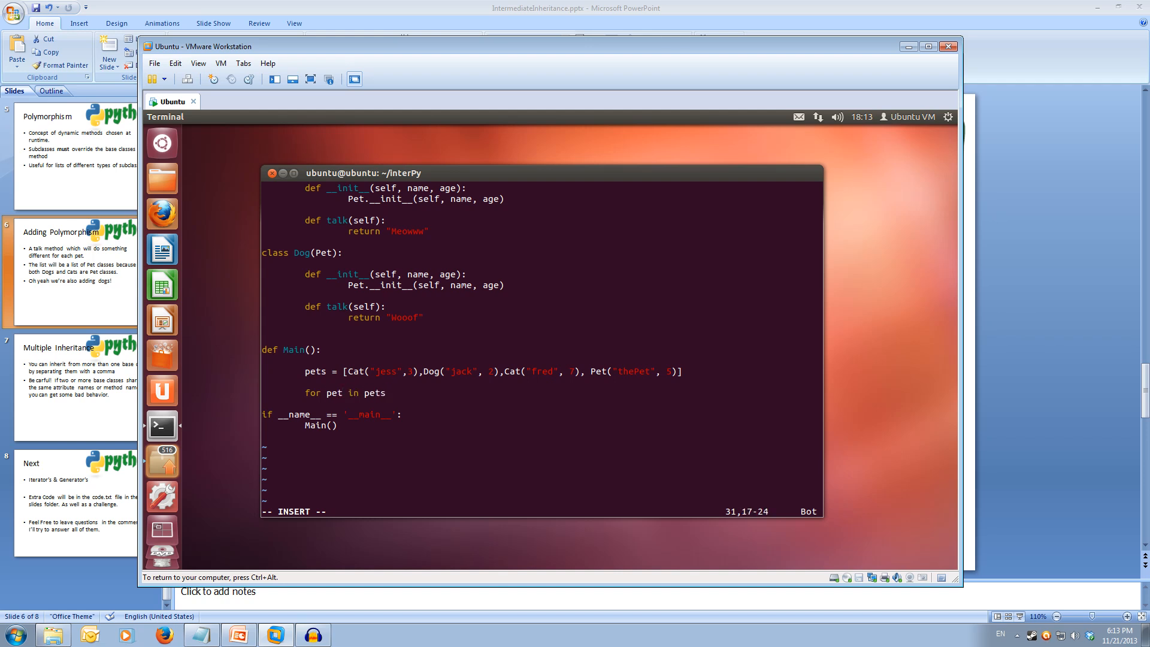
{"action": "type", "text": ":"}
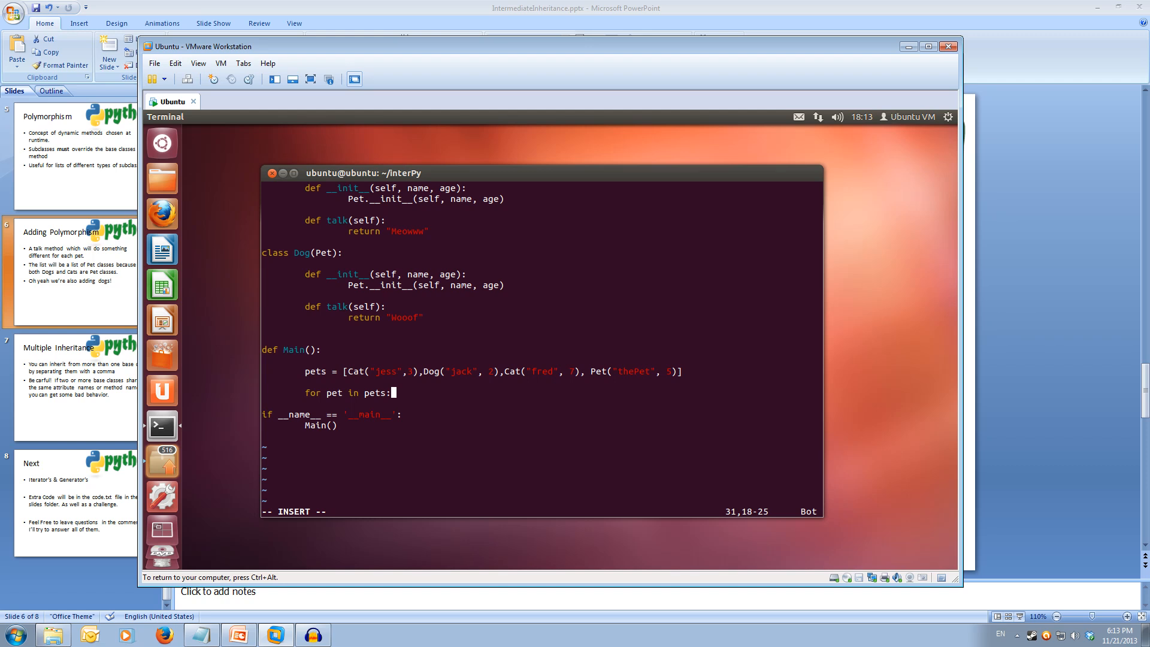
{"action": "key", "text": "Return"}
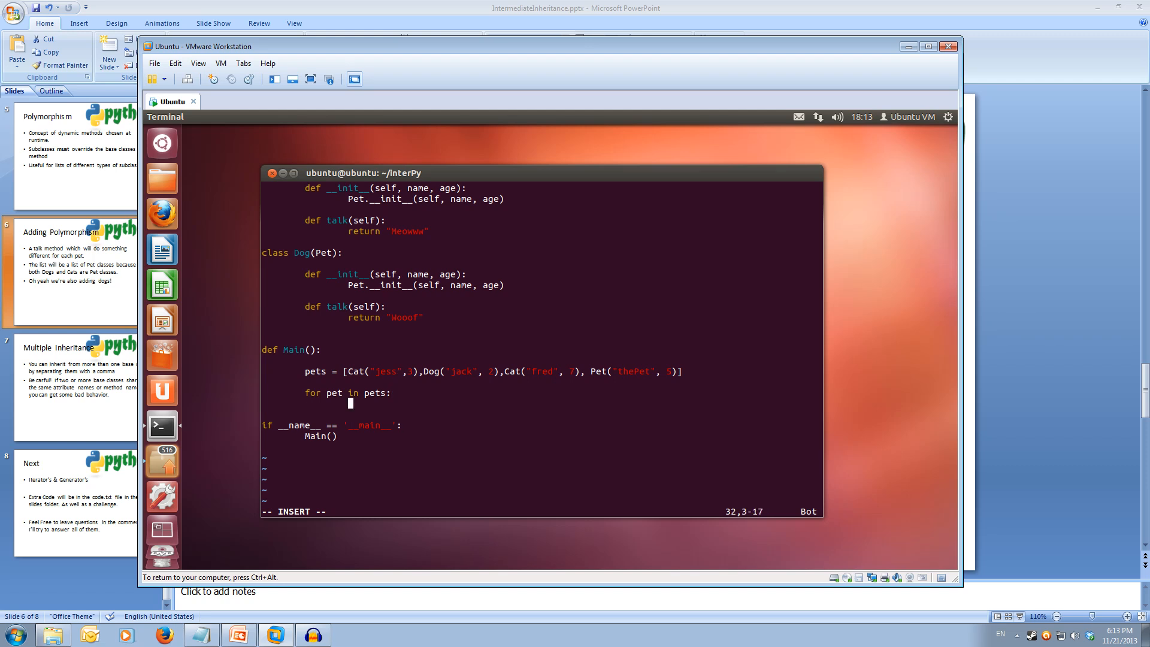
Step: Print each pet's name, str(pet.age) and pet.talk() inside the loop
{"action": "type", "text": "p"}
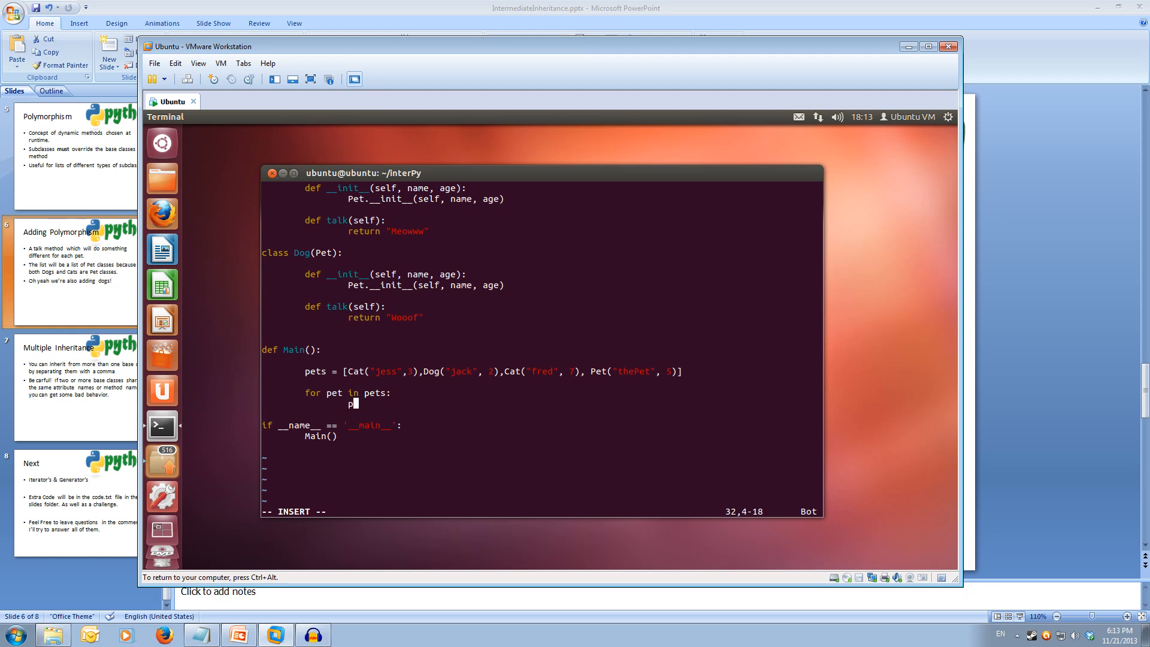
{"action": "type", "text": "rint"}
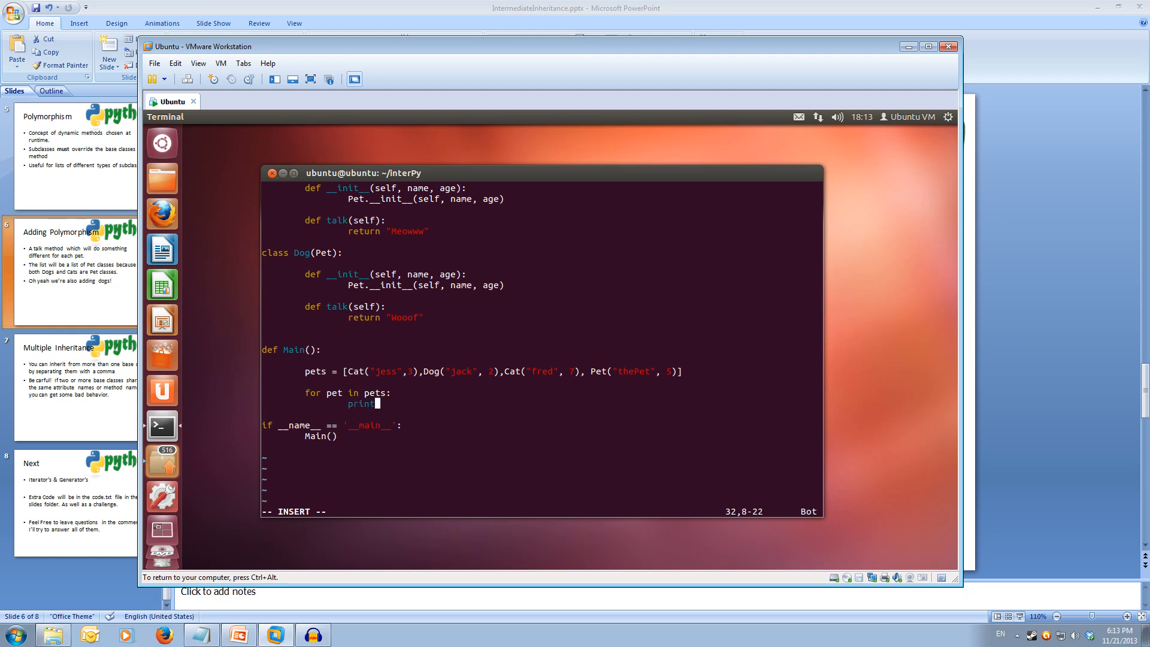
{"action": "type", "text": "\"Name:\" +"}
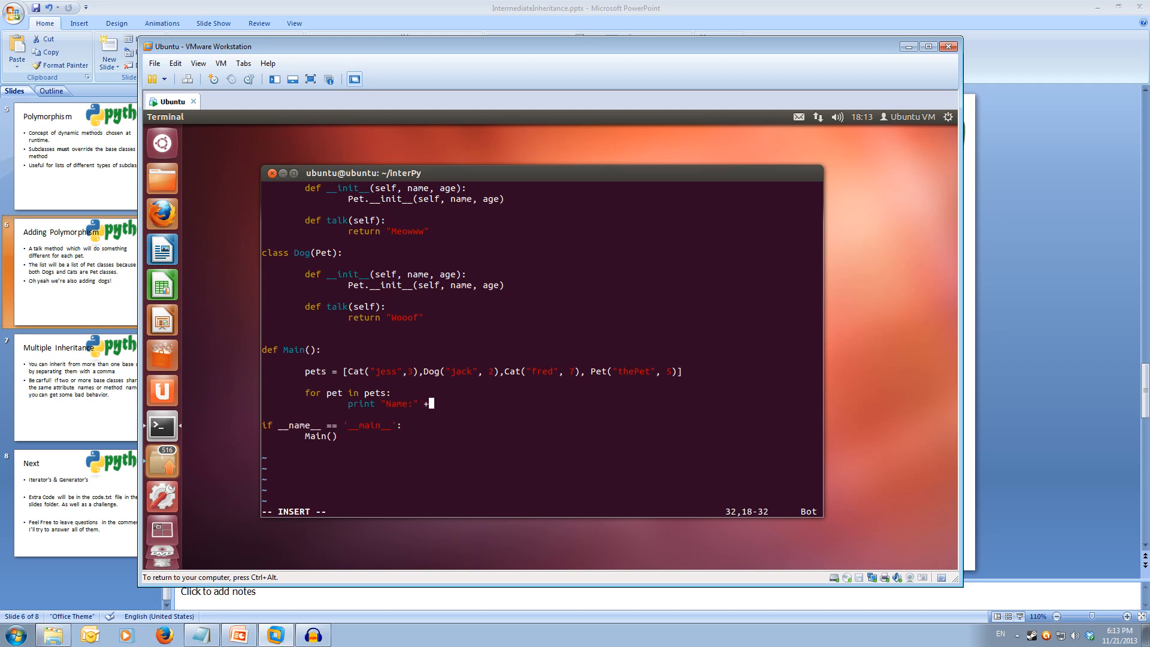
{"action": "type", "text": "pet."}
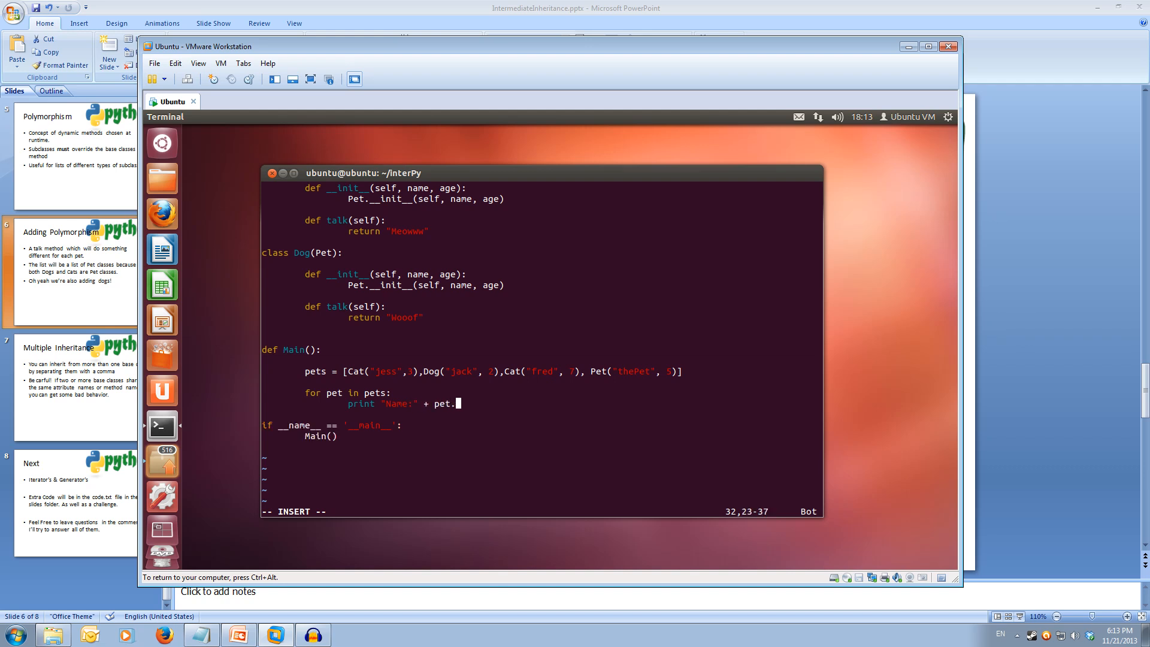
{"action": "type", "text": "name +"}
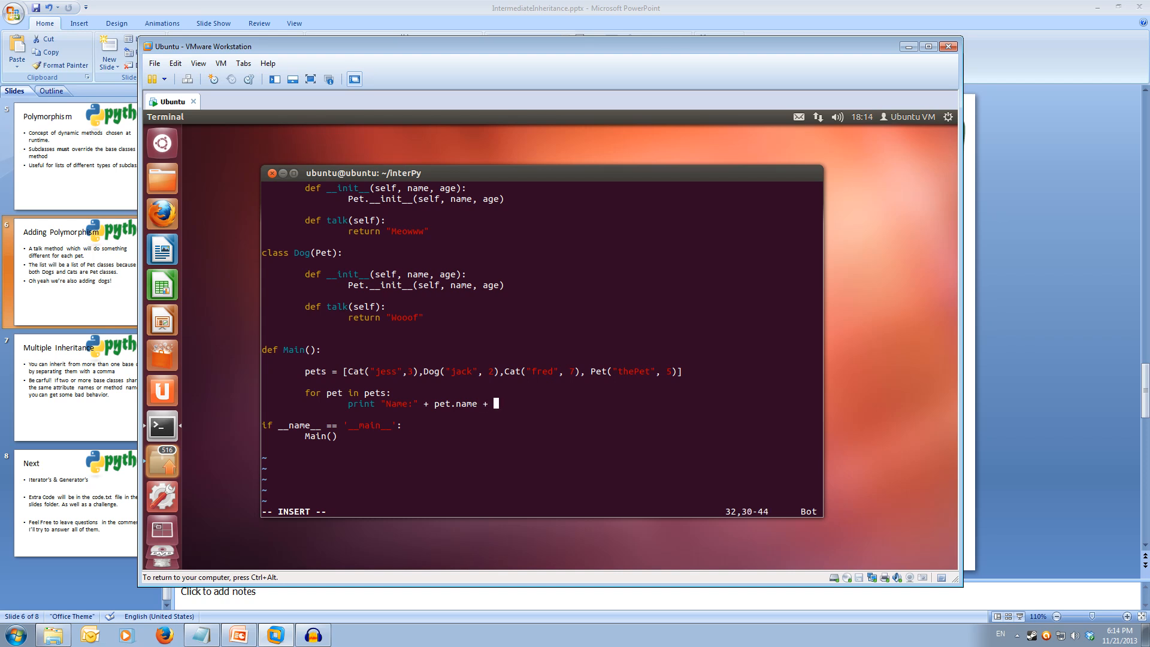
{"action": "type", "text": "\", Age:\" + str"}
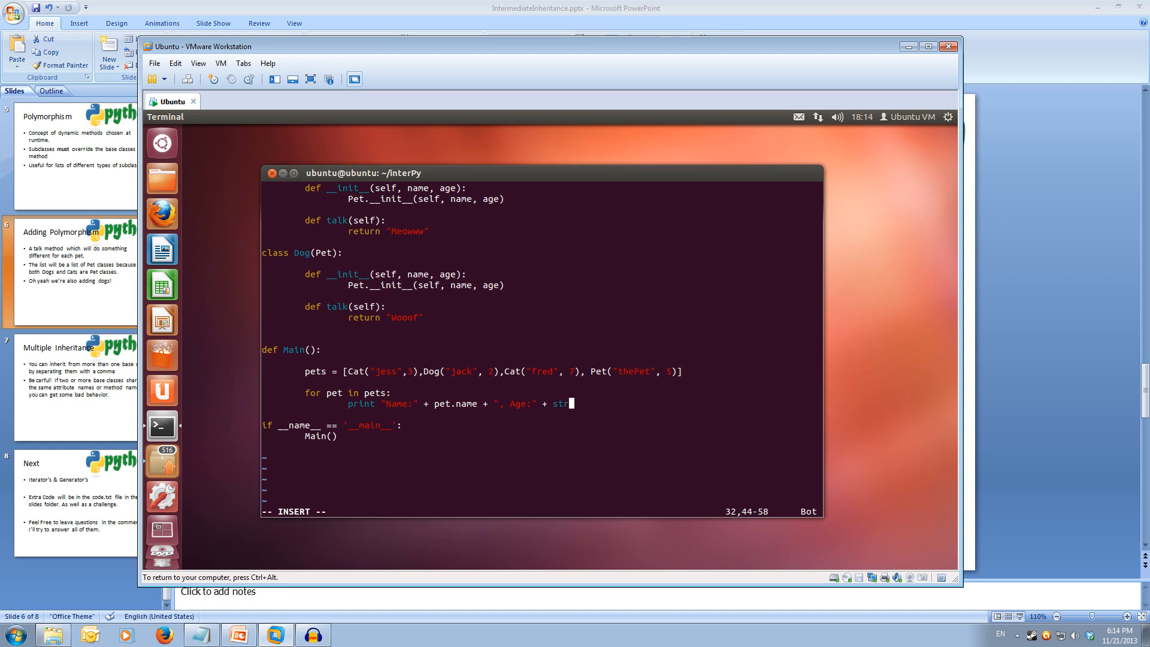
{"action": "type", "text": "("}
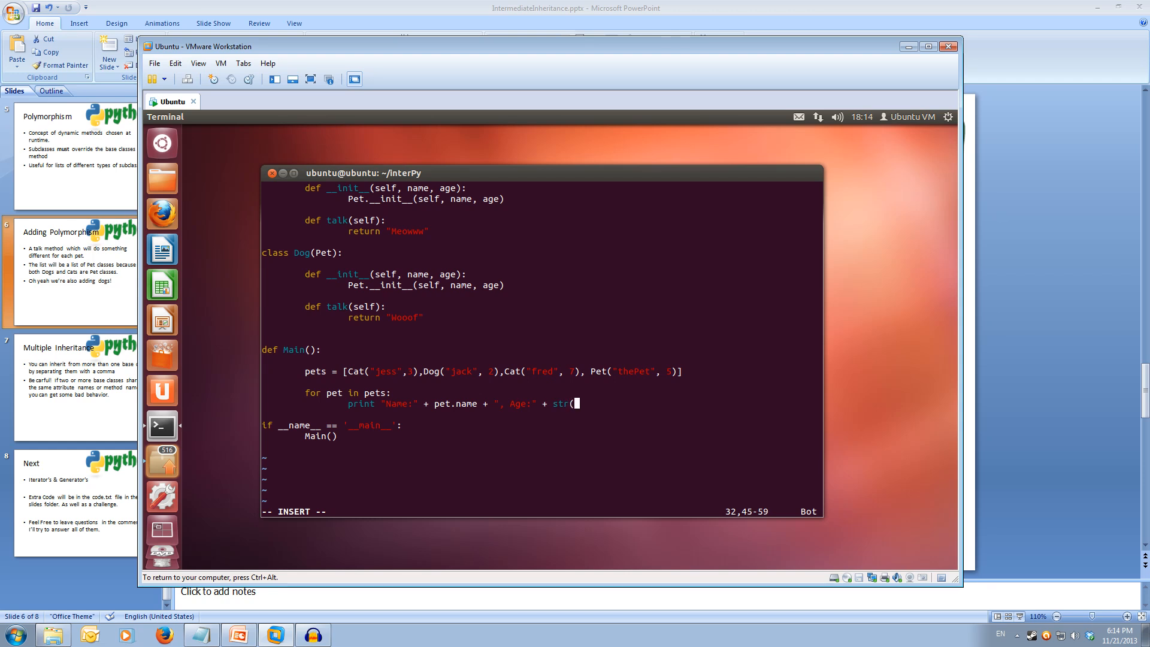
{"action": "type", "text": "pet"}
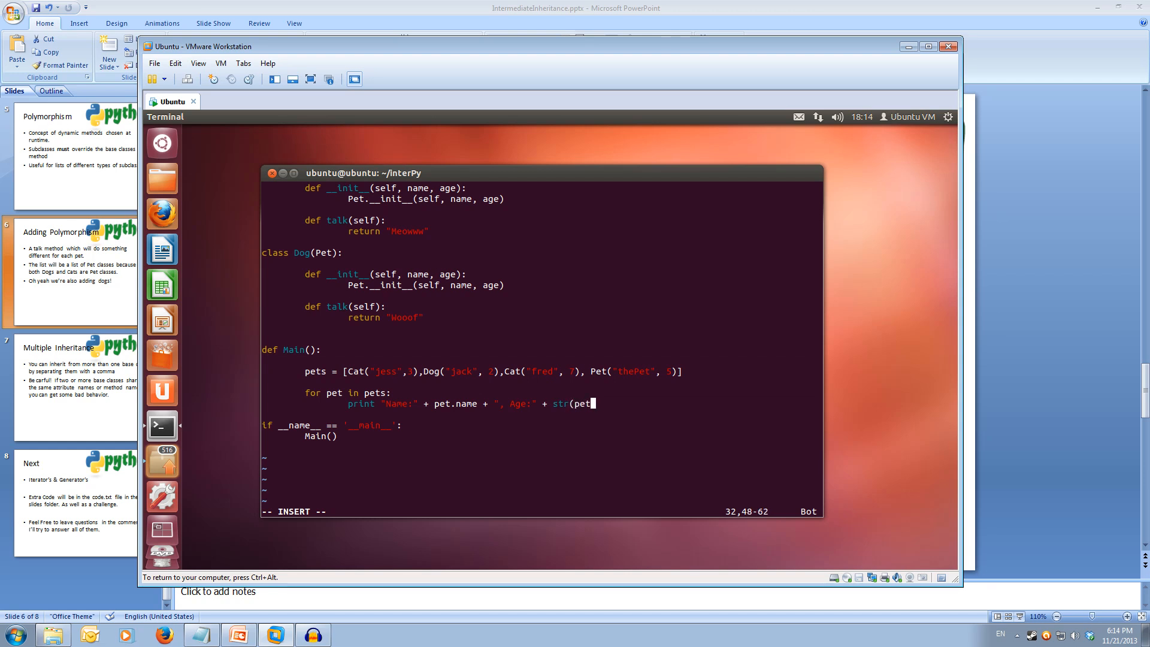
{"action": "type", "text": ".age) + \", says:\" +"}
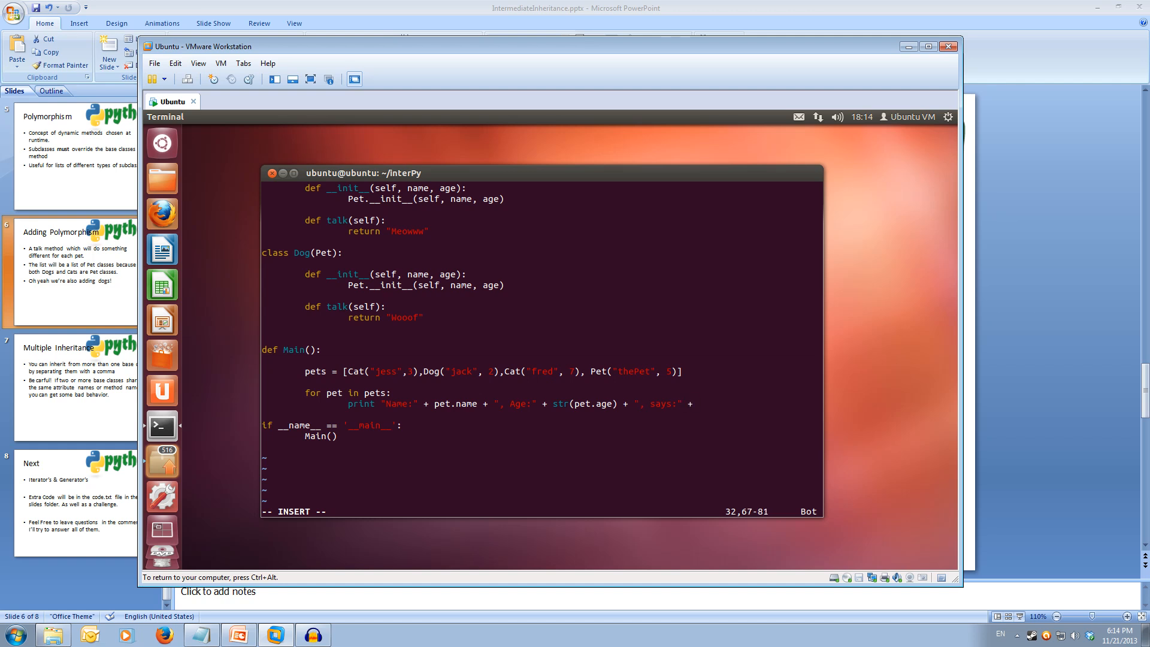
{"action": "type", "text": "pet"}
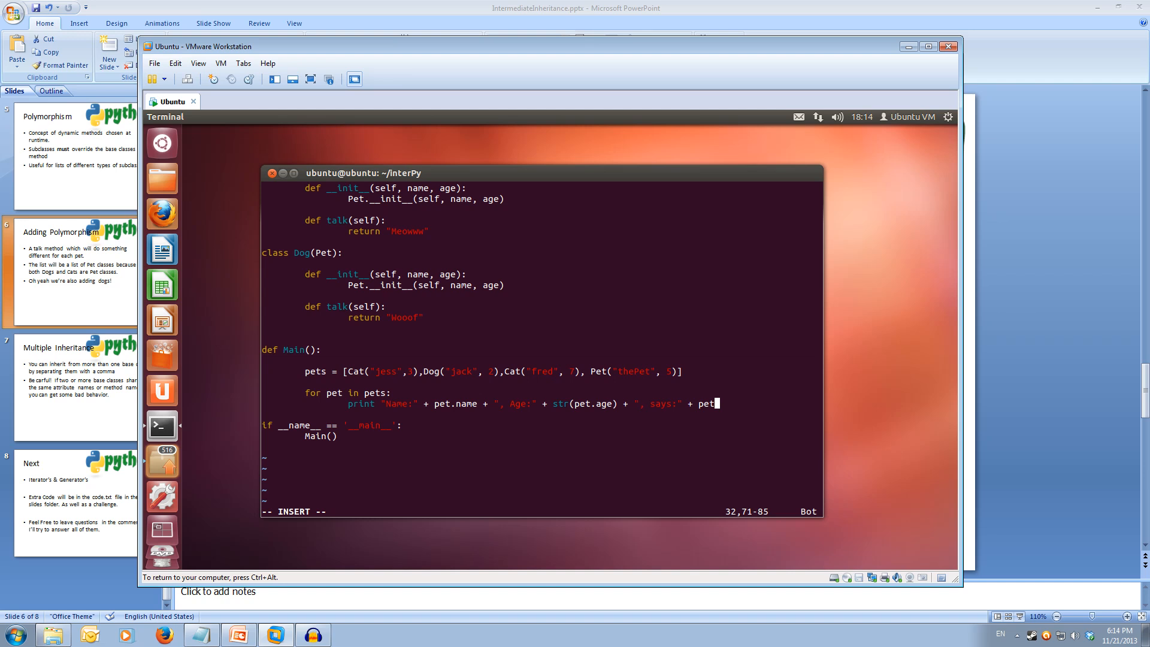
{"action": "type", "text": "talk("}
{"action": "left_click", "coordinate": [541, 511]}
{"action": "type", "text": ":w"}
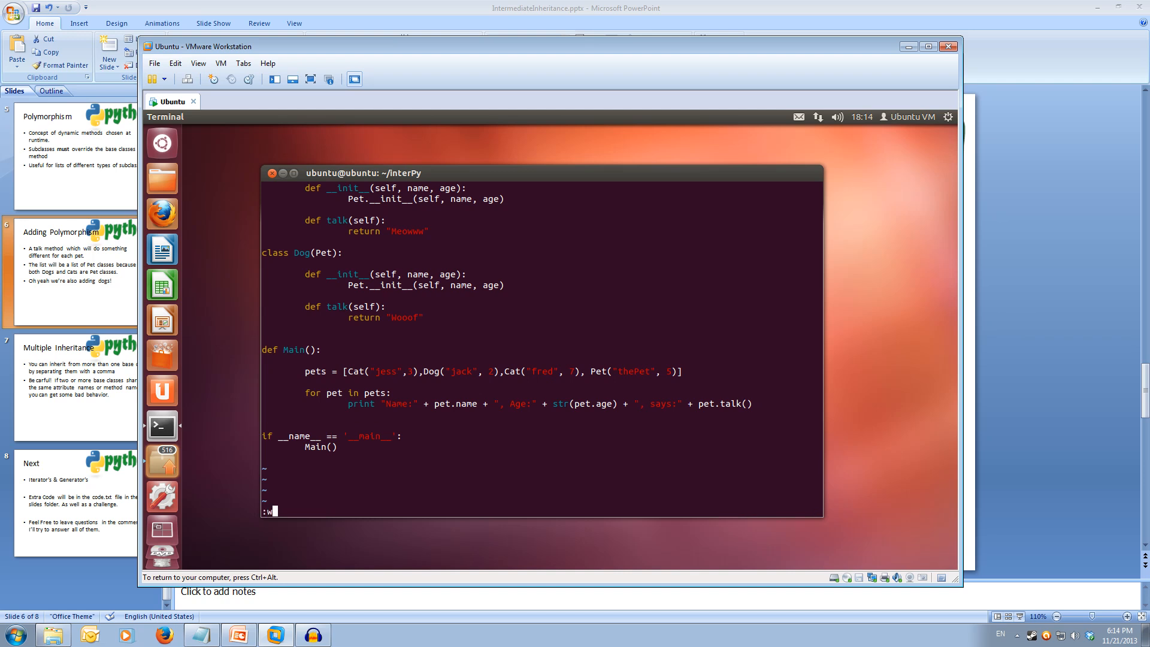
Step: Save pets.py in vim and run python pets.py in the terminal
{"action": "key", "text": "Return"}
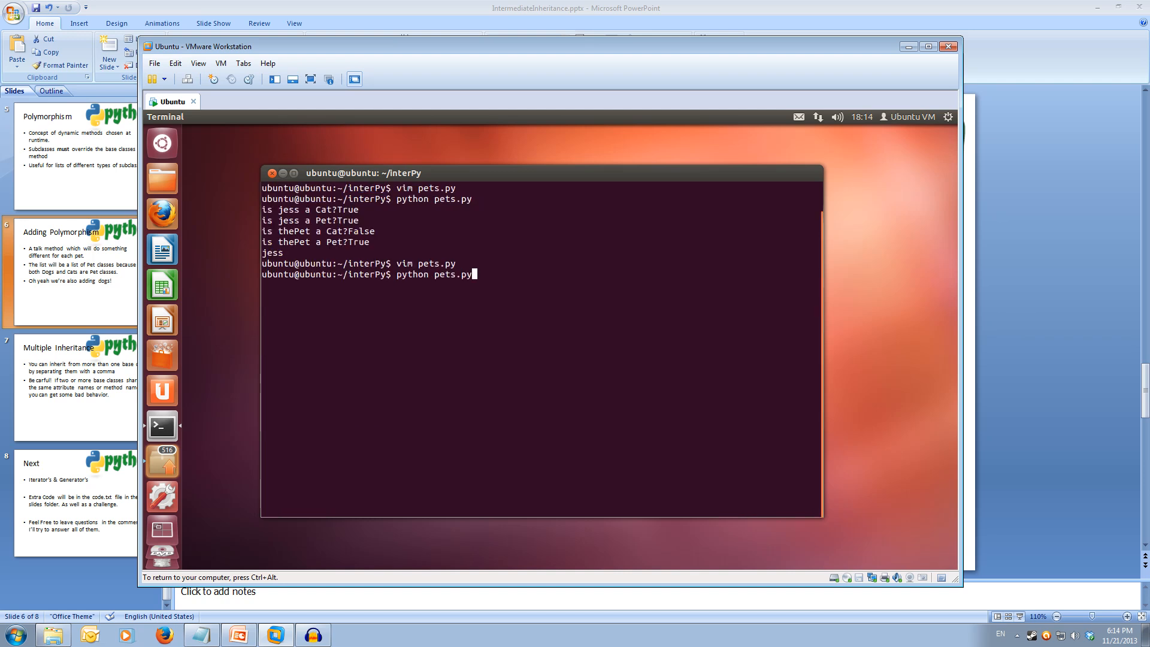
{"action": "key", "text": "Return"}
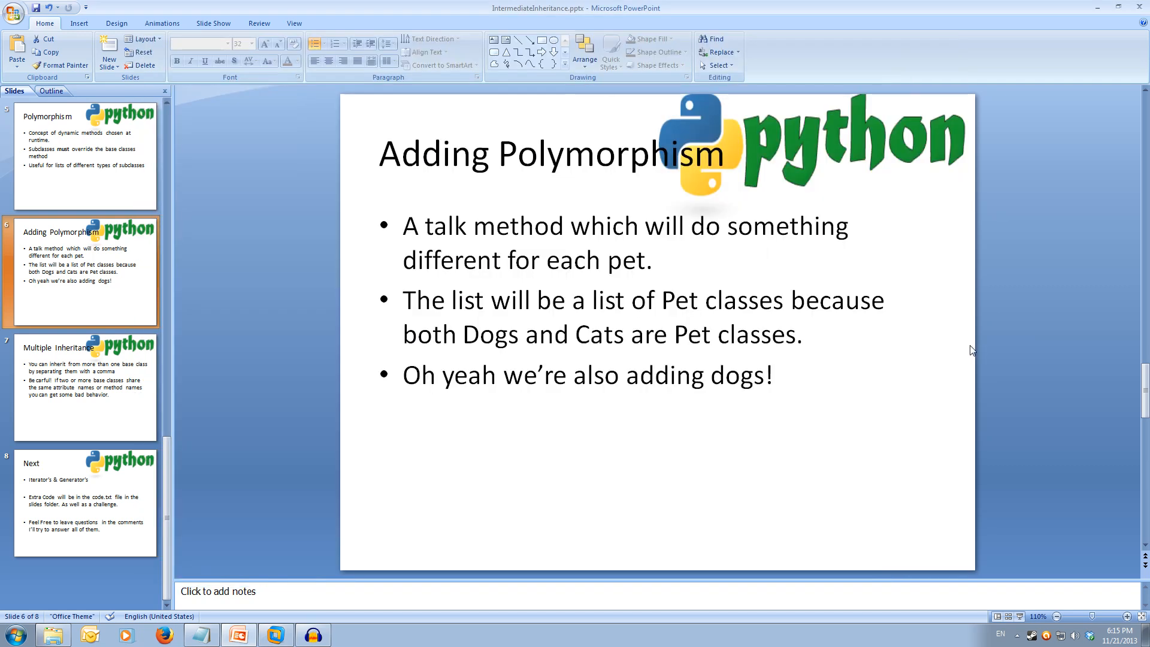
Step: Advance through the Multiple Inheritance slide to the final Next slide
{"action": "left_click", "coordinate": [82, 387]}
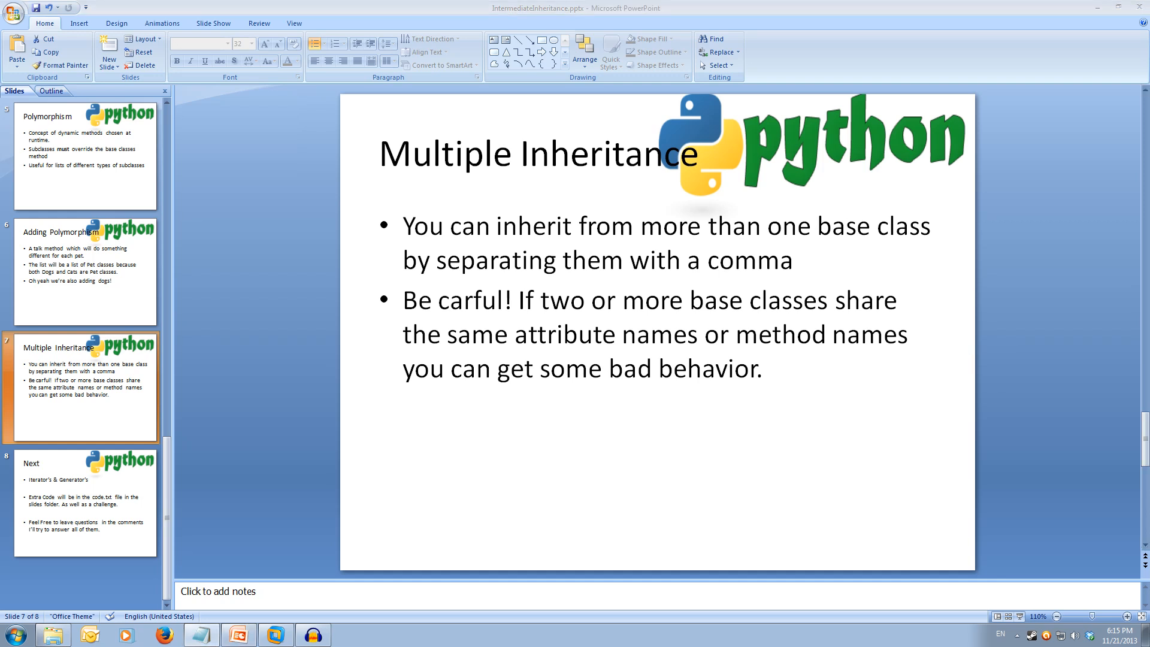
{"action": "mouse_move", "coordinate": [1027, 326]}
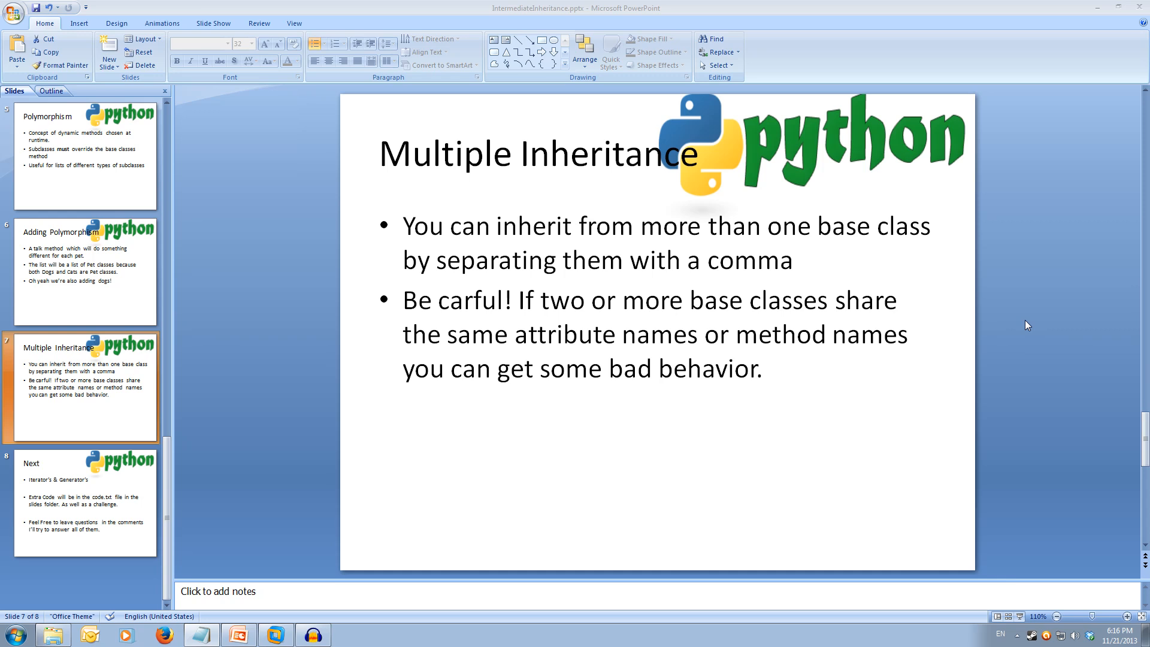
{"action": "mouse_move", "coordinate": [874, 393]}
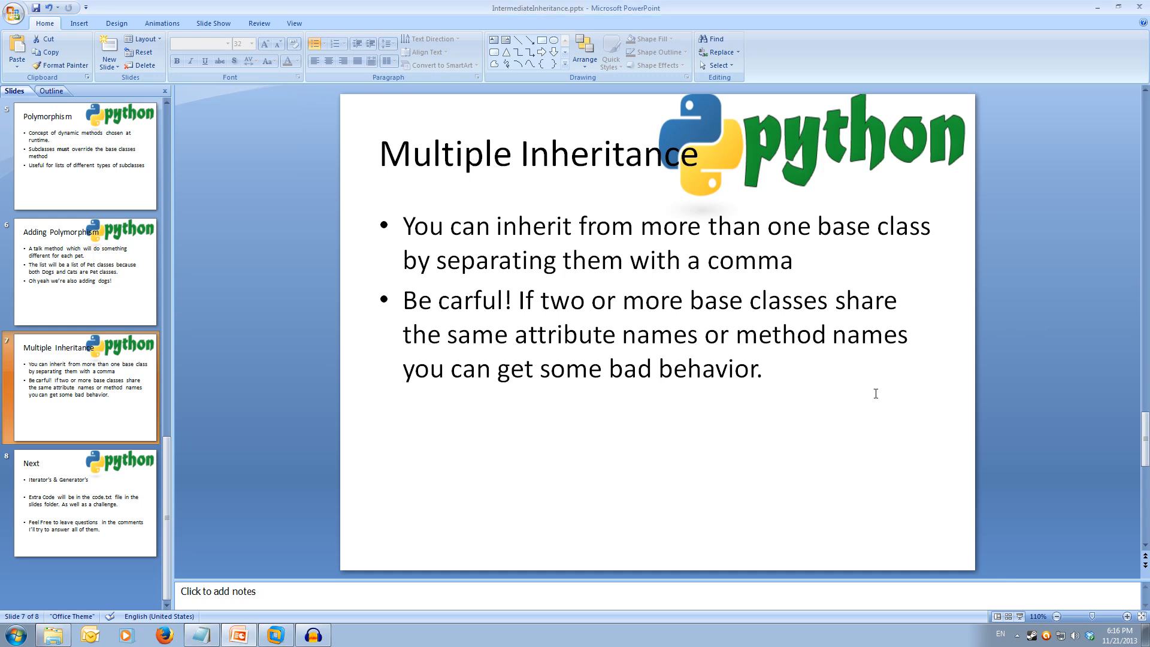
{"action": "left_click", "coordinate": [84, 504]}
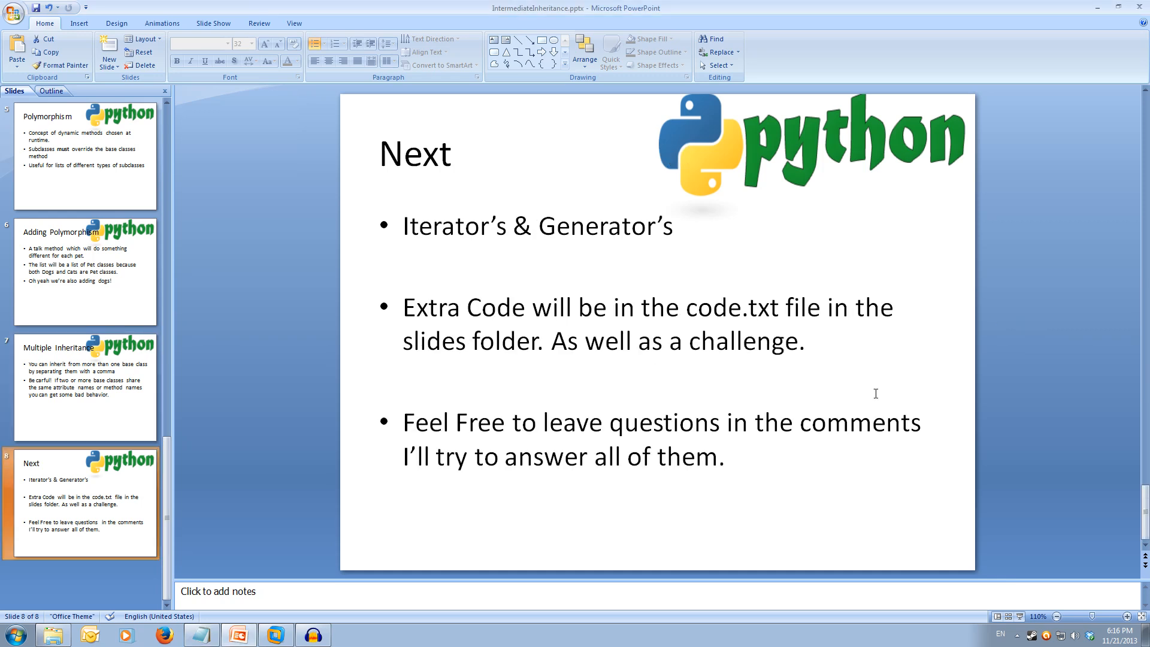